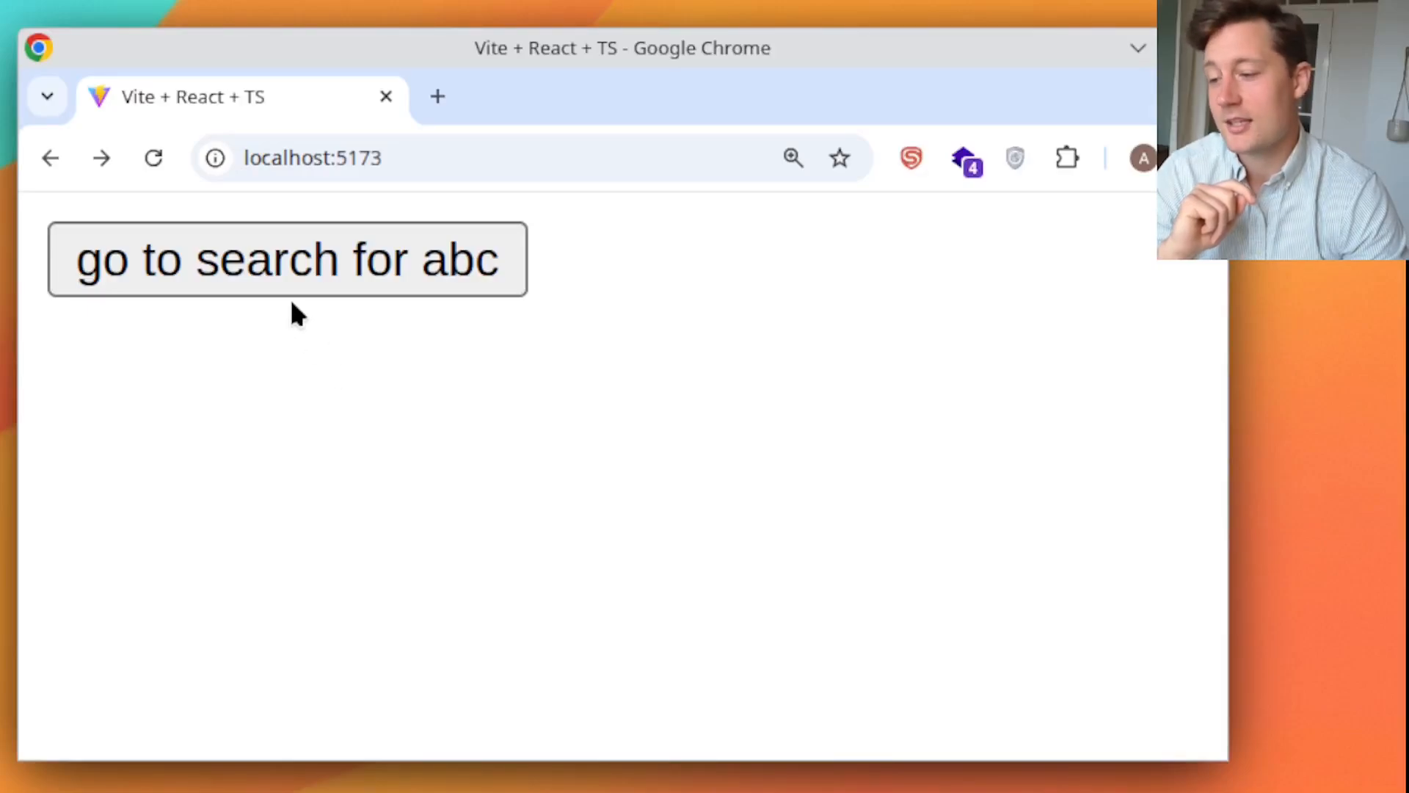
Try the running app's 'go to search for abc' button in Chrome
left_click(287, 260)
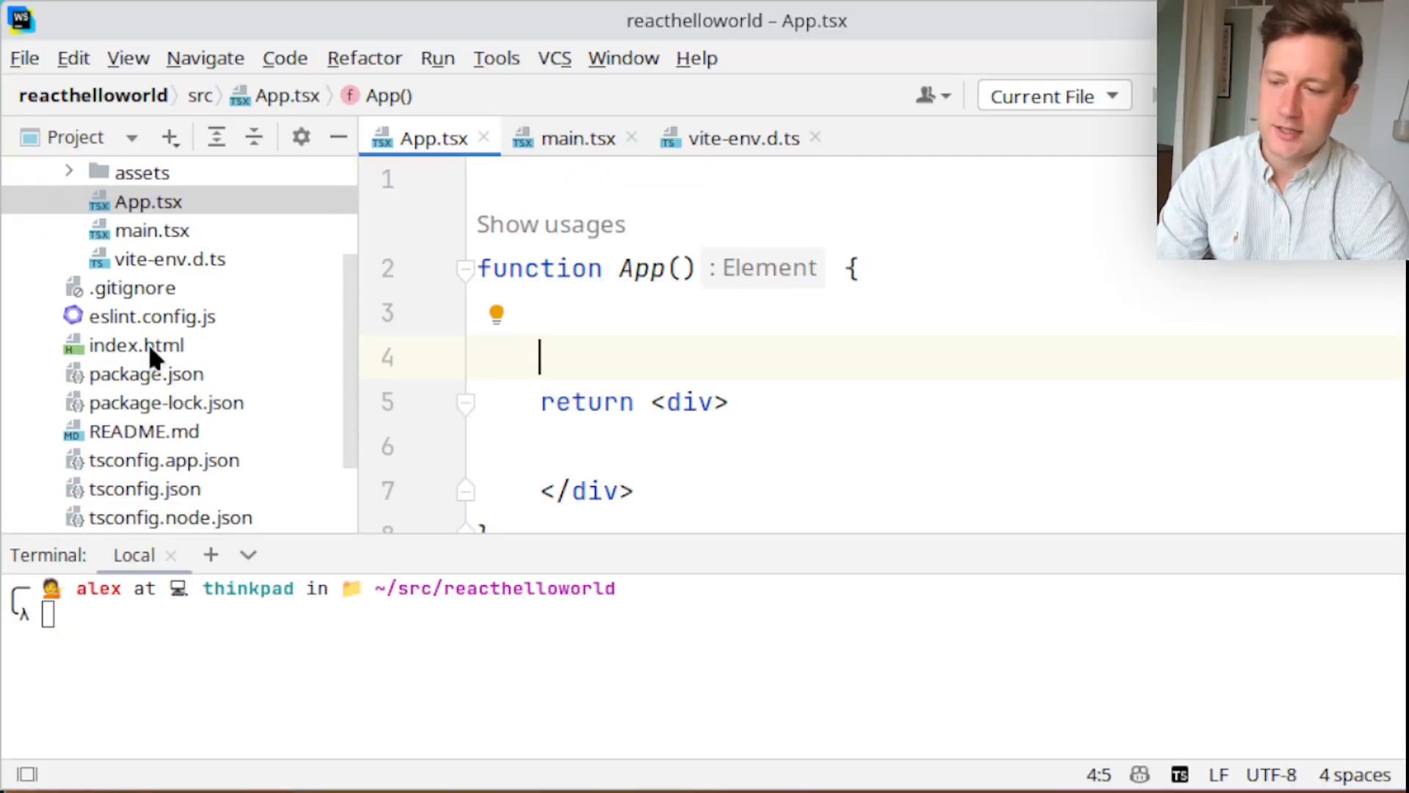
Add "react-router": "^7.6.2" to package.json dependencies and run npm i
double_click(147, 374)
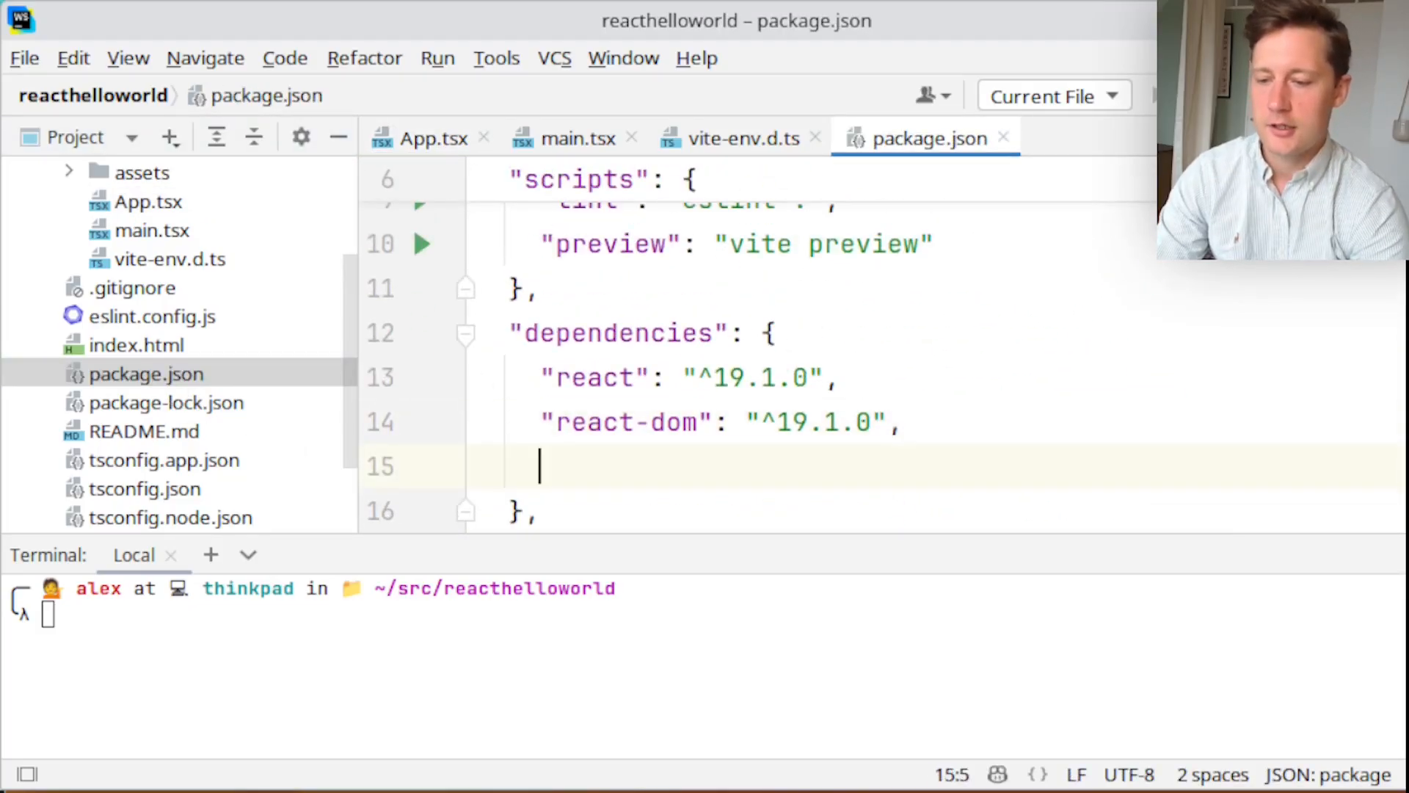
type("\"react-router\": \"")
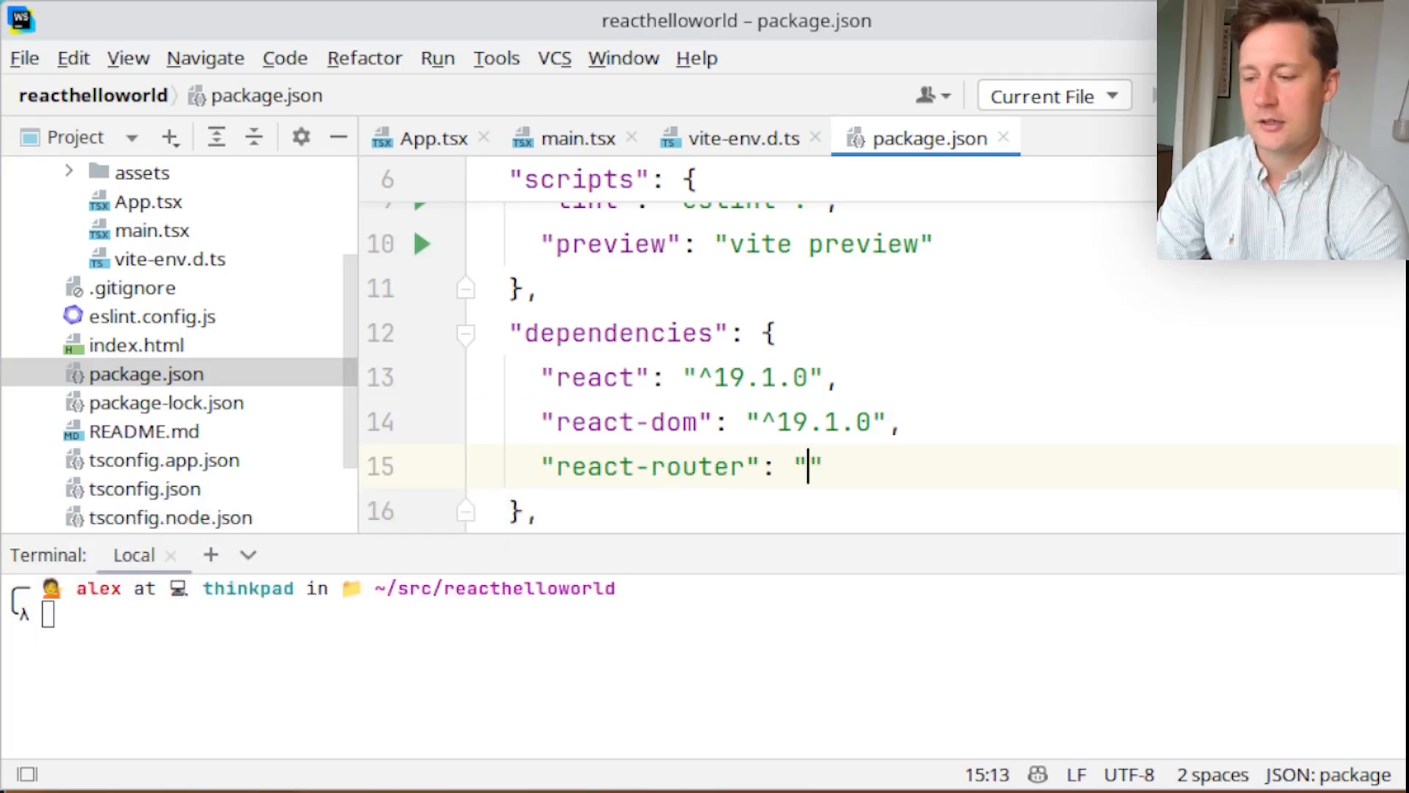
type("^7.6.2")
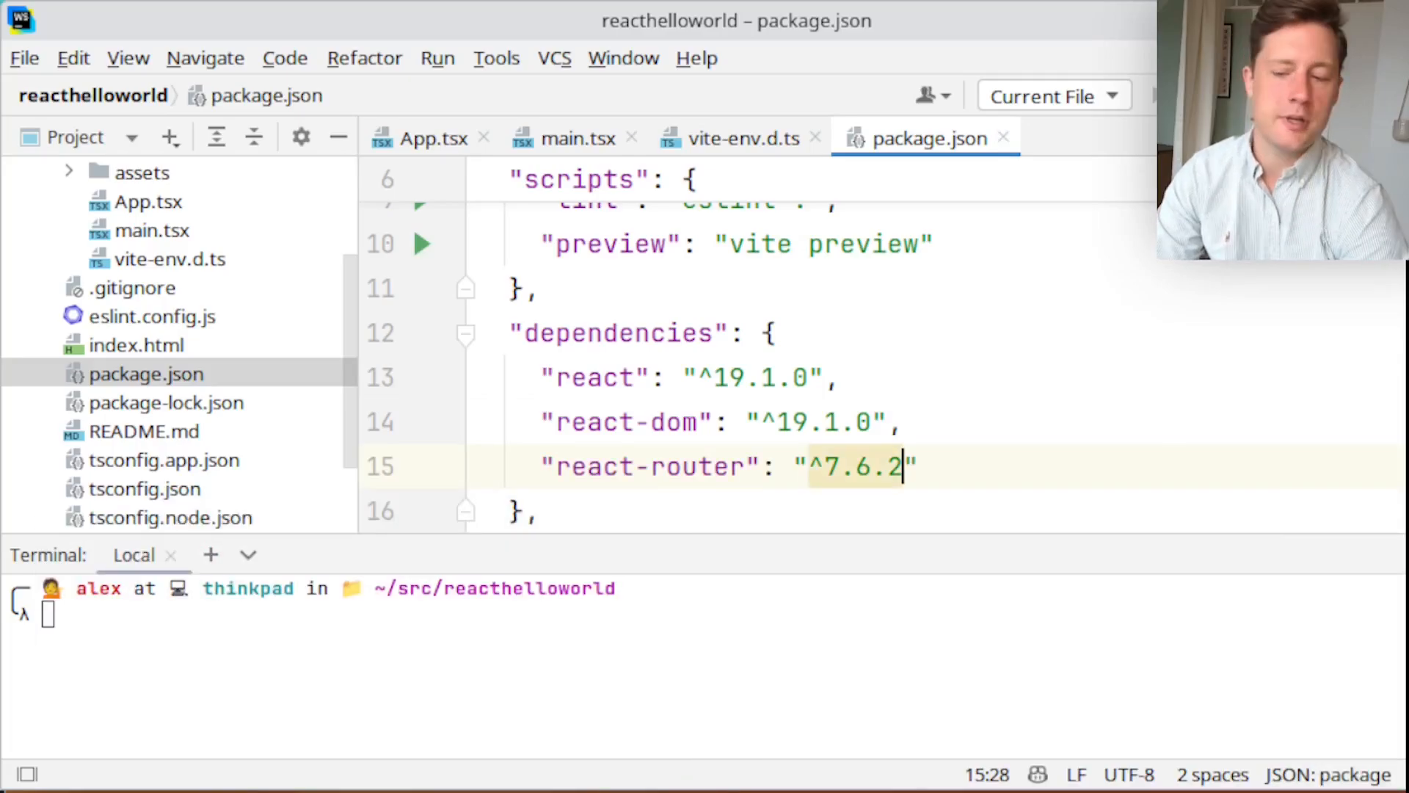
type("n")
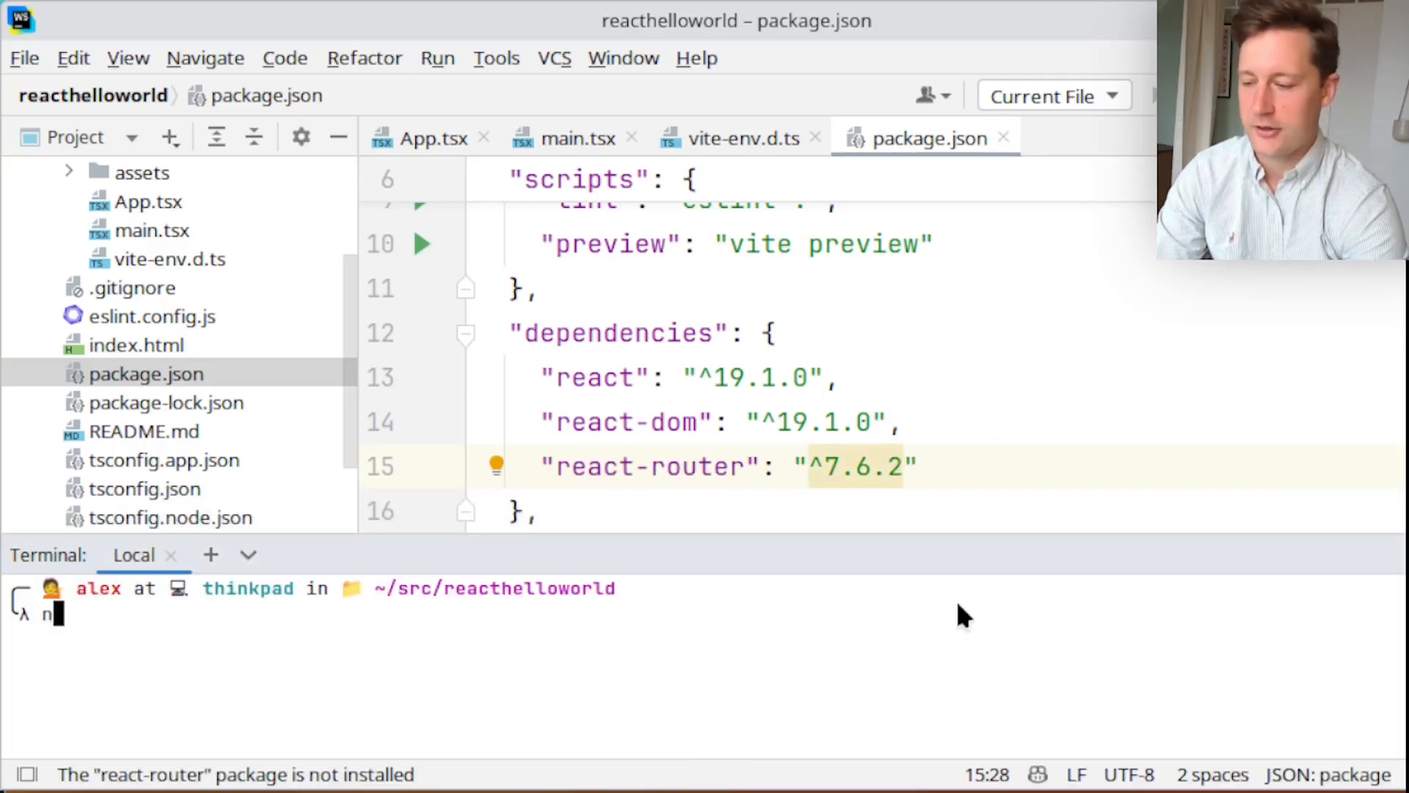
type("pm i")
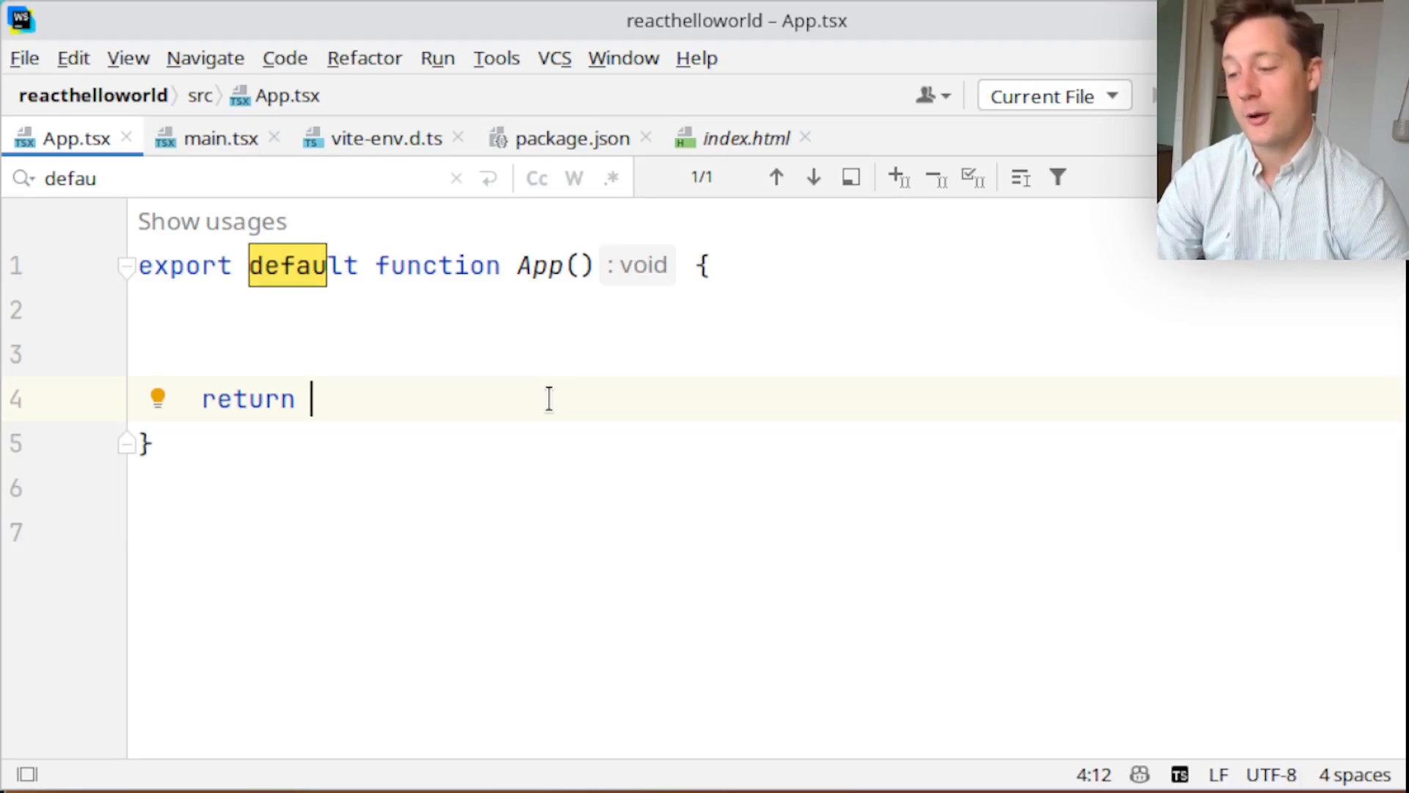
Make App return <RouterProvider router={createBrowserRouter()} />, auto-imported from react-router
type("<RouterProvide")
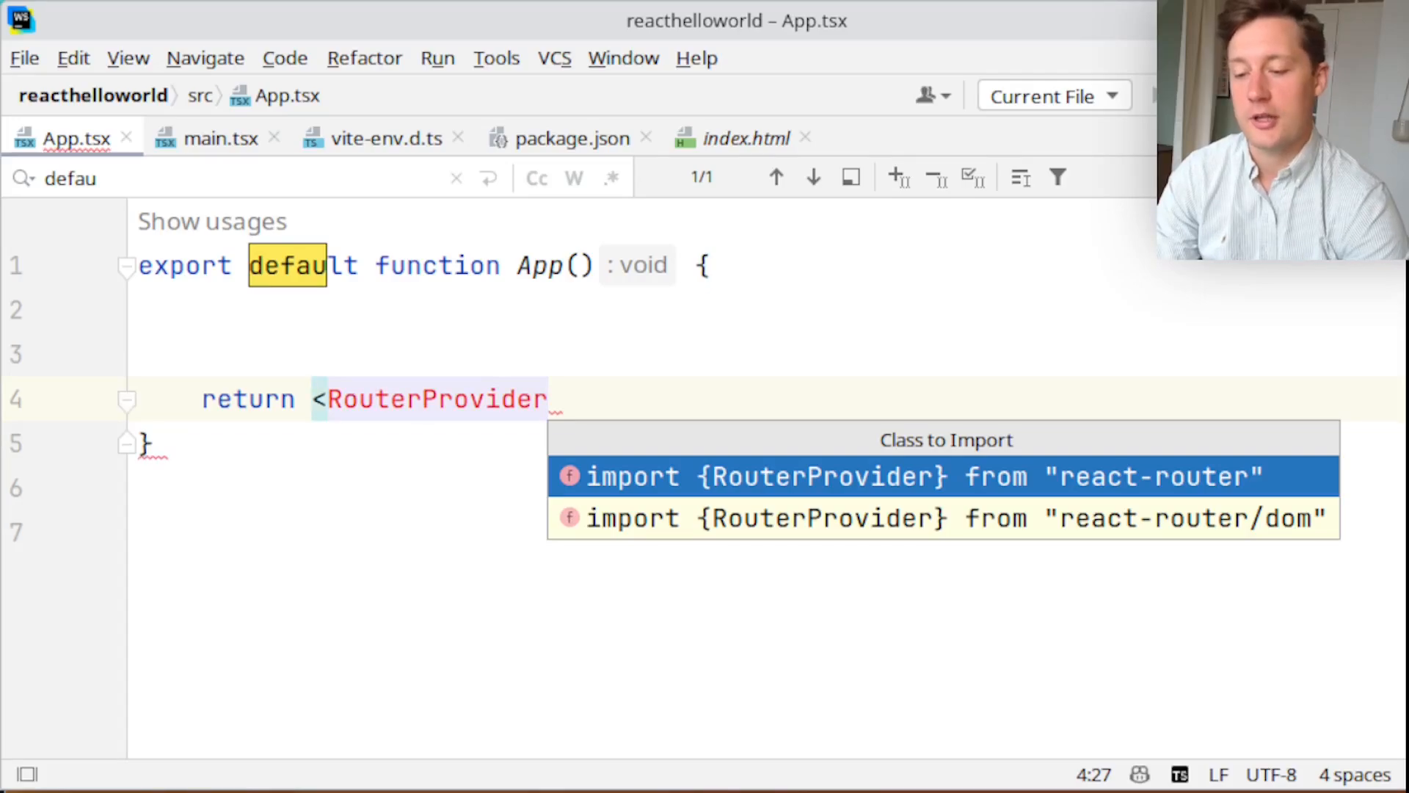
type("router={")
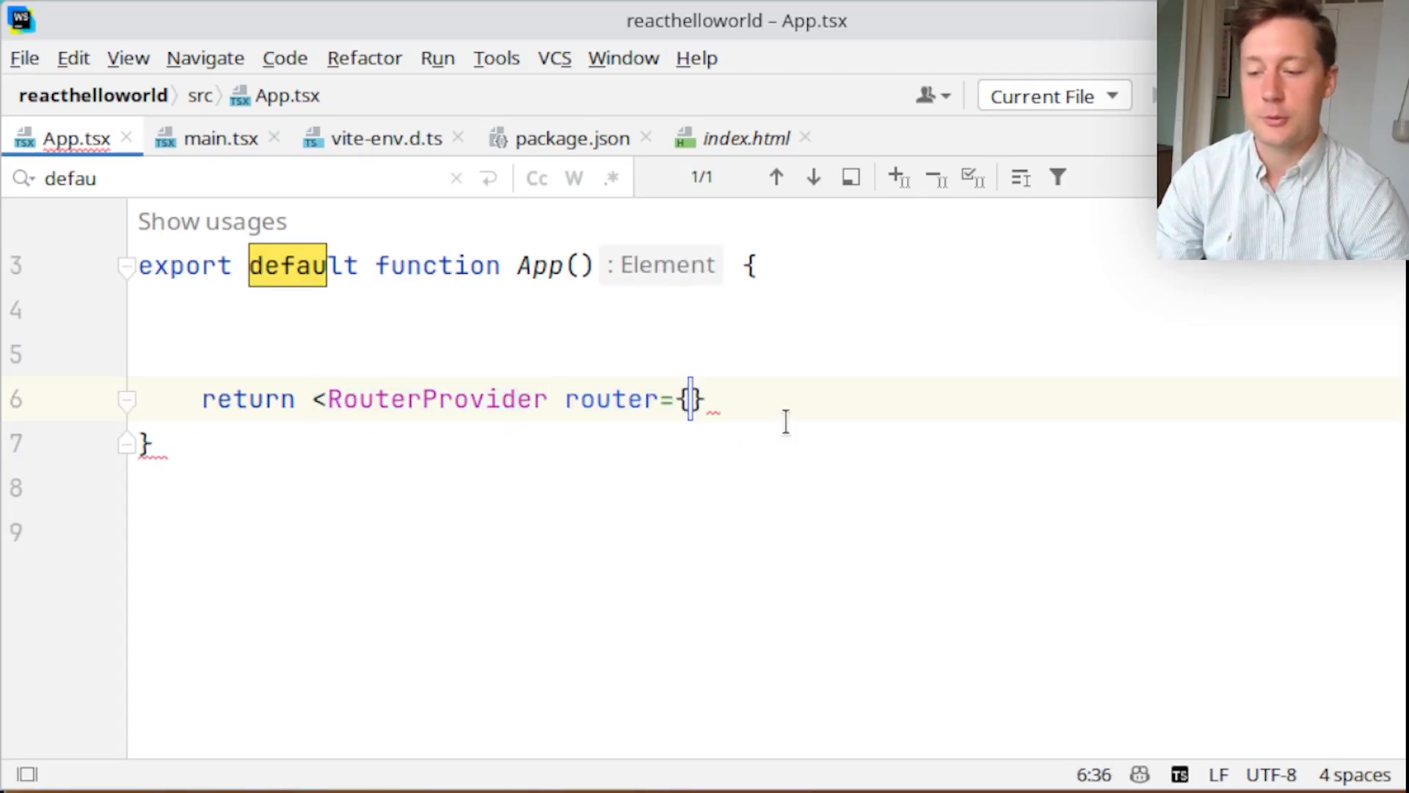
type("/>")
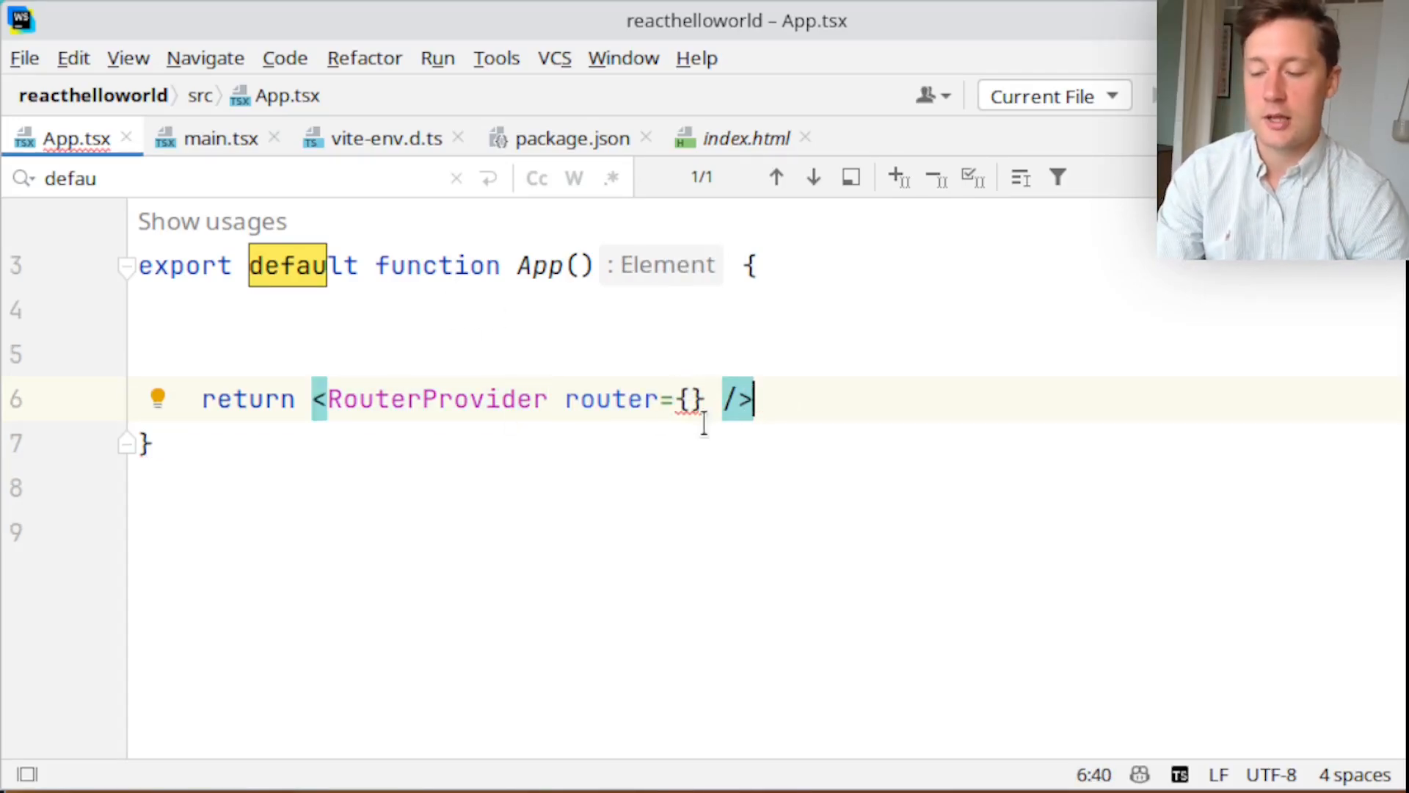
double_click(610, 399)
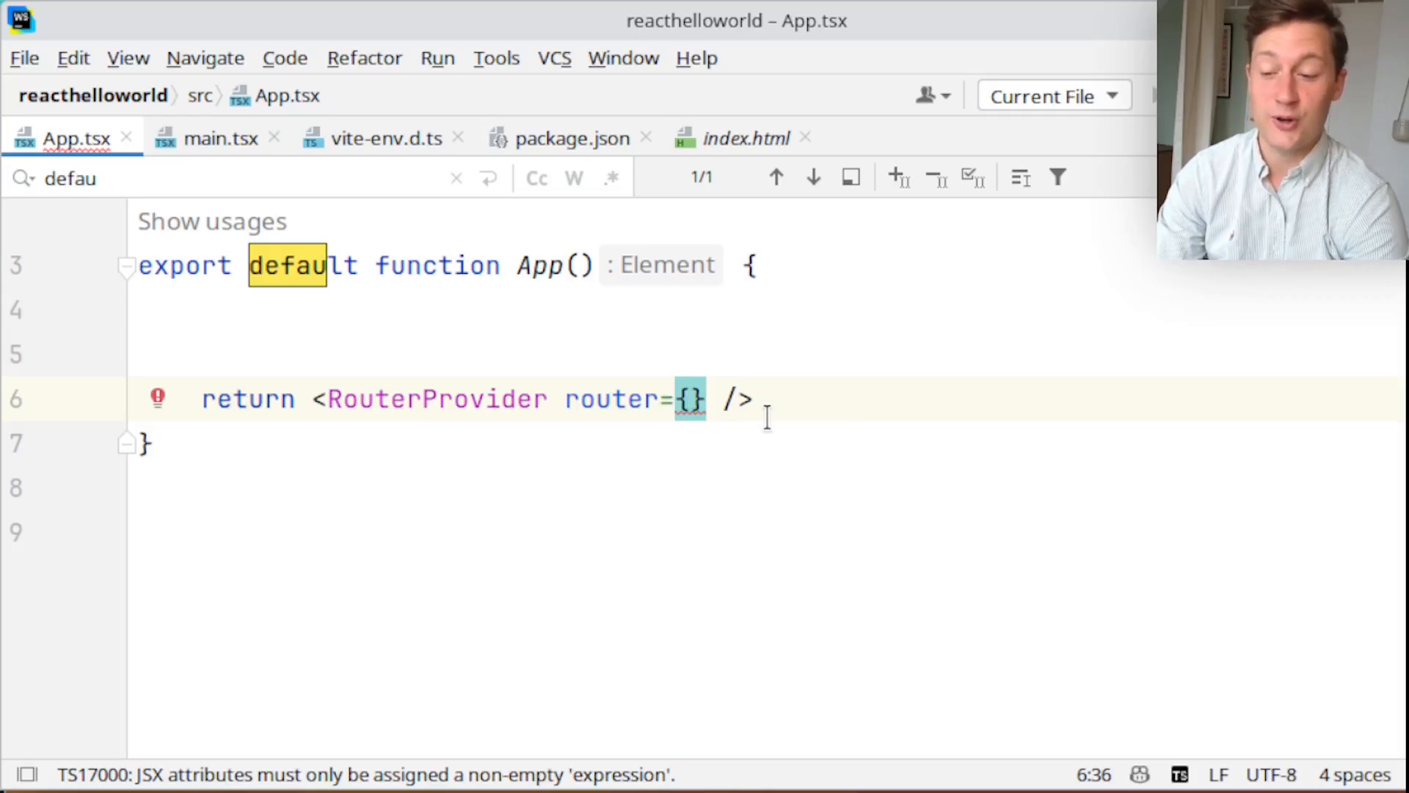
type("createBrowserRouter(")
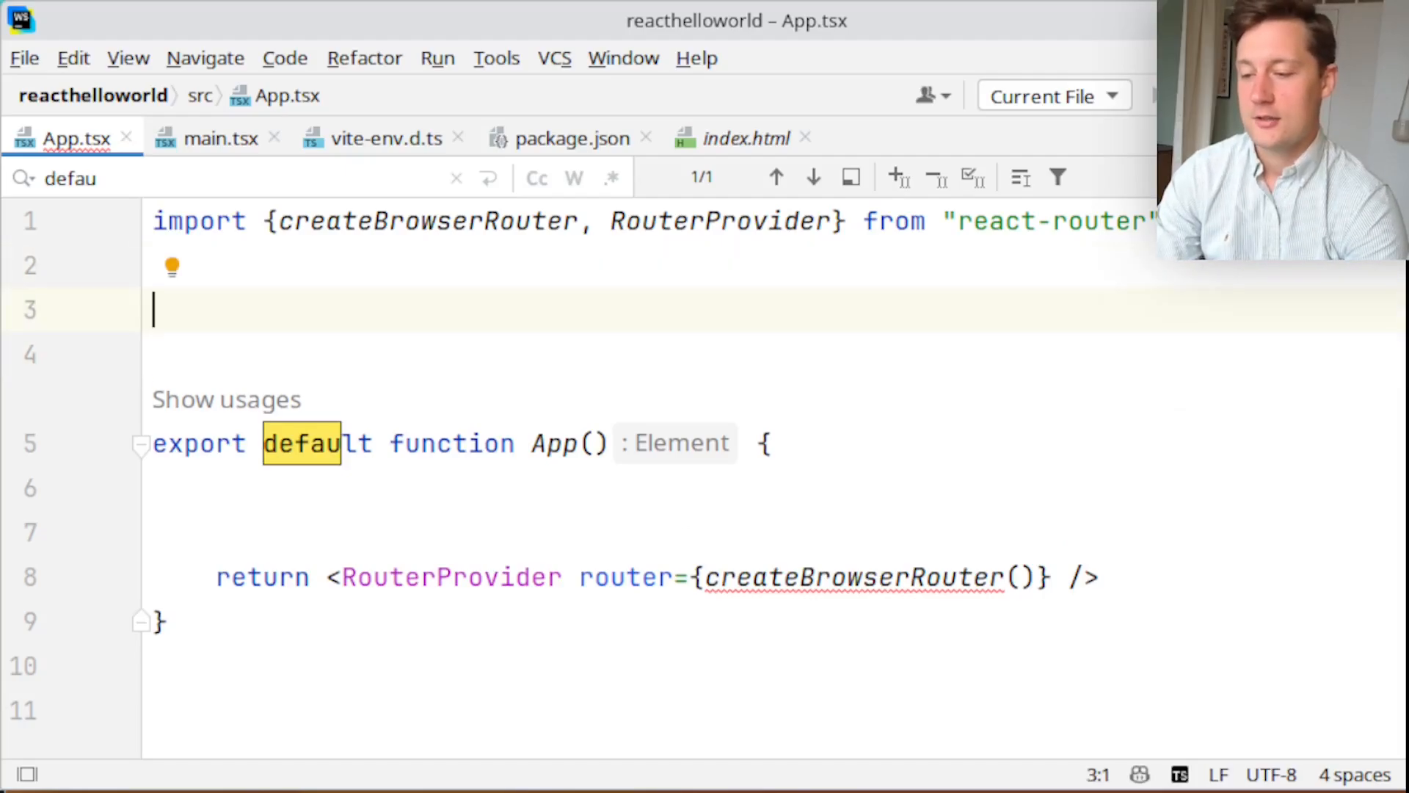
Declare myRoutes: RouteObject[] with a '/' route and pass it to createBrowserRouter
type("const myRo")
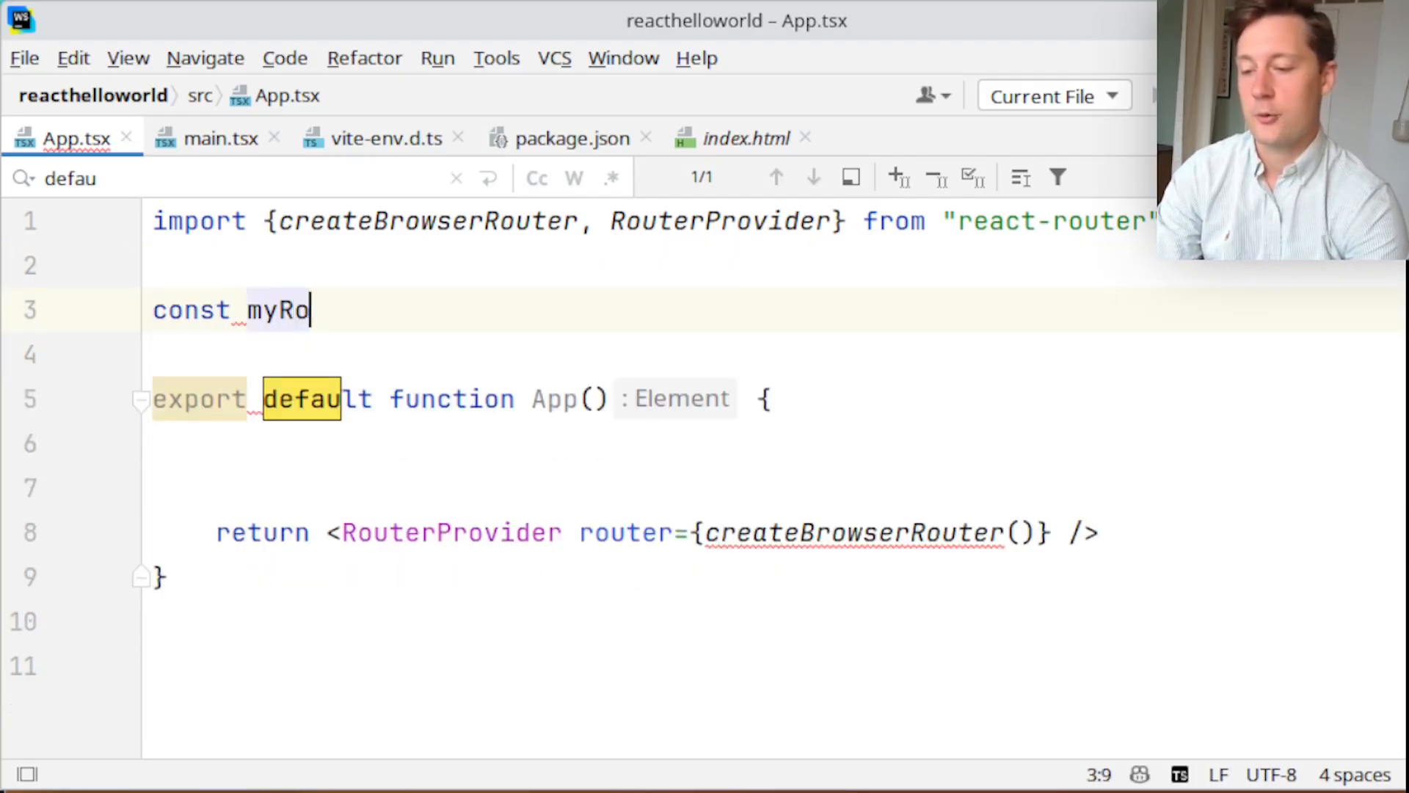
type("utes: RouteObject[] = [")
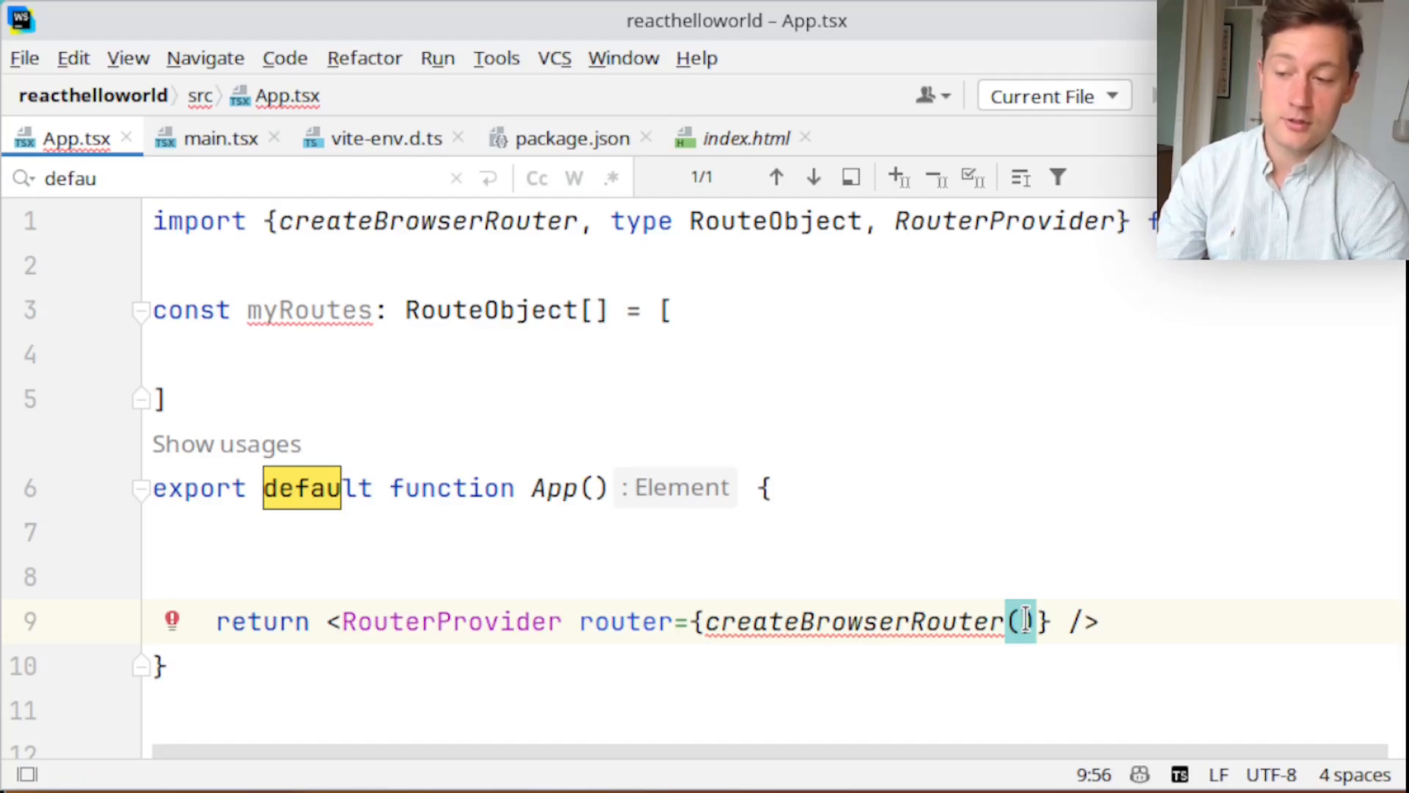
type("myRoutes")
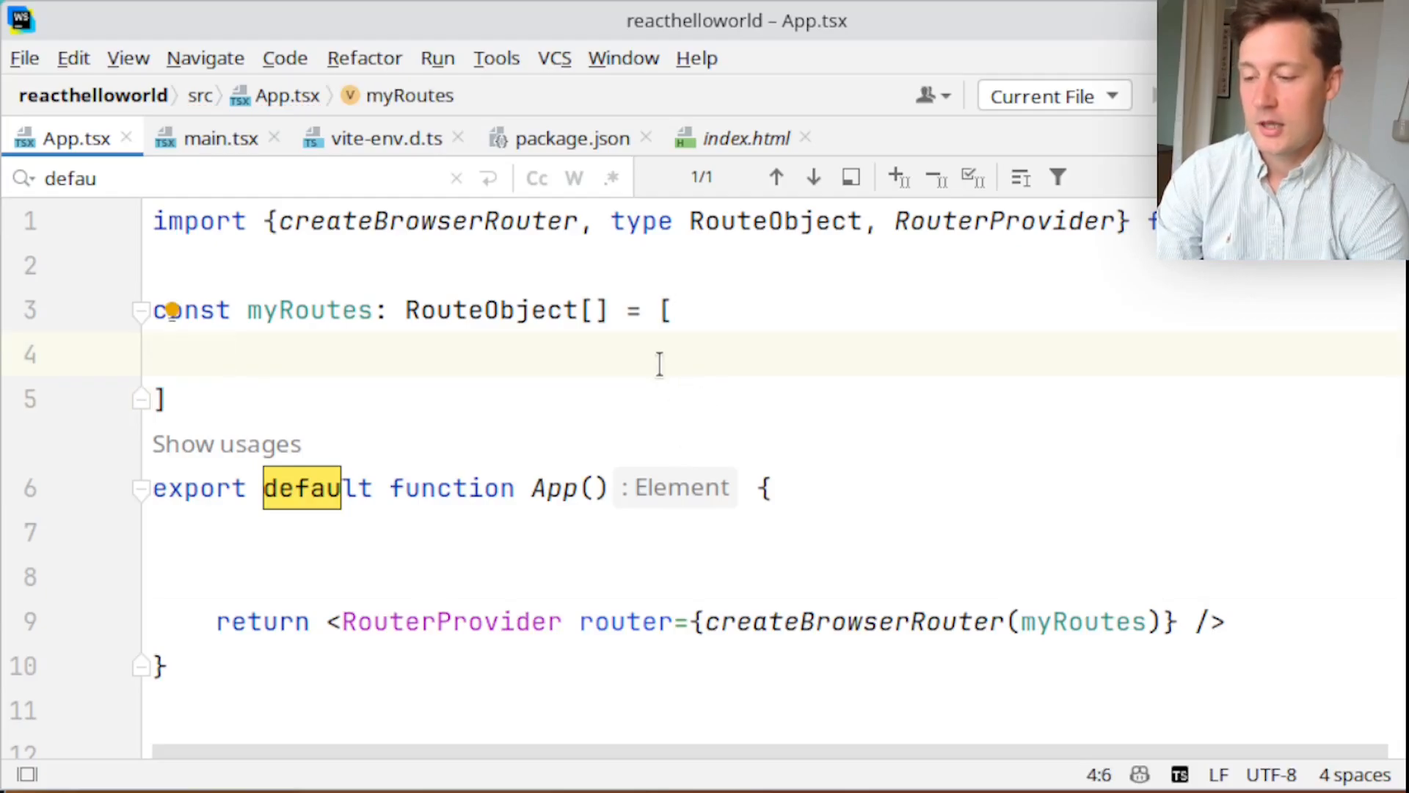
type("{")
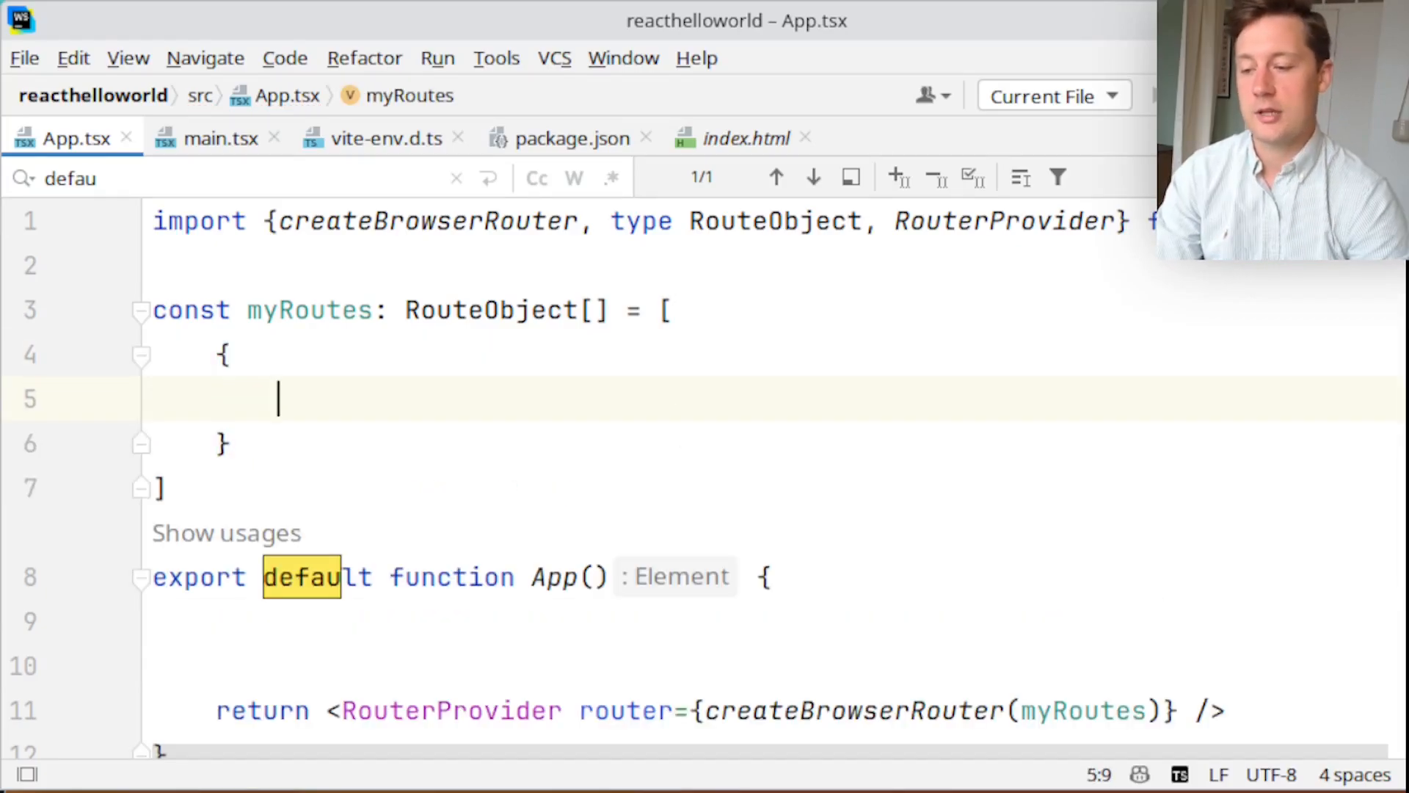
type("path:")
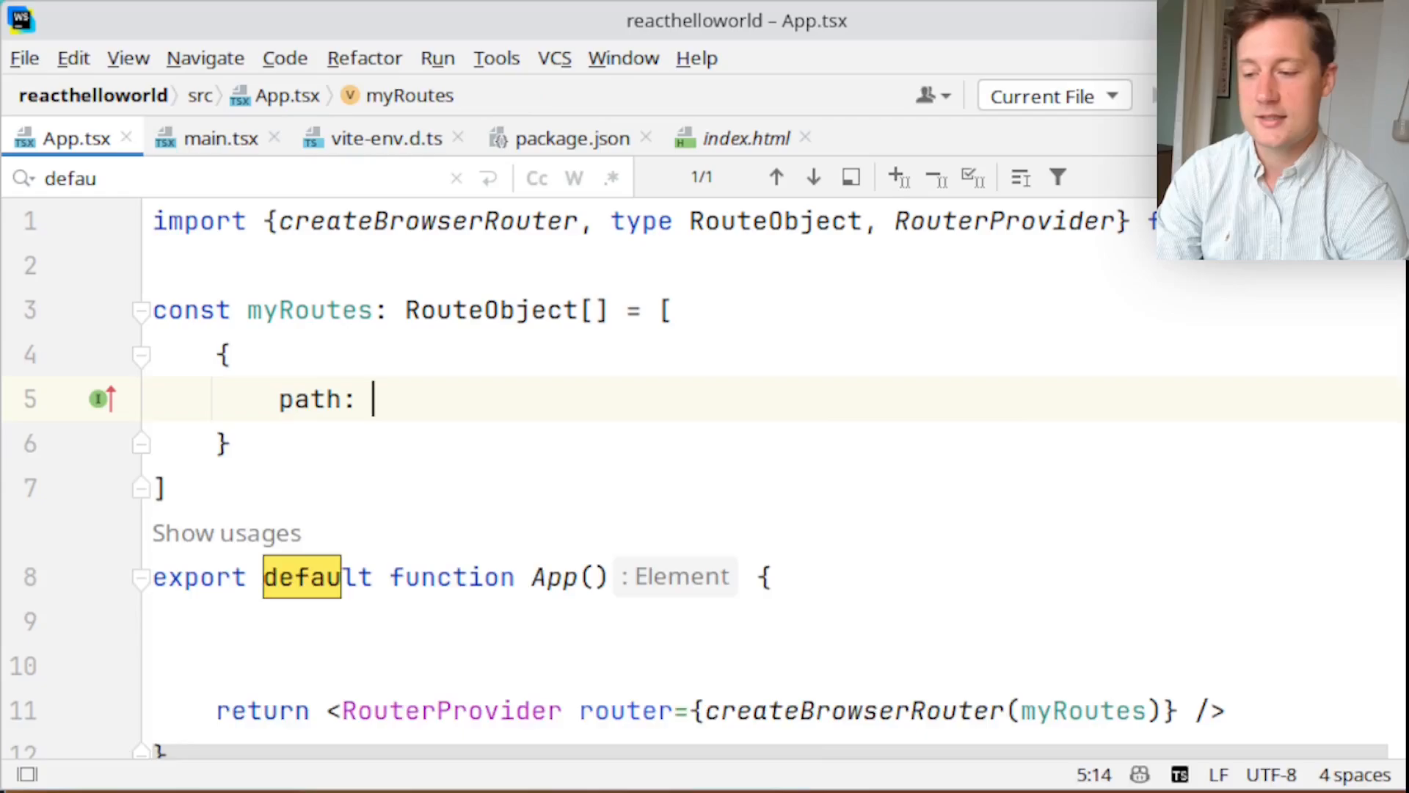
type("'/'")
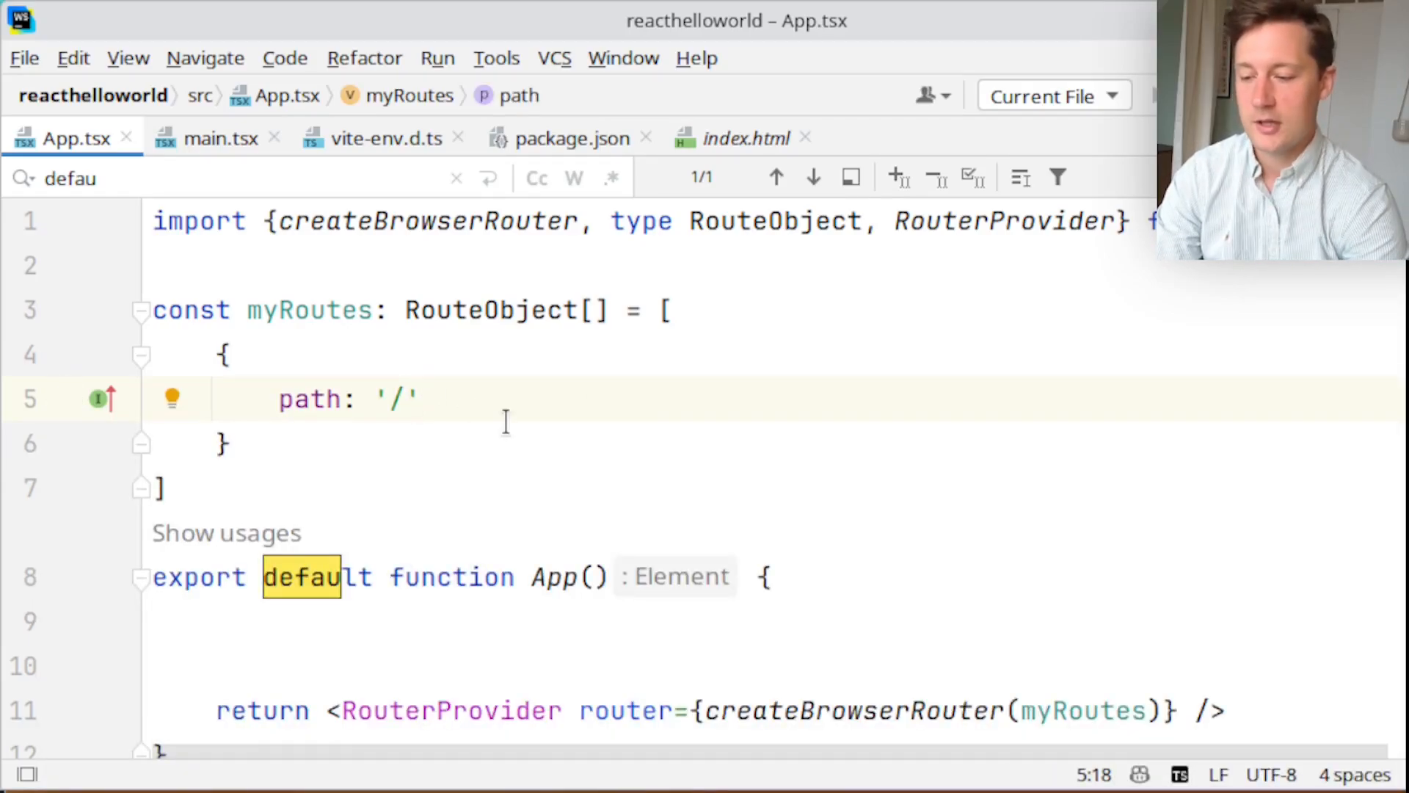
mouse_move(387, 423)
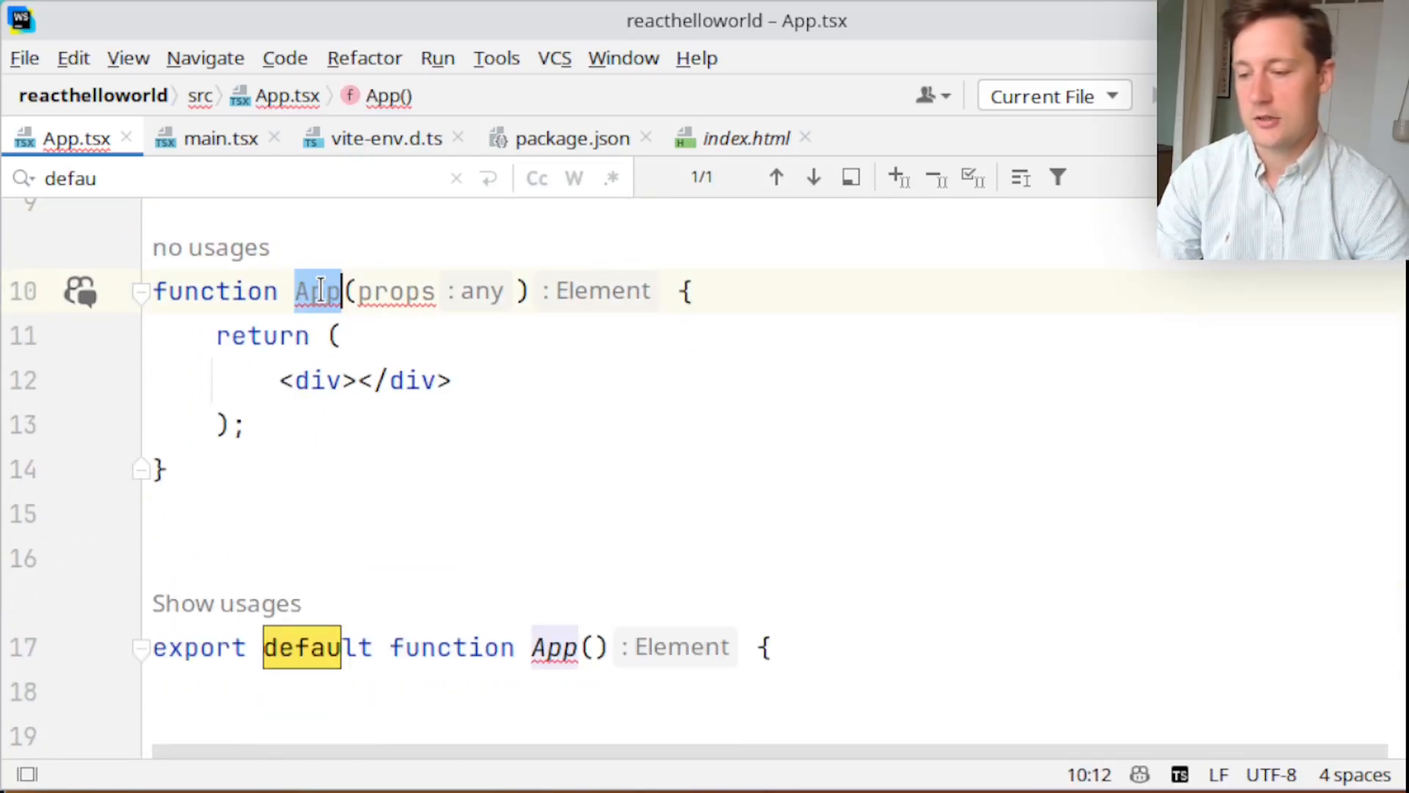
Add a Home component returning a 'home' div and set element: <Home /> on '/'
type("Home")
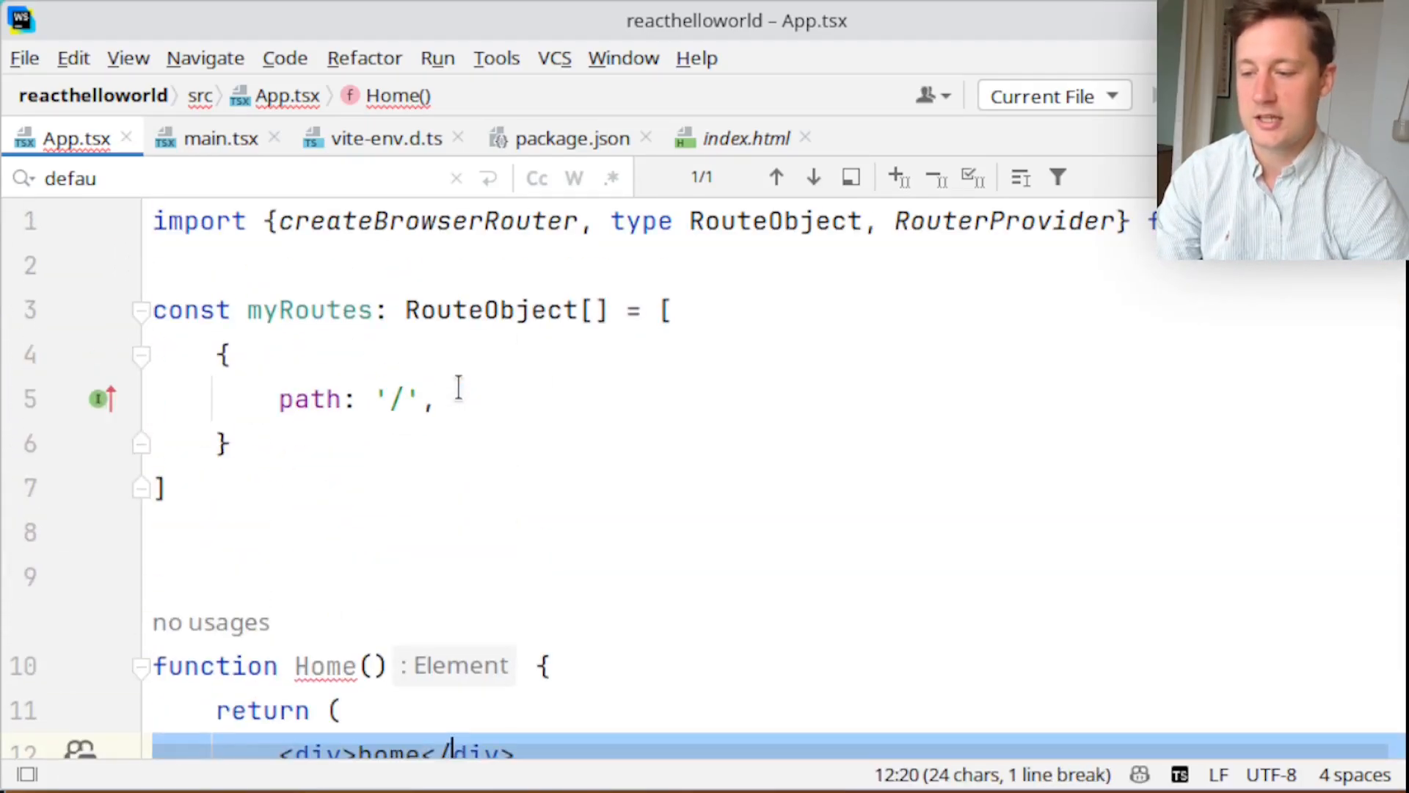
type("e")
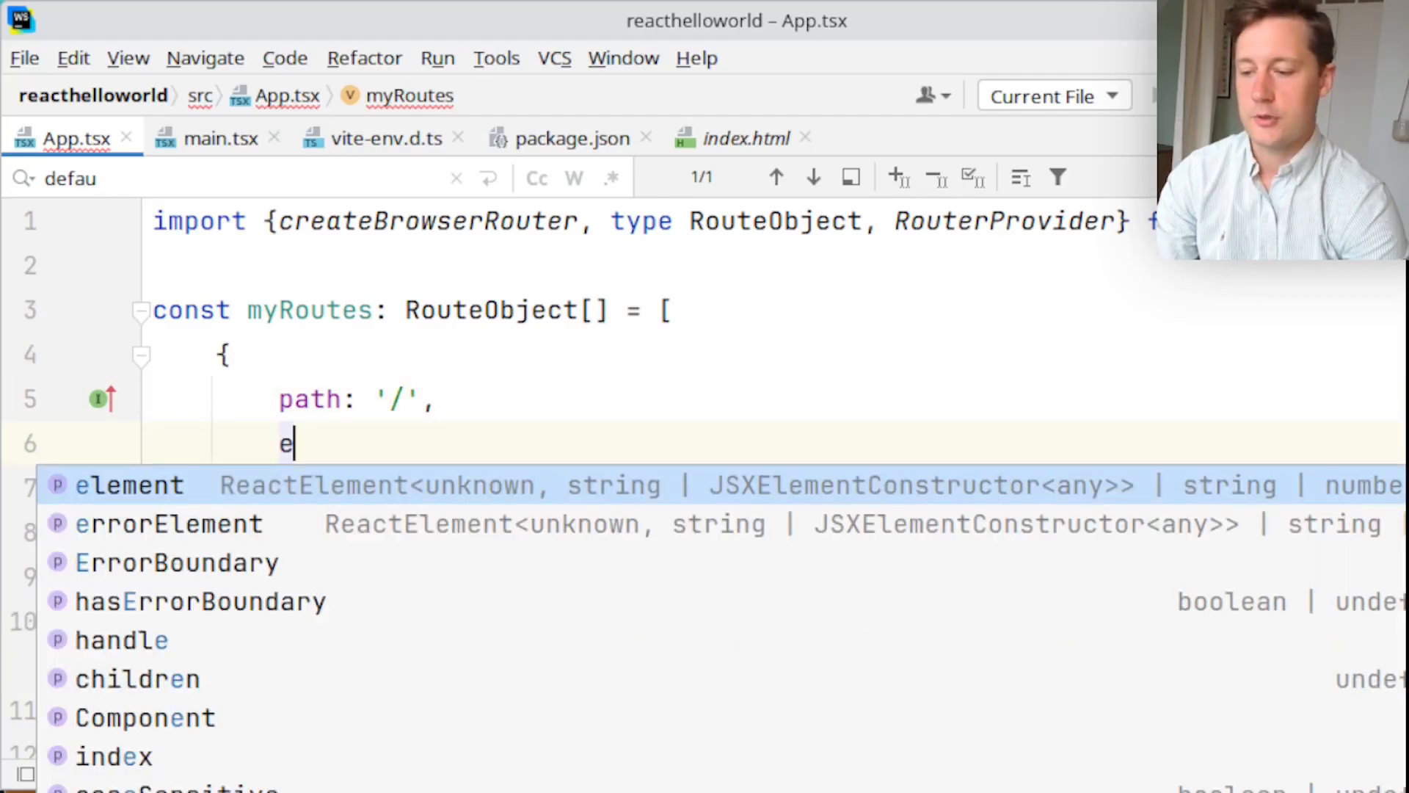
type("lement: <Ho")
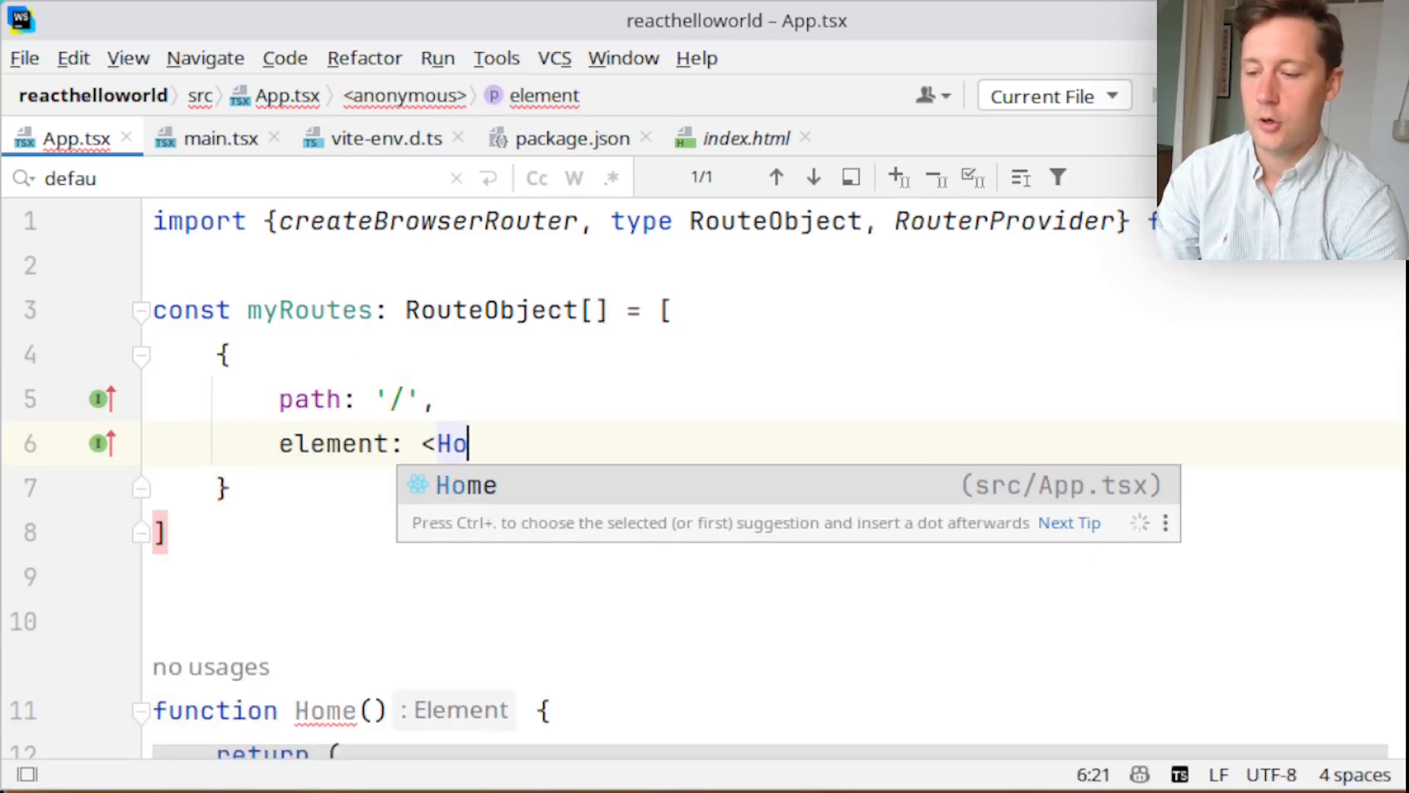
scroll("down", 3)
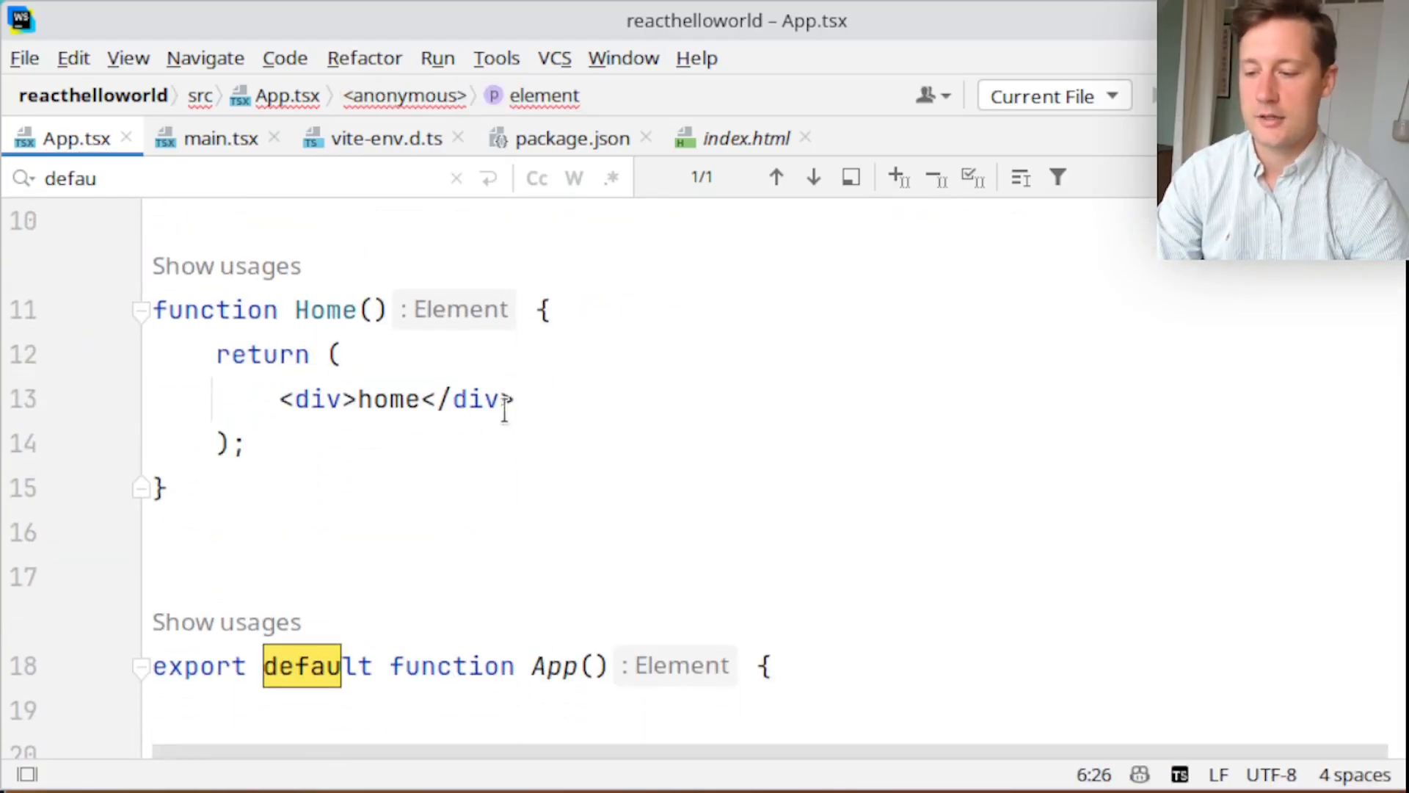
scroll("down", 3)
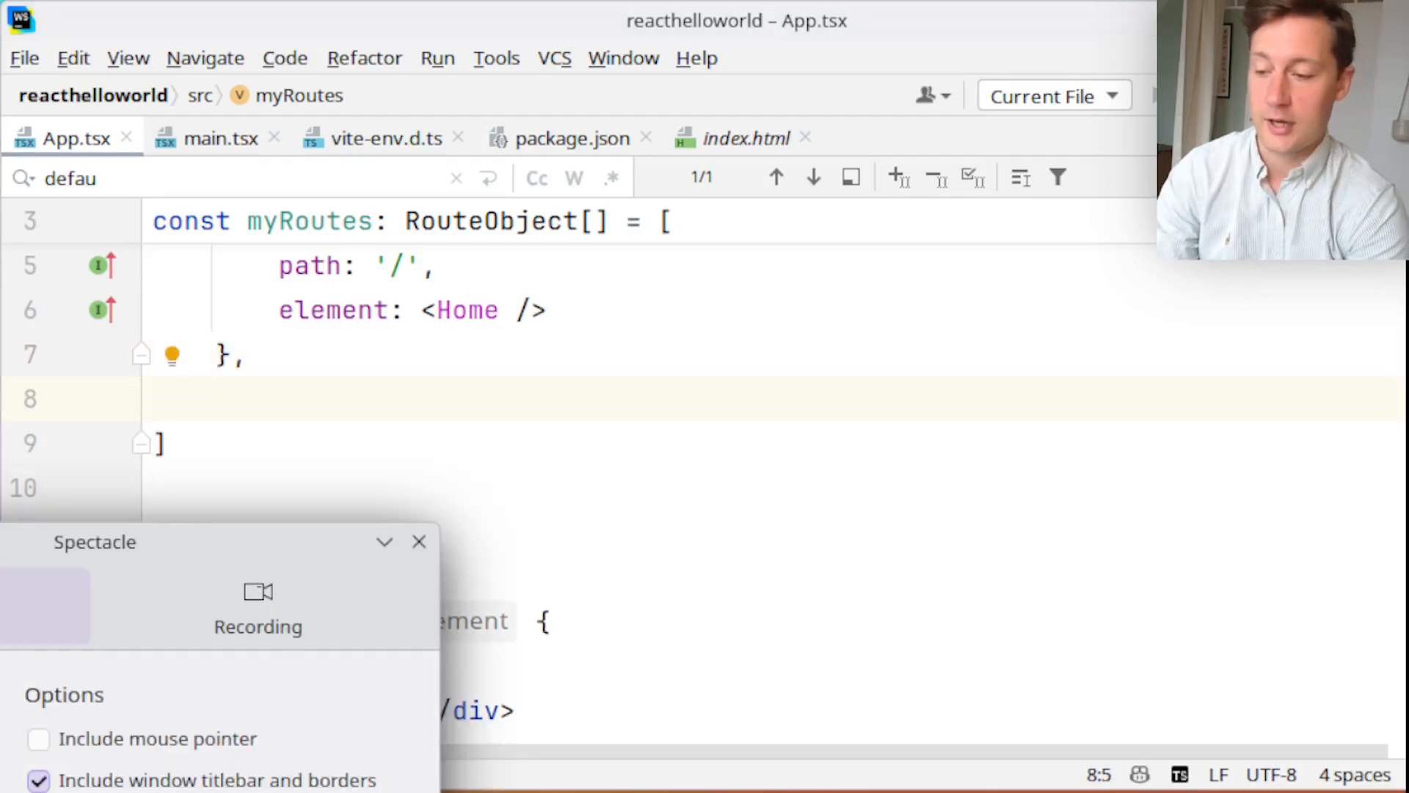
Add a '/settings' route whose element div reads 'hi this is settings'
type("{")
type("path: '")
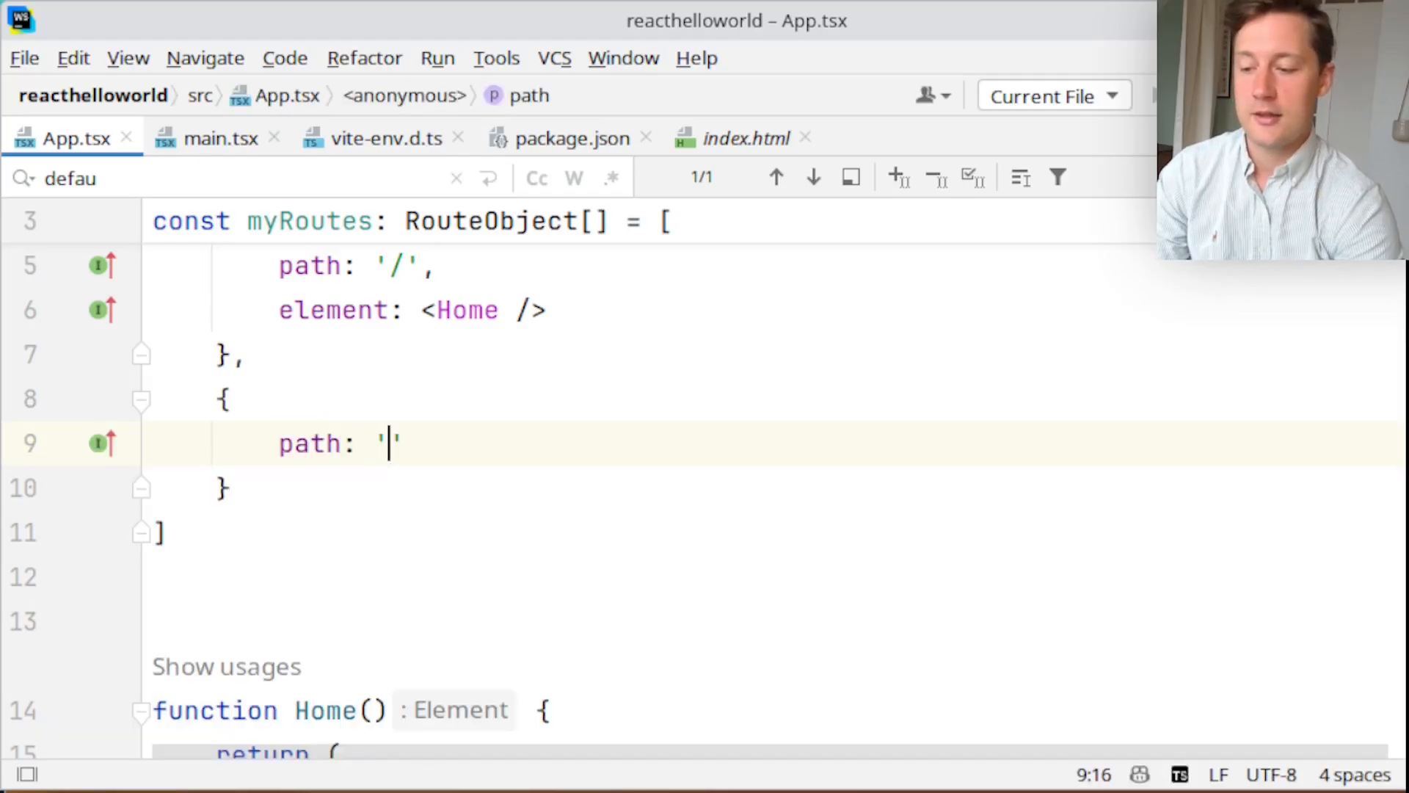
type("/settings")
type("element")
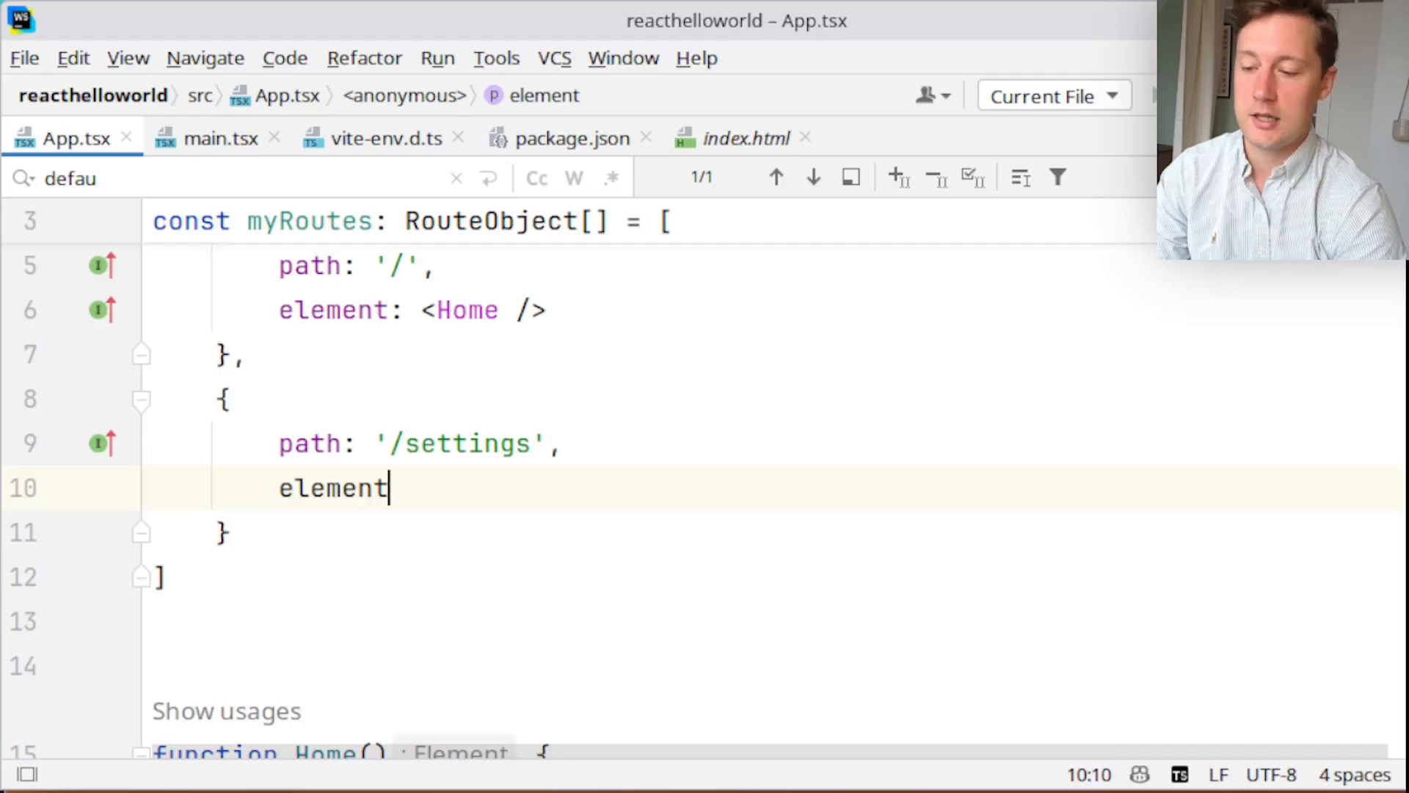
type(": <div></div>")
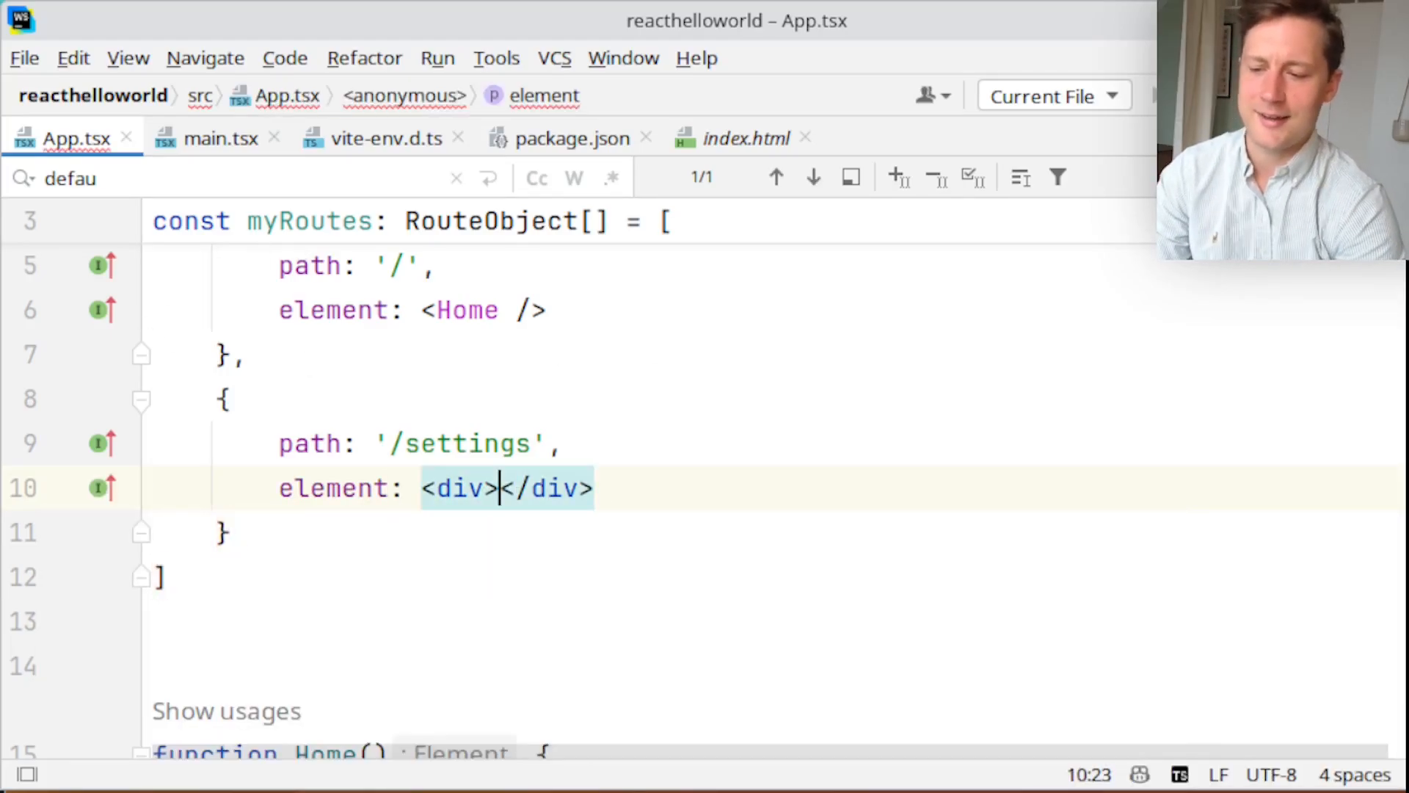
type("hi this is s")
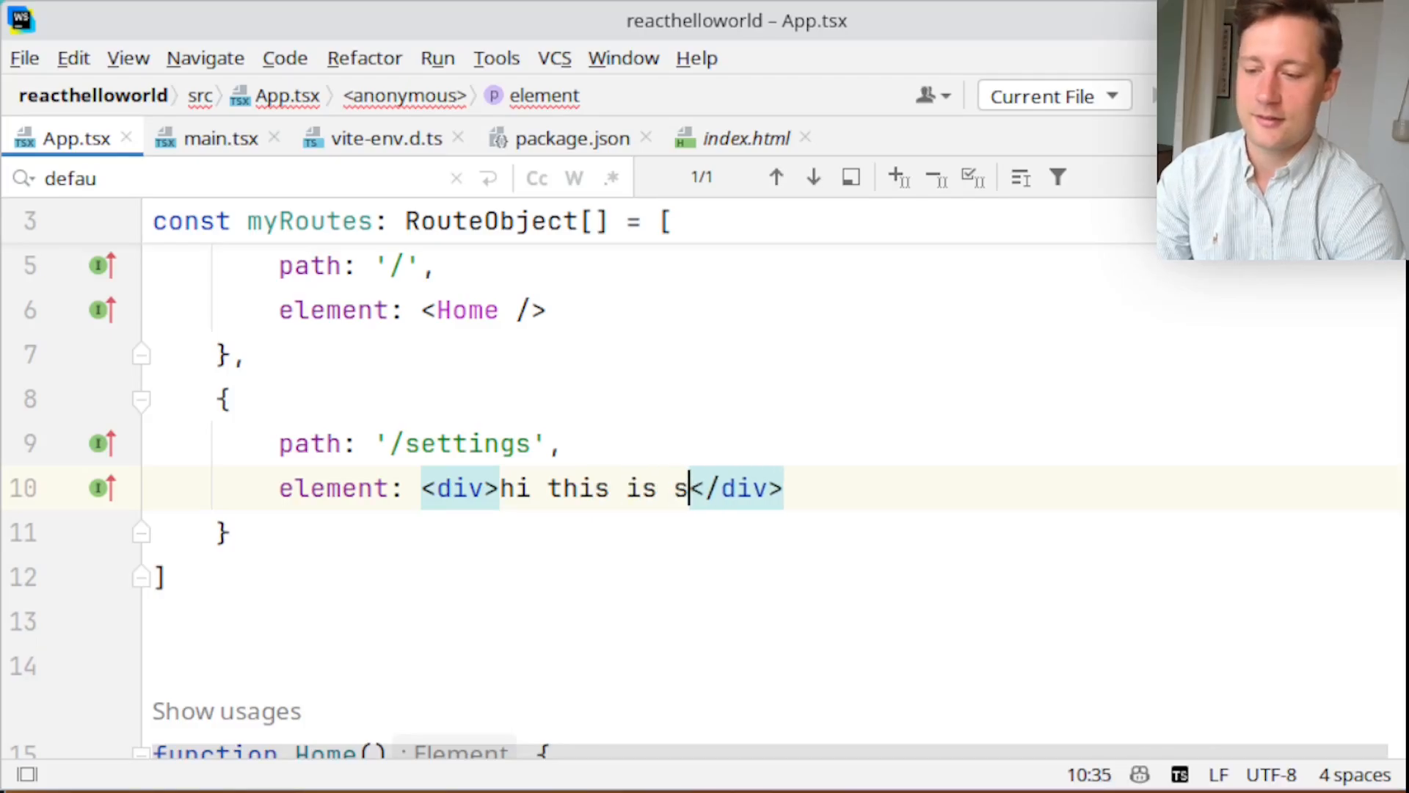
type("ettings")
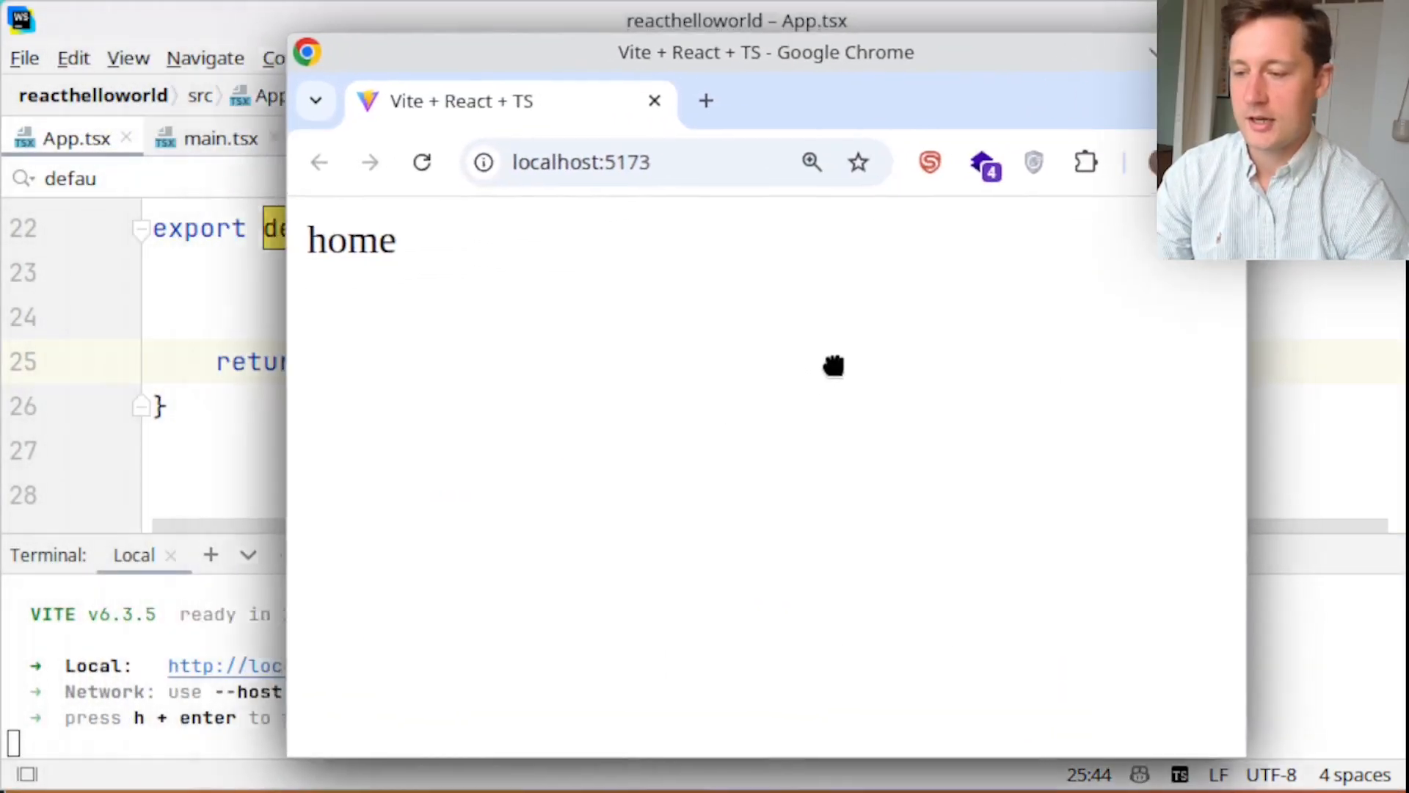
Confirm localhost:5173 shows 'home' in Chrome, then return to the WebStorm editor
left_click(581, 163)
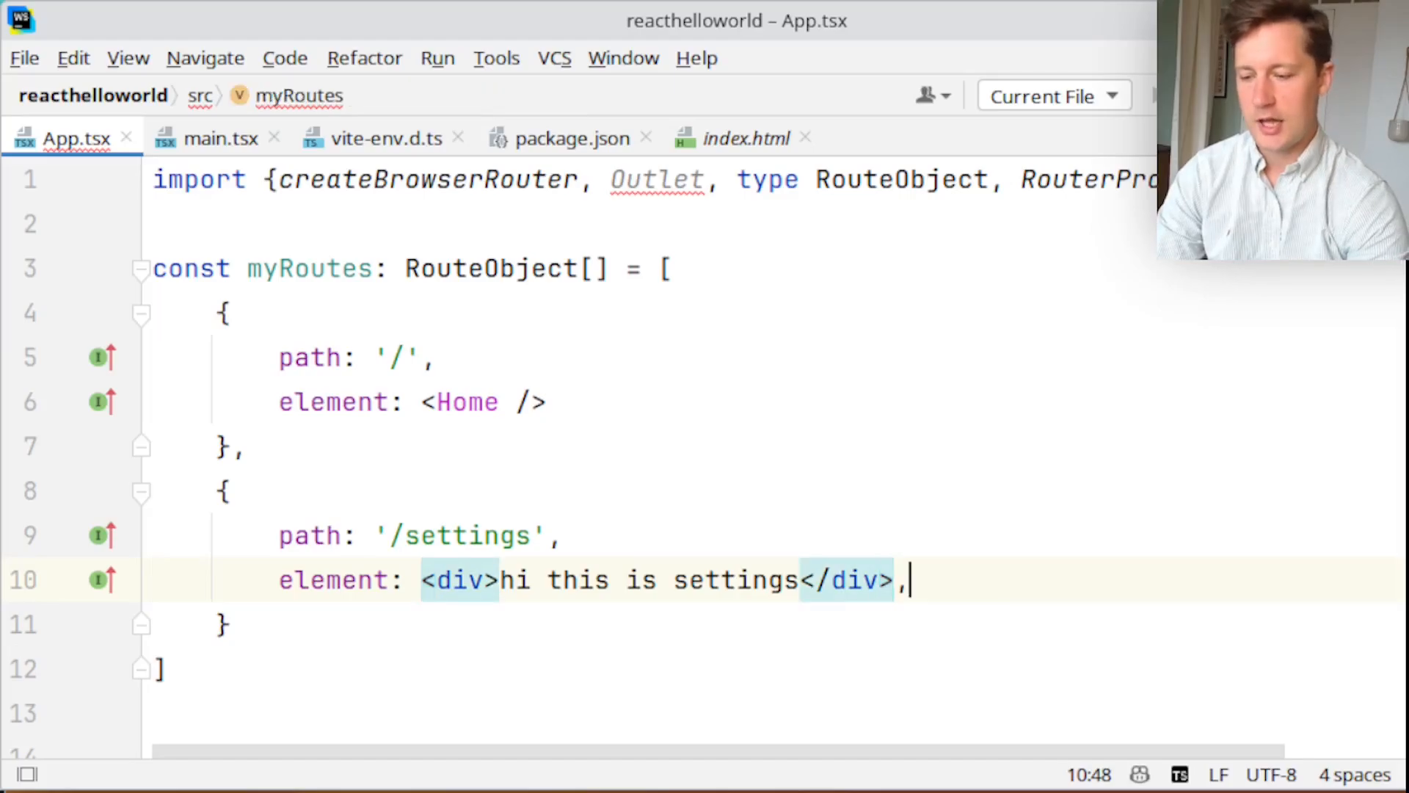
Add a children array to '/settings' with a 'privacy' route rendering a privacy settings div
type("children")
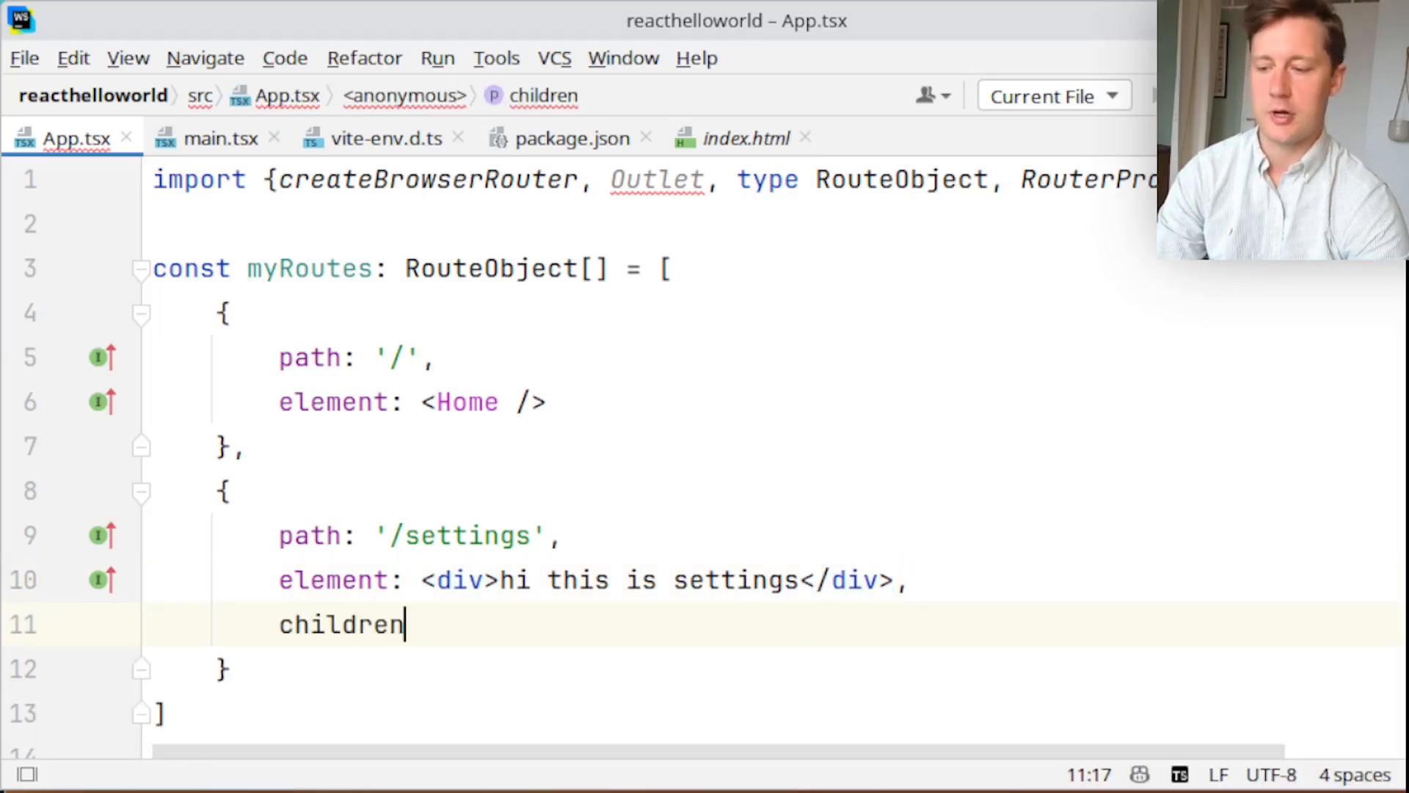
type(": []")
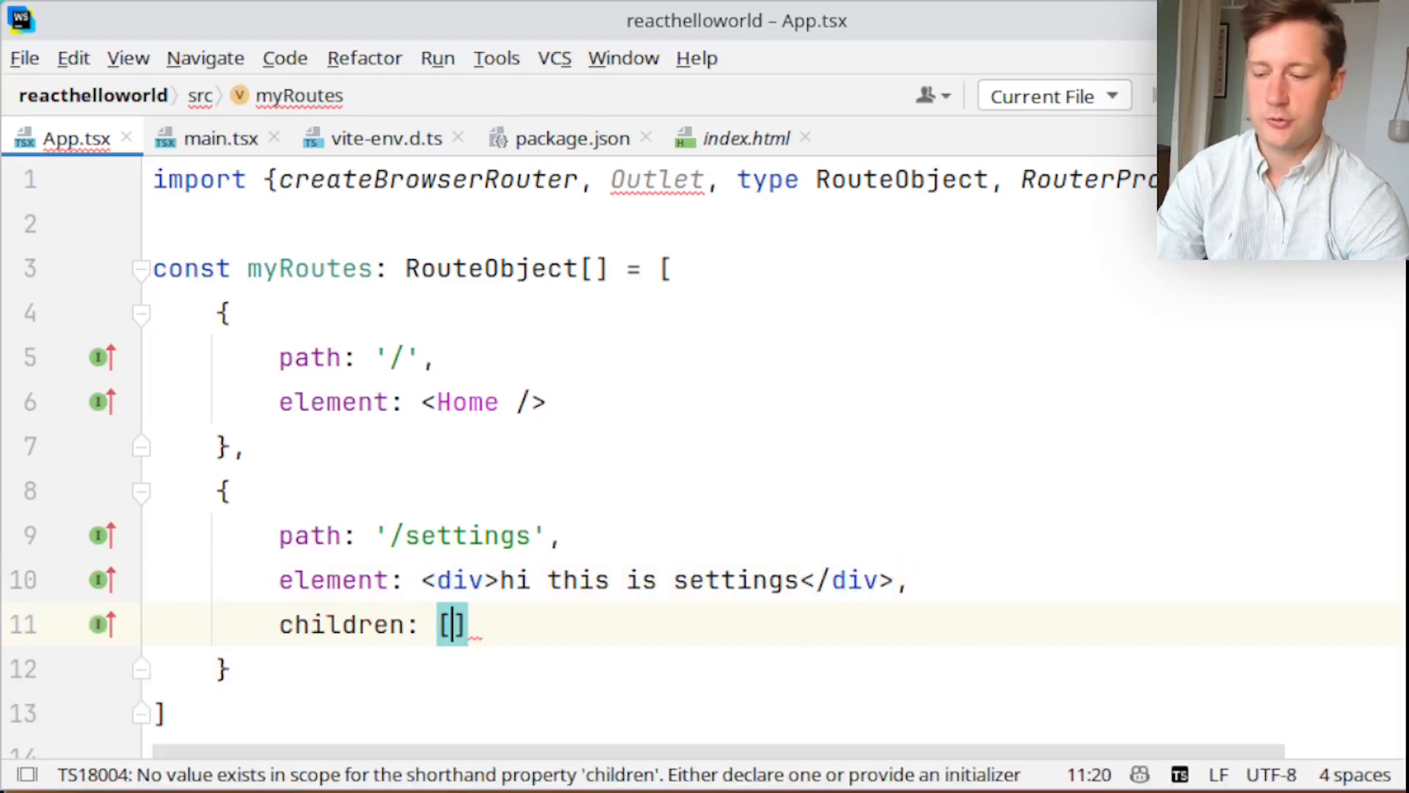
key("enter")
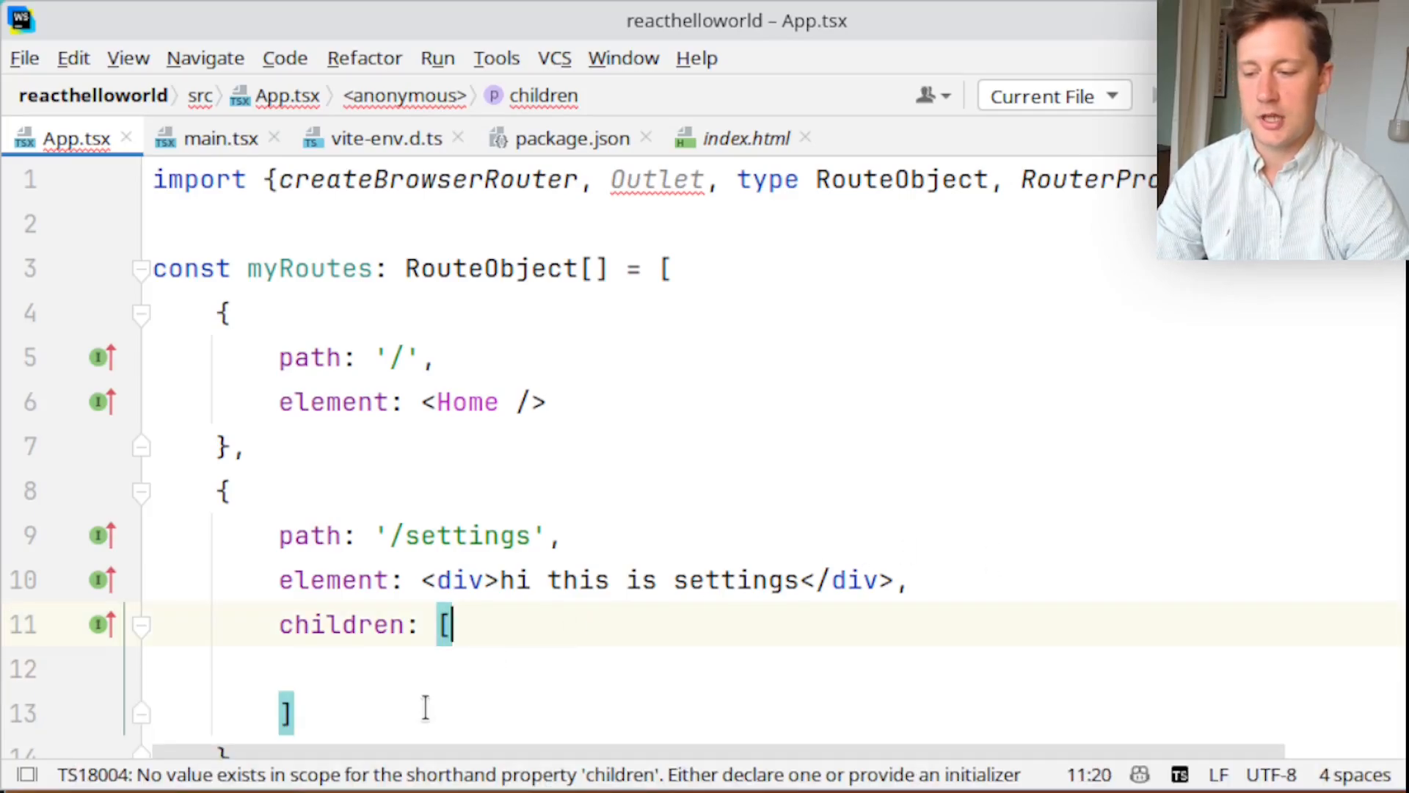
left_click_drag(450, 625, 287, 713)
type("{")
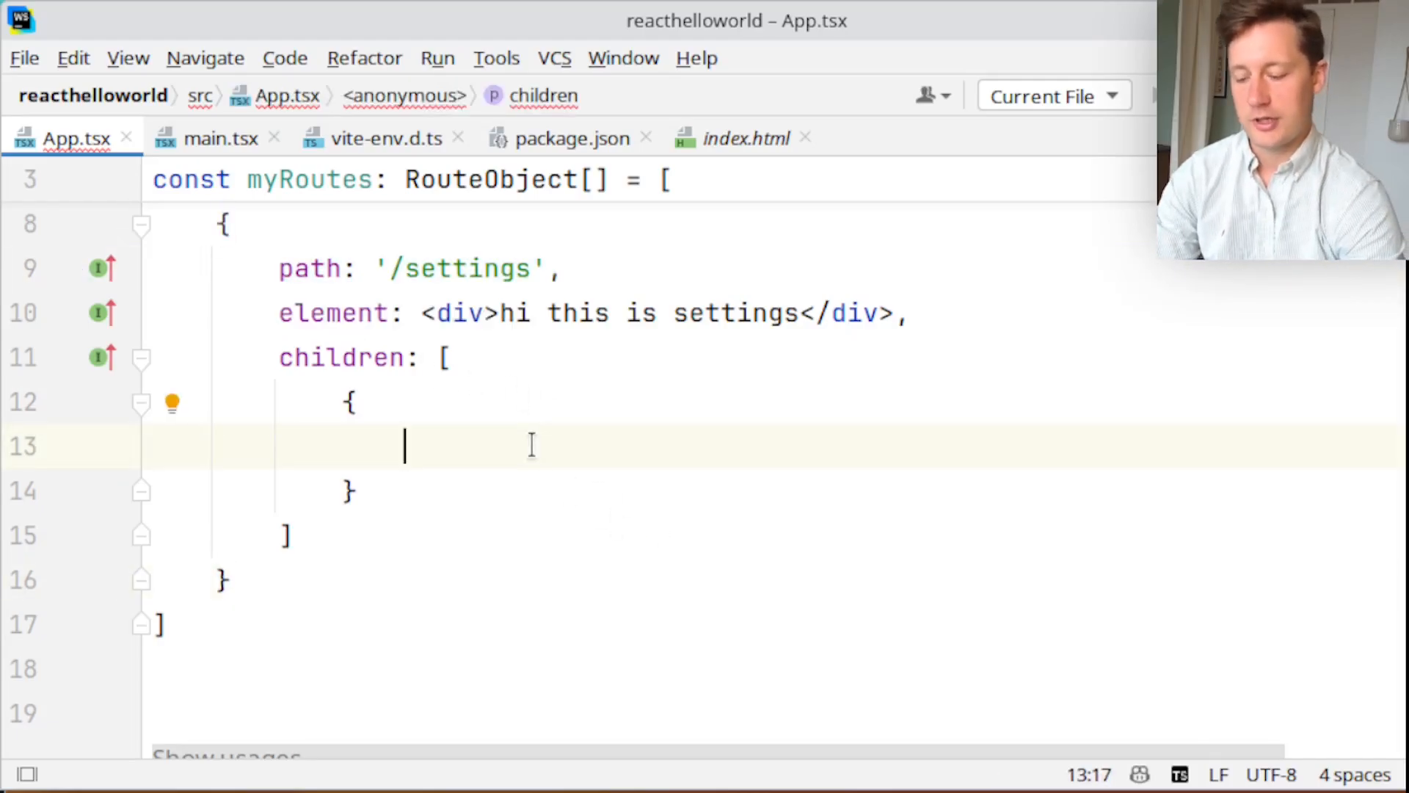
type("children")
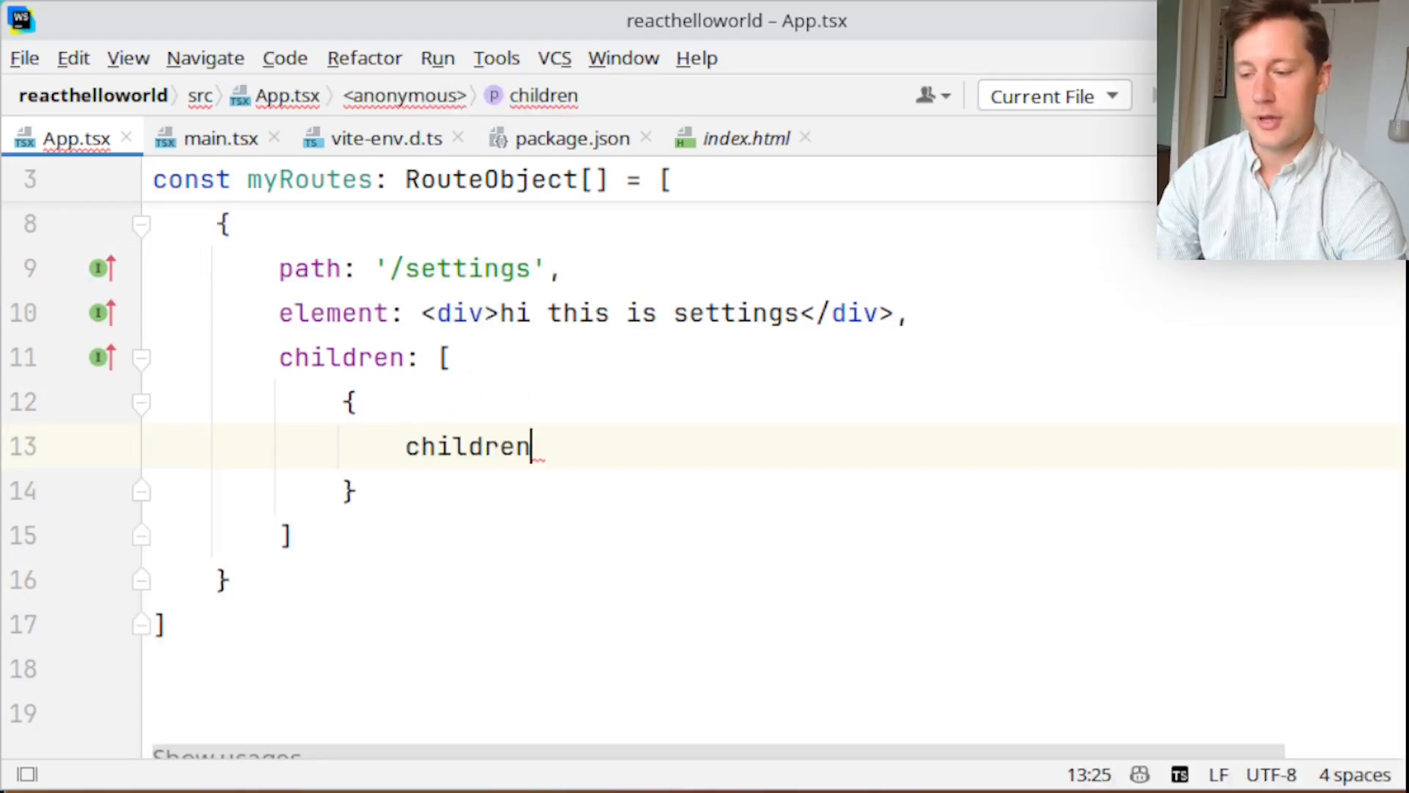
type("path")
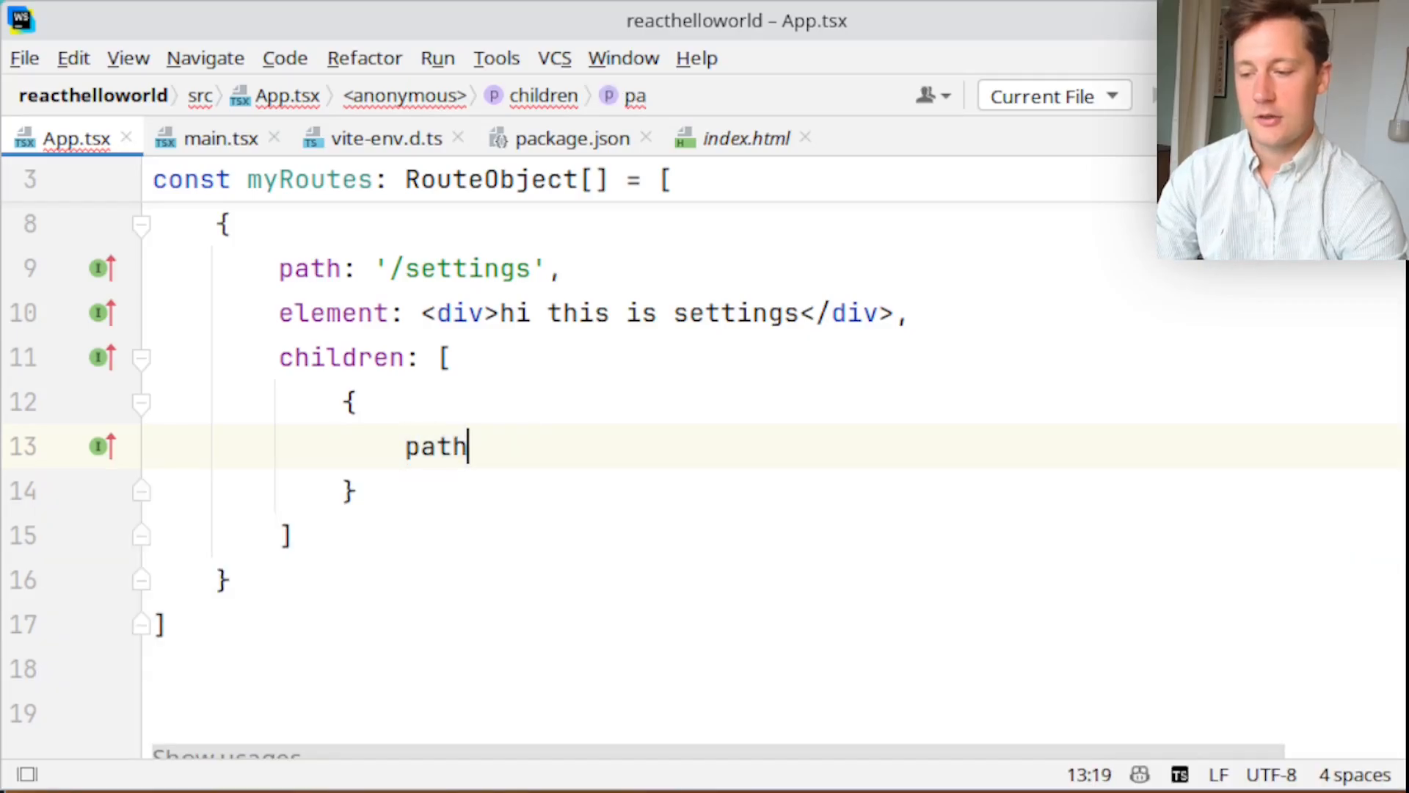
type(": ''")
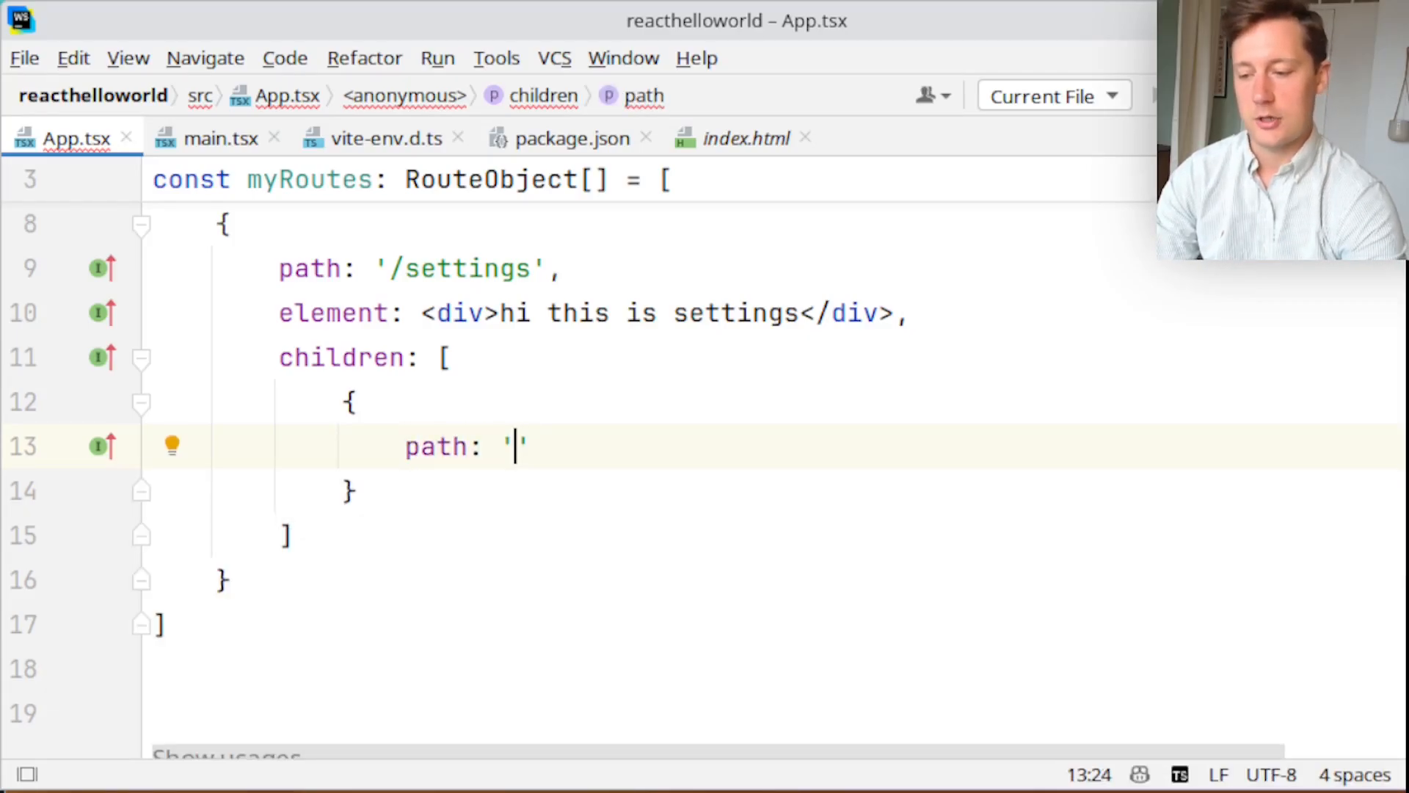
type("privacy")
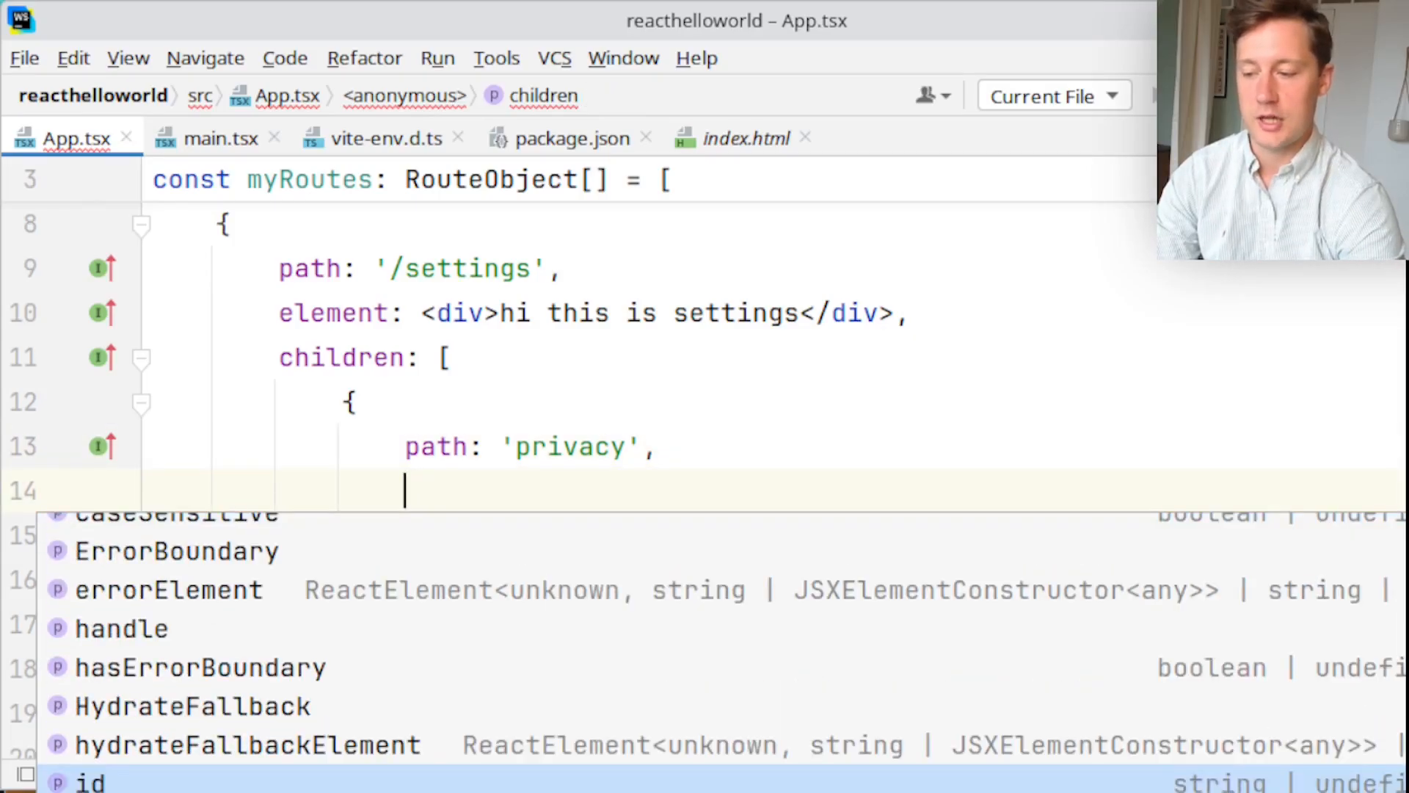
type("element: <div></div>")
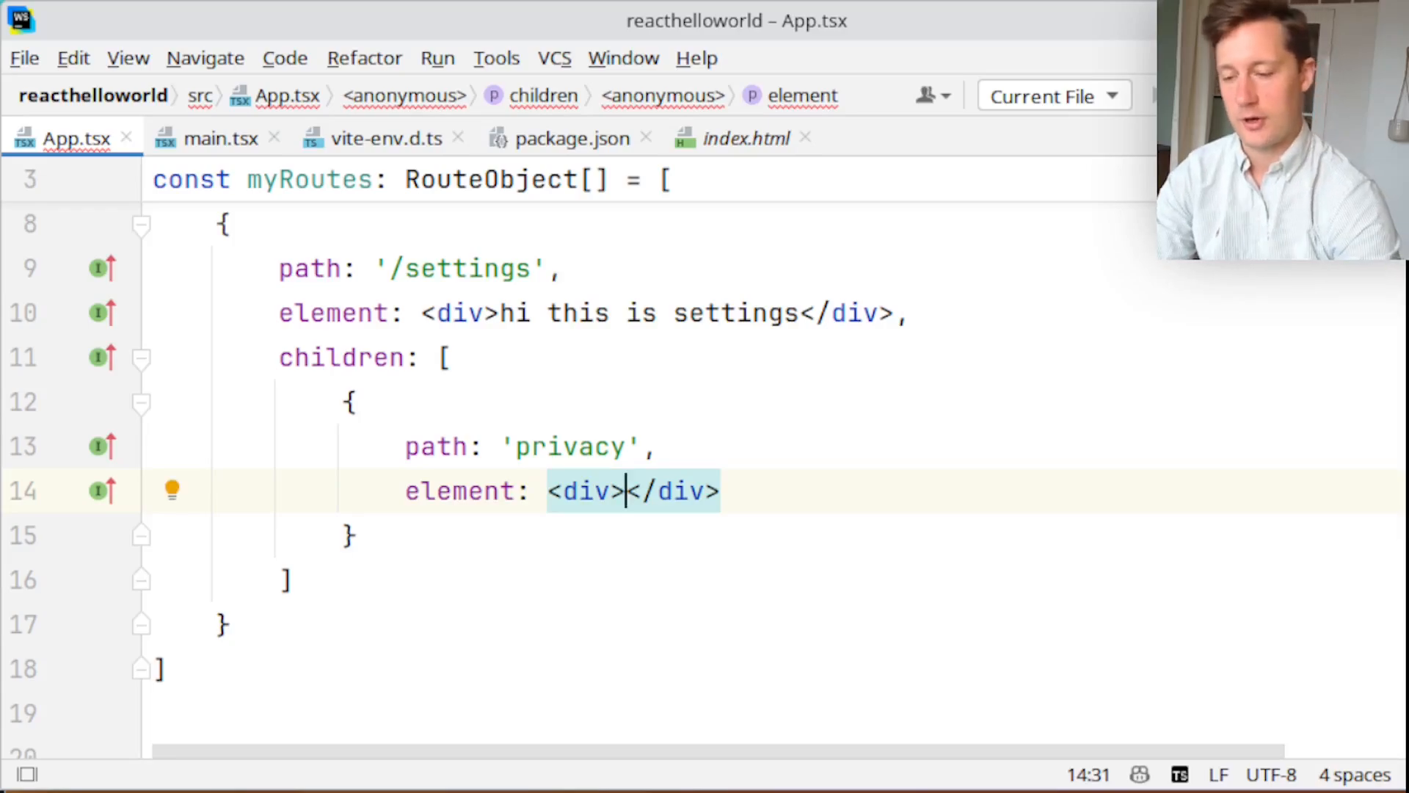
type("this is the pra")
type("path")
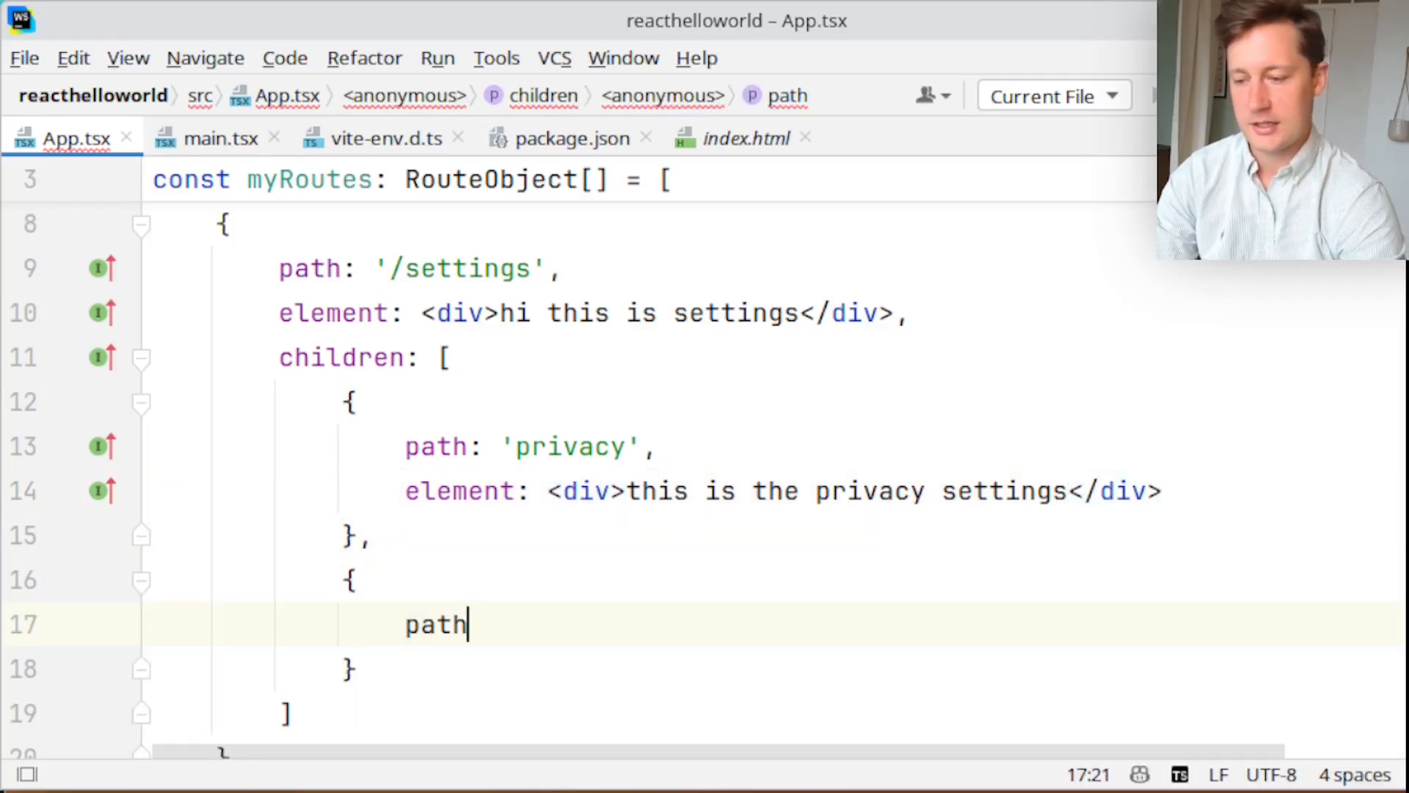
Add a 'search' child route rendering a 'search settings' div
type(": ''")
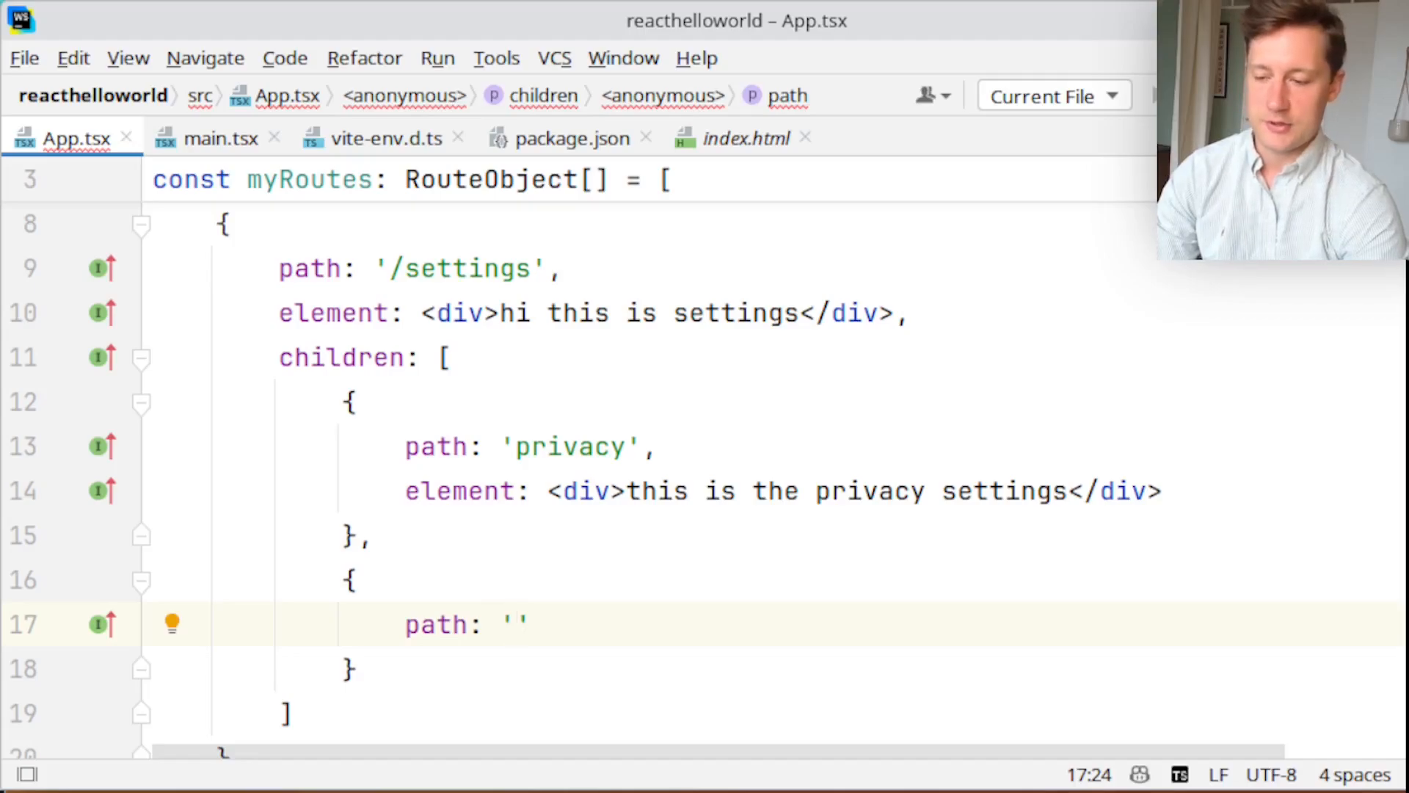
type("sear")
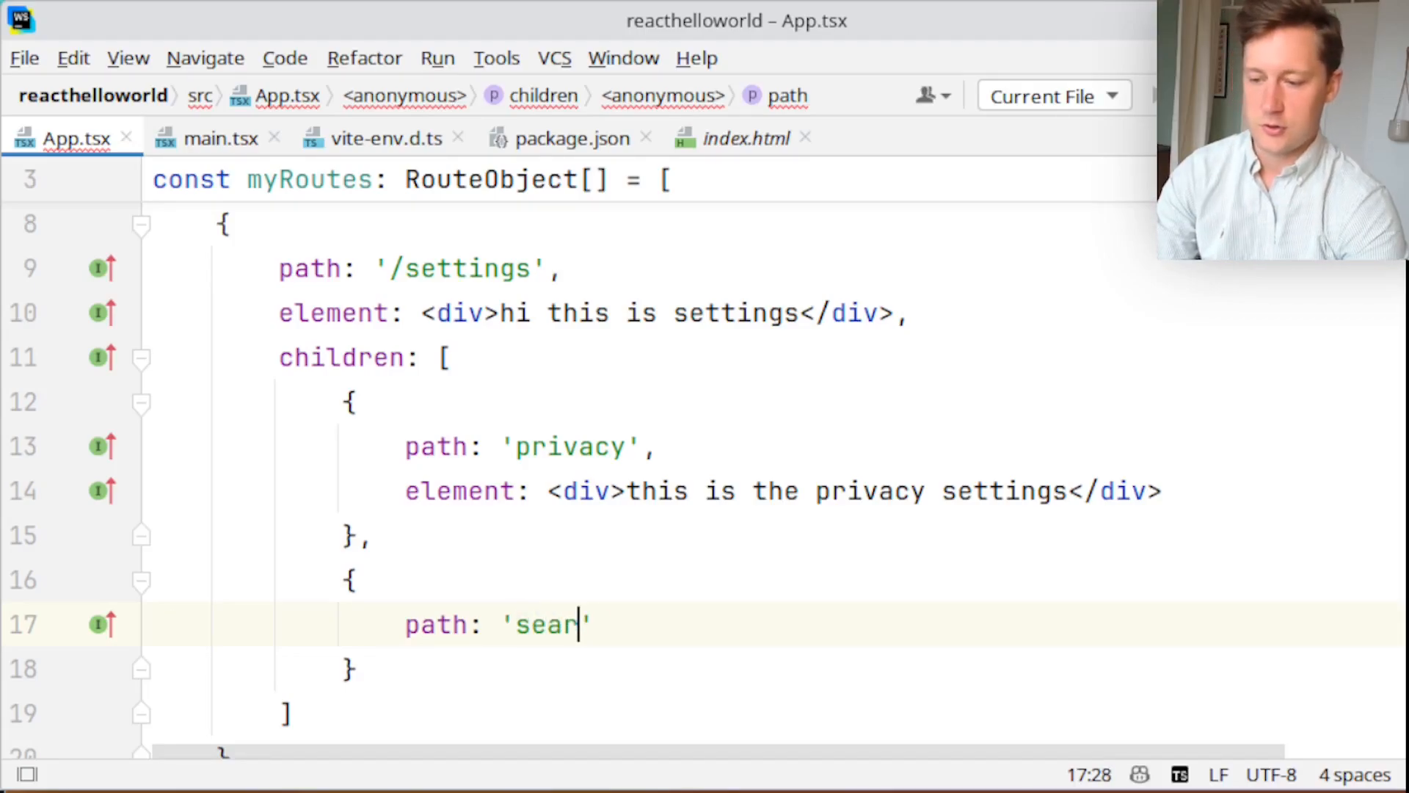
type("ch',")
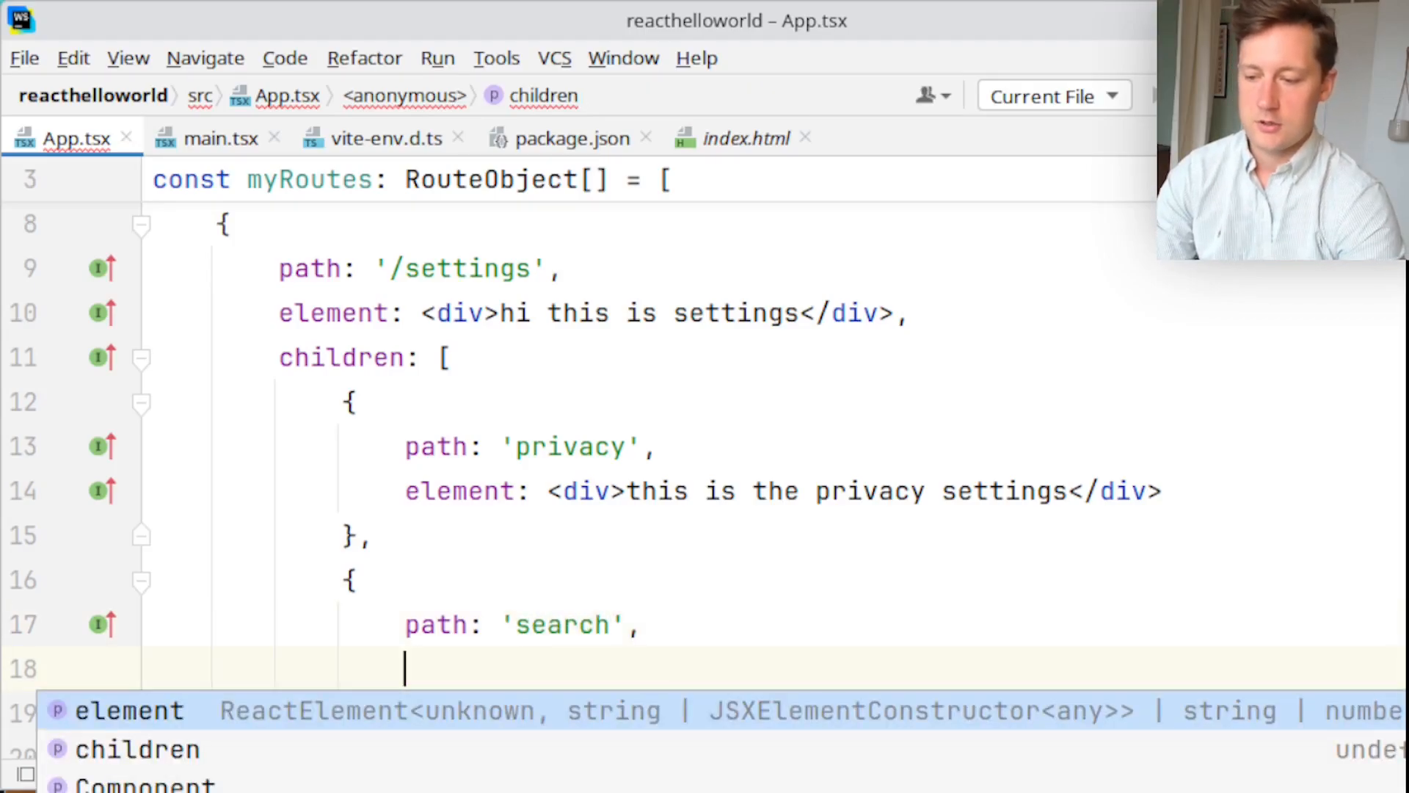
type("element: <div>this is the</div>")
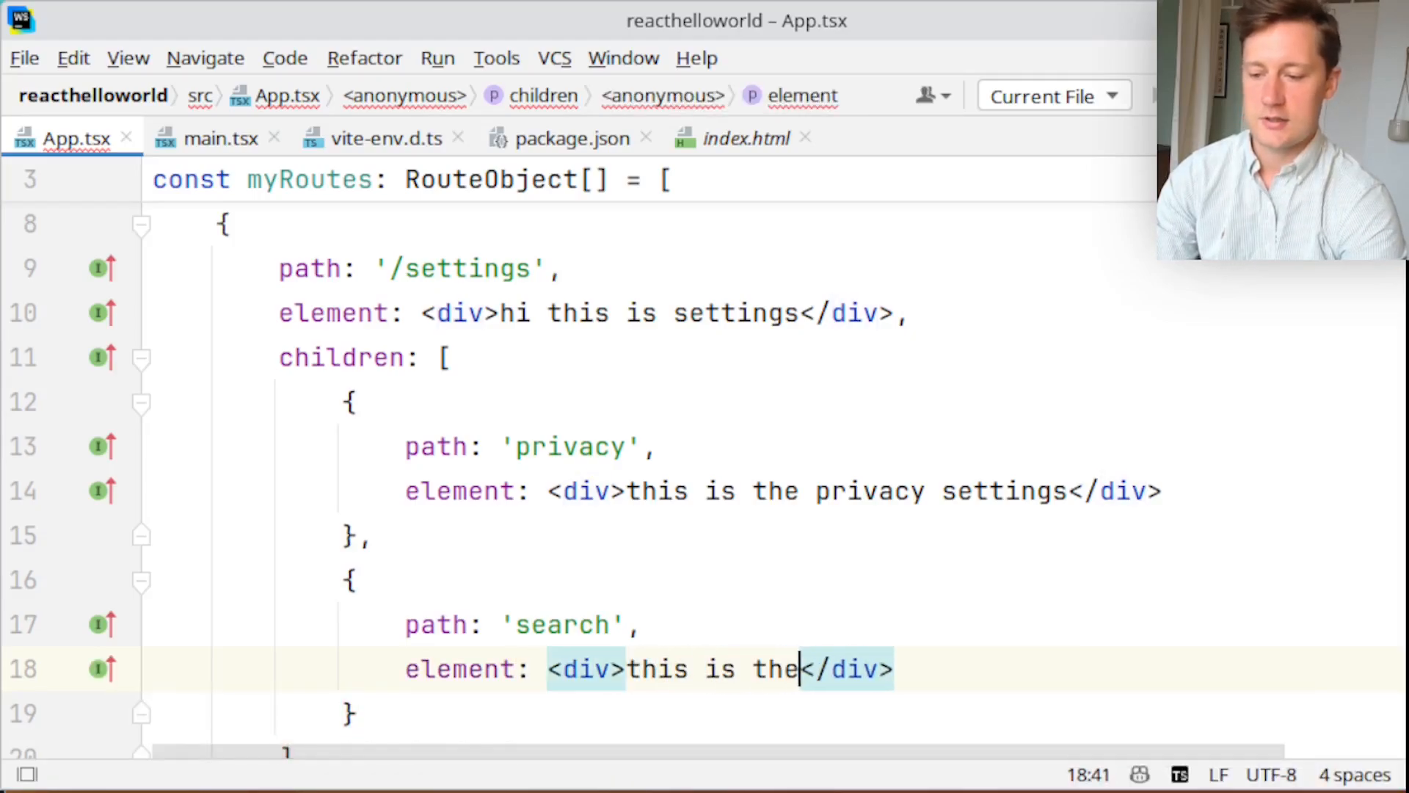
type("search settings")
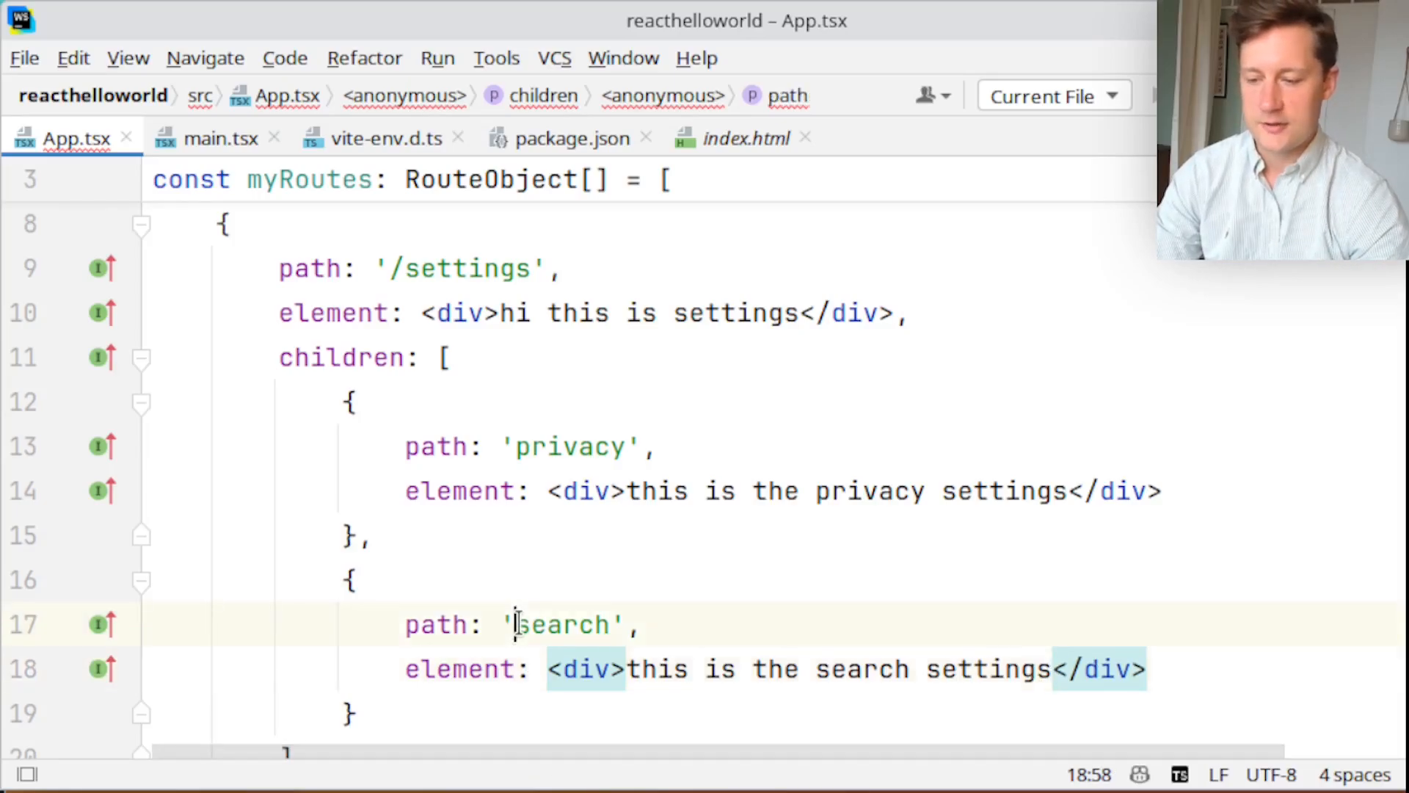
left_click(517, 447)
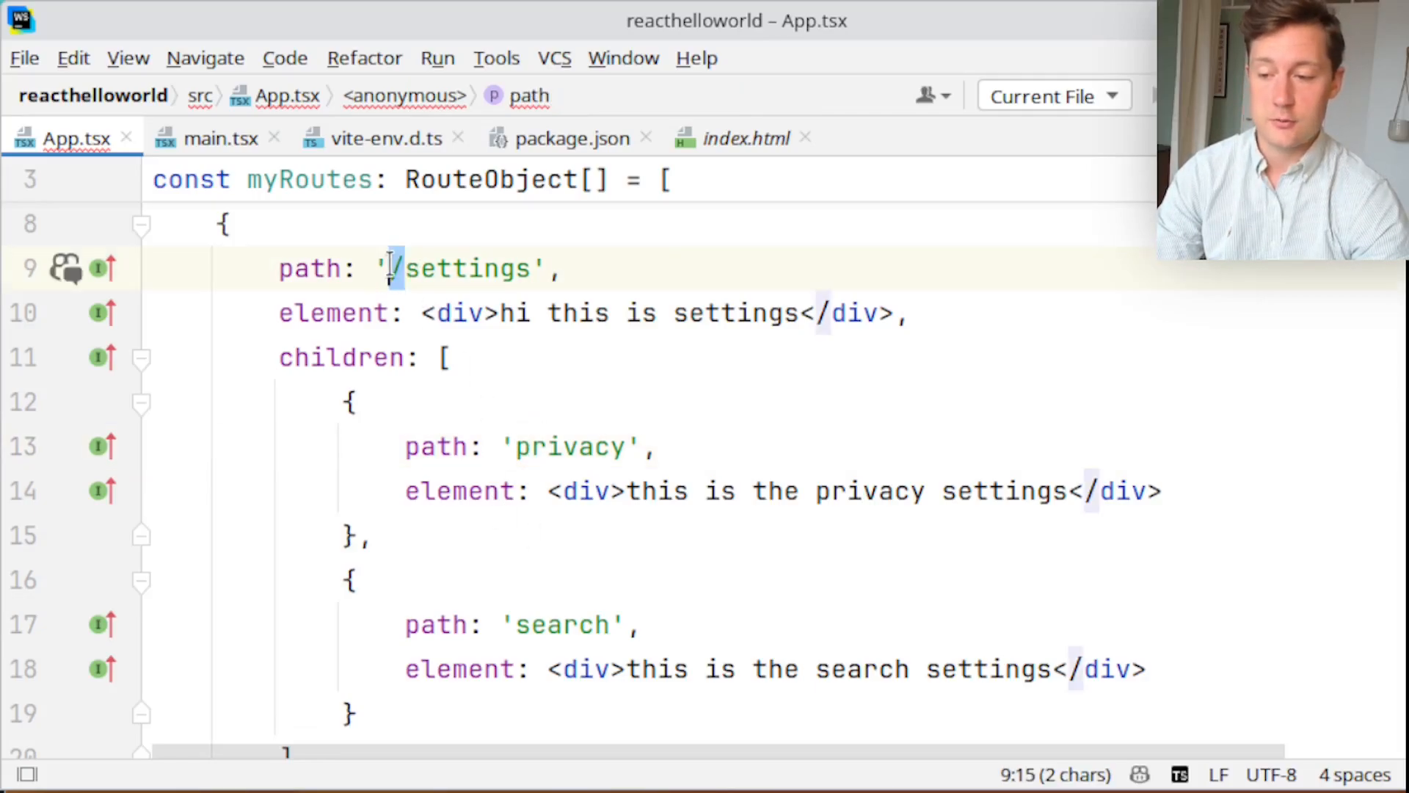
left_click(584, 447)
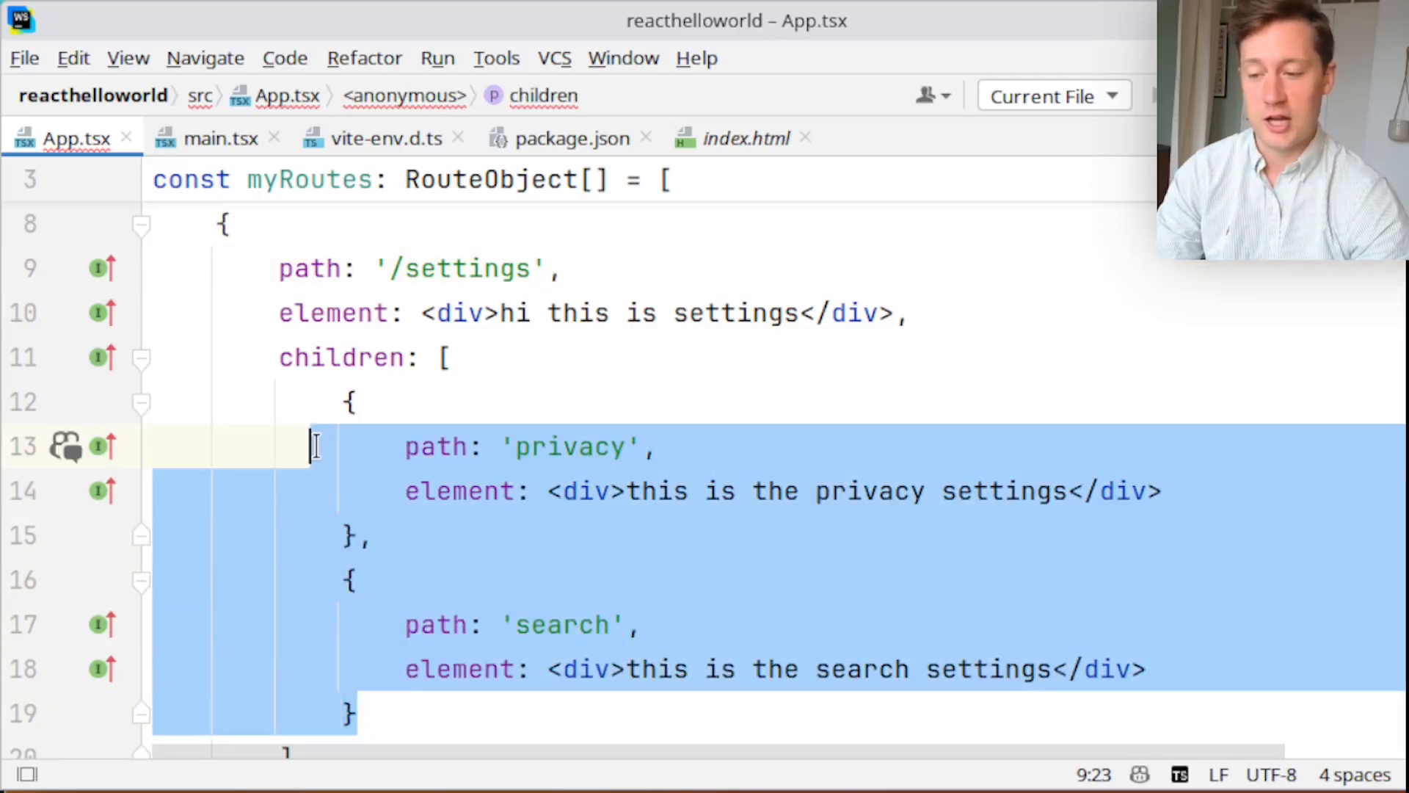
left_click(799, 313)
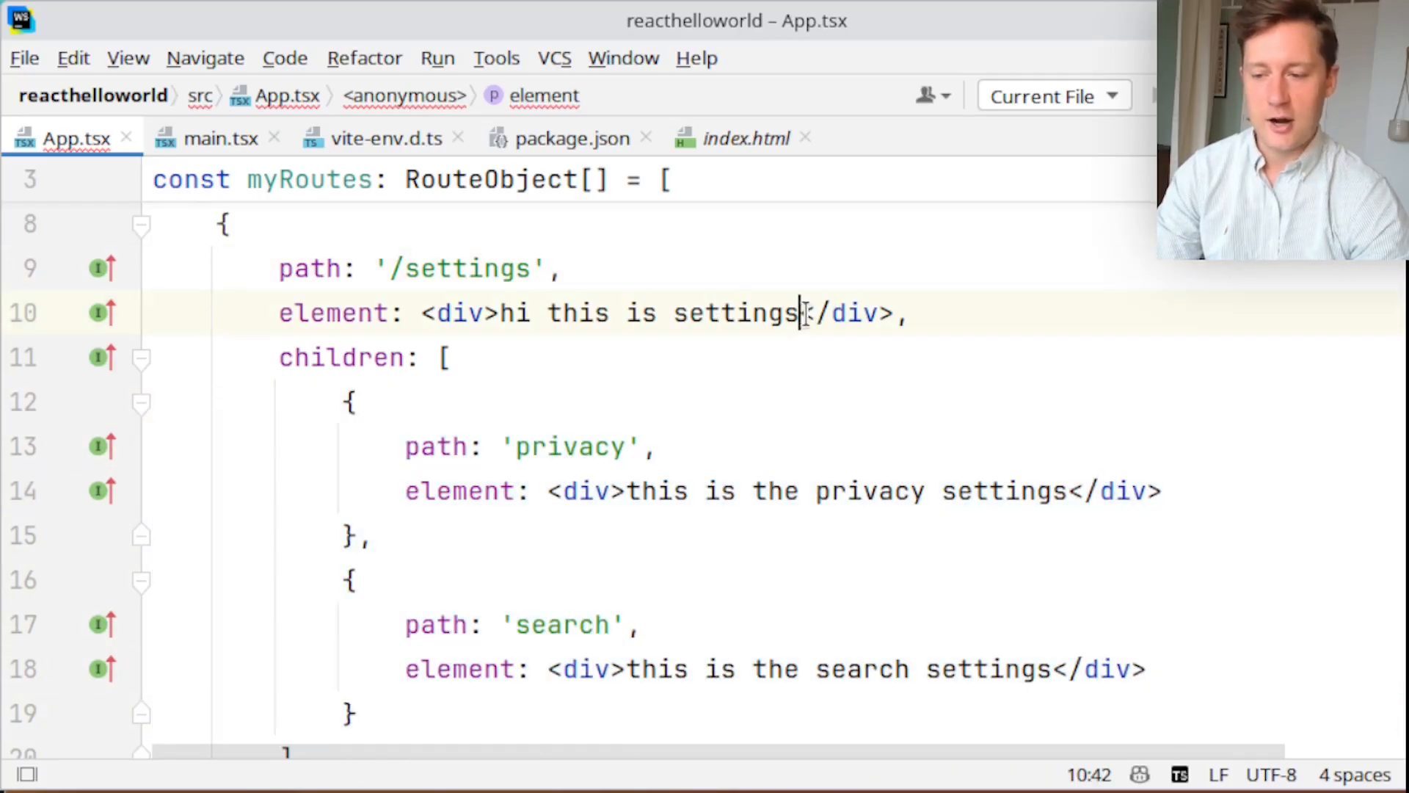
mouse_move(854, 313)
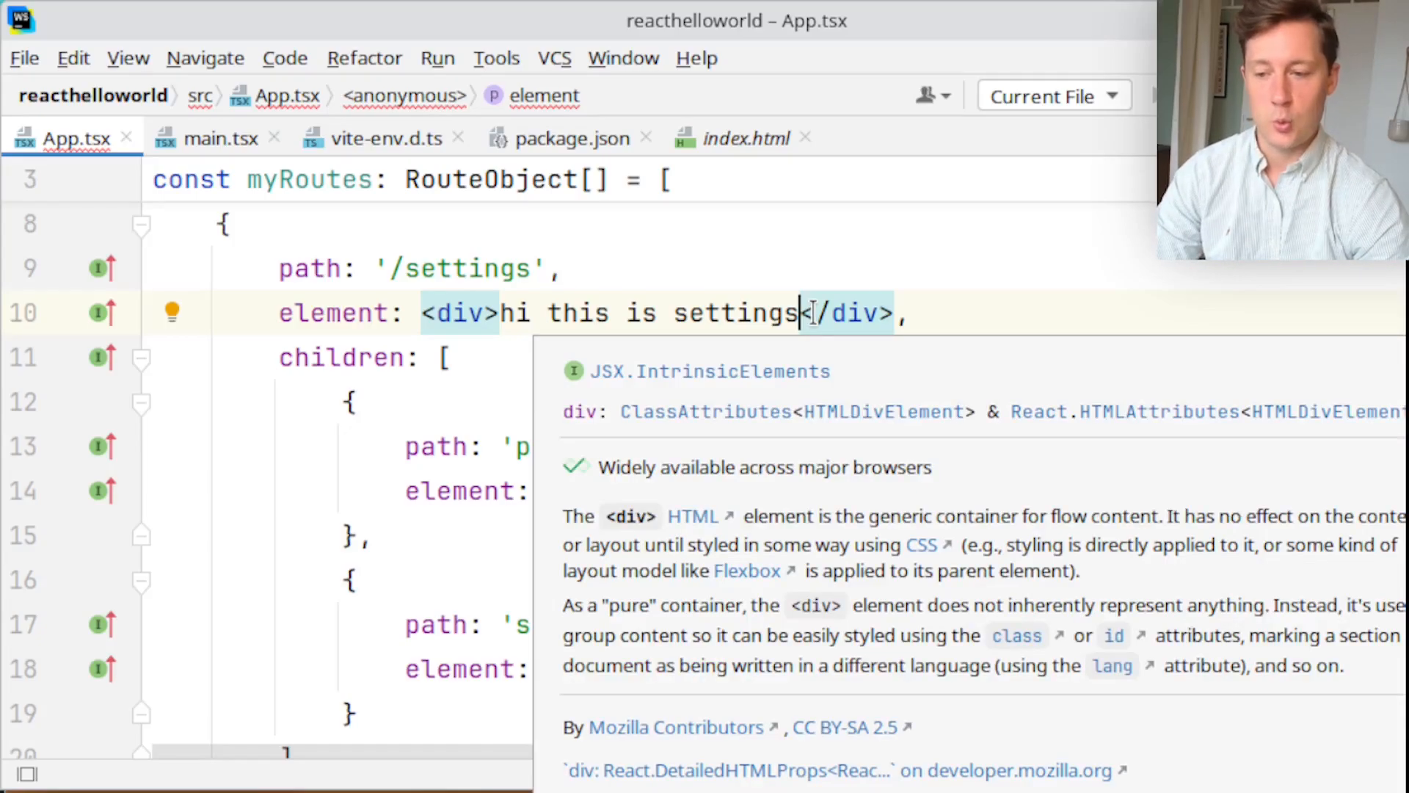
Insert <Outlet /> on a new line inside the settings div
key("Enter")
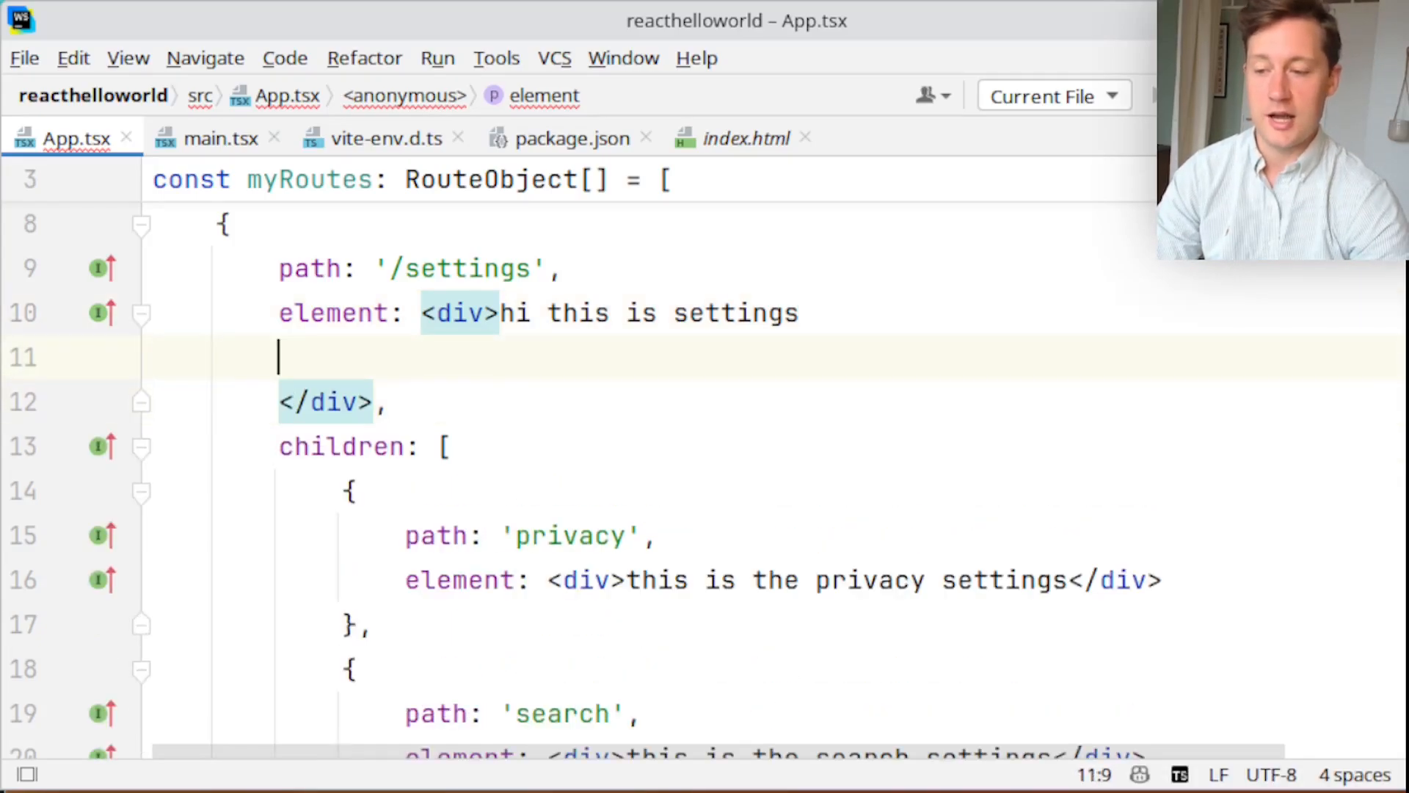
type("<Outlet")
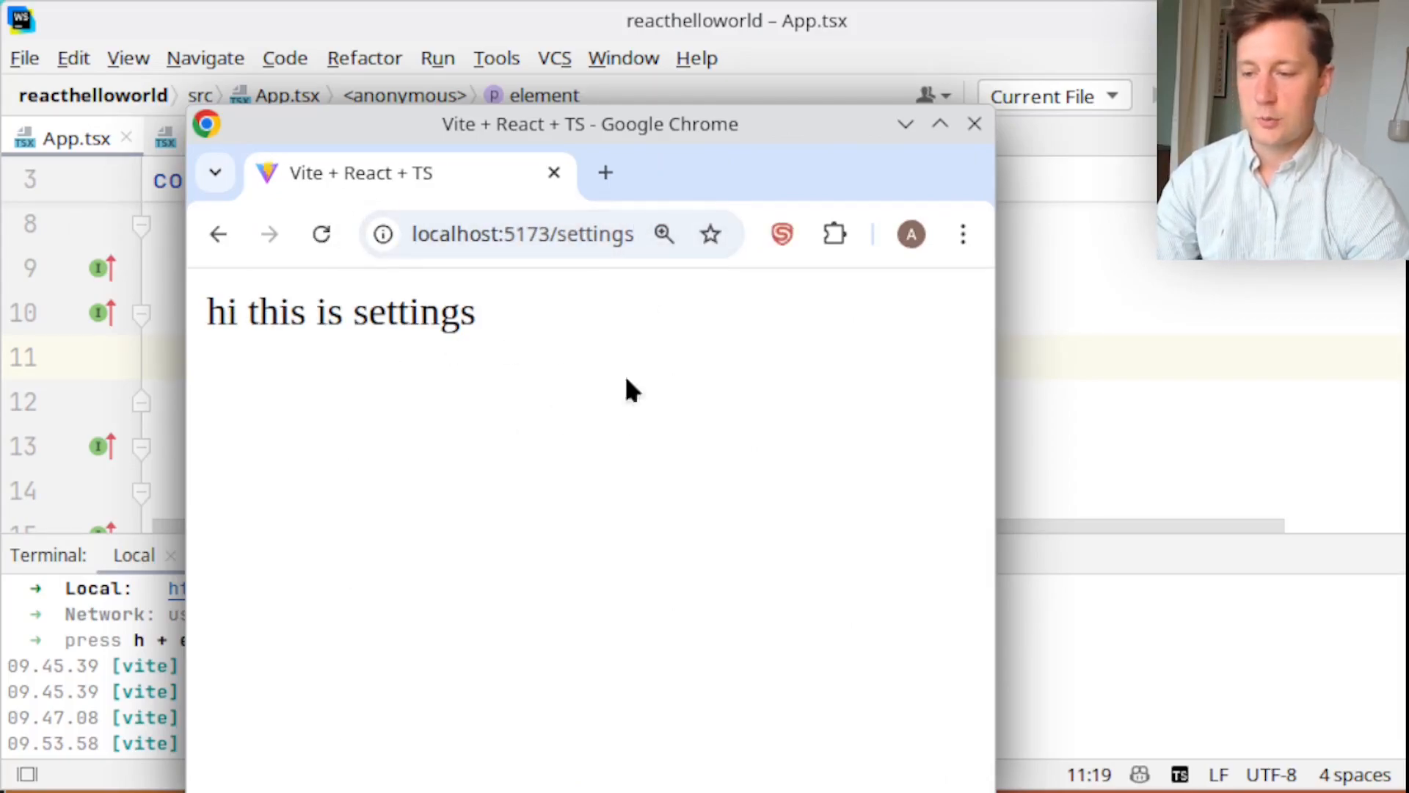
View the privacy settings page in Chrome, then change the URL toward /search
left_click(522, 233)
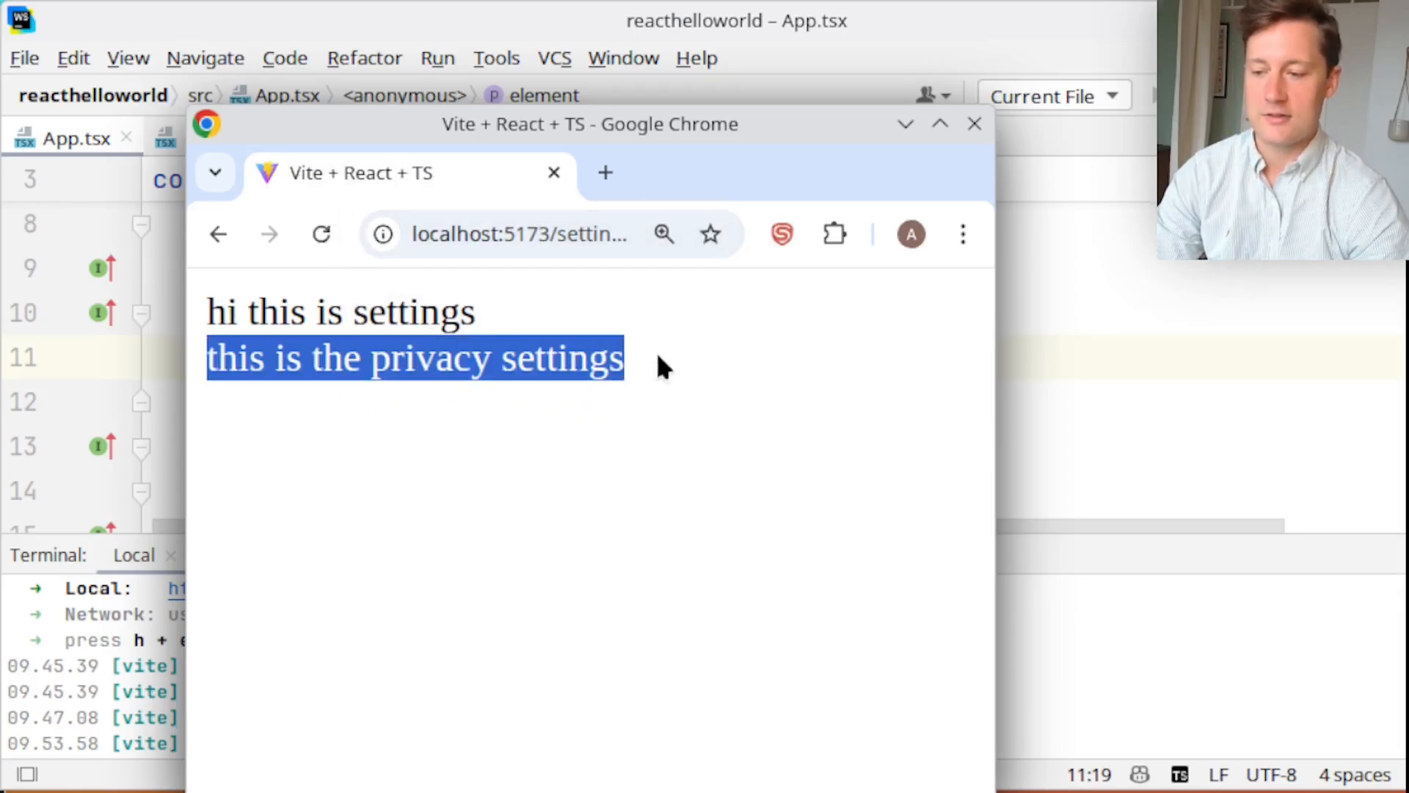
left_click(973, 124)
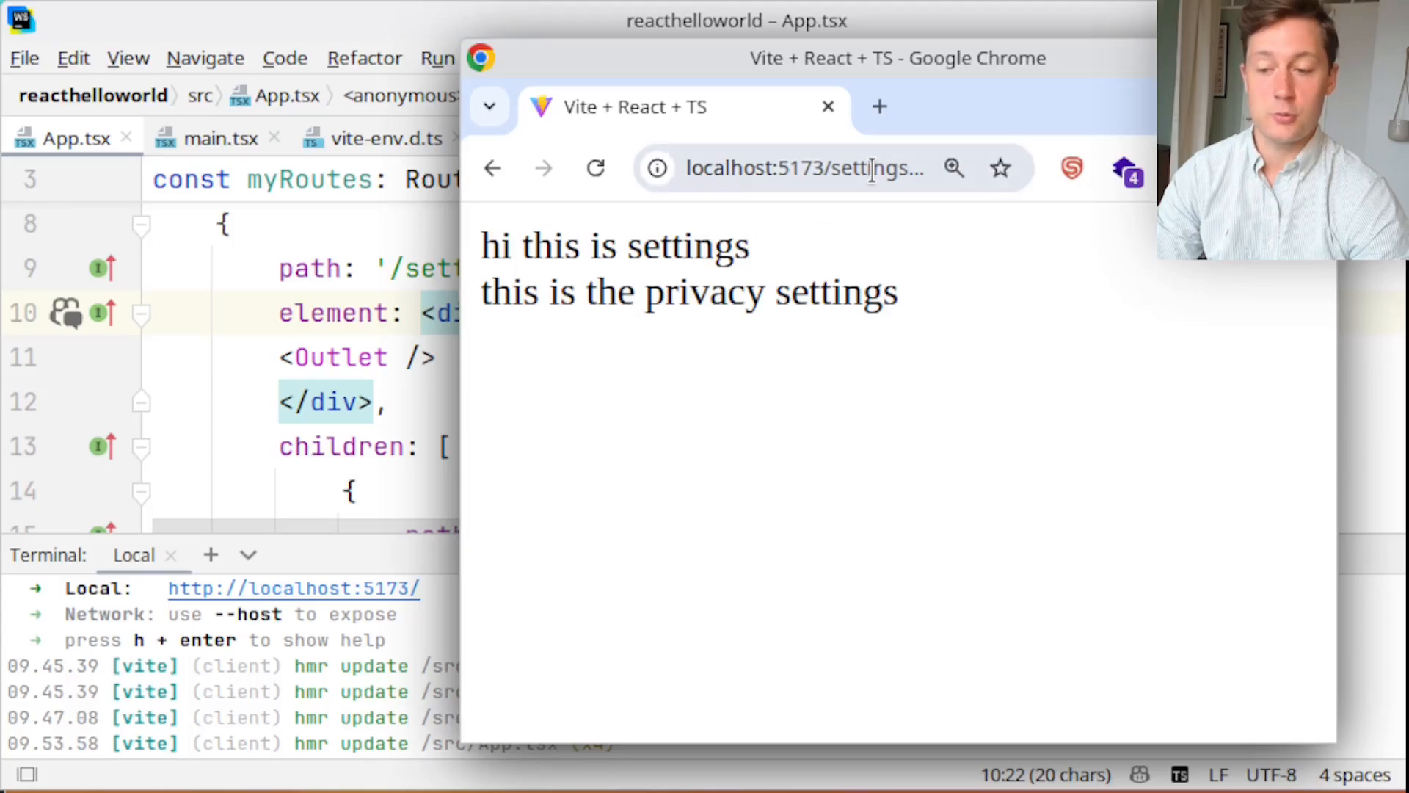
type("/search")
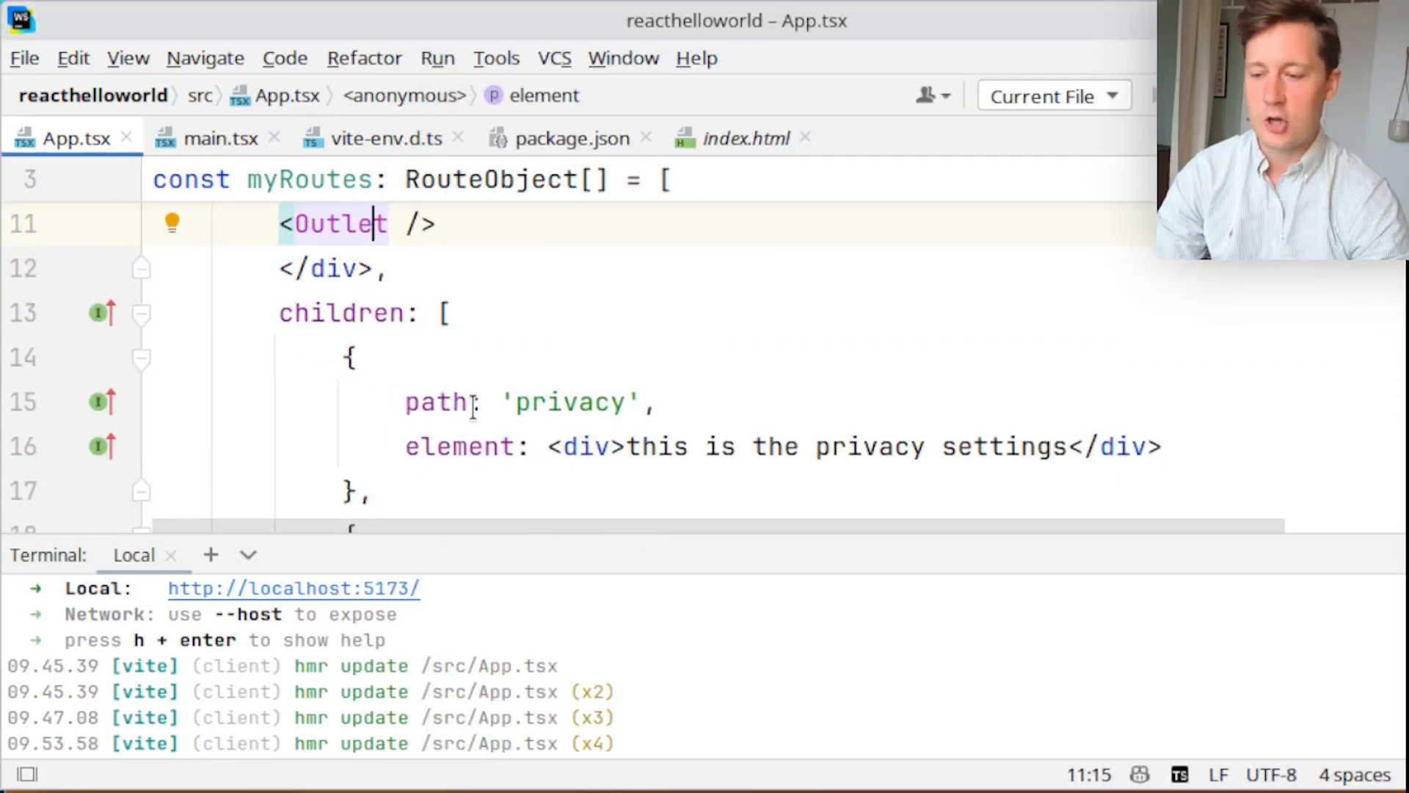
Change the search child route's path from 'search' to 'search/:searchTerm'
scroll("down", 3)
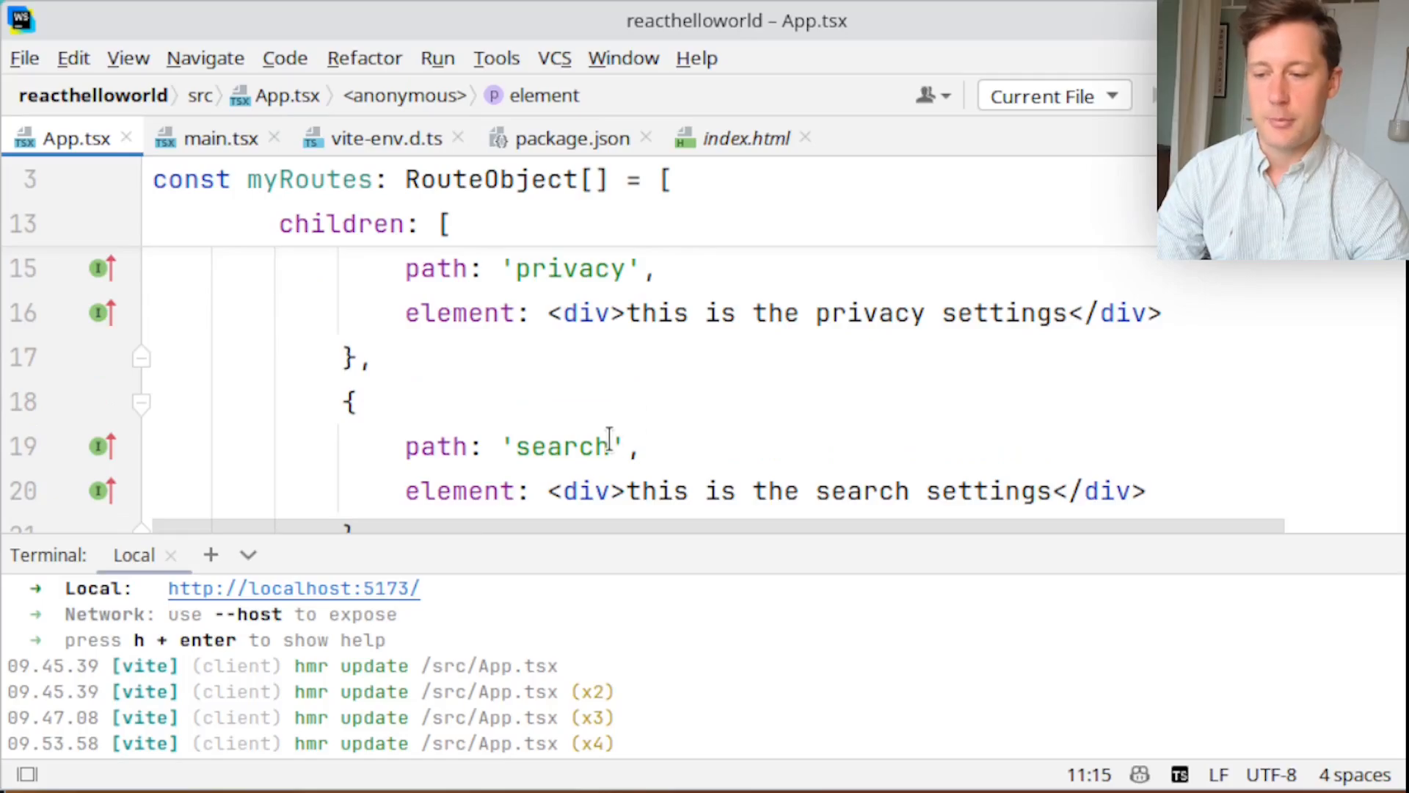
type("/")
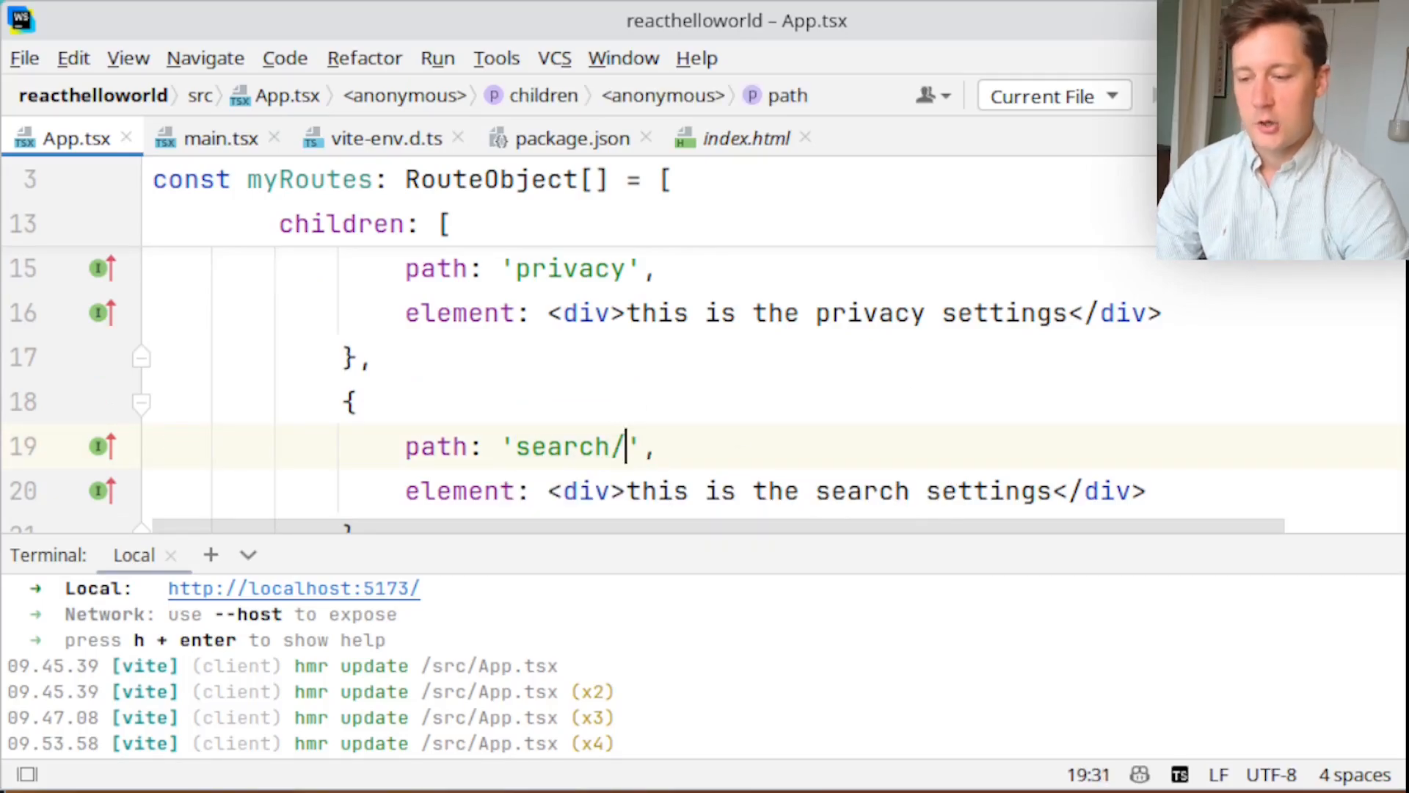
type(":")
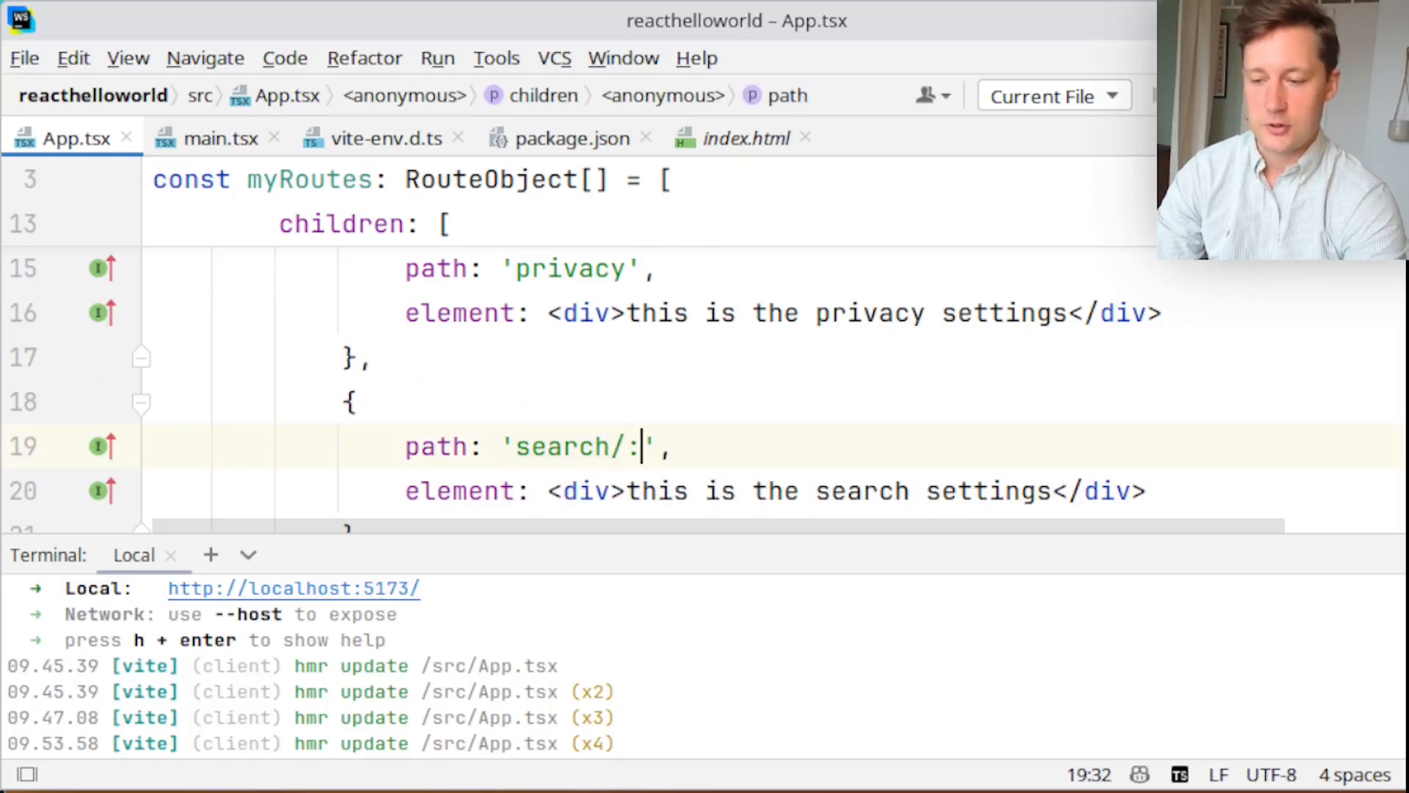
type("search")
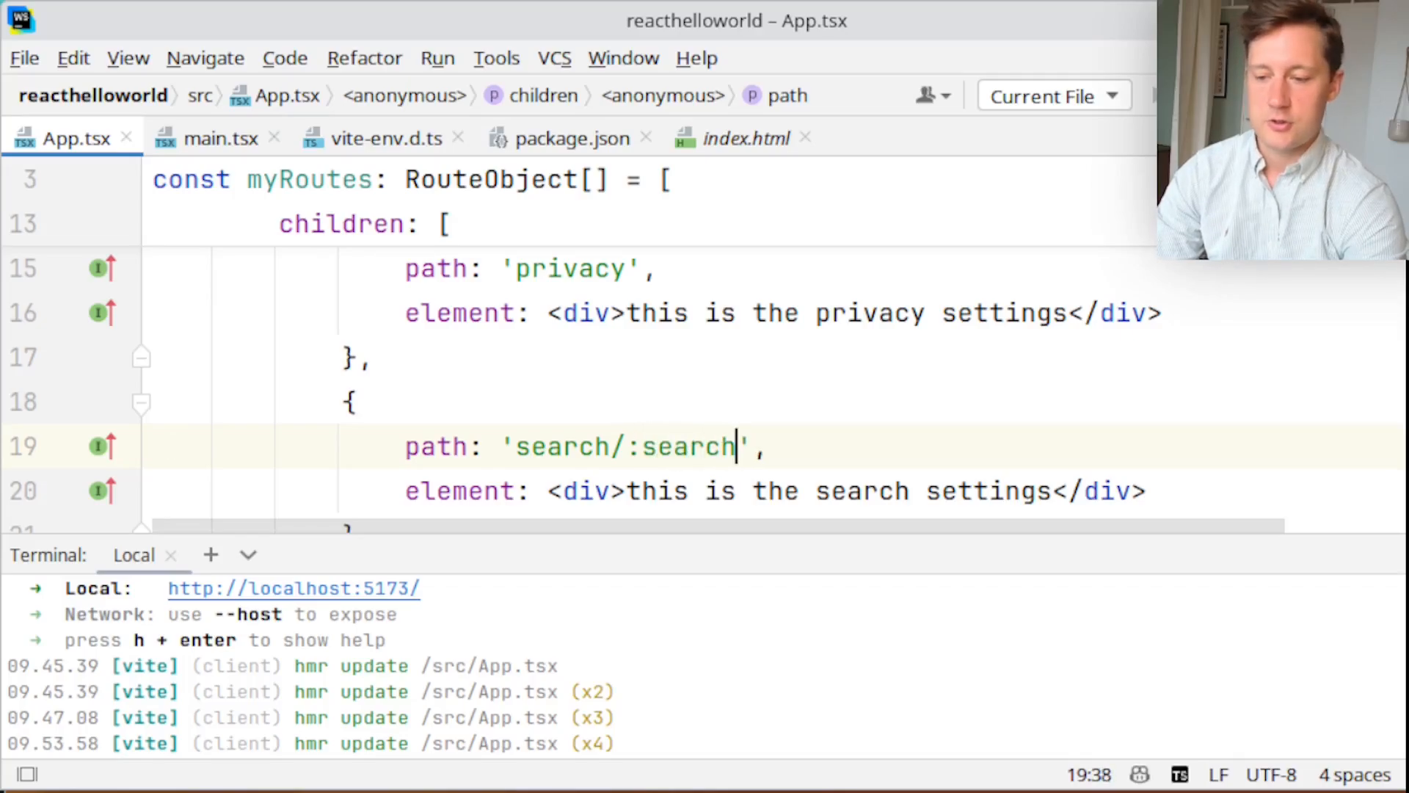
type("Term")
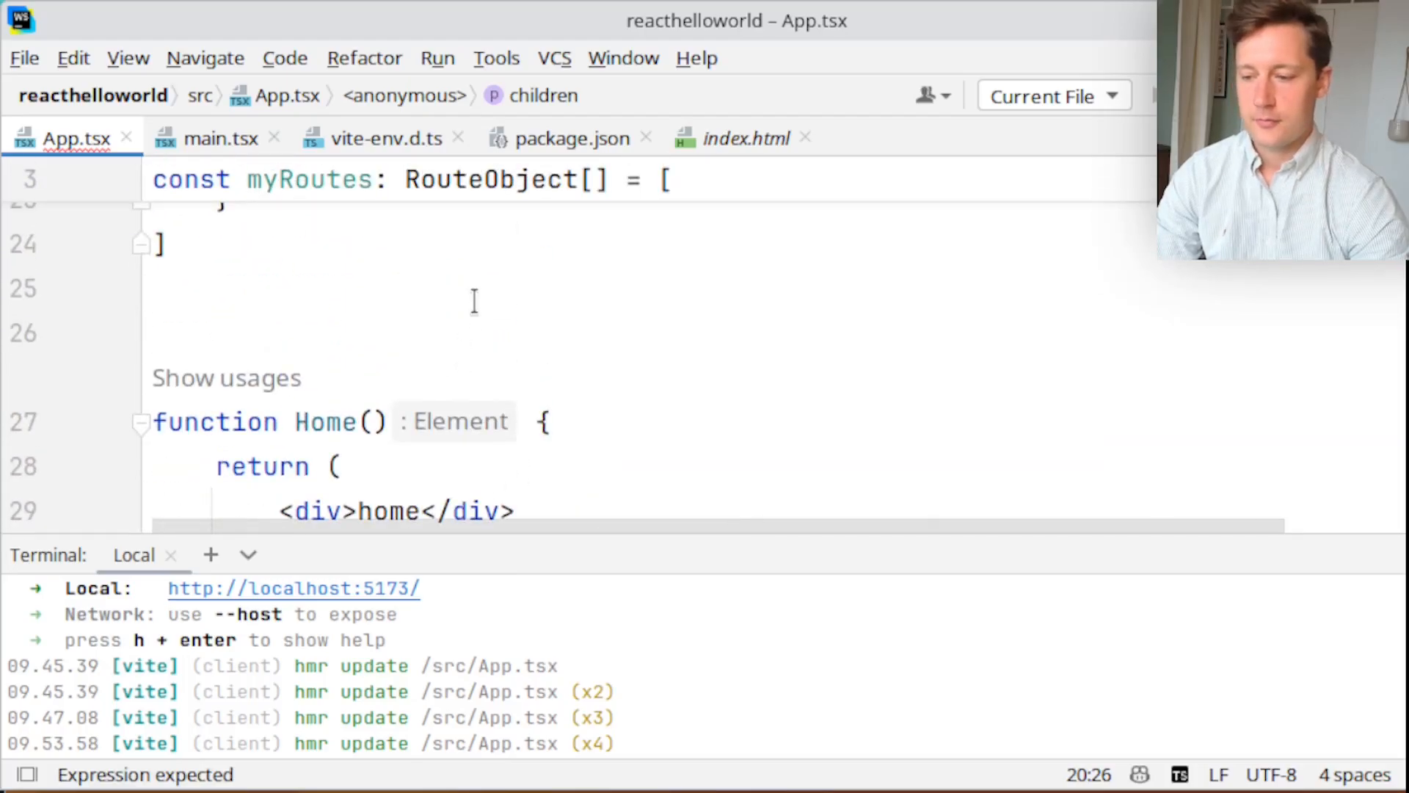
Set the search route's element to <Search /> and start an empty Search function
type("funct")
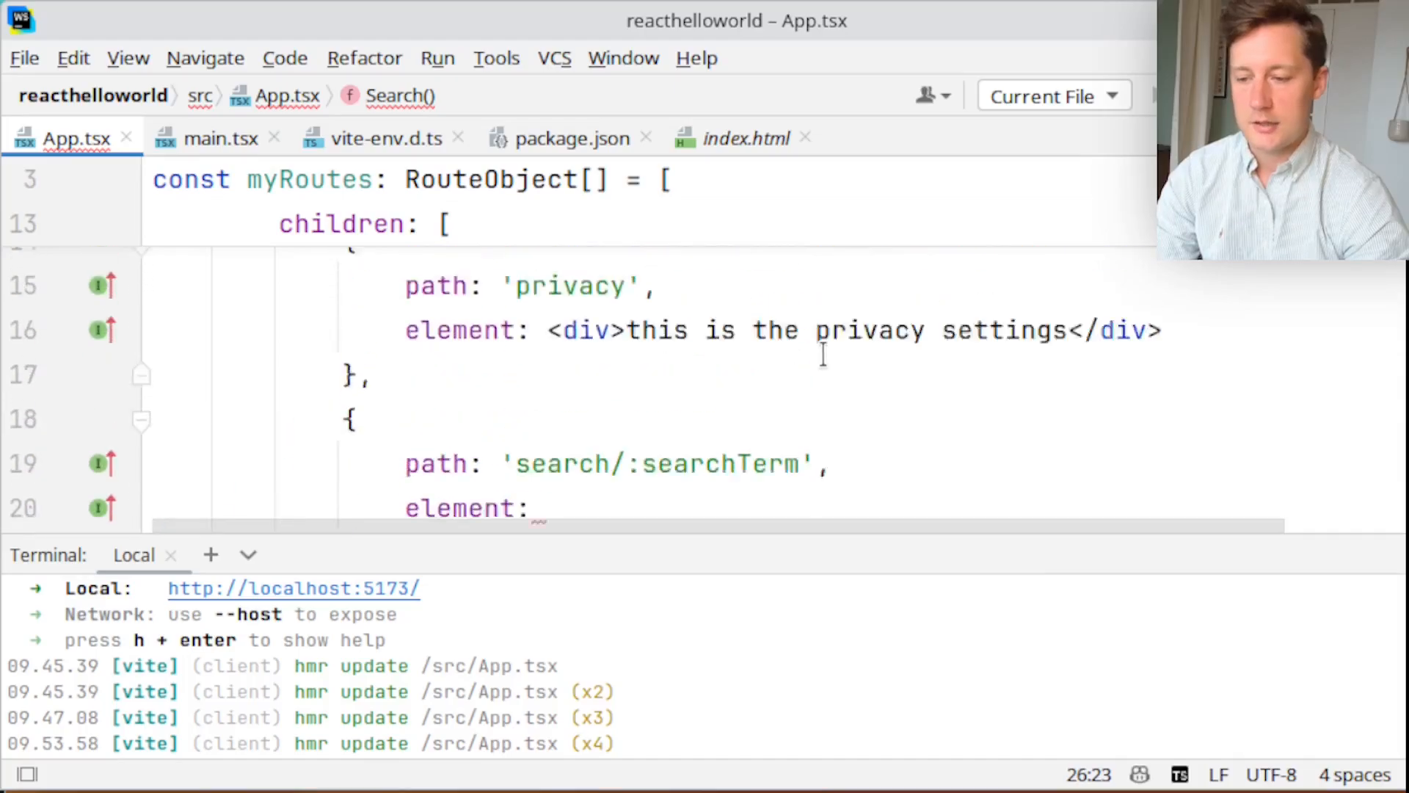
type("<S")
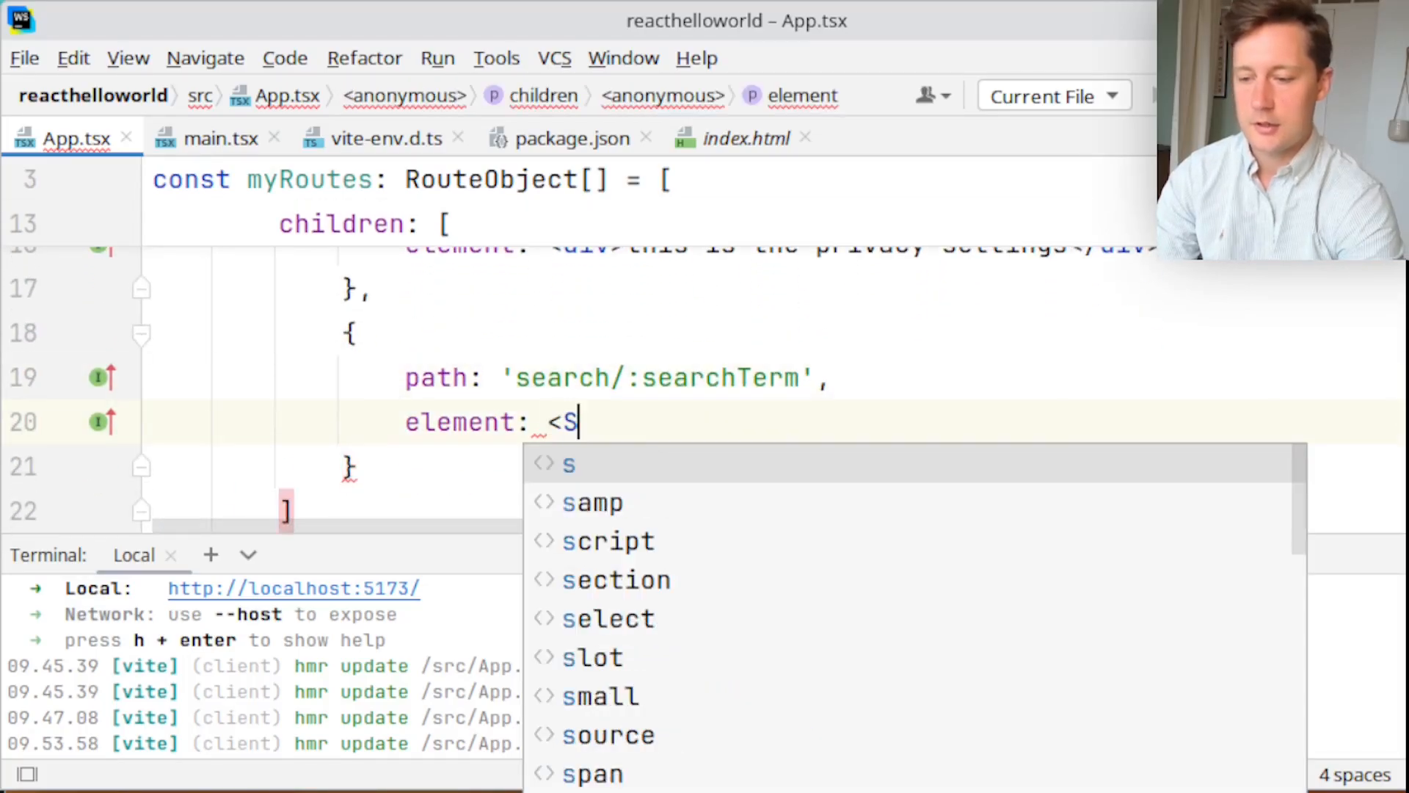
type("Search />")
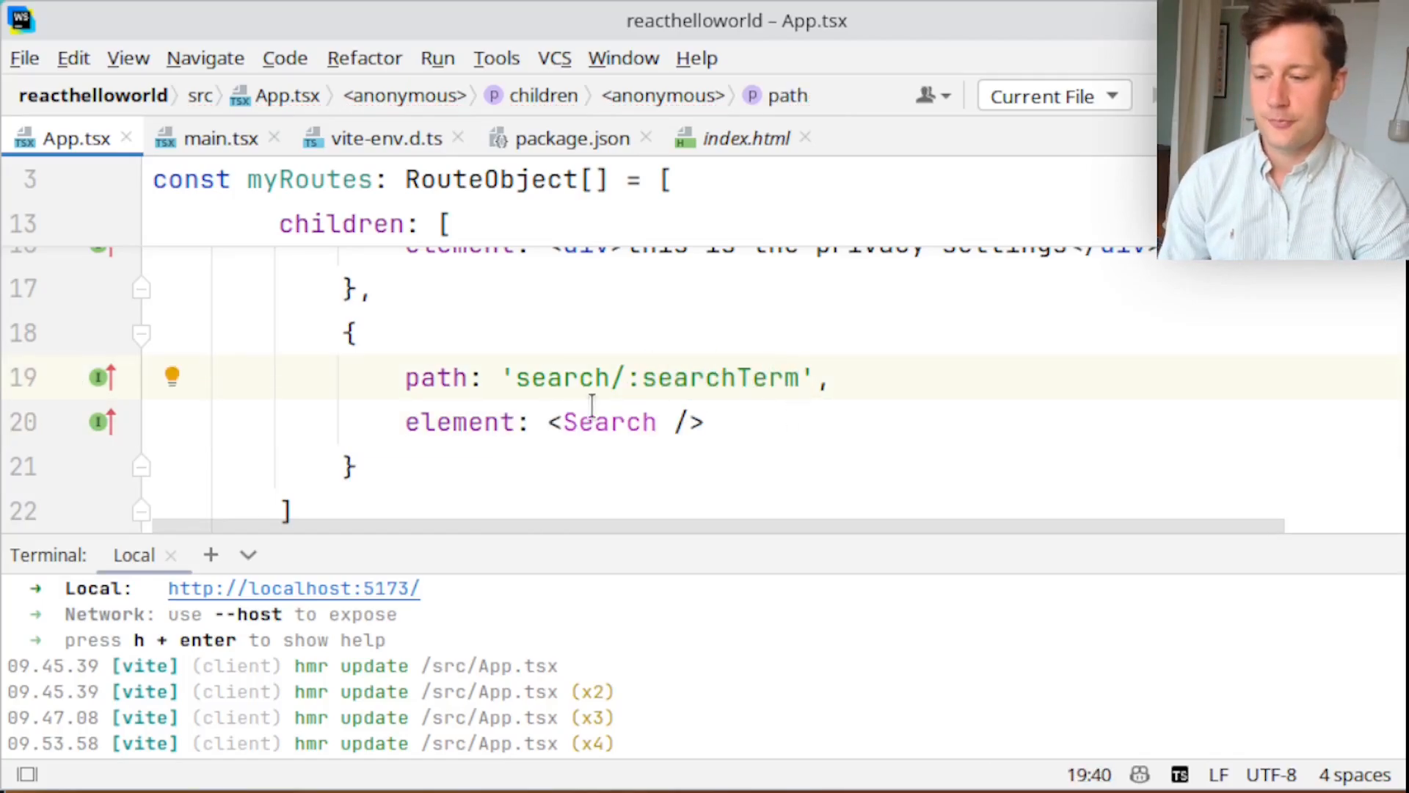
left_click(608, 421)
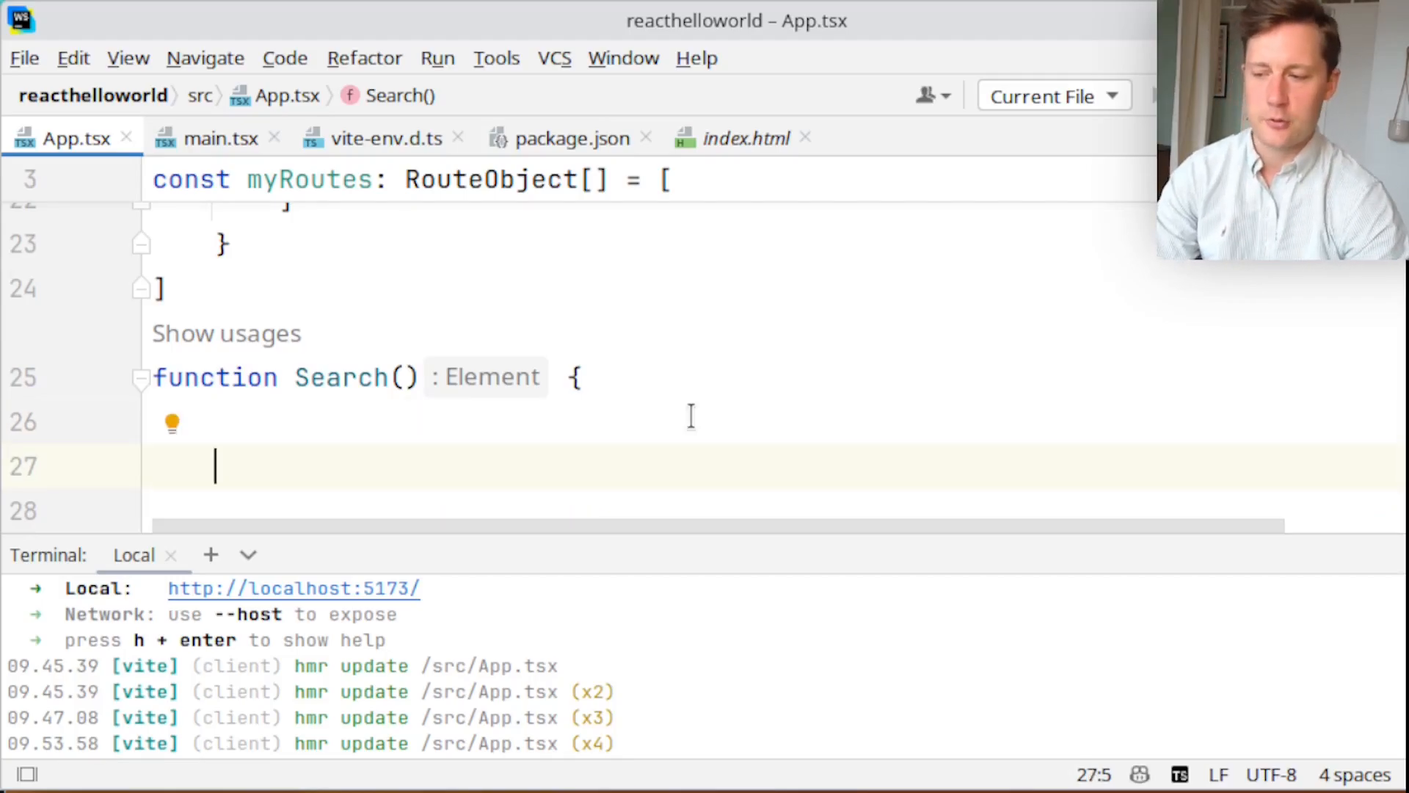
Add const params = useParams() in Search and return JSON.stringify(params) inside a div
type("const p")
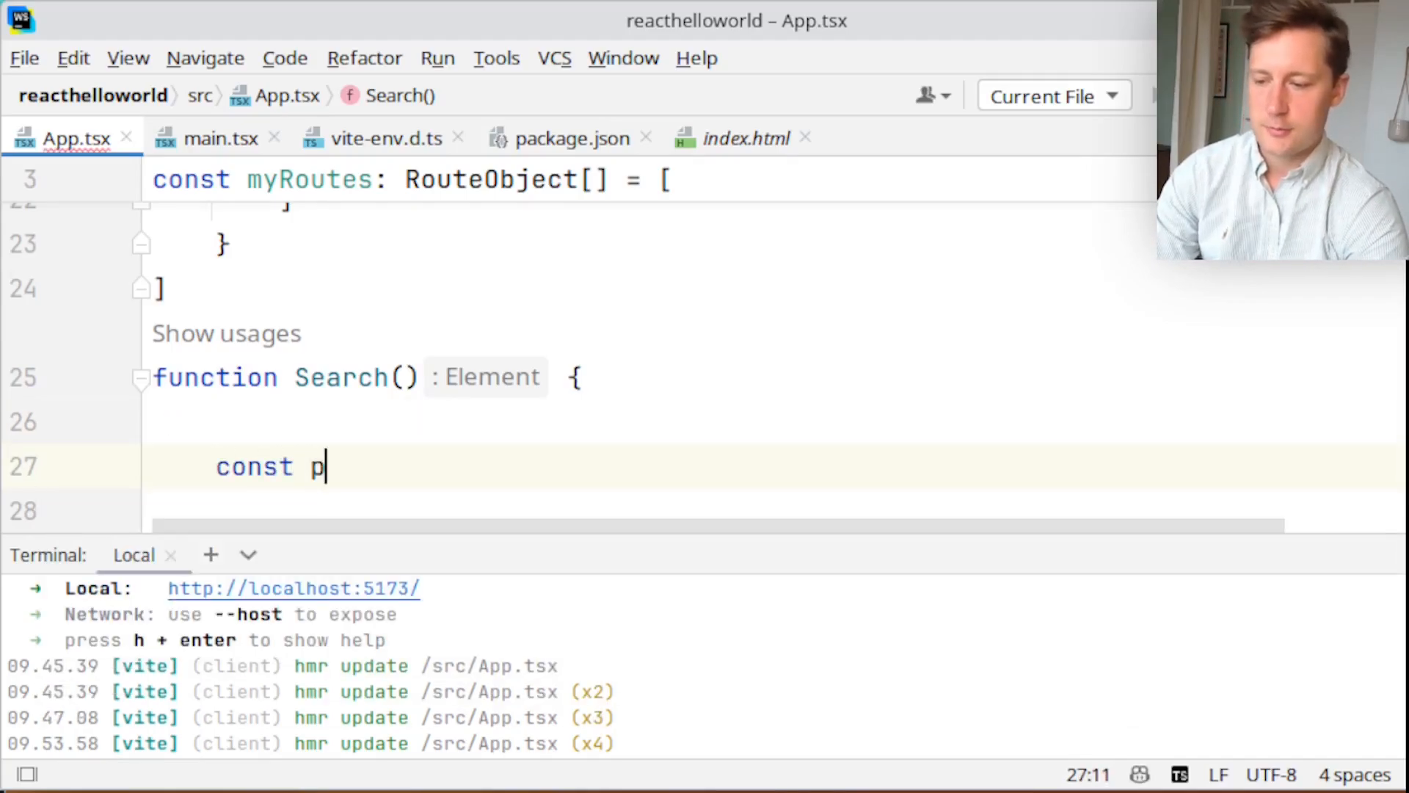
type("arams = usePa")
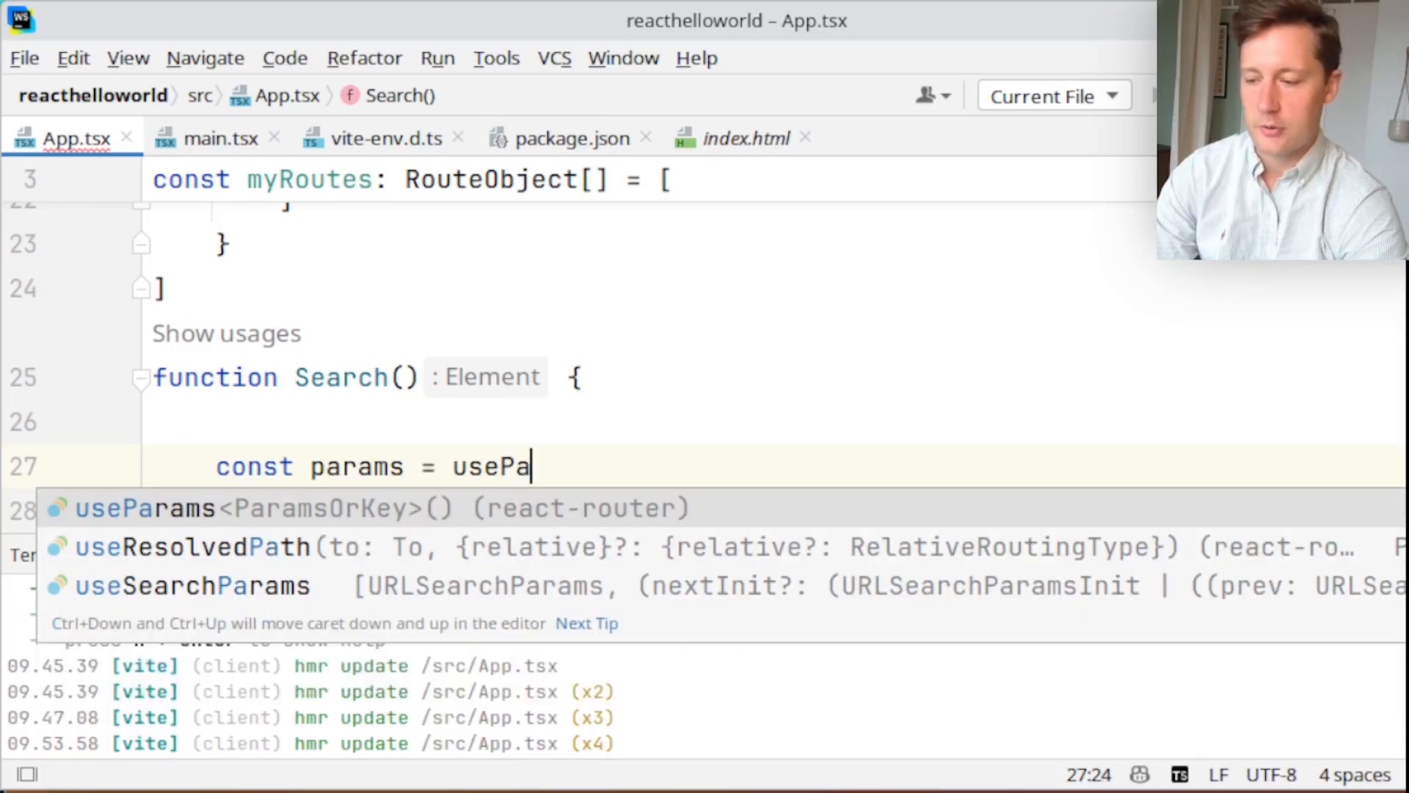
key("Tab")
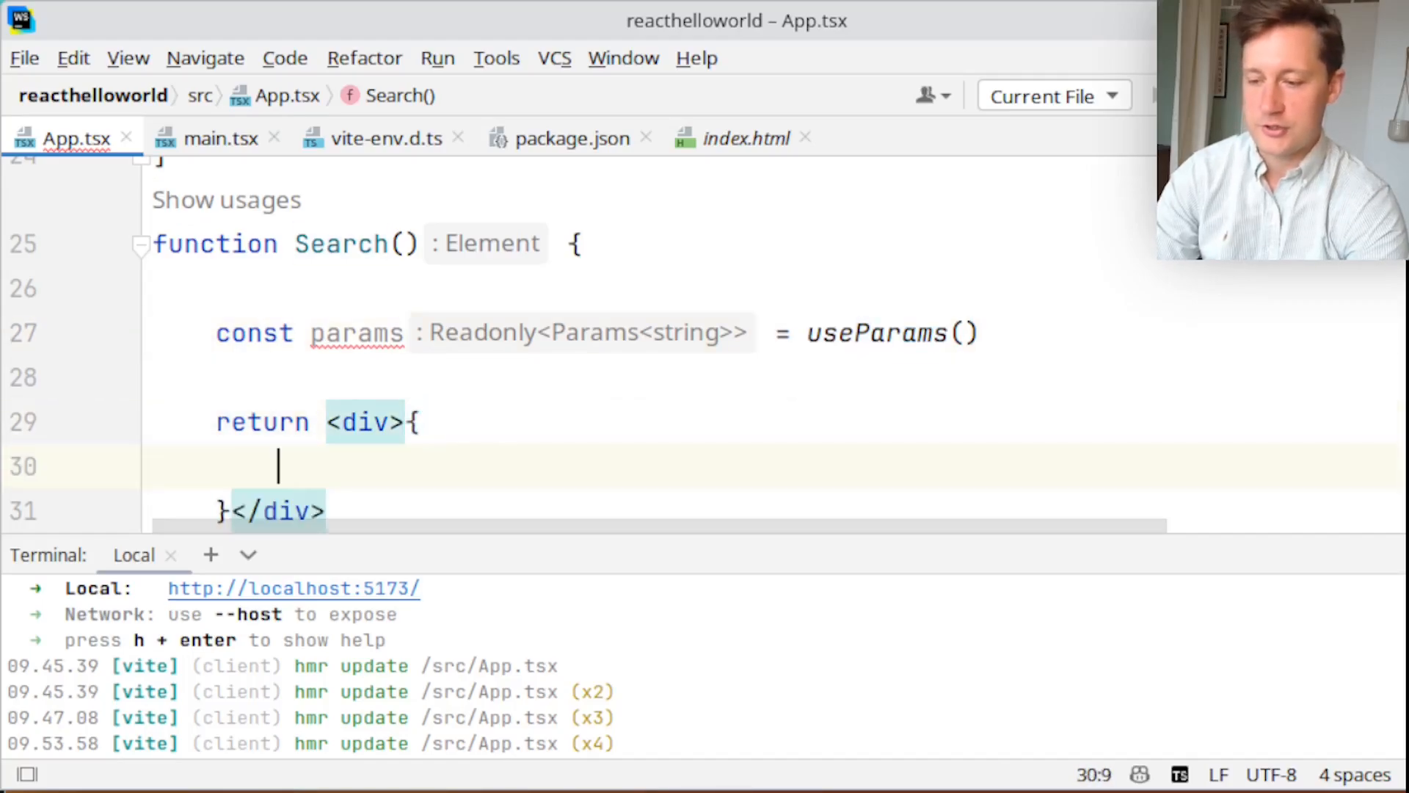
type("p")
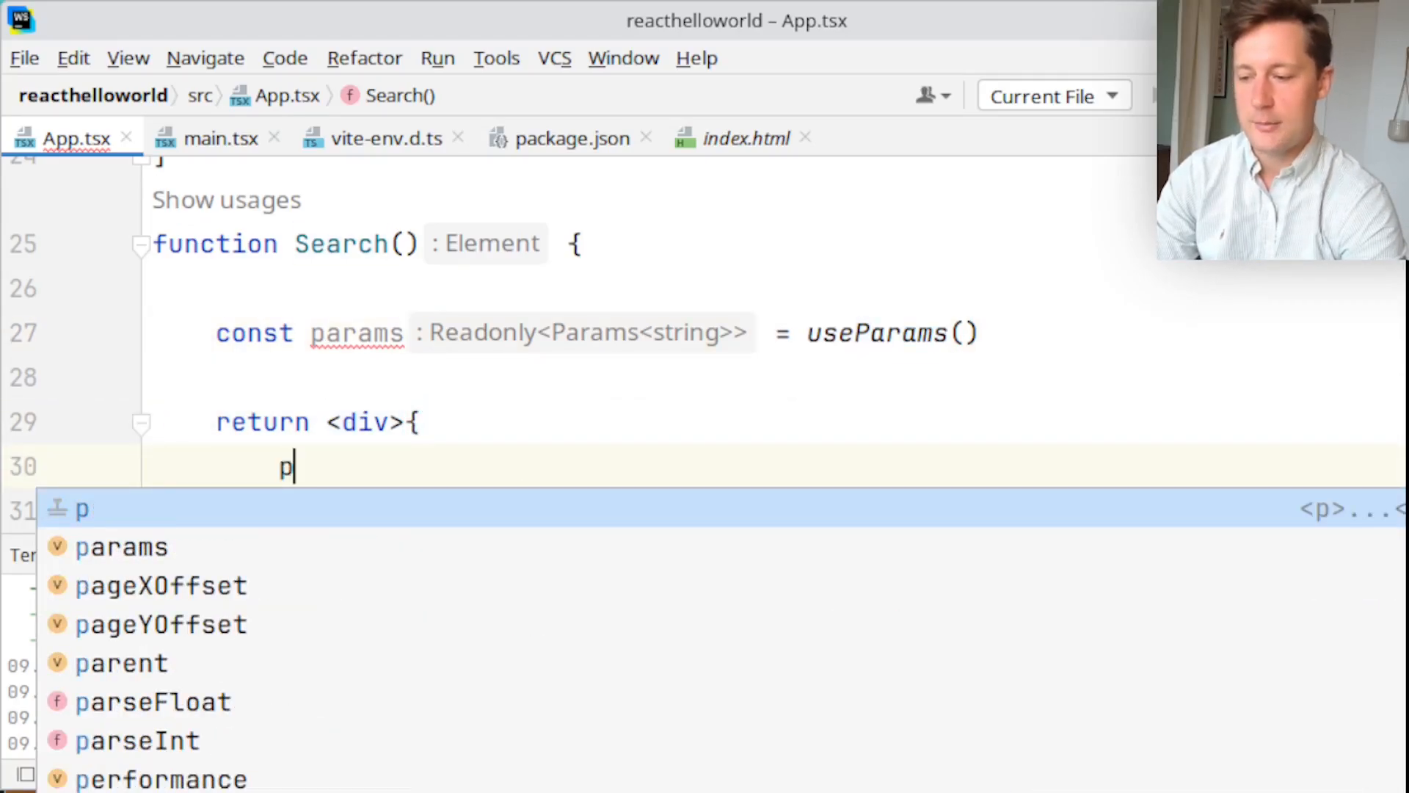
left_click(121, 547)
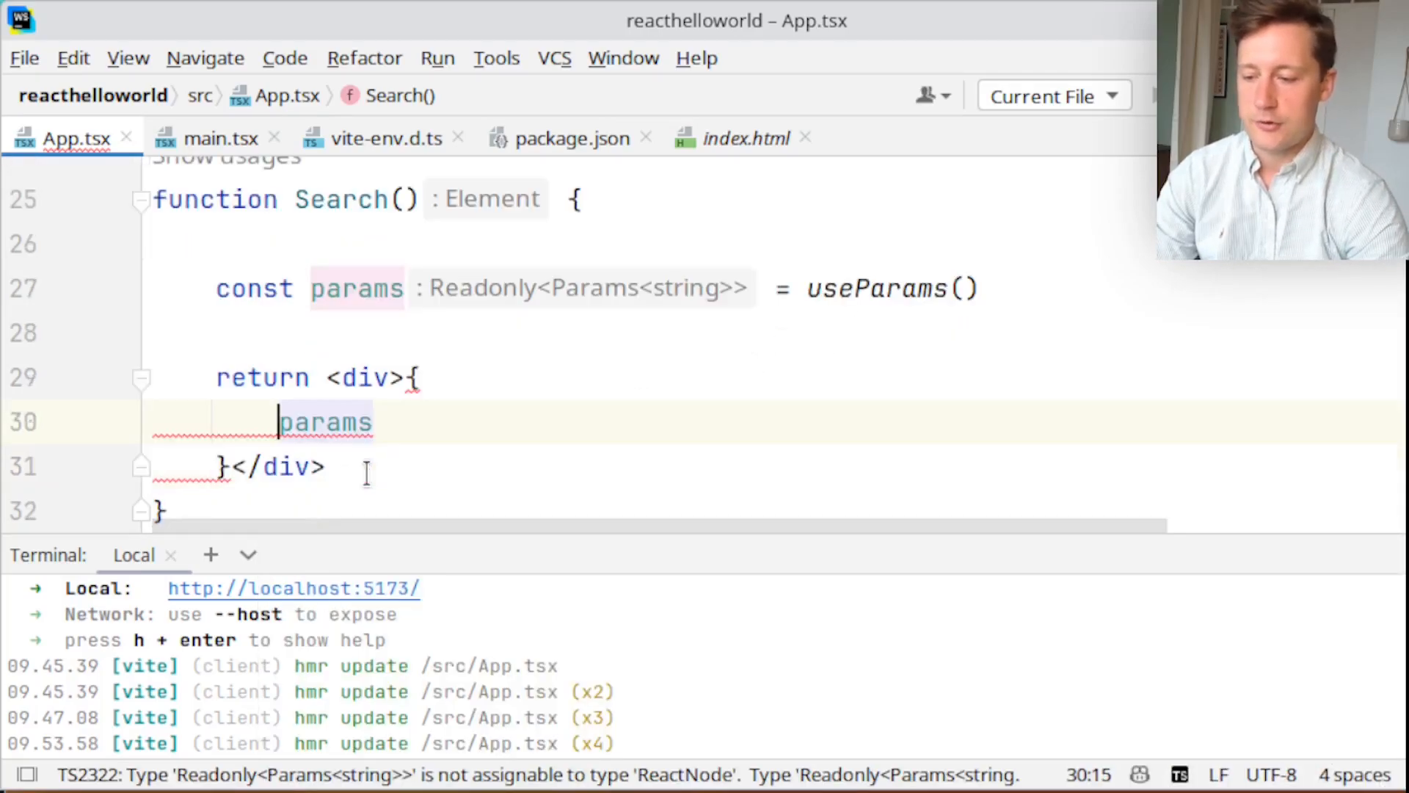
type("JSON.stringify(")
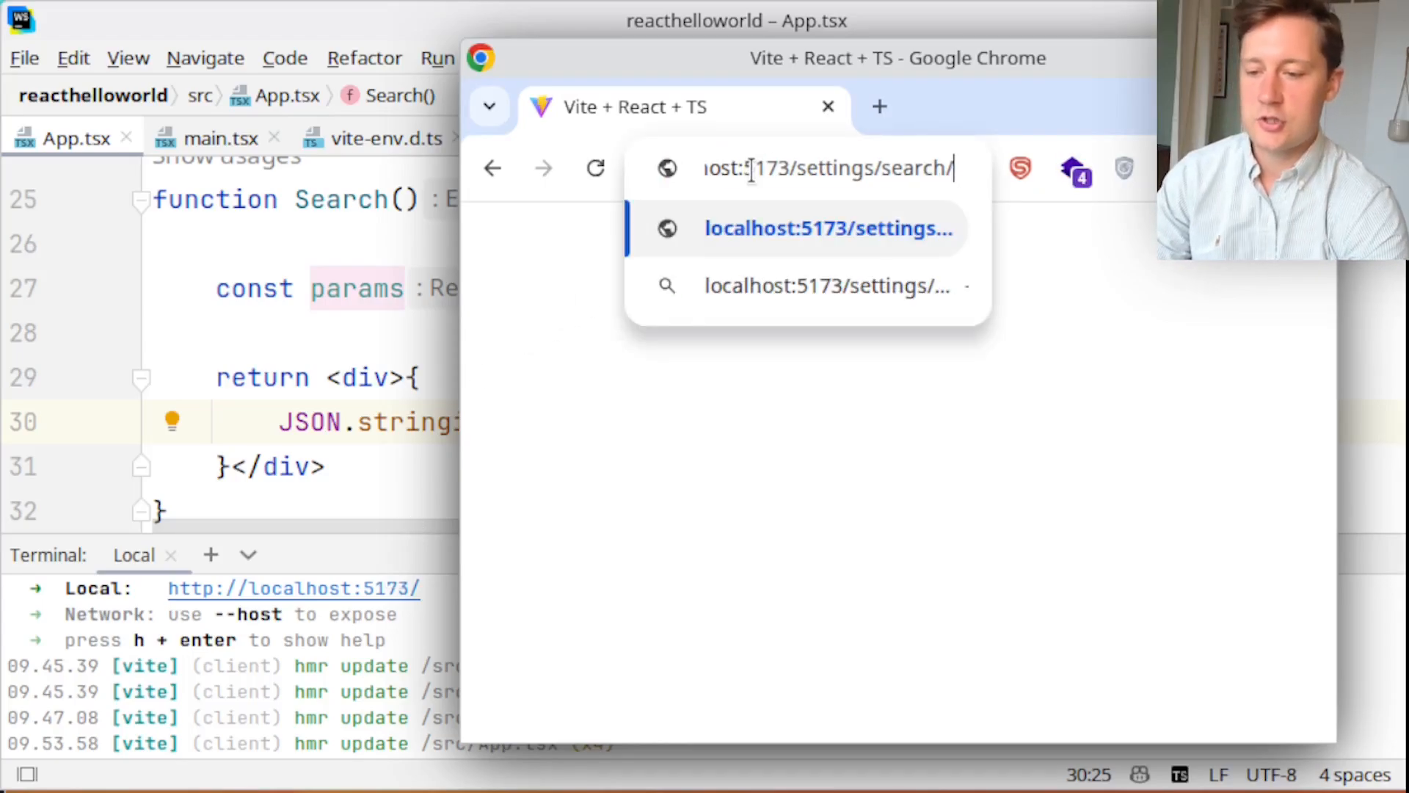
Load localhost:5173/settings/search/abc and highlight searchTerm in the printed JSON
type("abc")
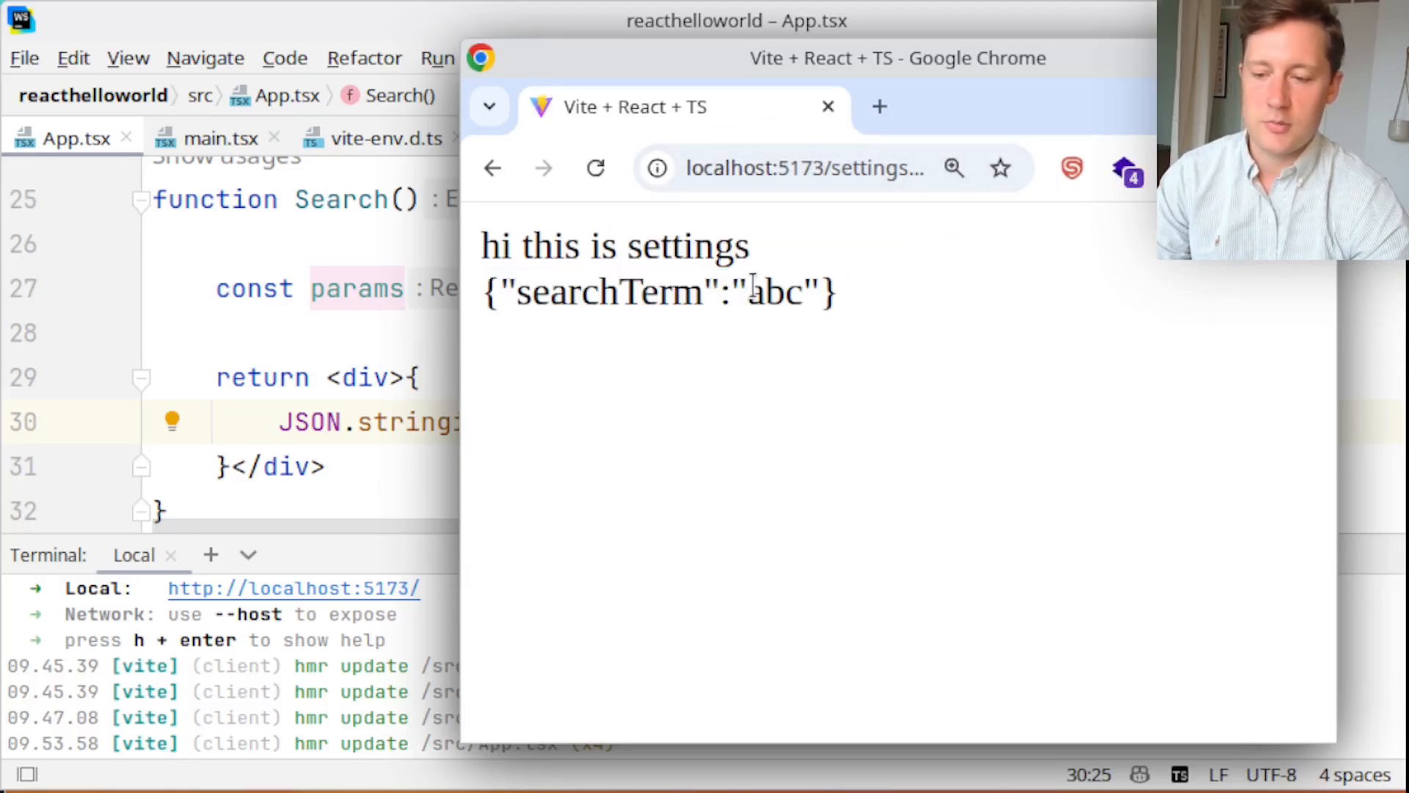
double_click(608, 291)
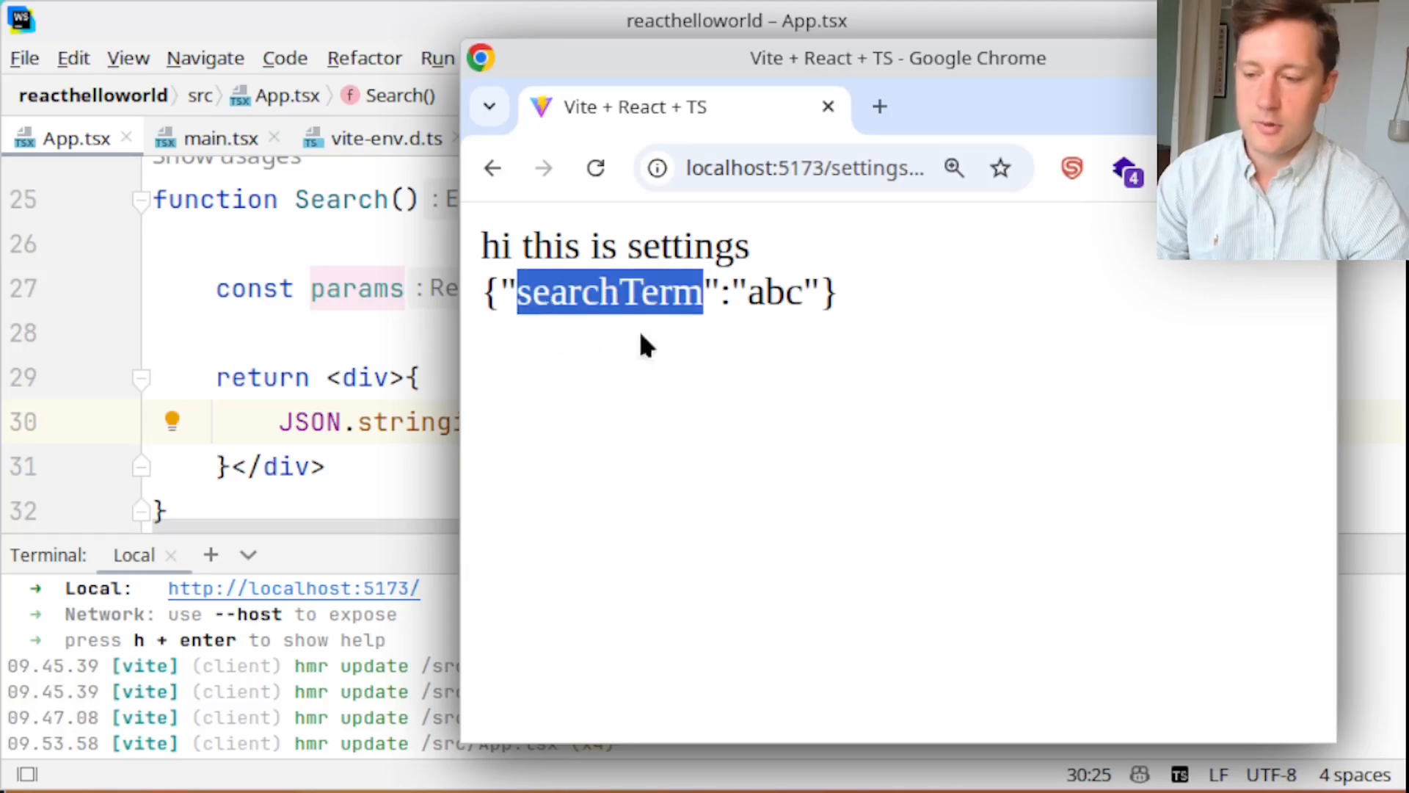
mouse_move(561, 368)
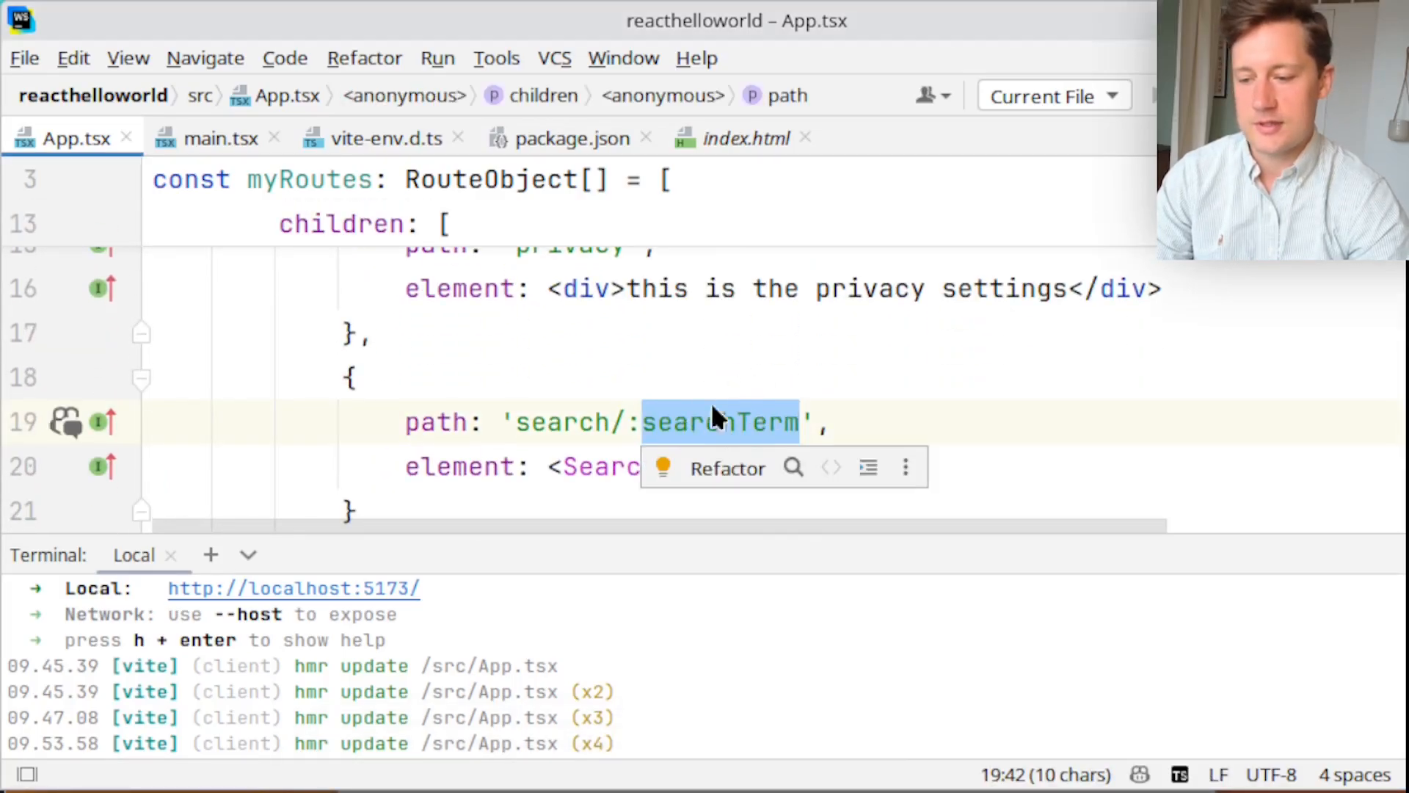
Replace the :searchTerm path parameter with :whatToSearchForm
type("wh")
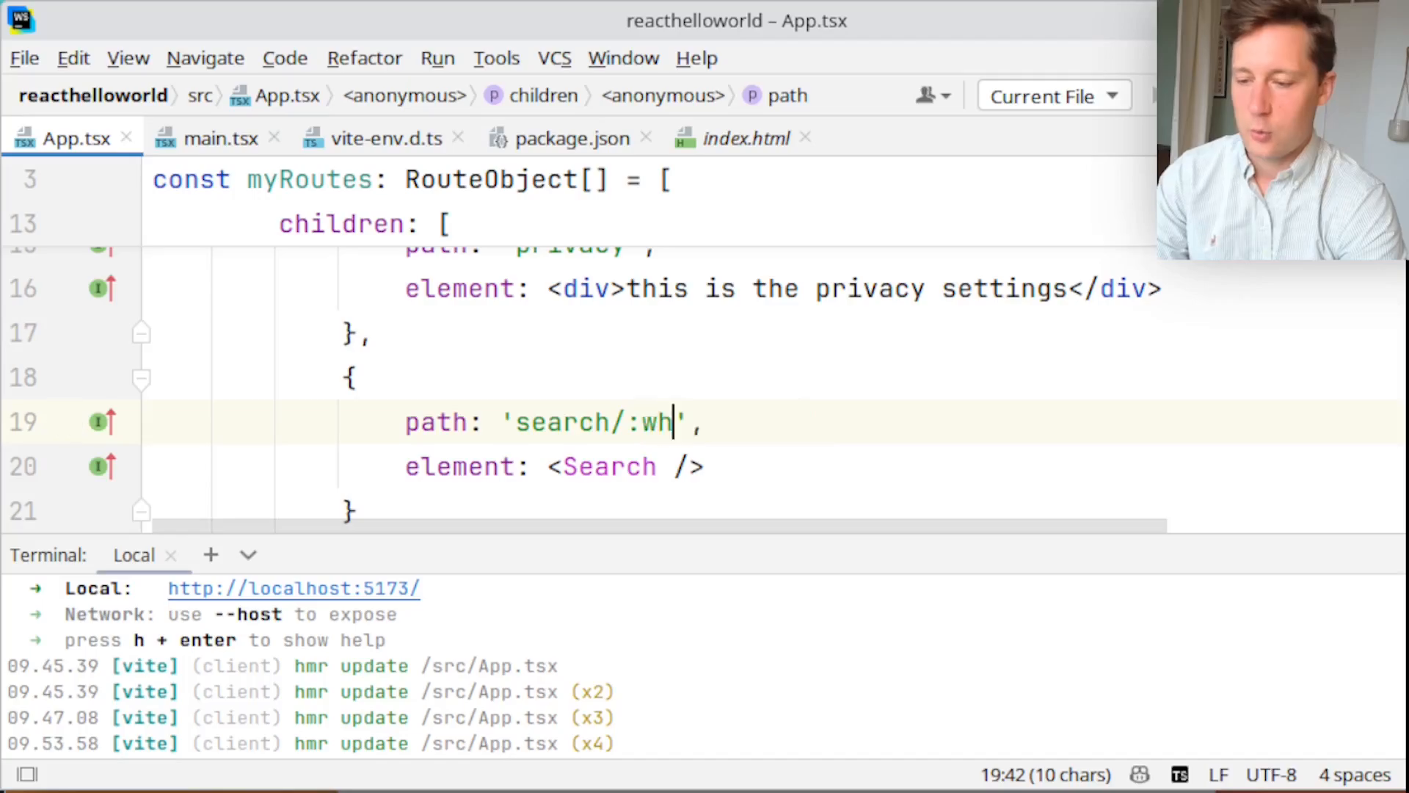
type("atToSearc")
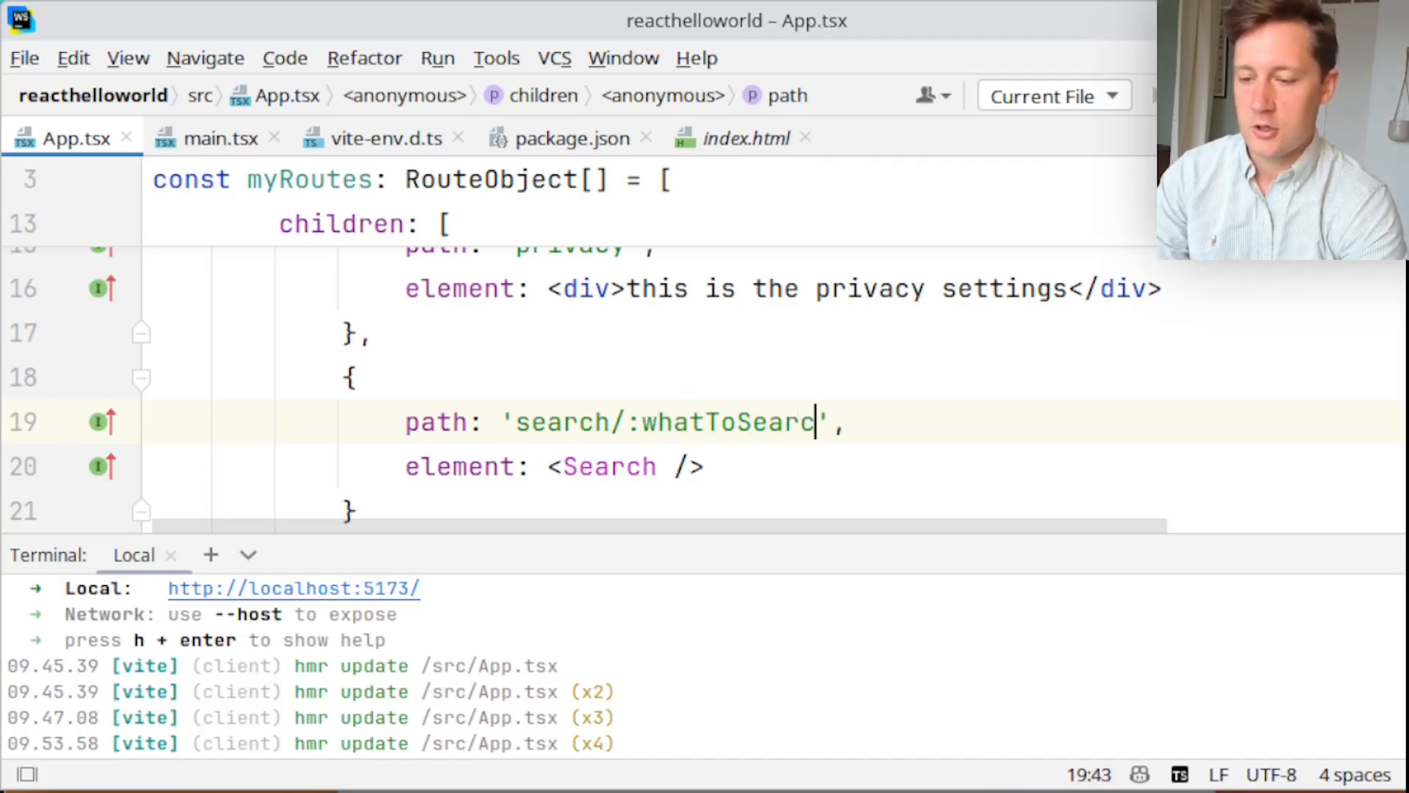
type("hForm")
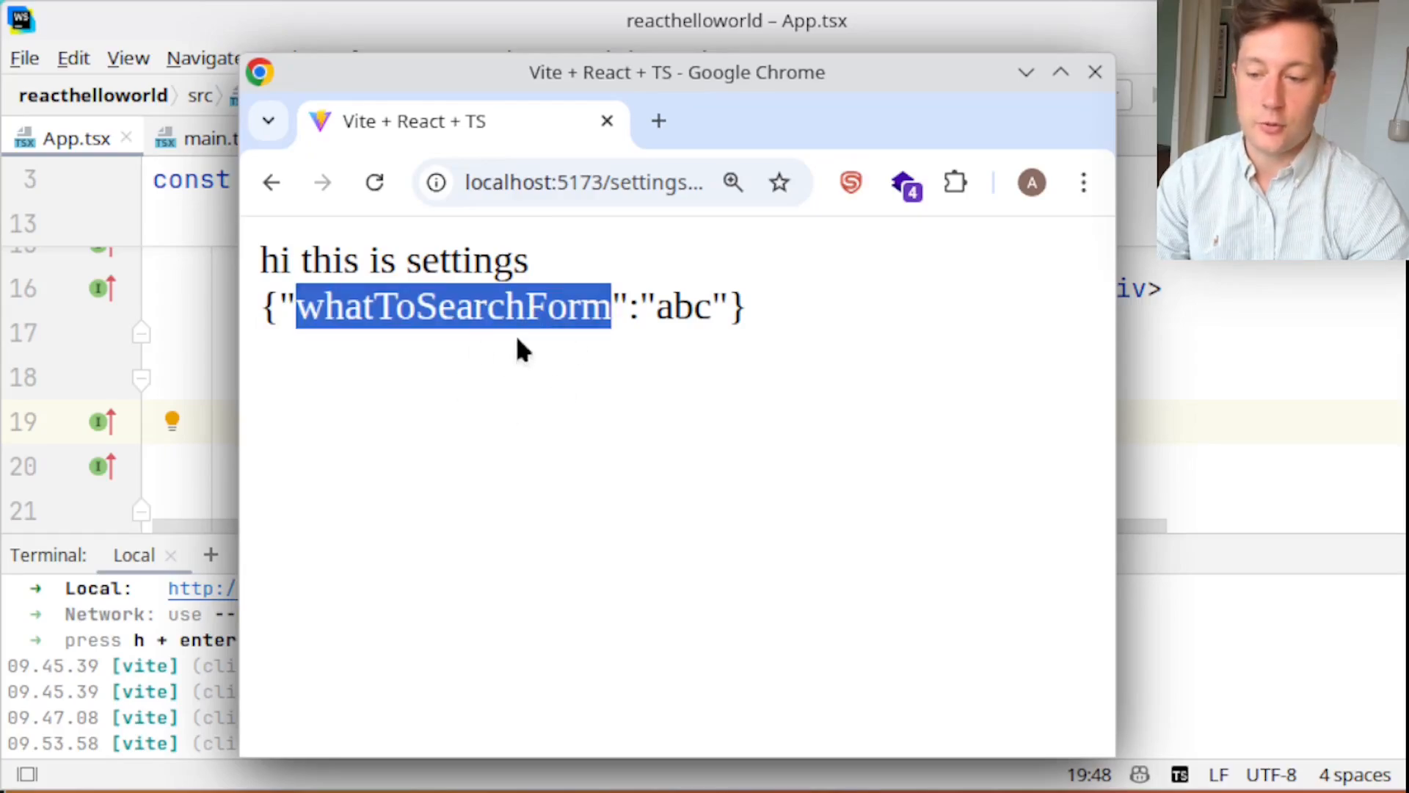
Check Chrome prints whatToSearchForm, select that name in the editor, and move the browser window
left_click(485, 387)
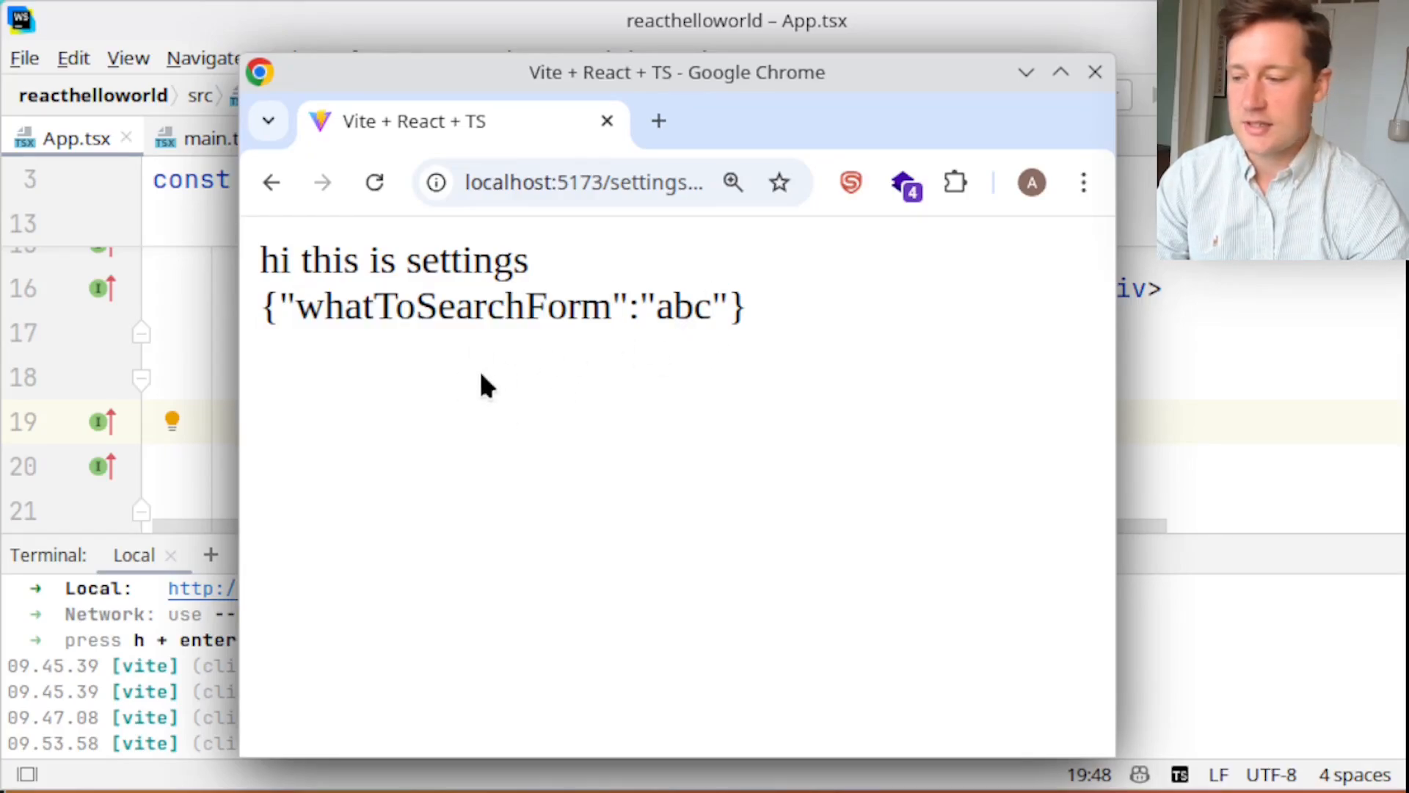
left_click(584, 183)
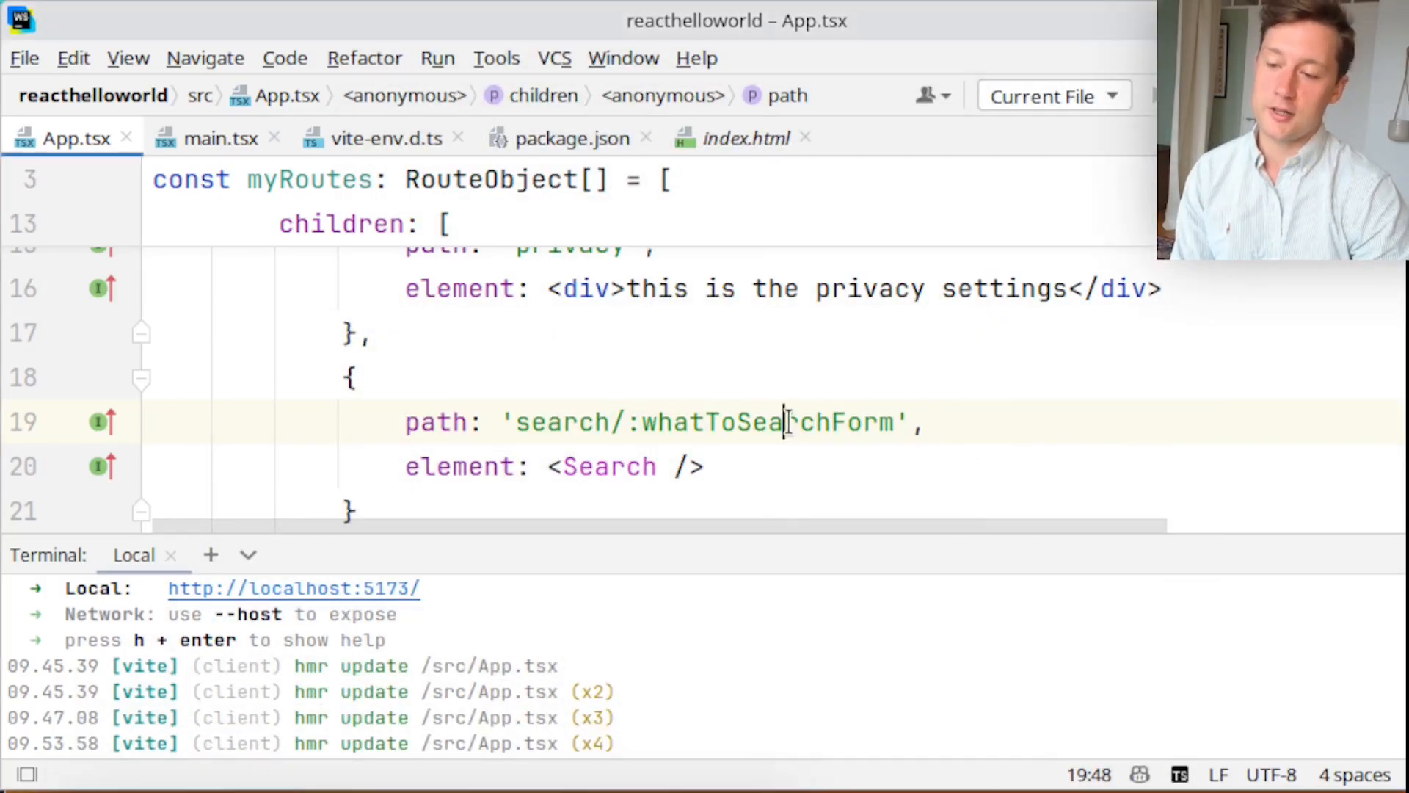
double_click(769, 423)
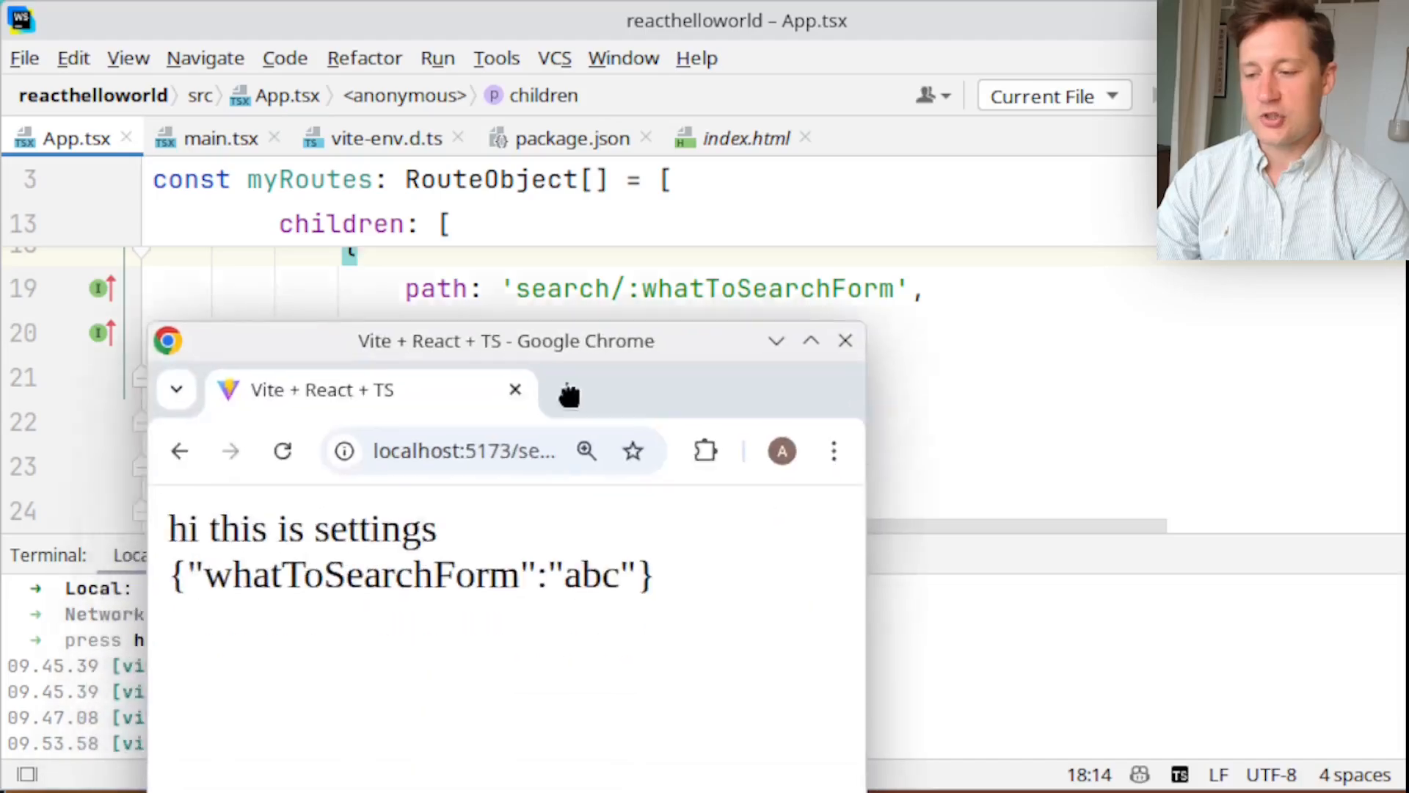
left_click(463, 450)
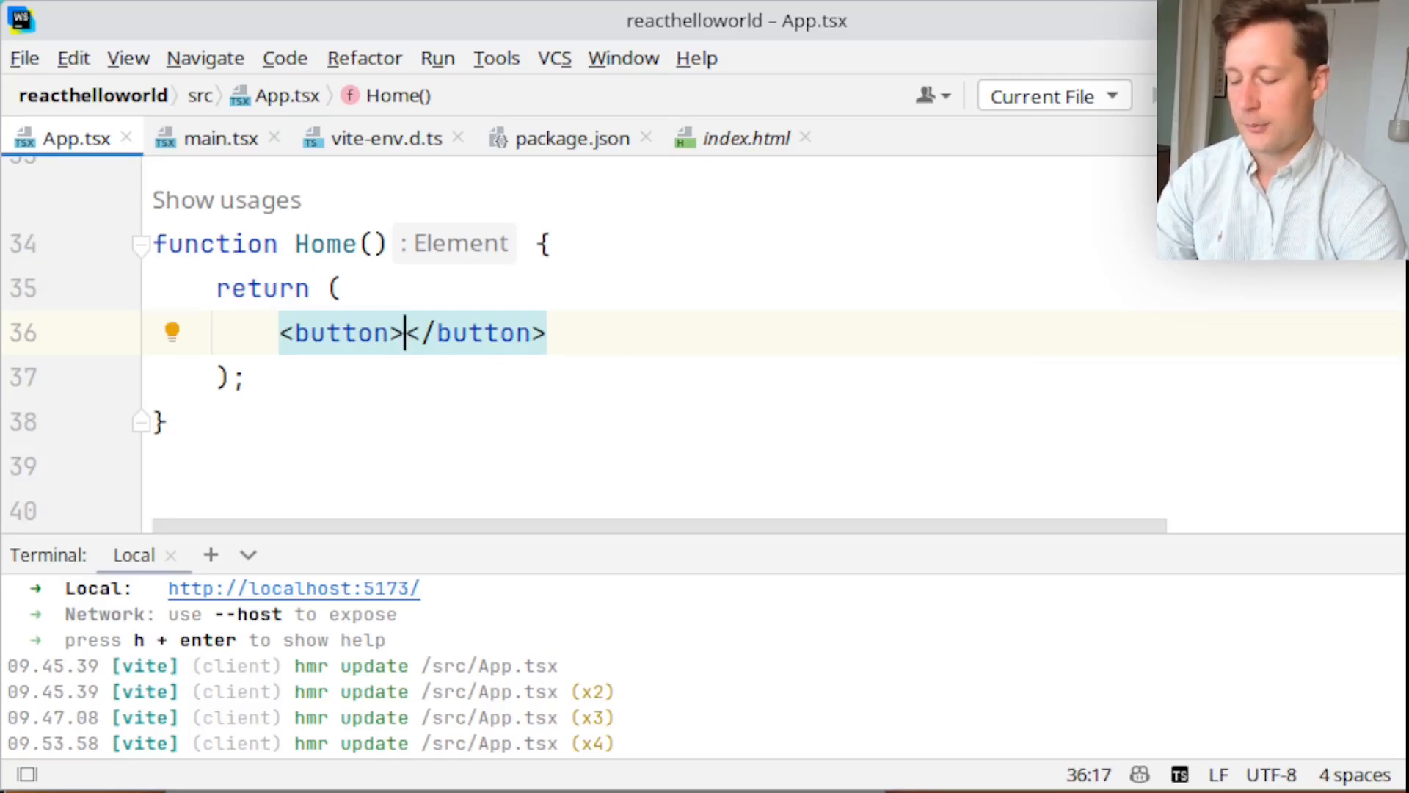
Label the Home button 'go to search for abc' and add an empty onClick arrow function
type("go to search for")
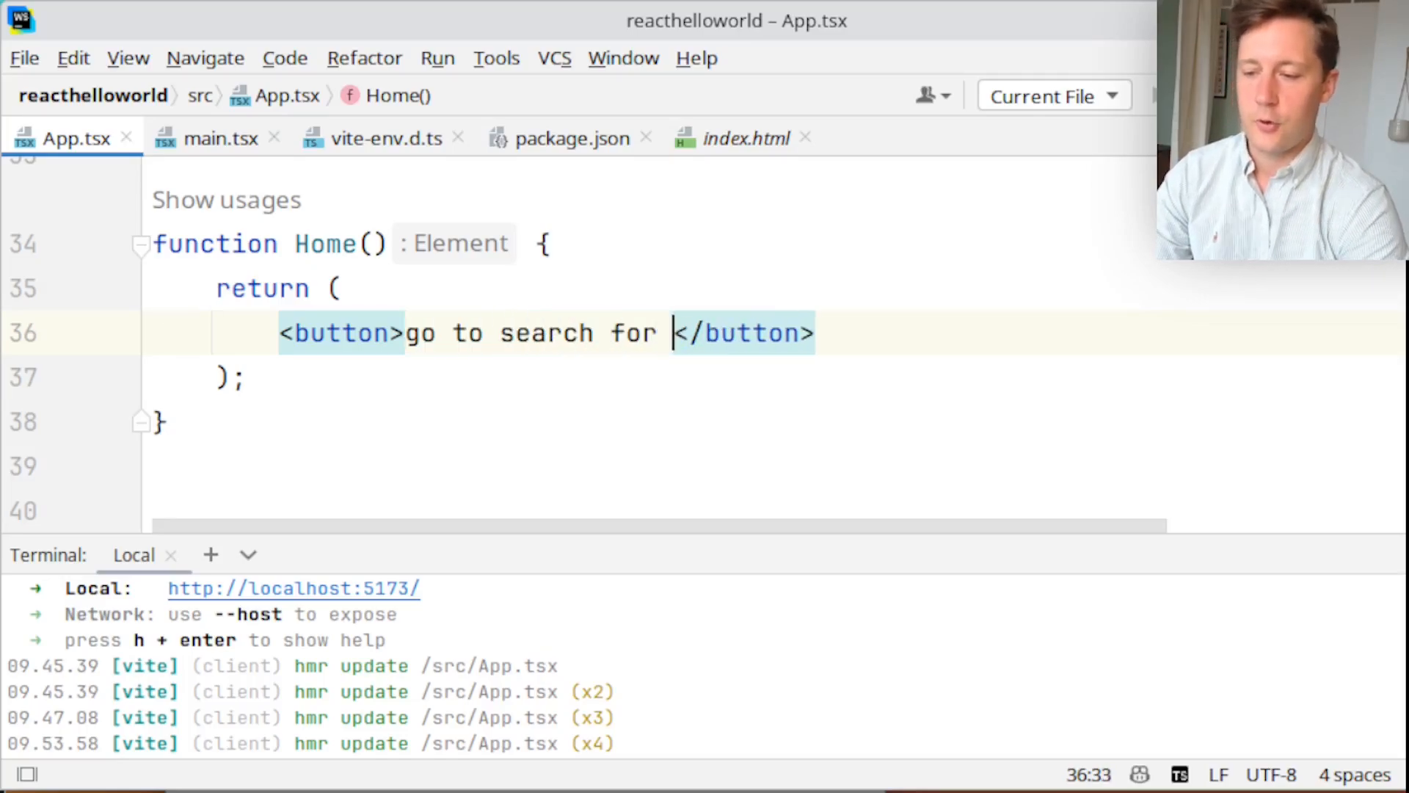
type("abc")
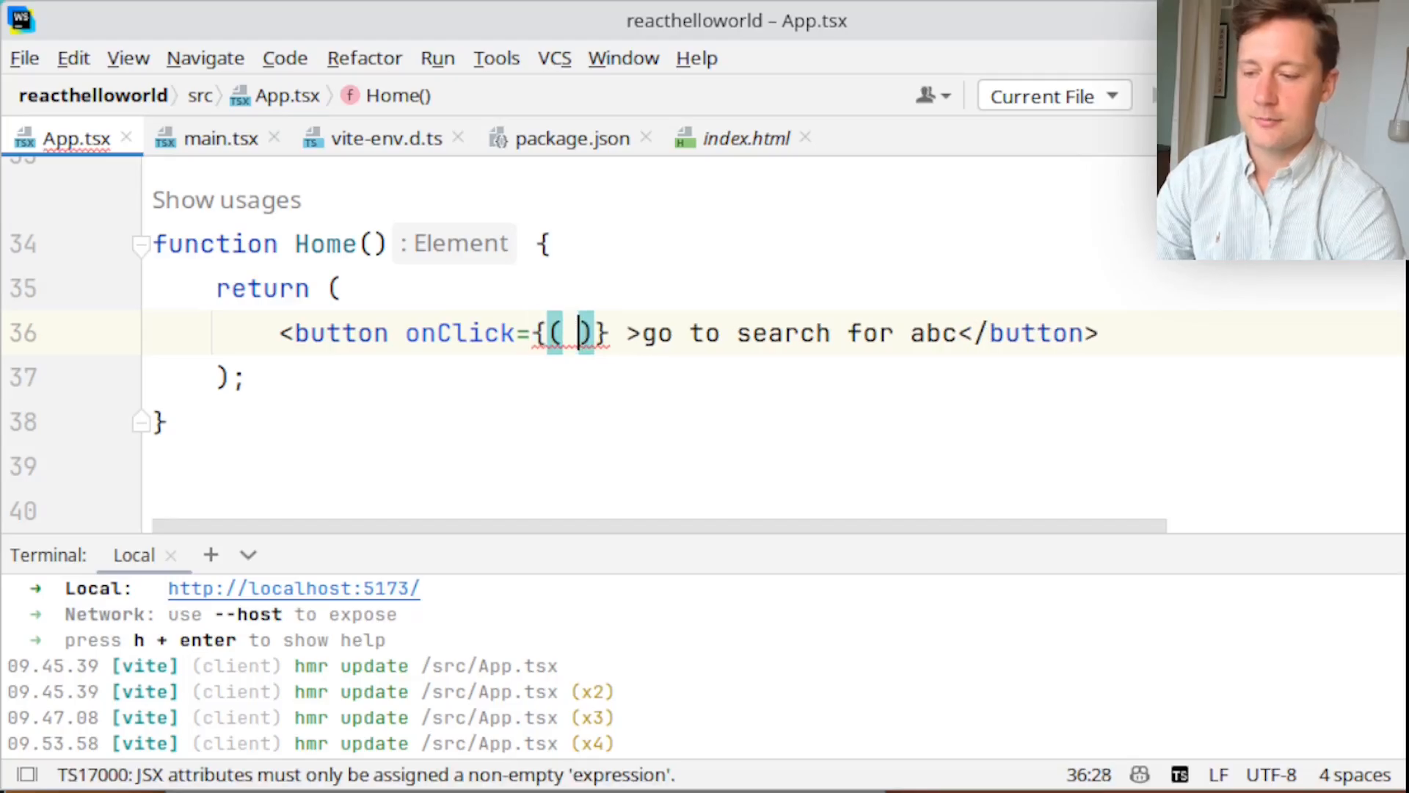
type("=> {")
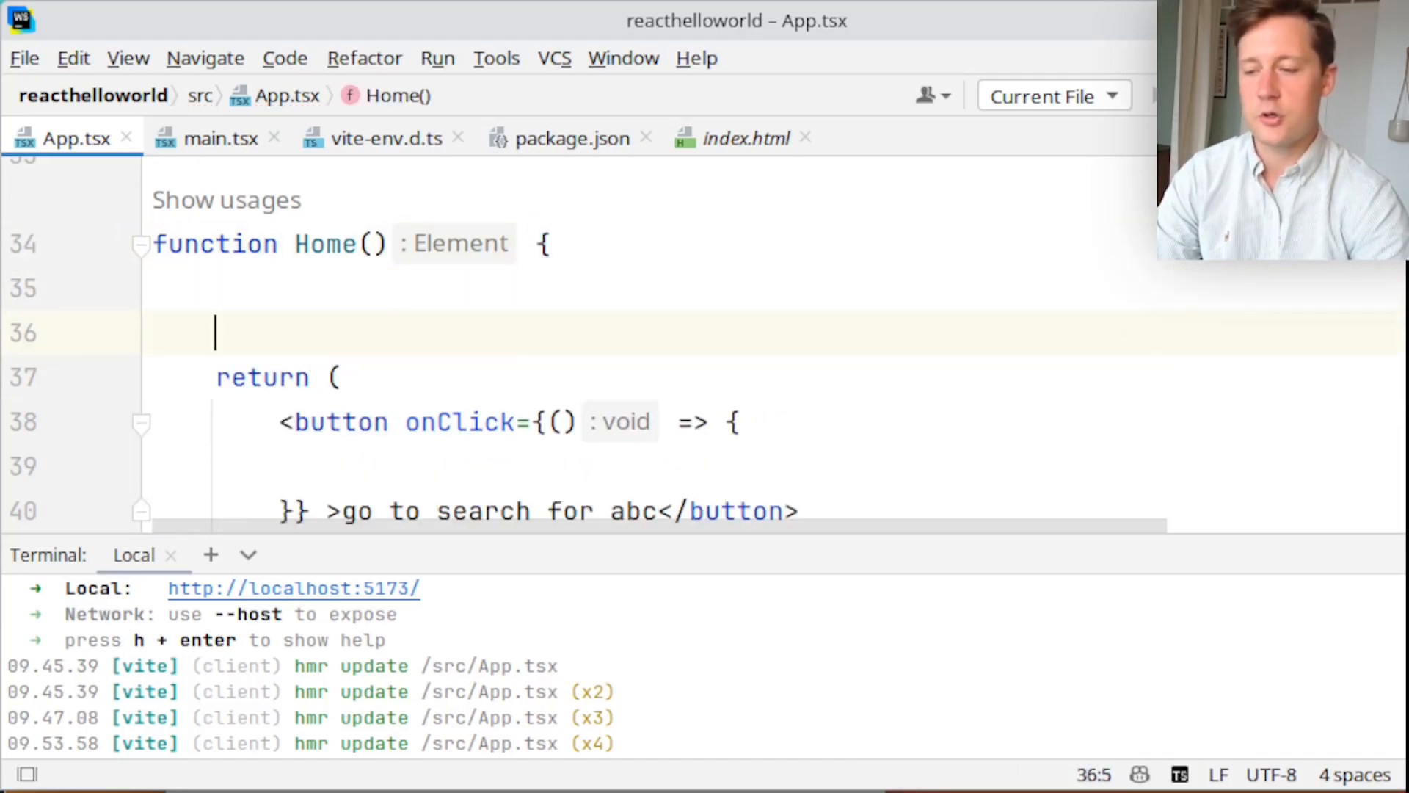
Add const navigate = useNavigate() inside the Home component
type("con")
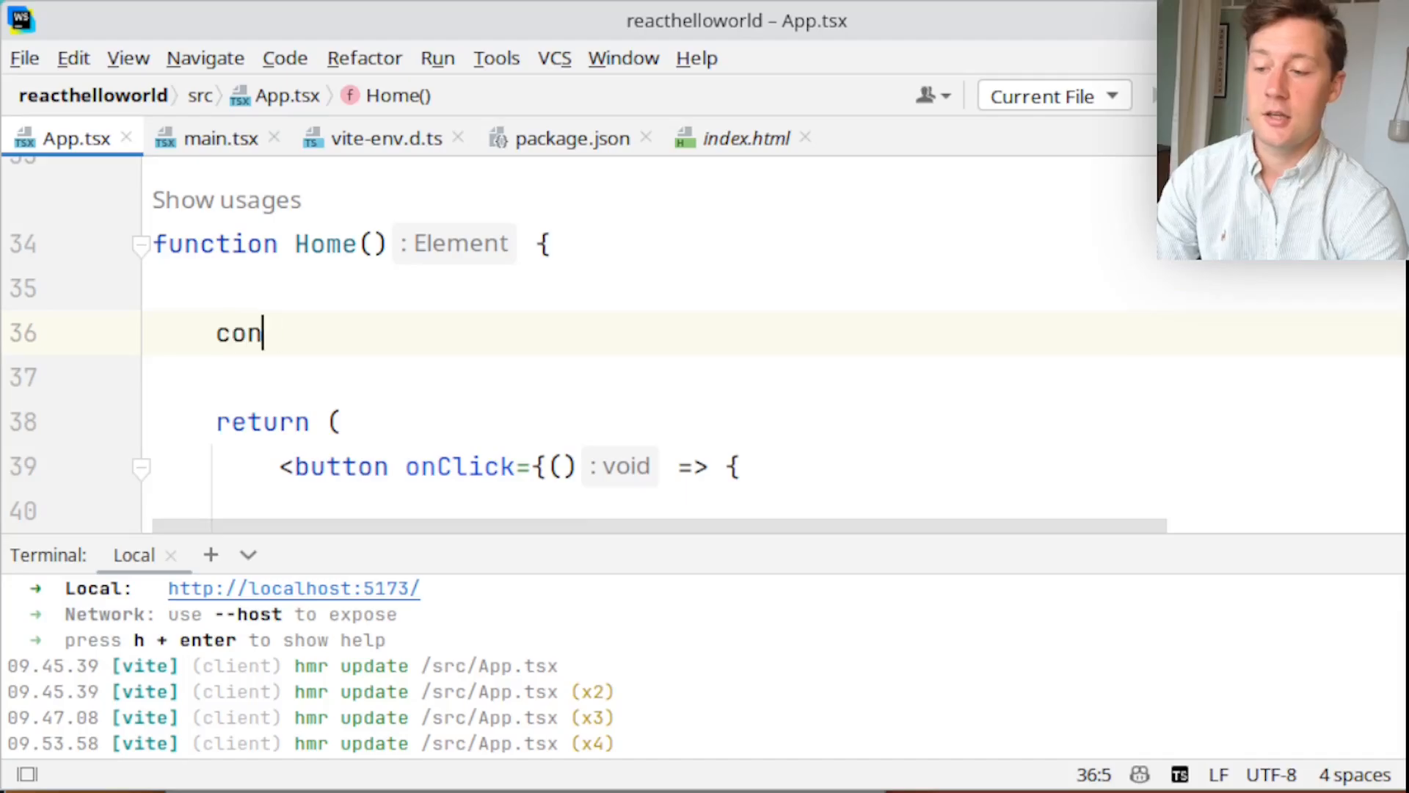
type("st navigate")
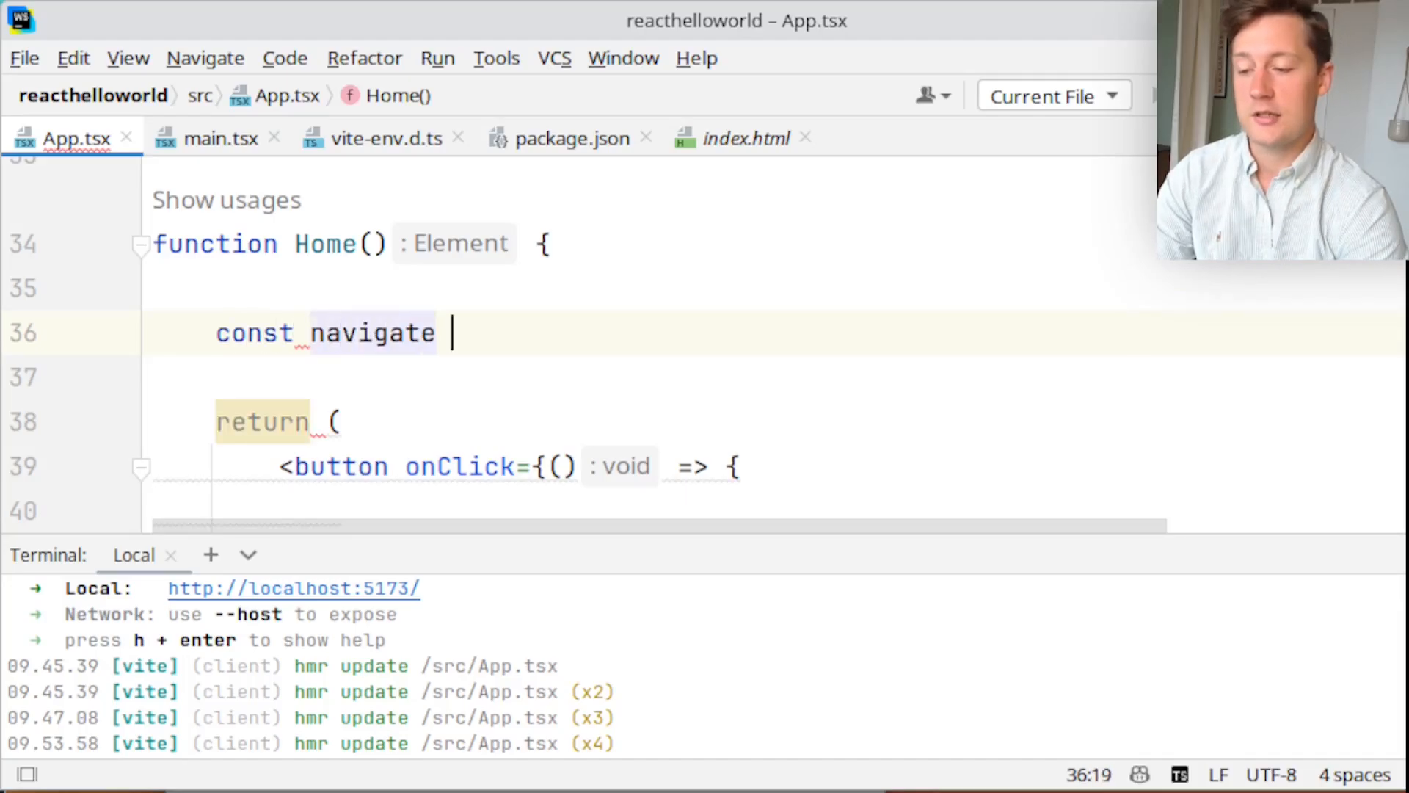
type("= useNavigate()")
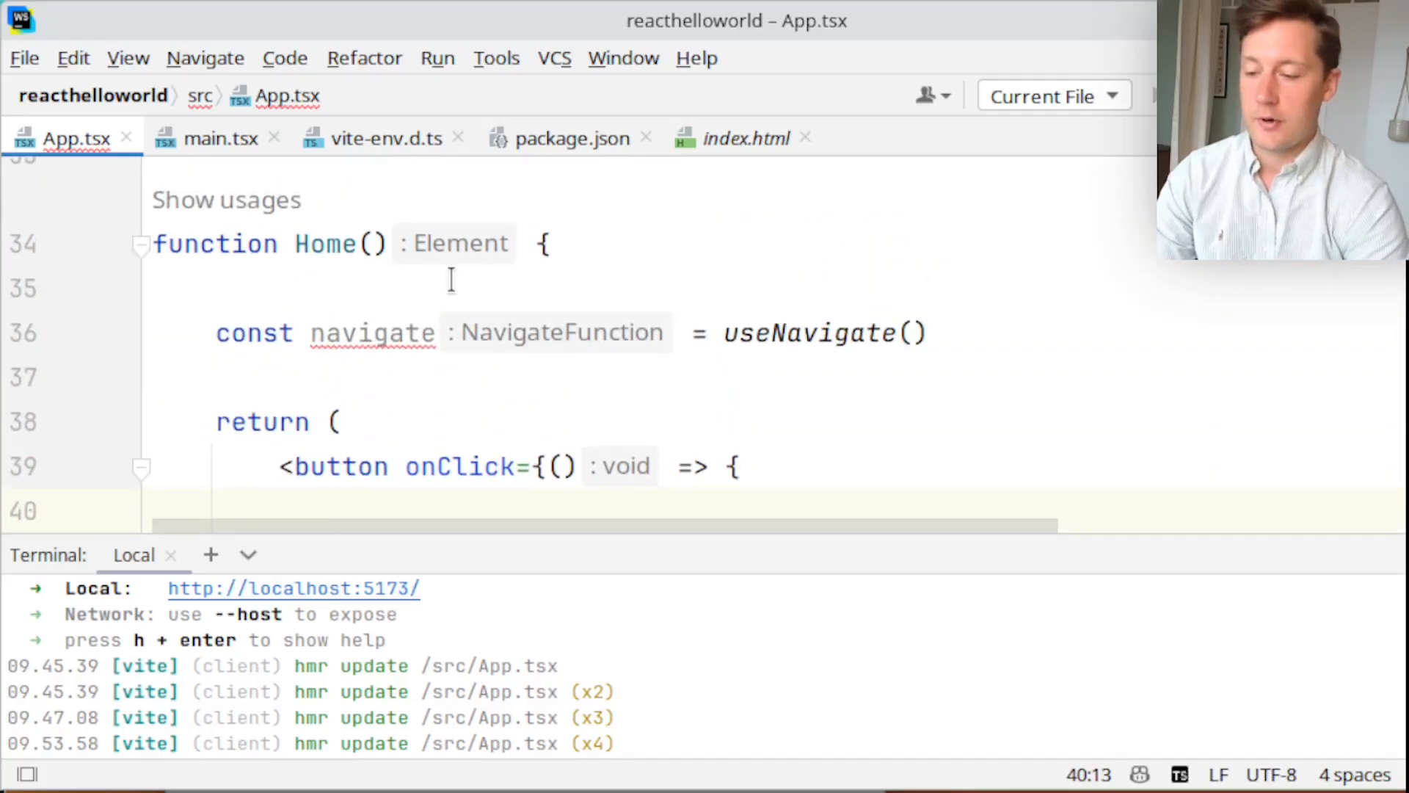
Call navigate('/settings/search/abc') inside the button's onClick handler
type("navigate()")
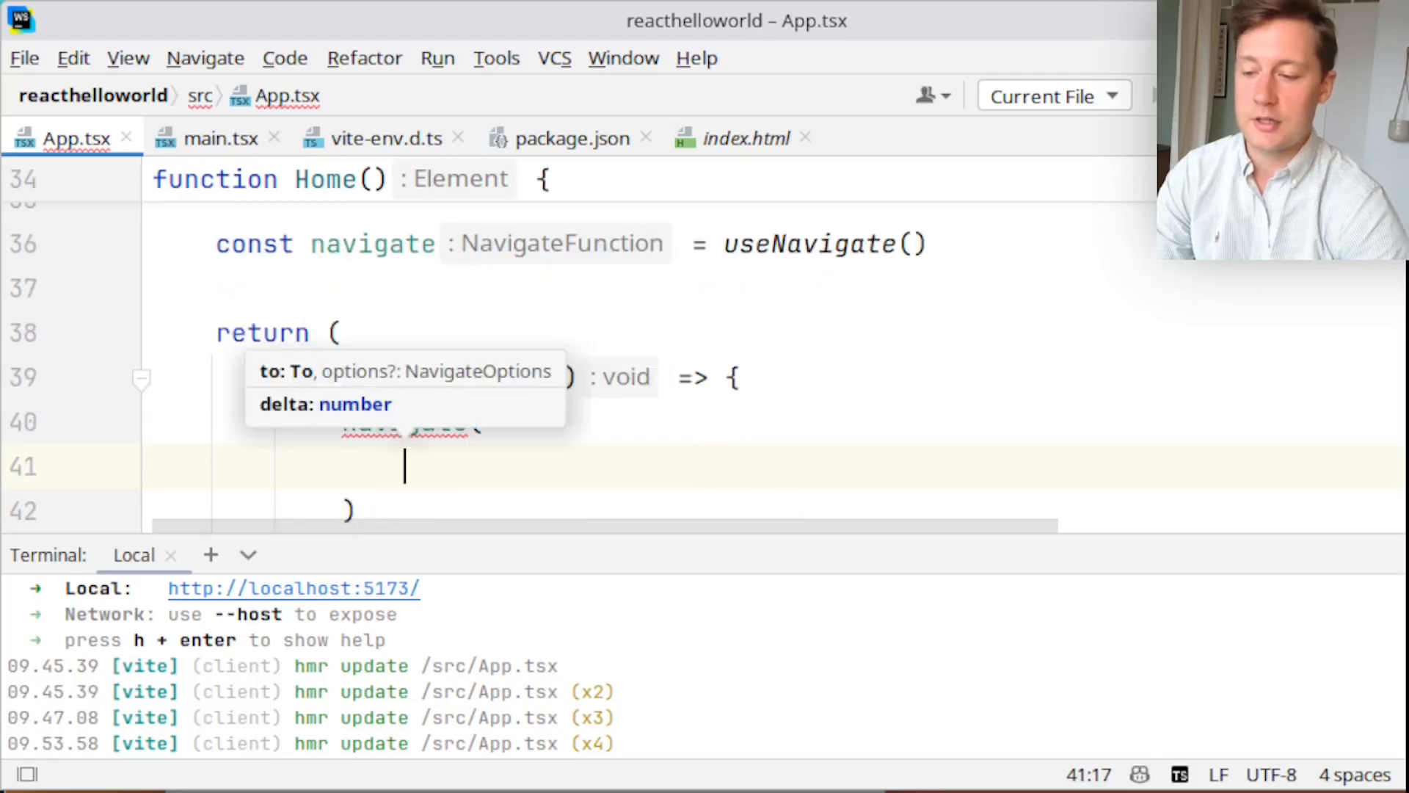
type("'")
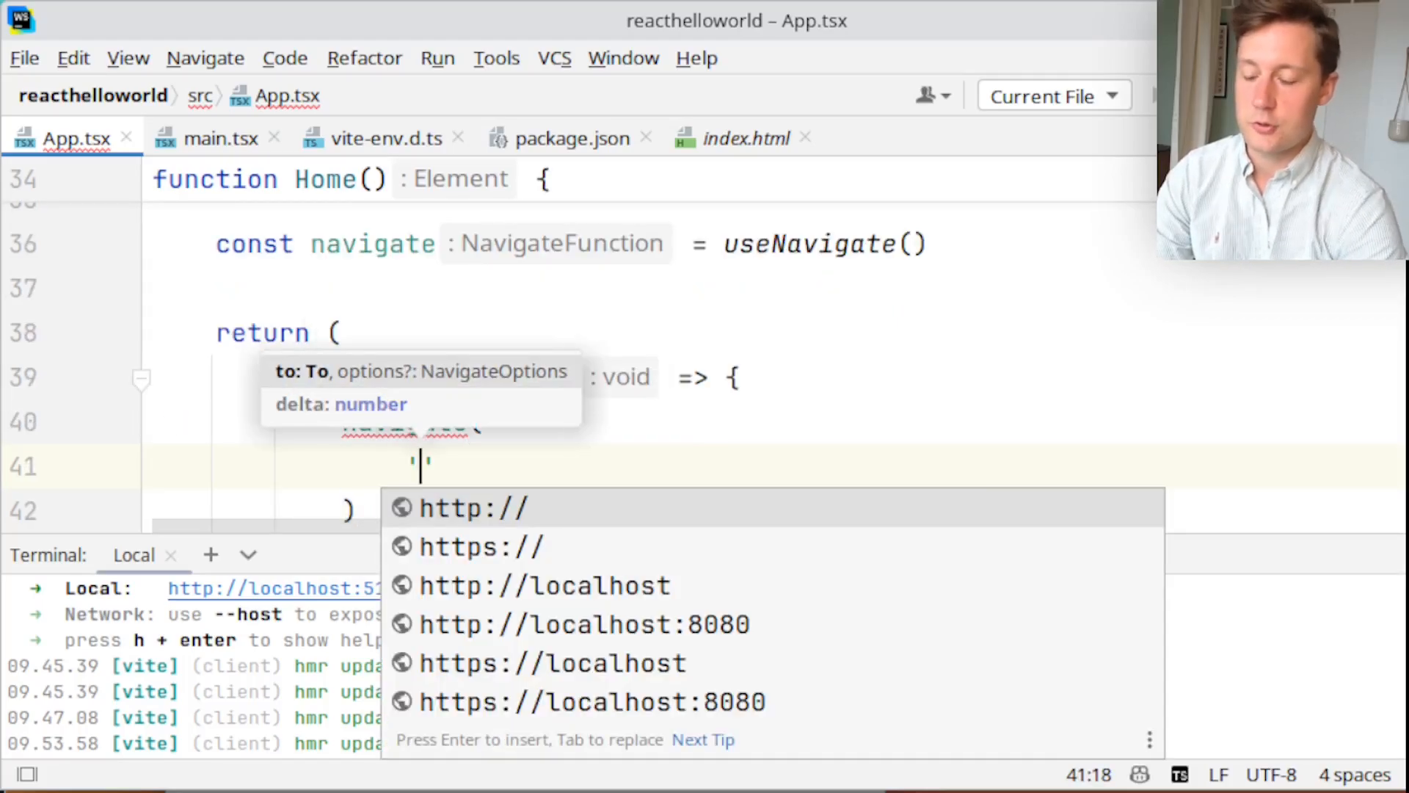
type("/search")
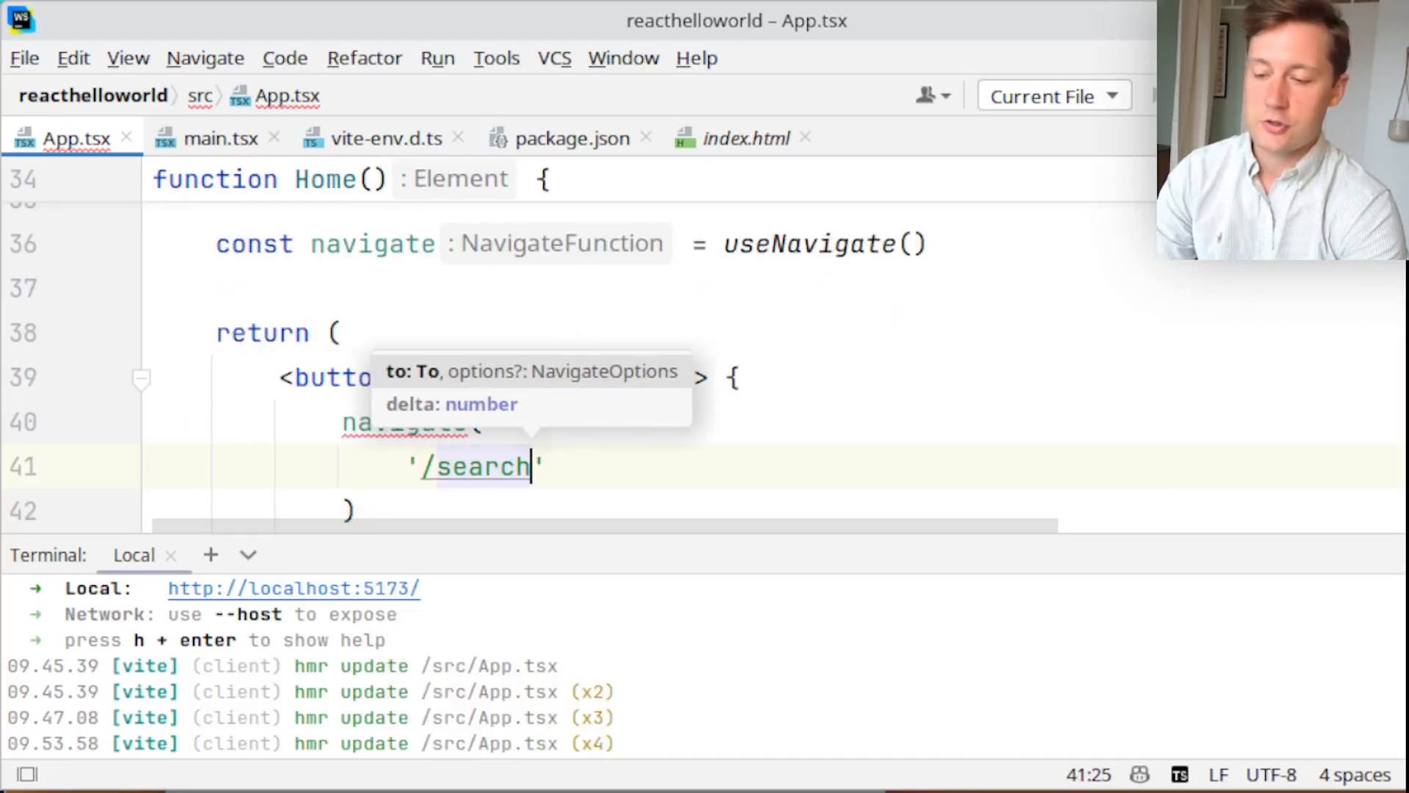
type("//")
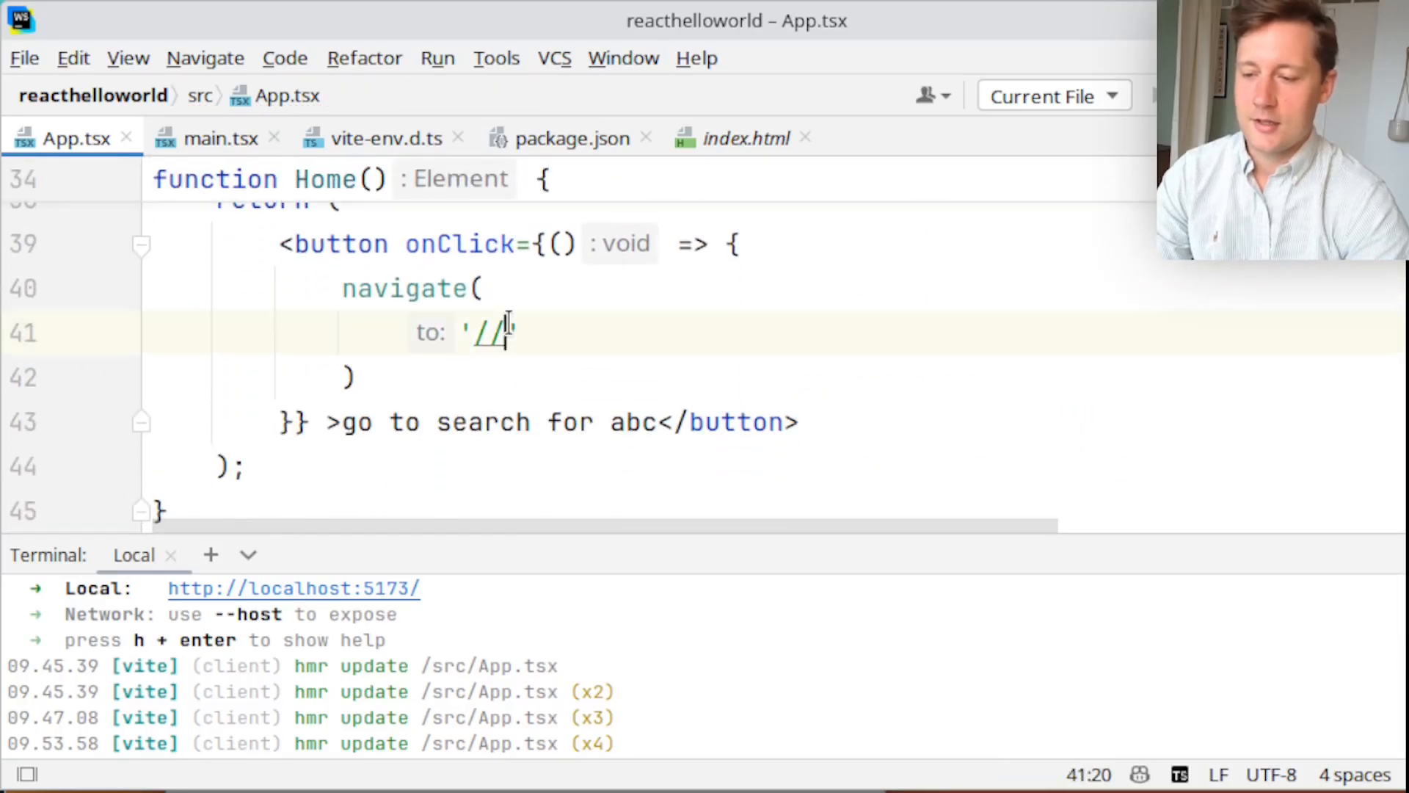
type("settings/search")
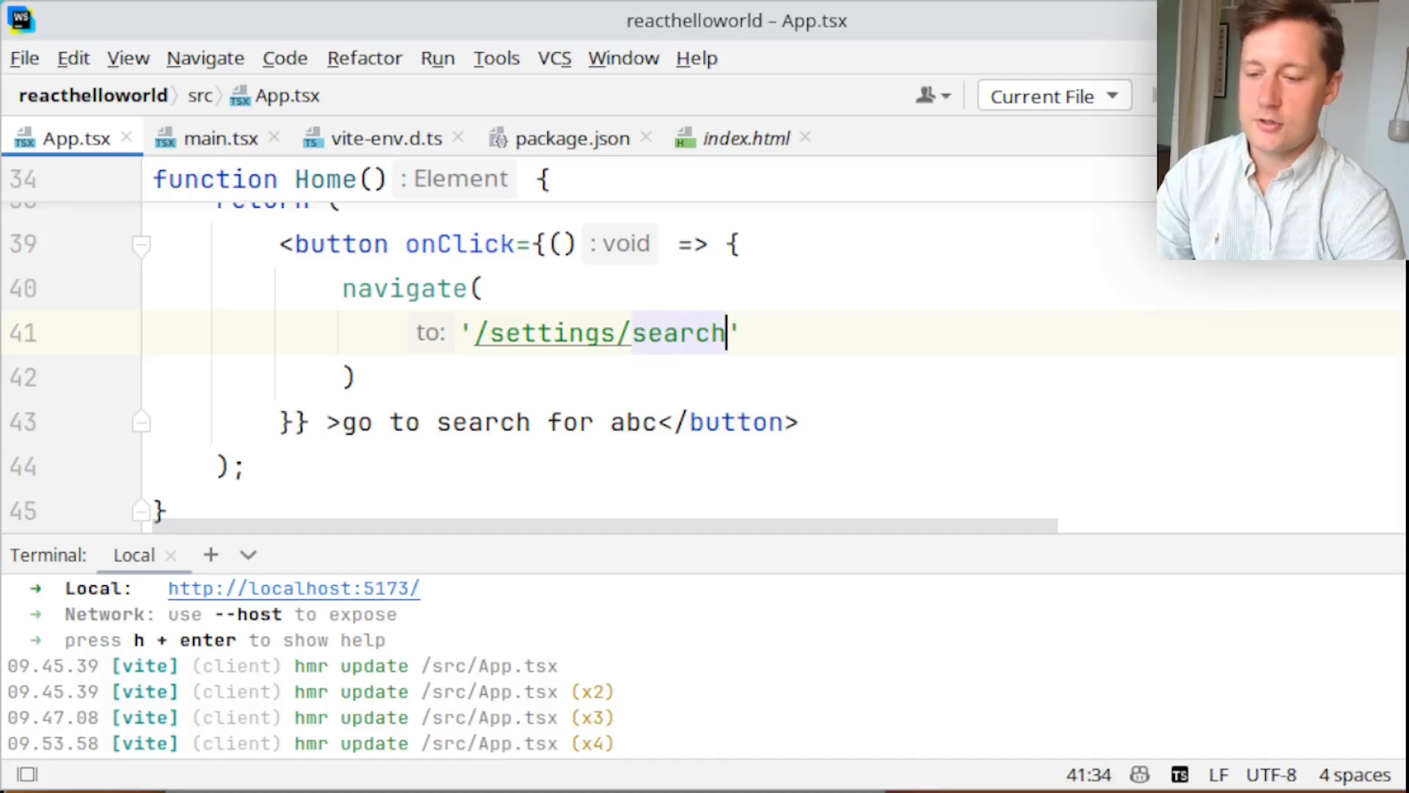
type("/abc")
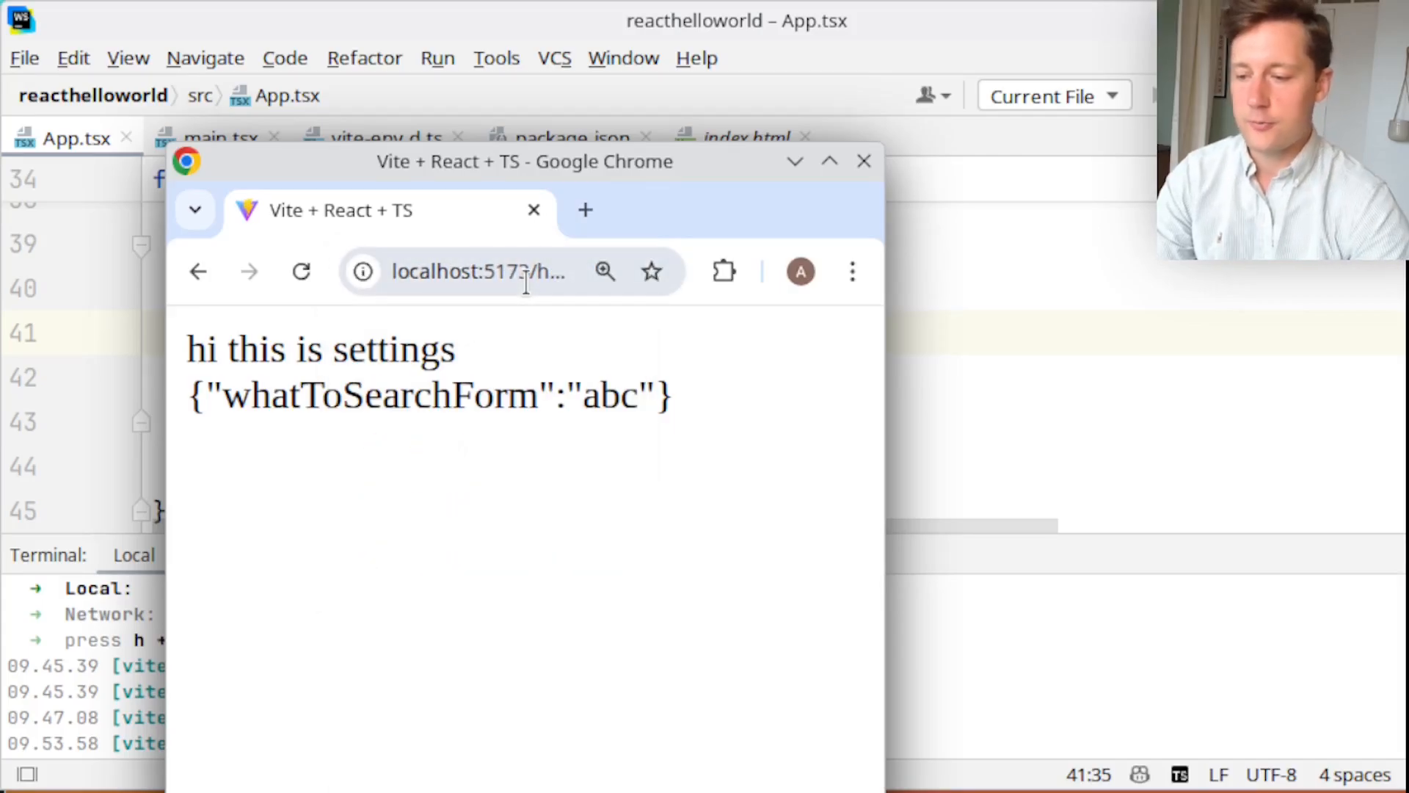
left_click(481, 272)
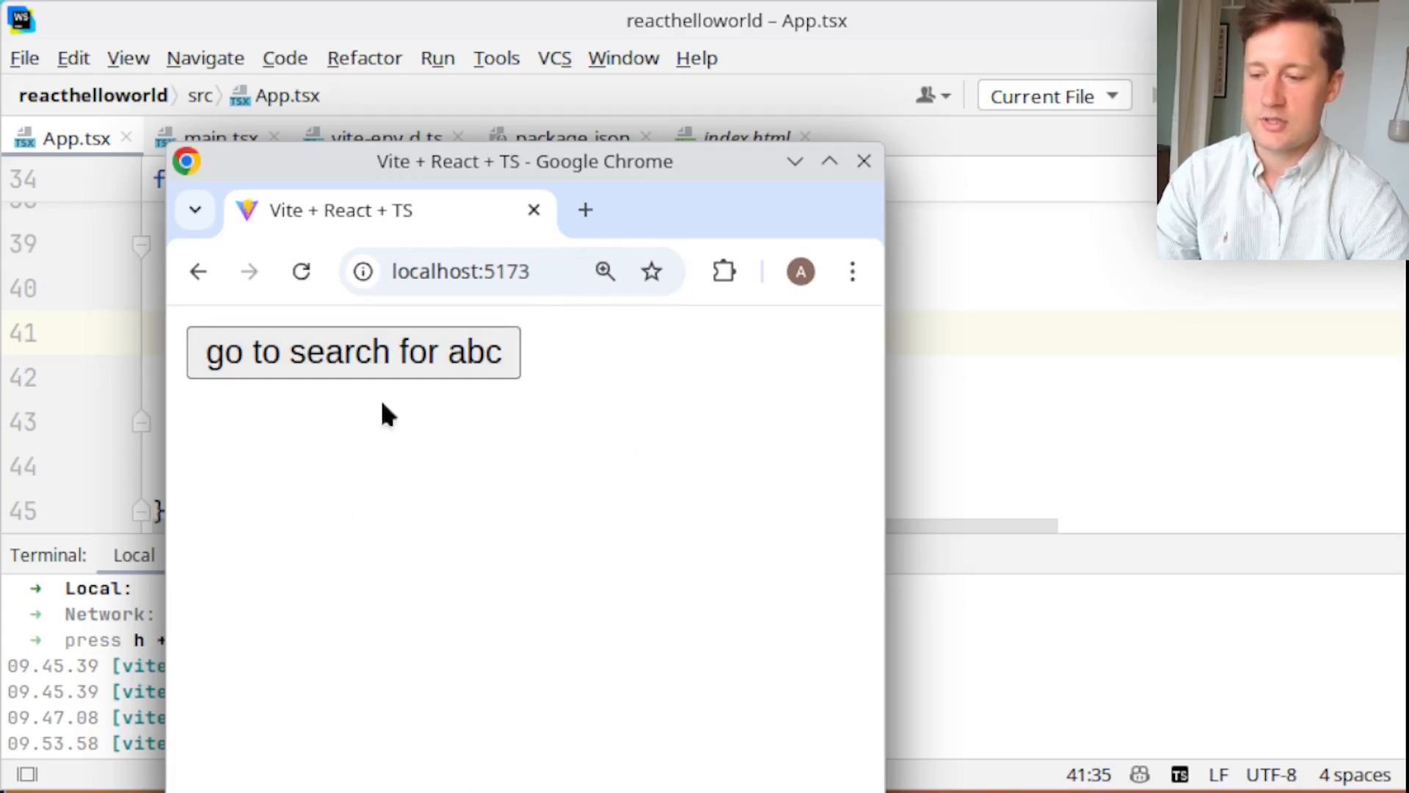
left_click(353, 351)
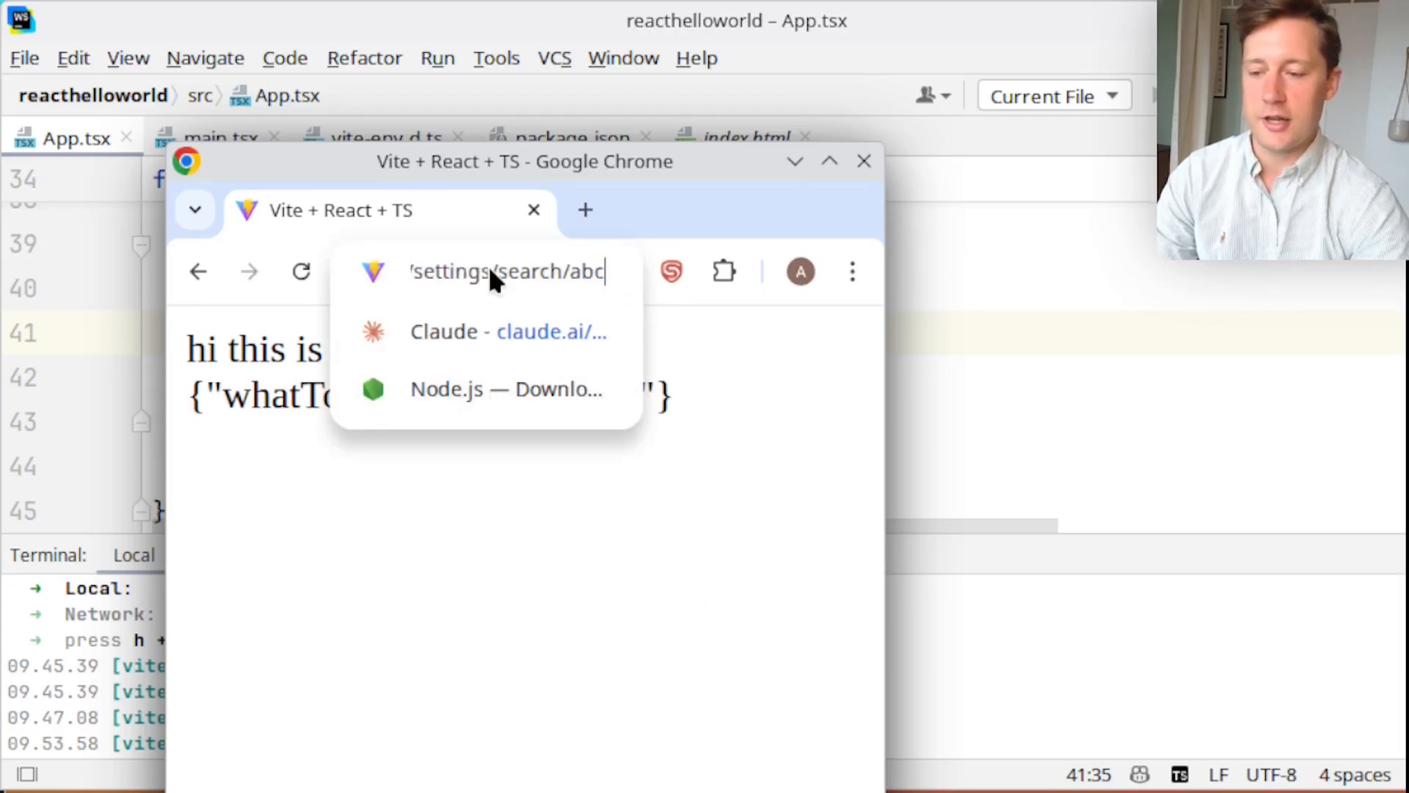
double_click(585, 271)
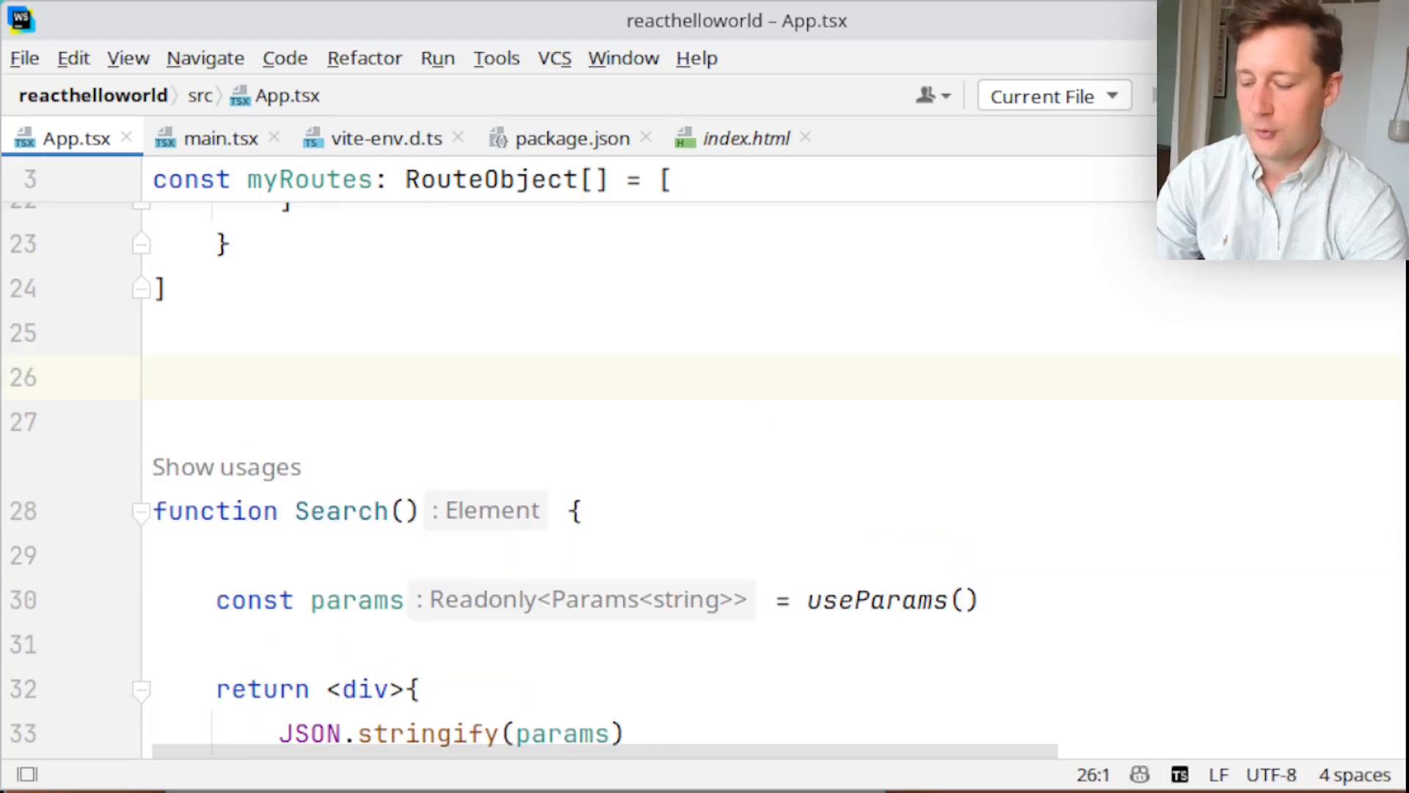
Define a MyParams type with a whatToSearchForm: string field
type("type")
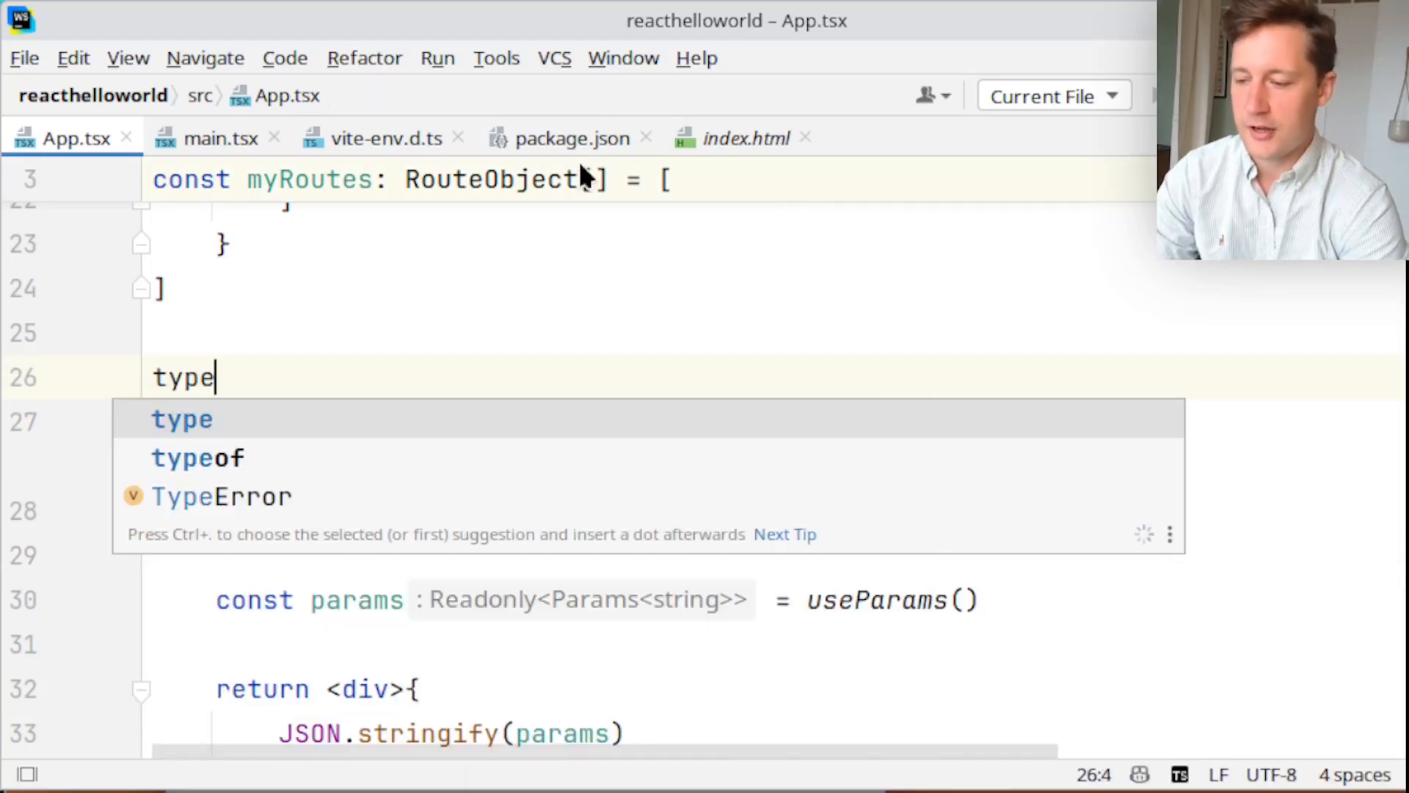
type("MyQu")
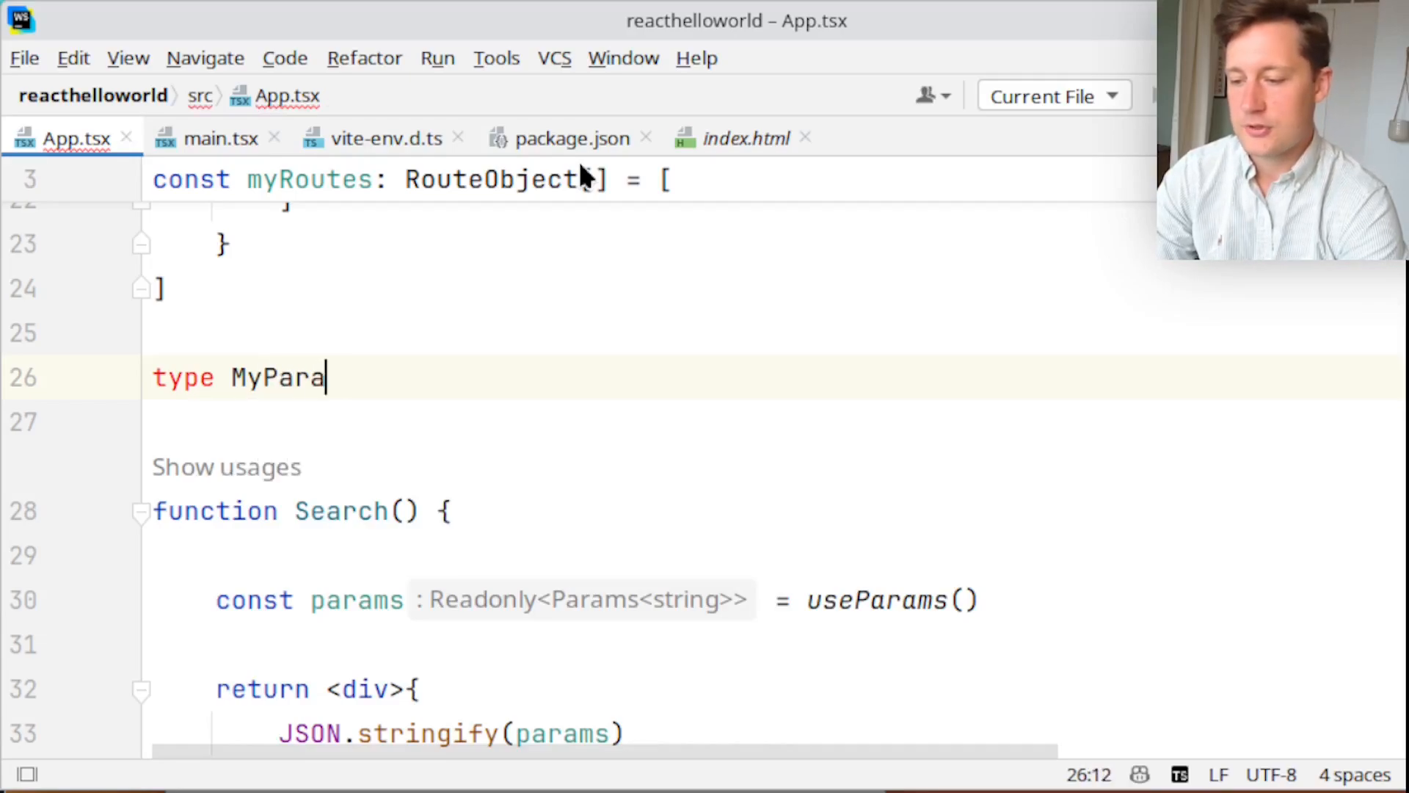
type("ms = {")
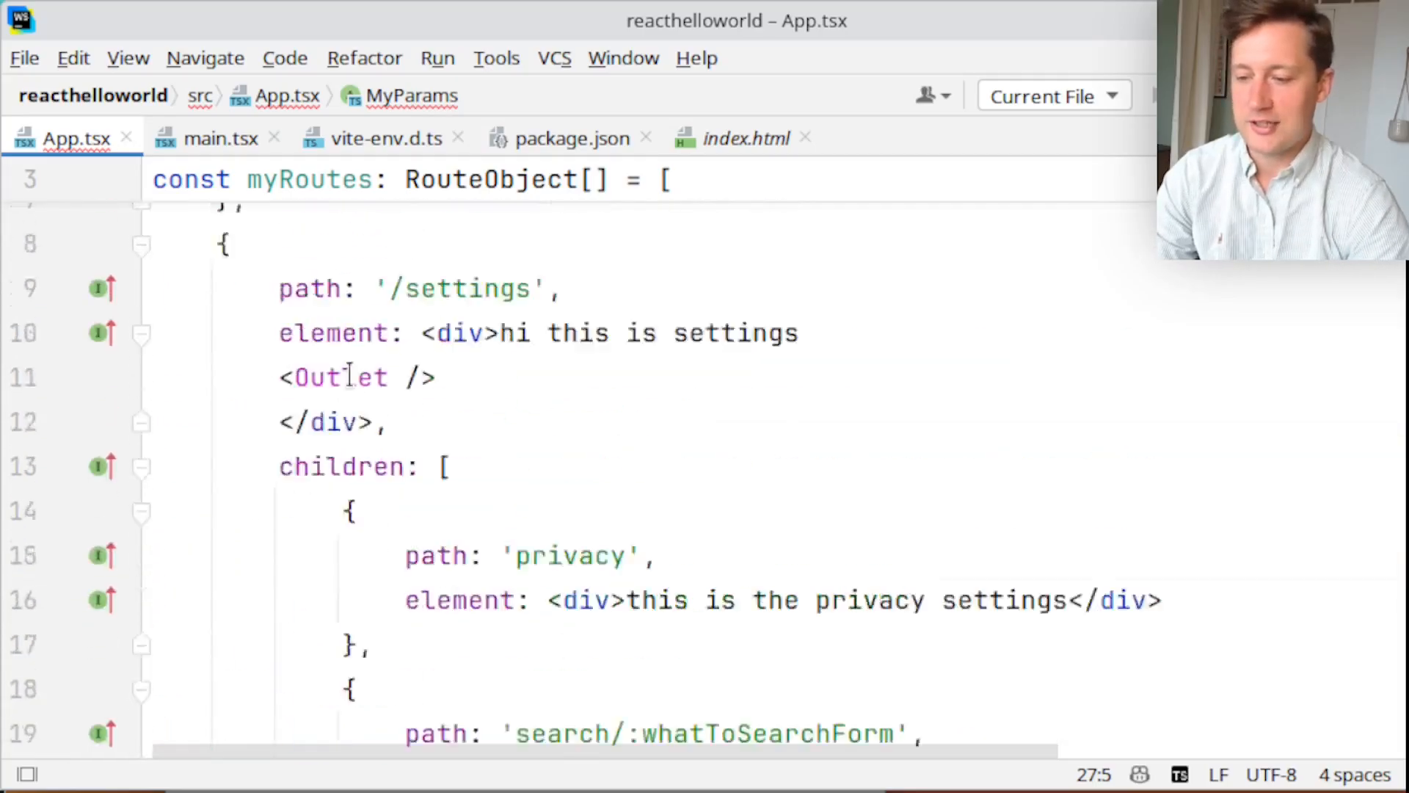
scroll("down", 3)
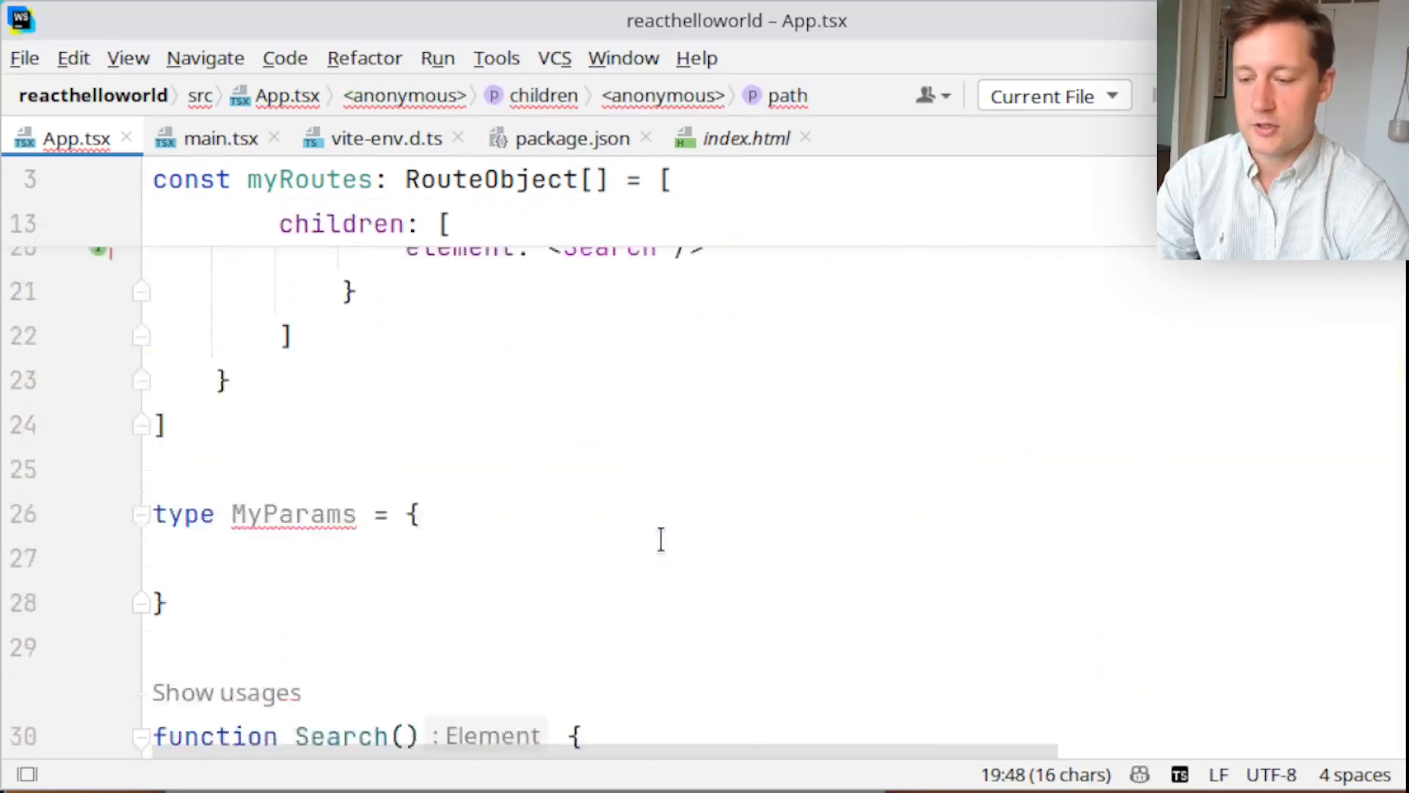
type("whatToSearchForm:")
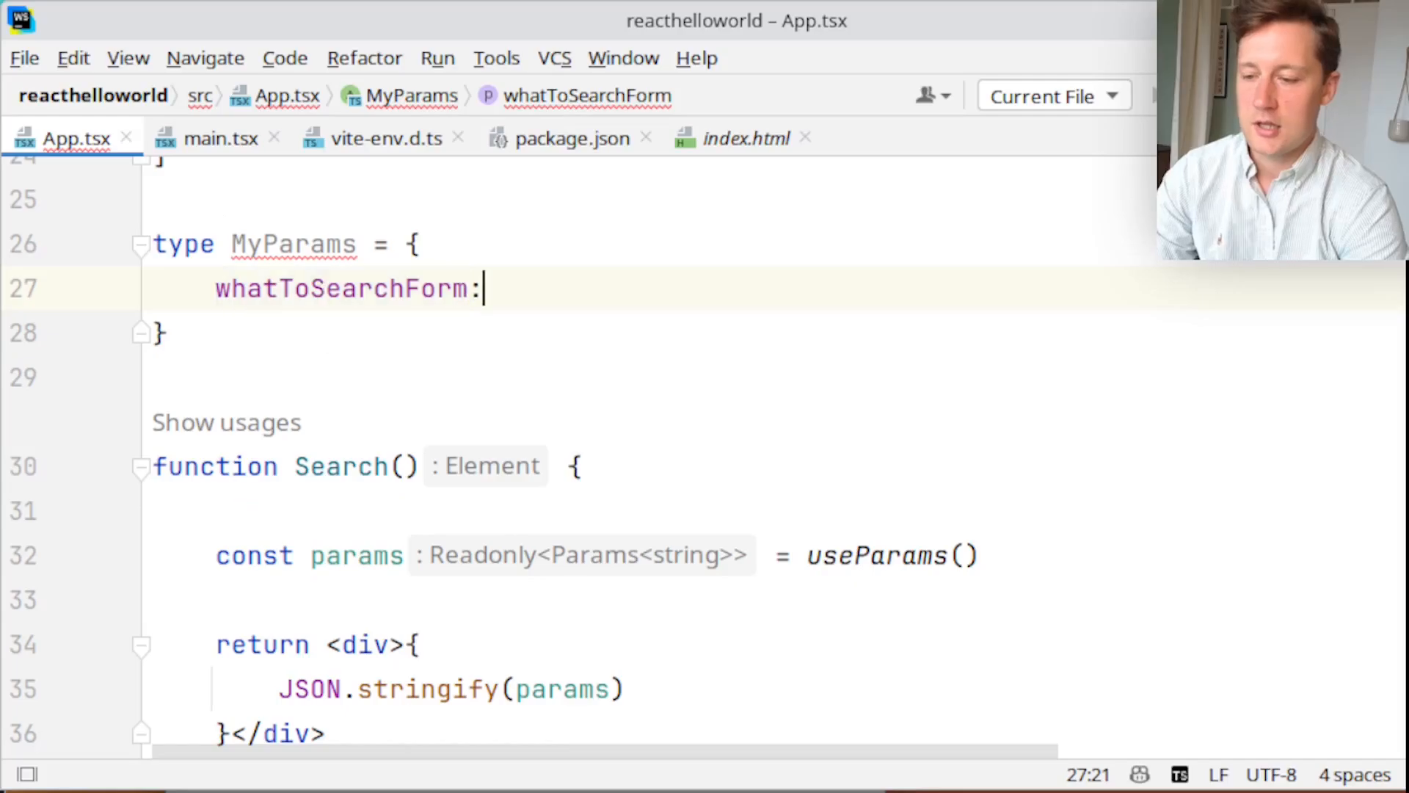
type("string;")
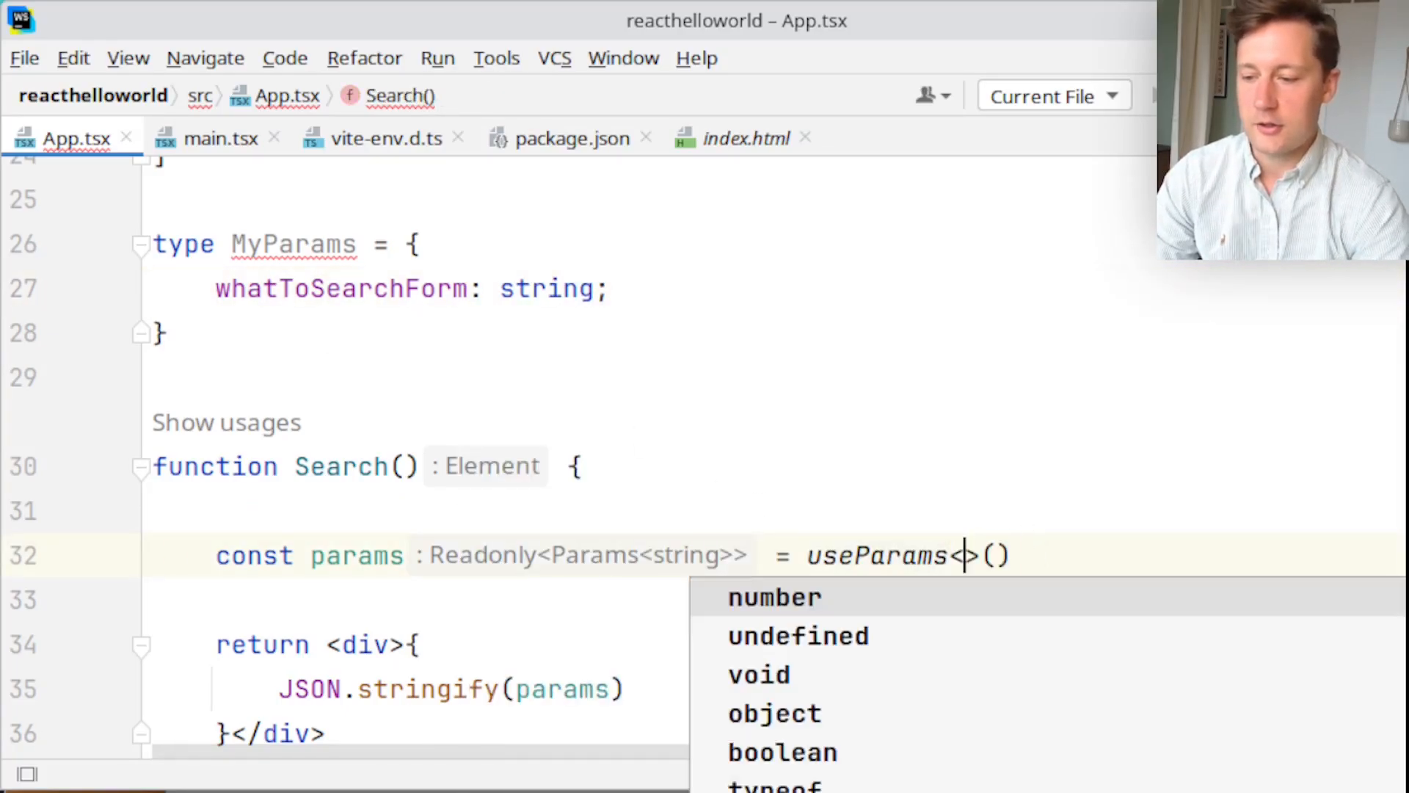
Pass MyParams to useParams and print params.whatToSearchForm, then review the names
type("MyParams")
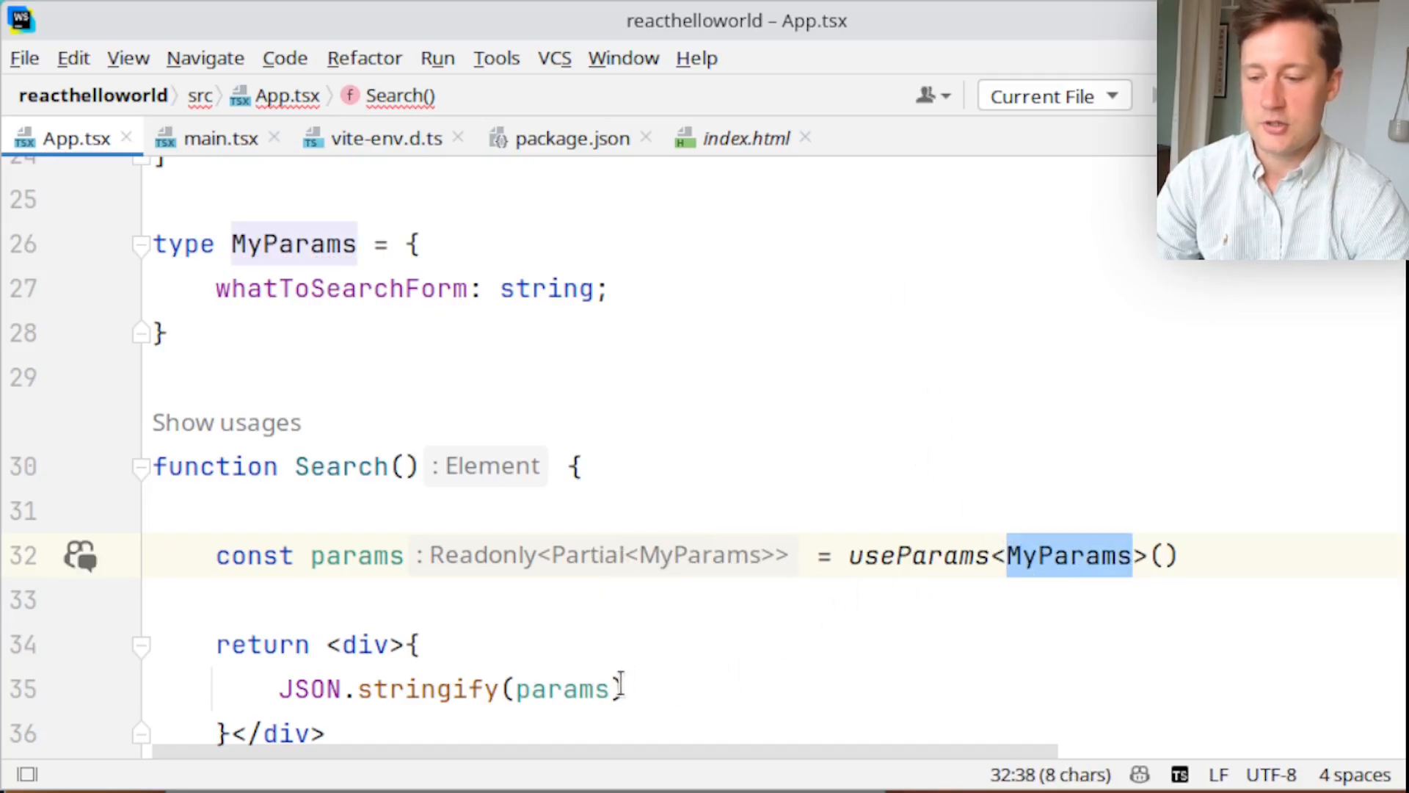
type(".")
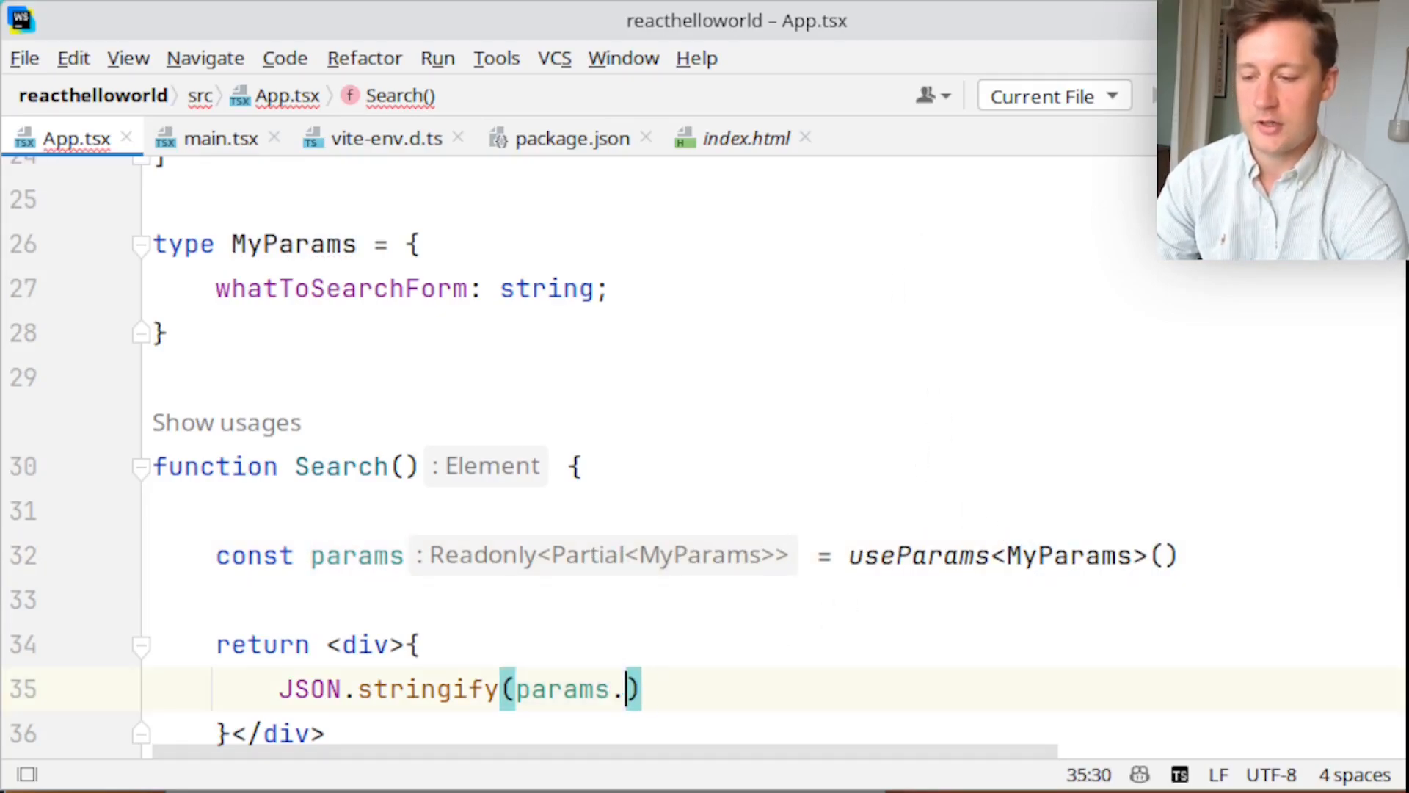
type("whatToSearchForm")
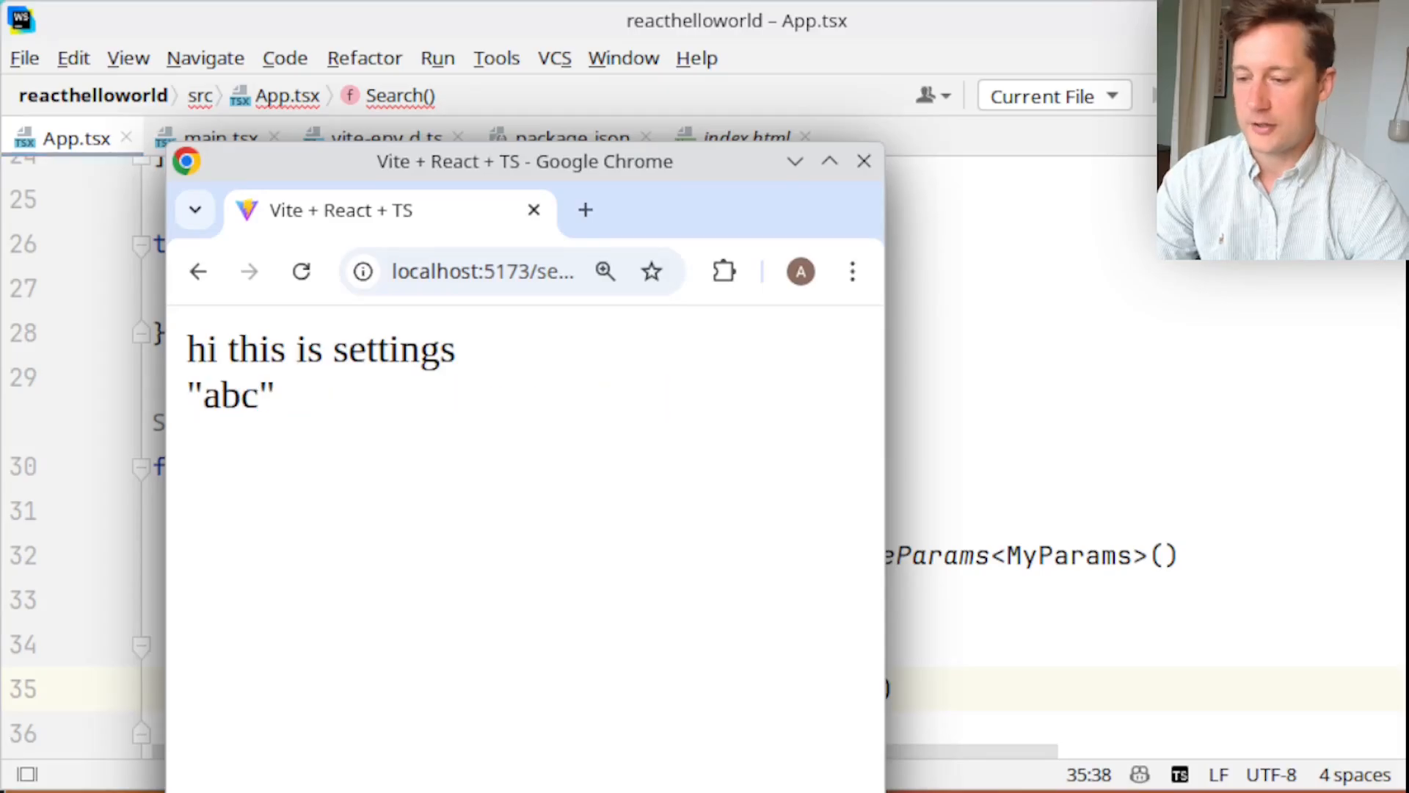
double_click(230, 396)
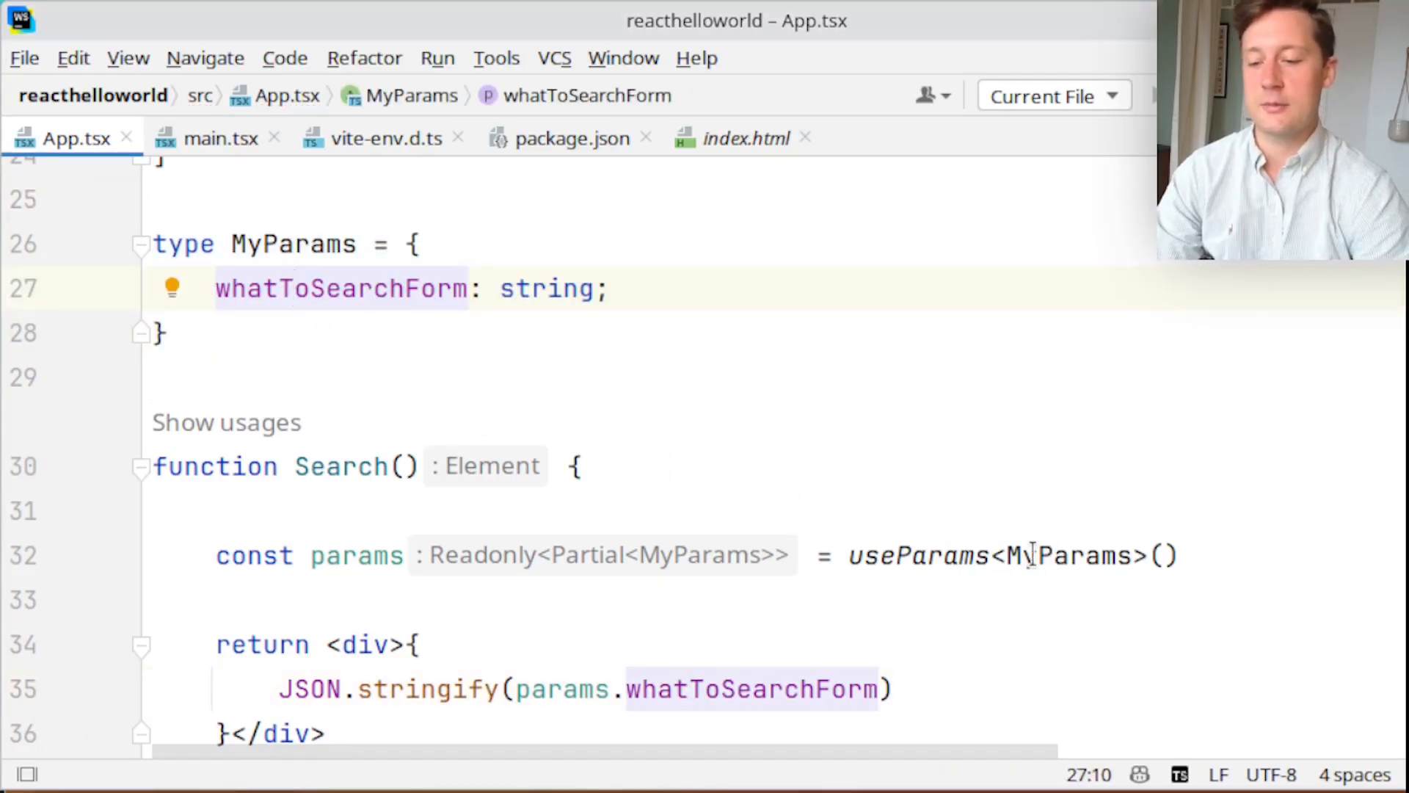
double_click(1068, 555)
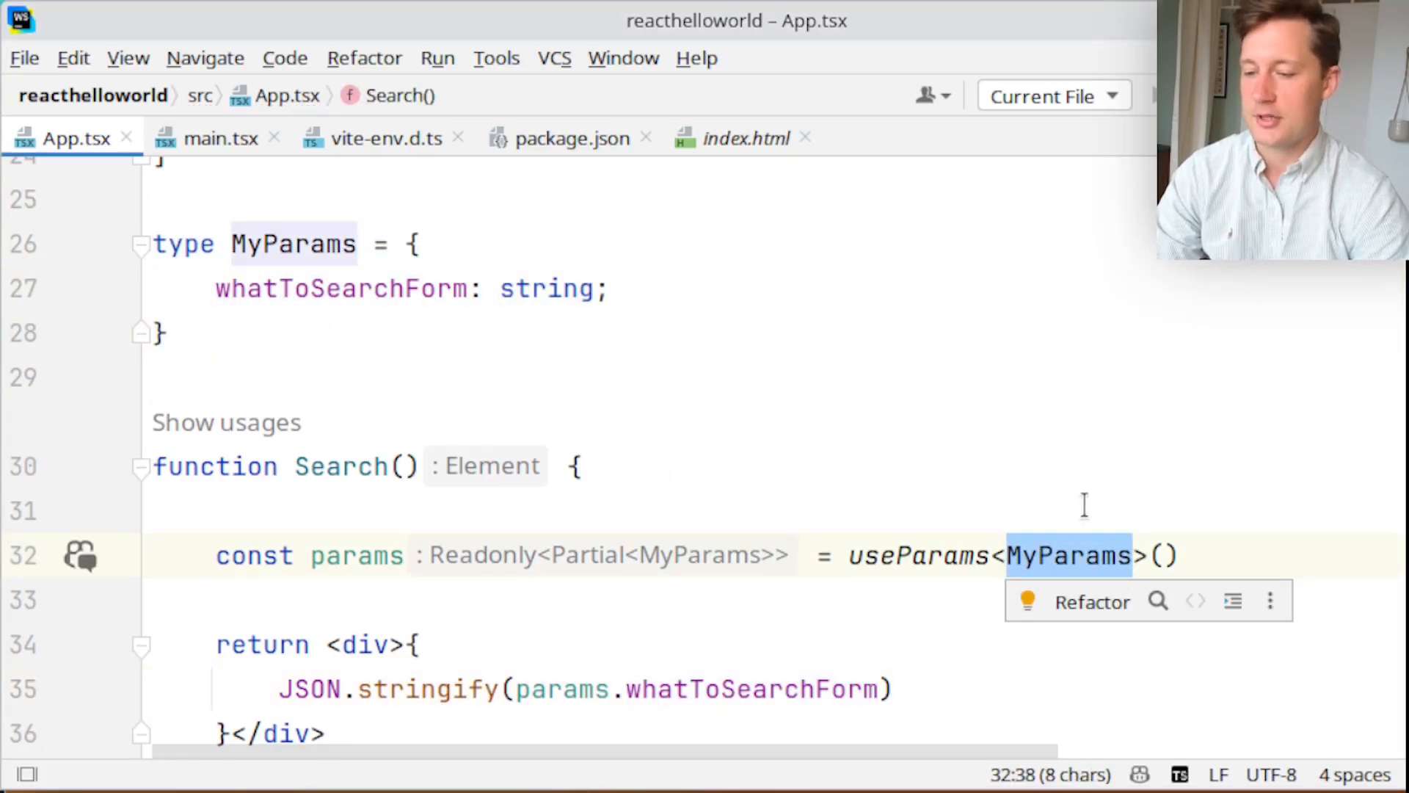
scroll("down", 3)
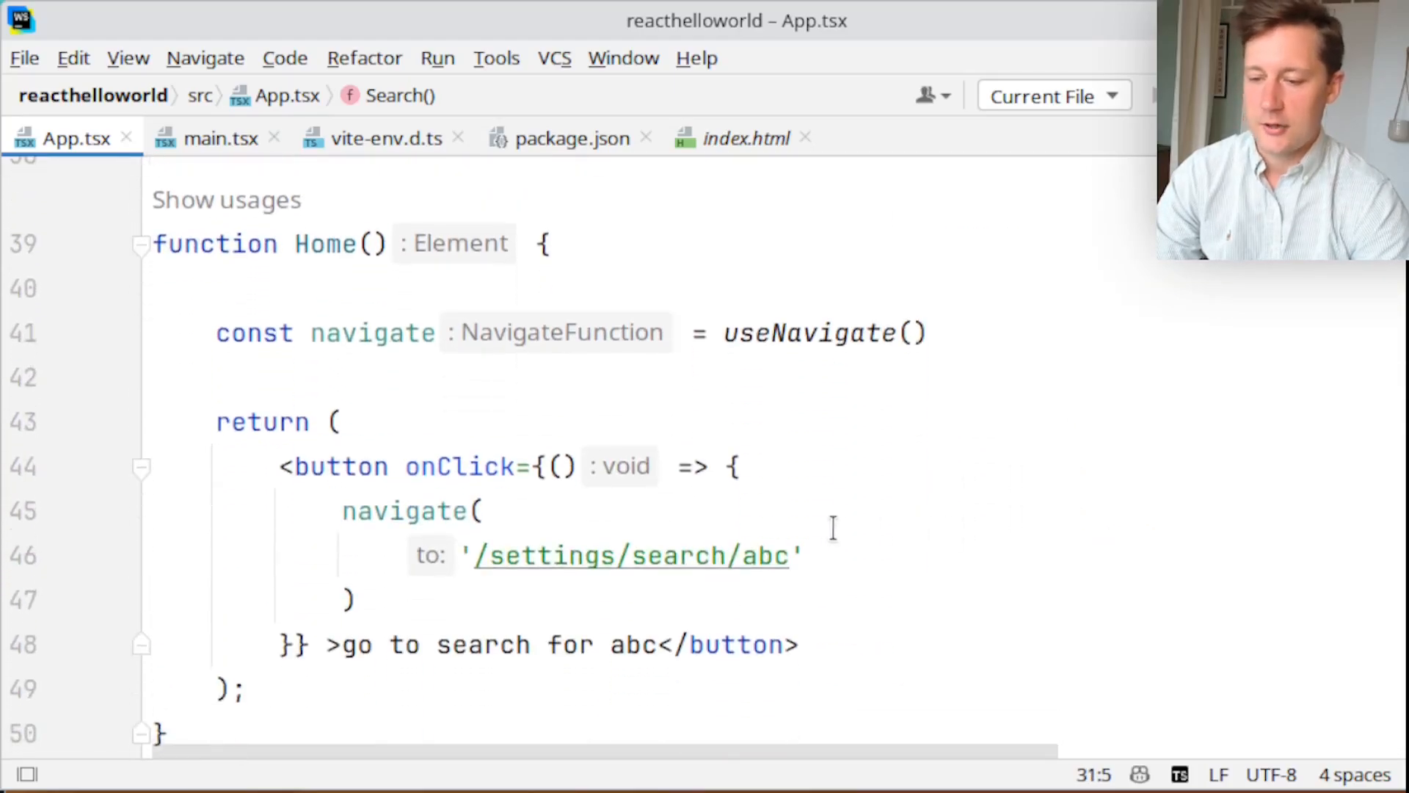
double_click(629, 555)
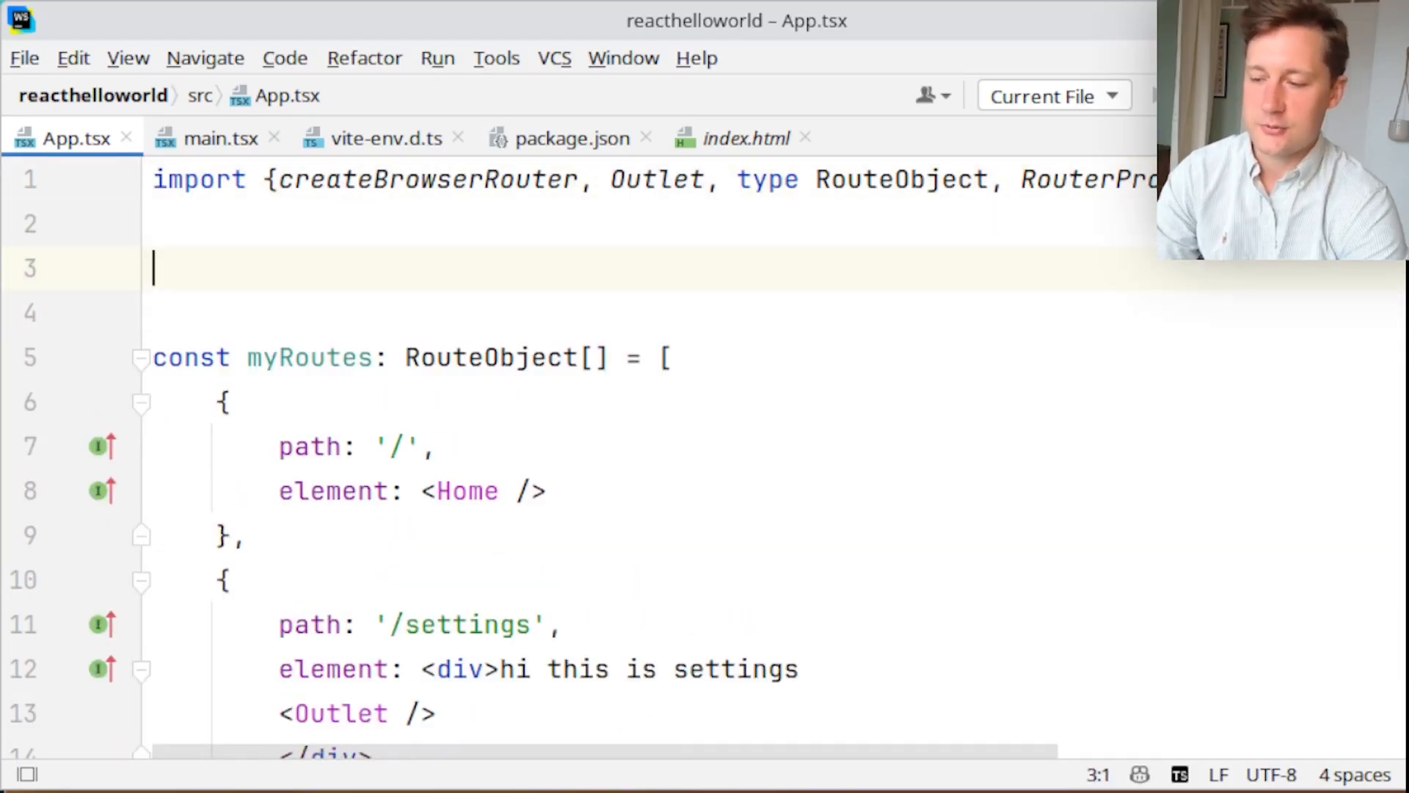
Add export const settingsRoute = '/settings'
type("export const")
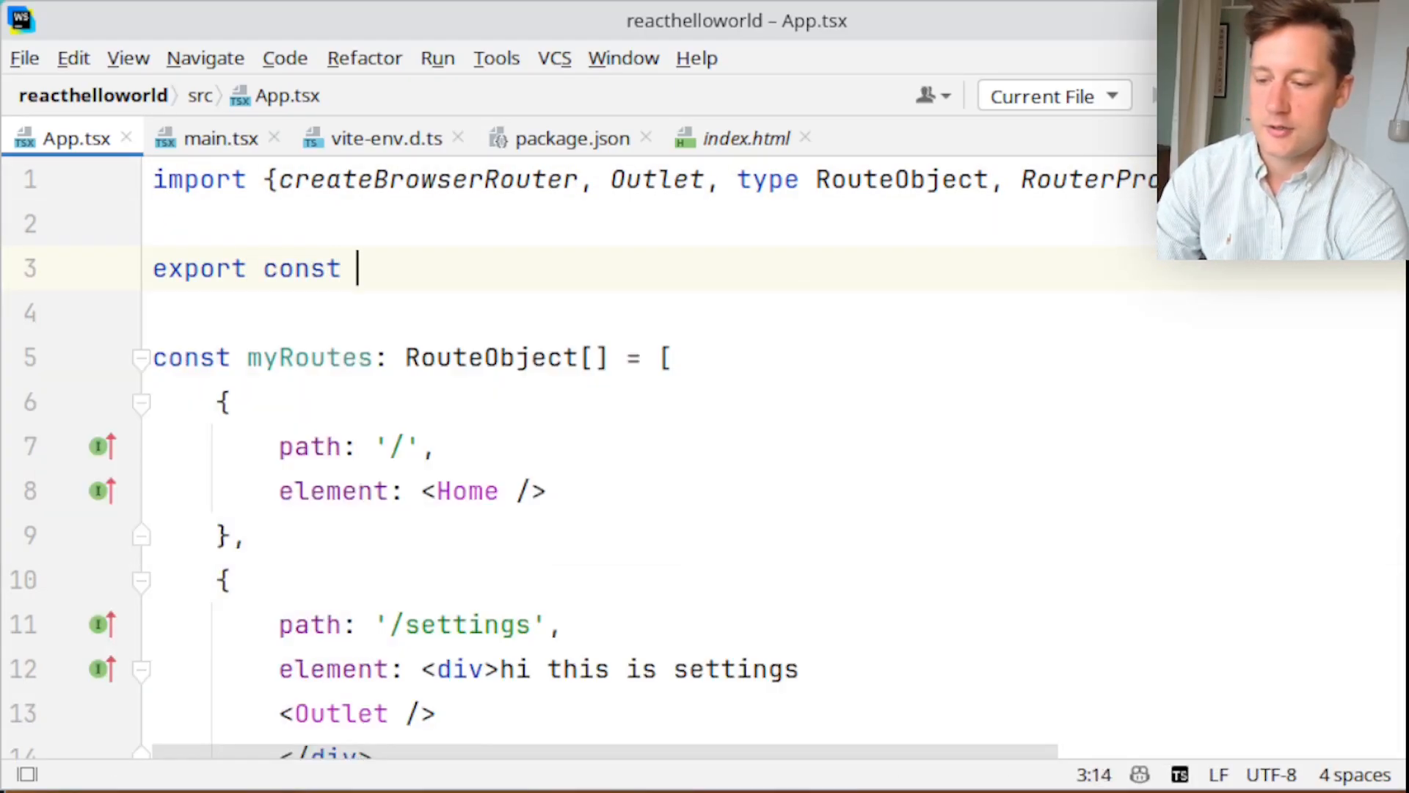
type("settingsRout")
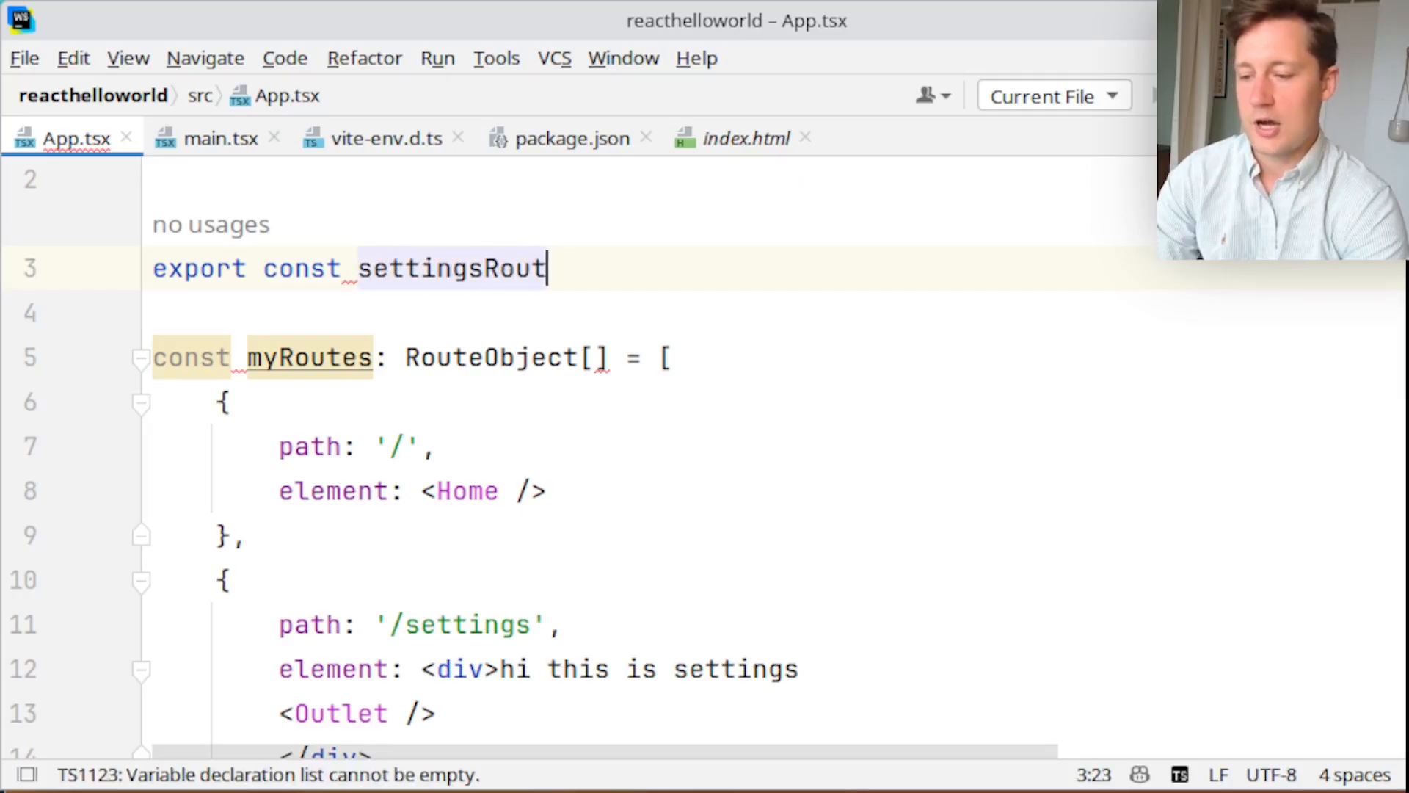
type("e = \"\"")
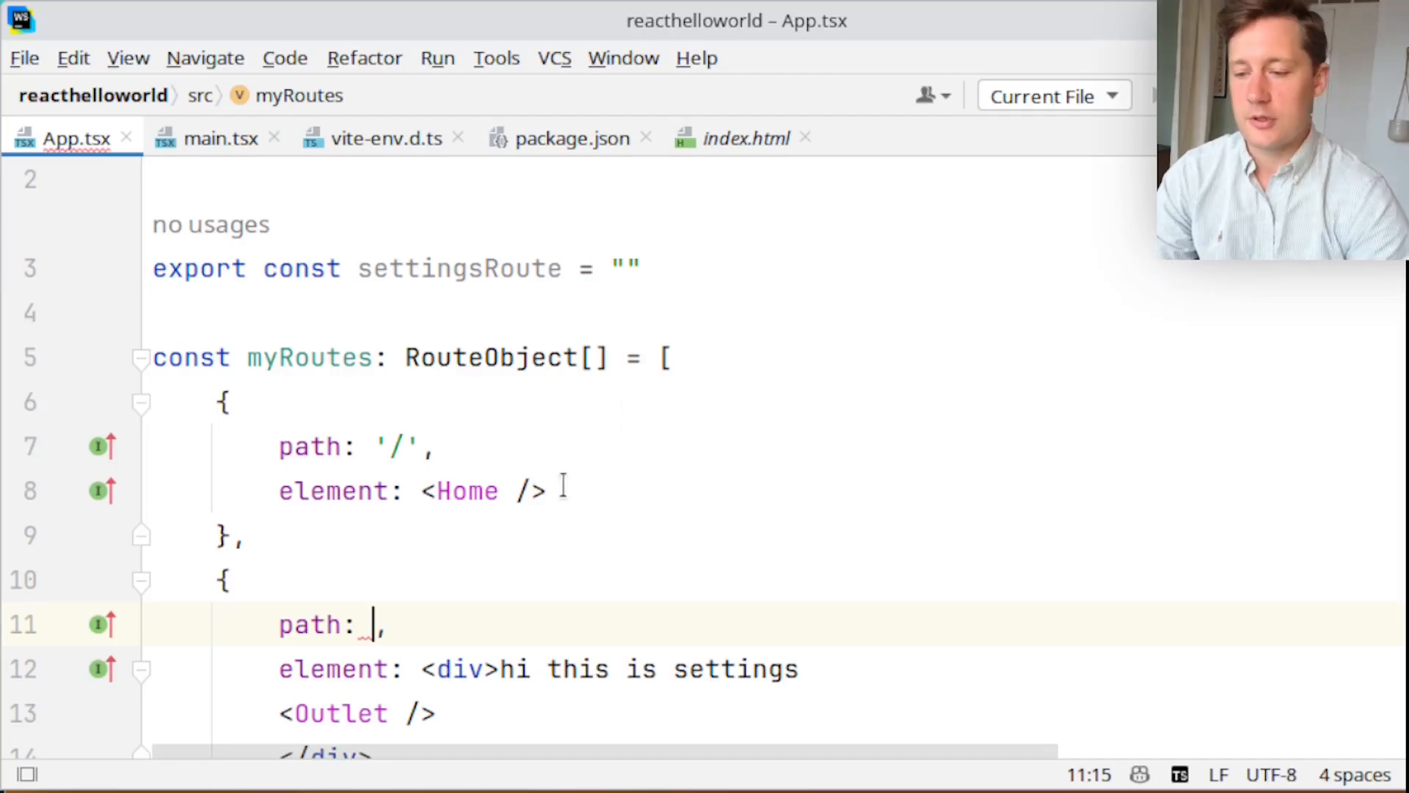
type("/settings'")
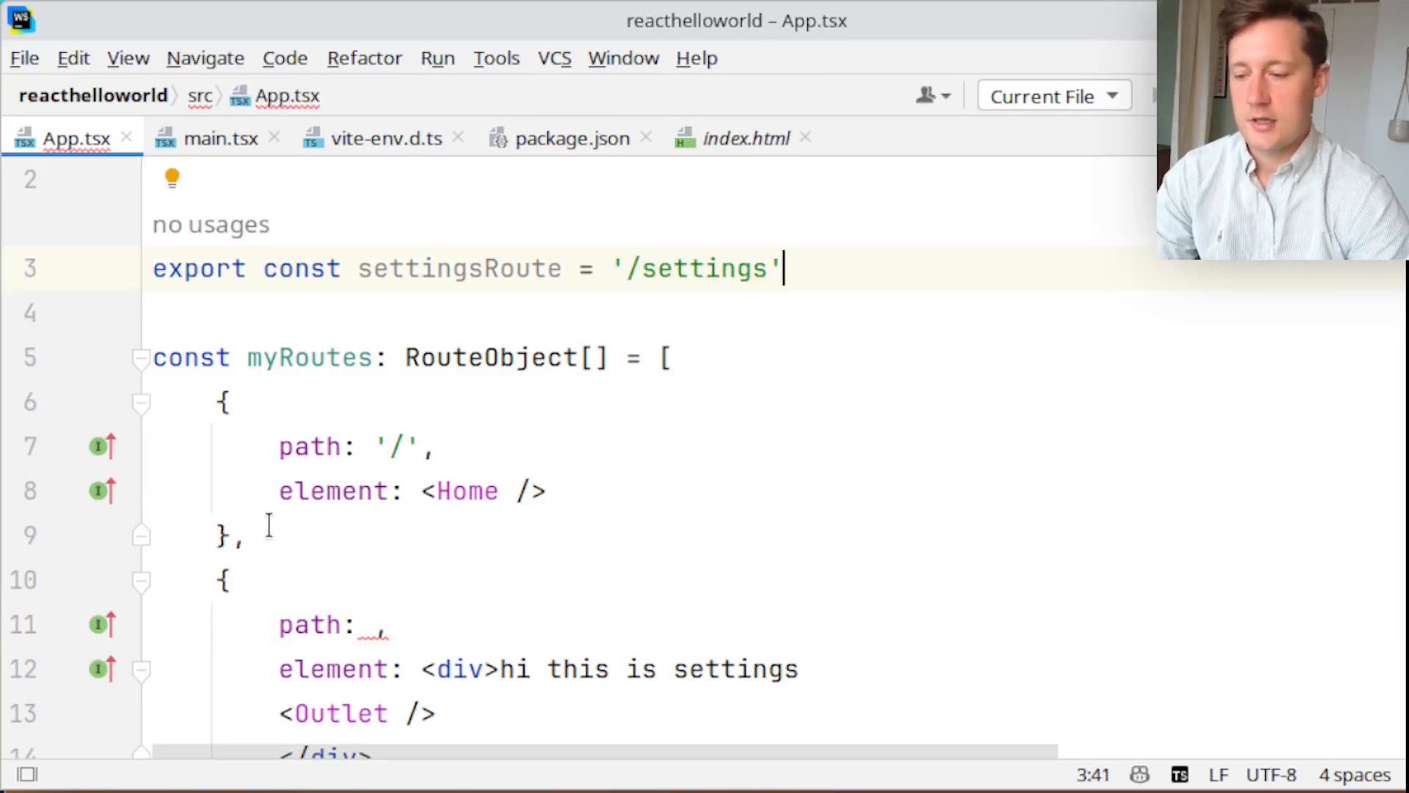
Use settingsRoute for the settings route path and in Home's navigate target
type("se")
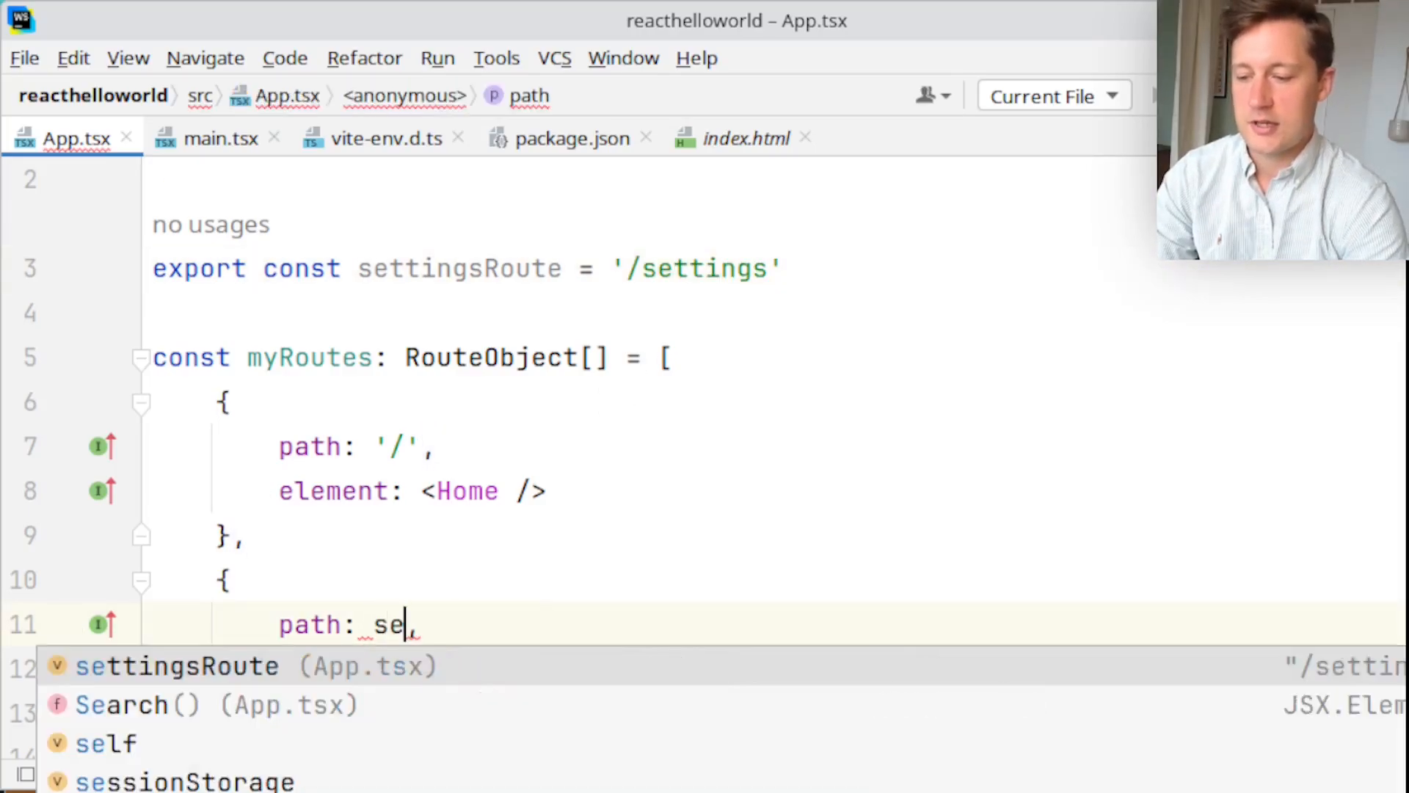
left_click(175, 665)
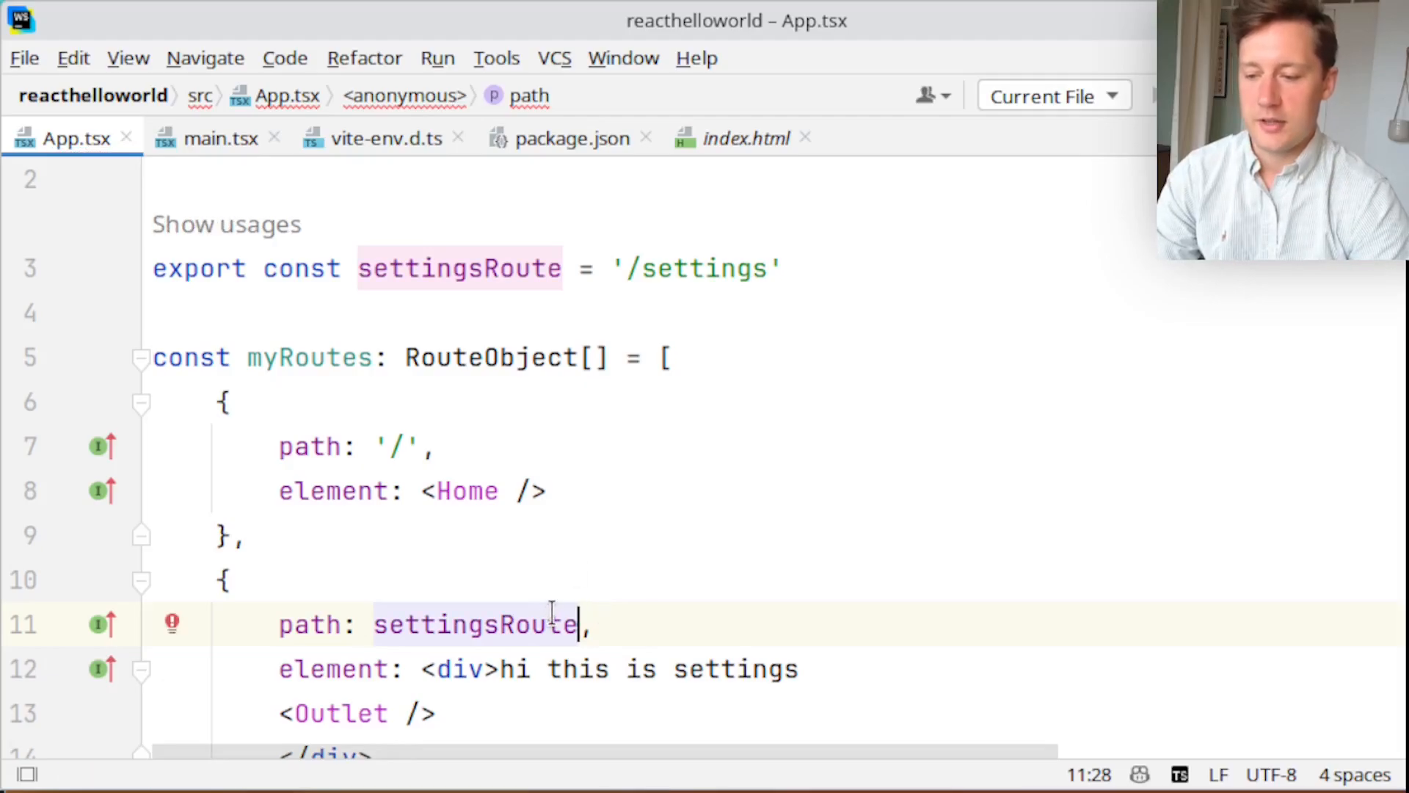
scroll("down", 3)
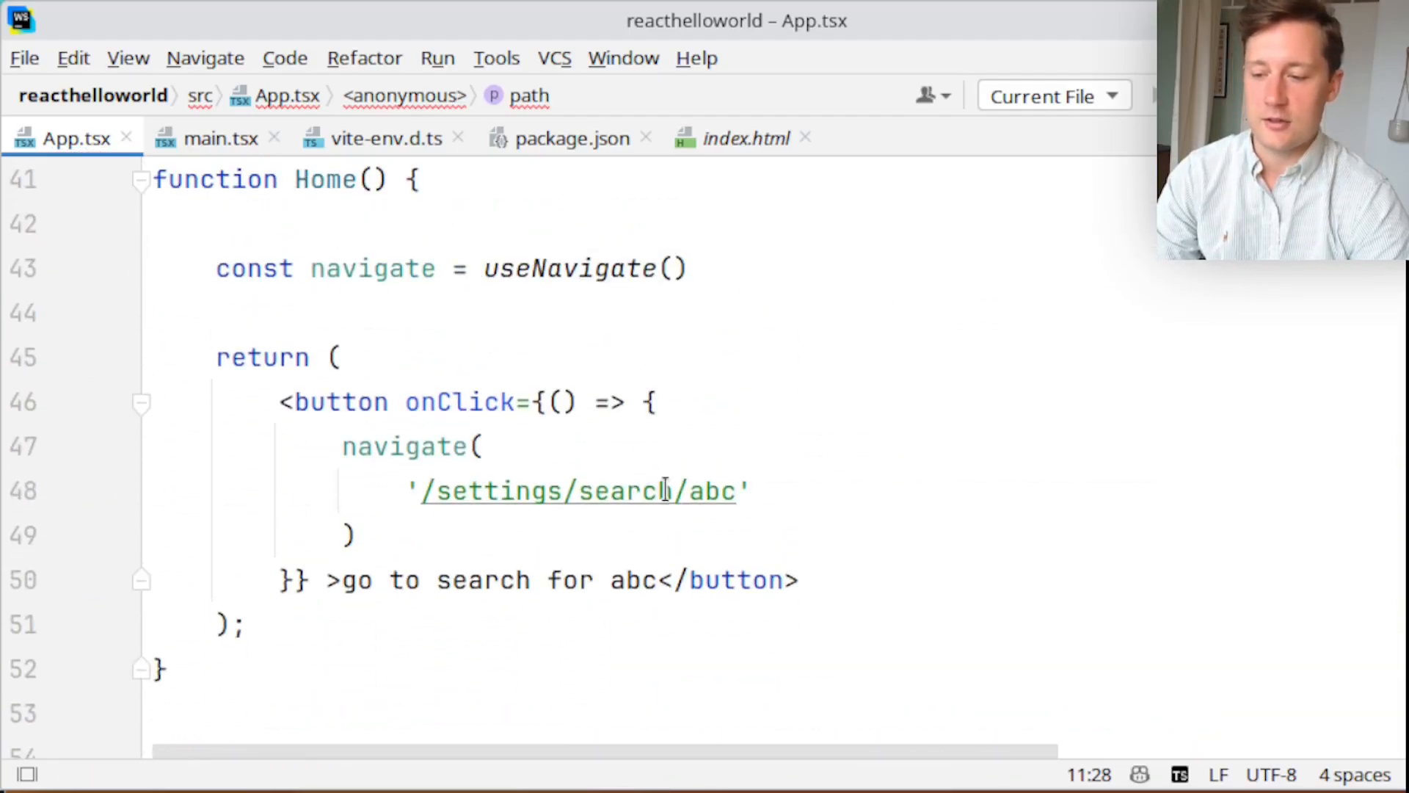
double_click(624, 491)
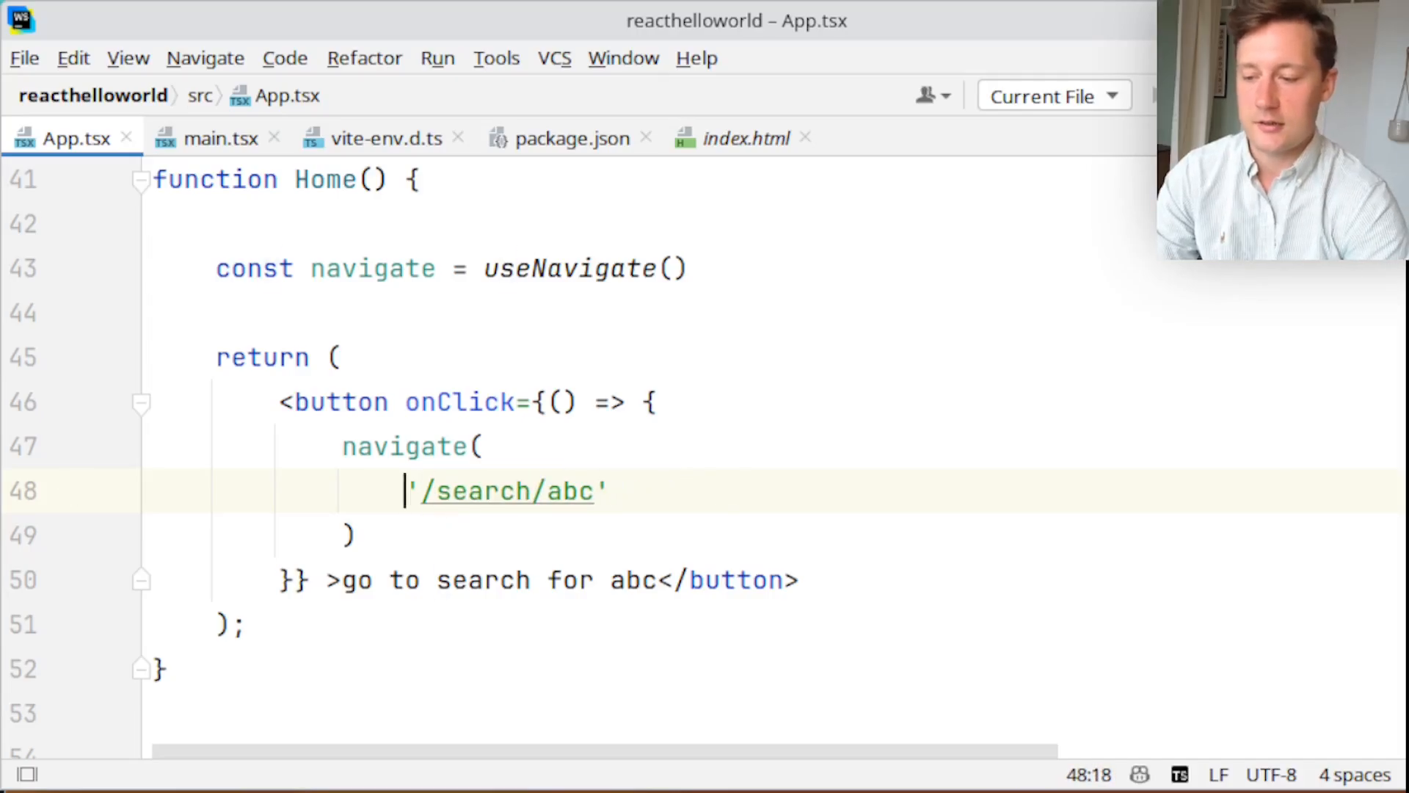
type("to: settingsRoute")
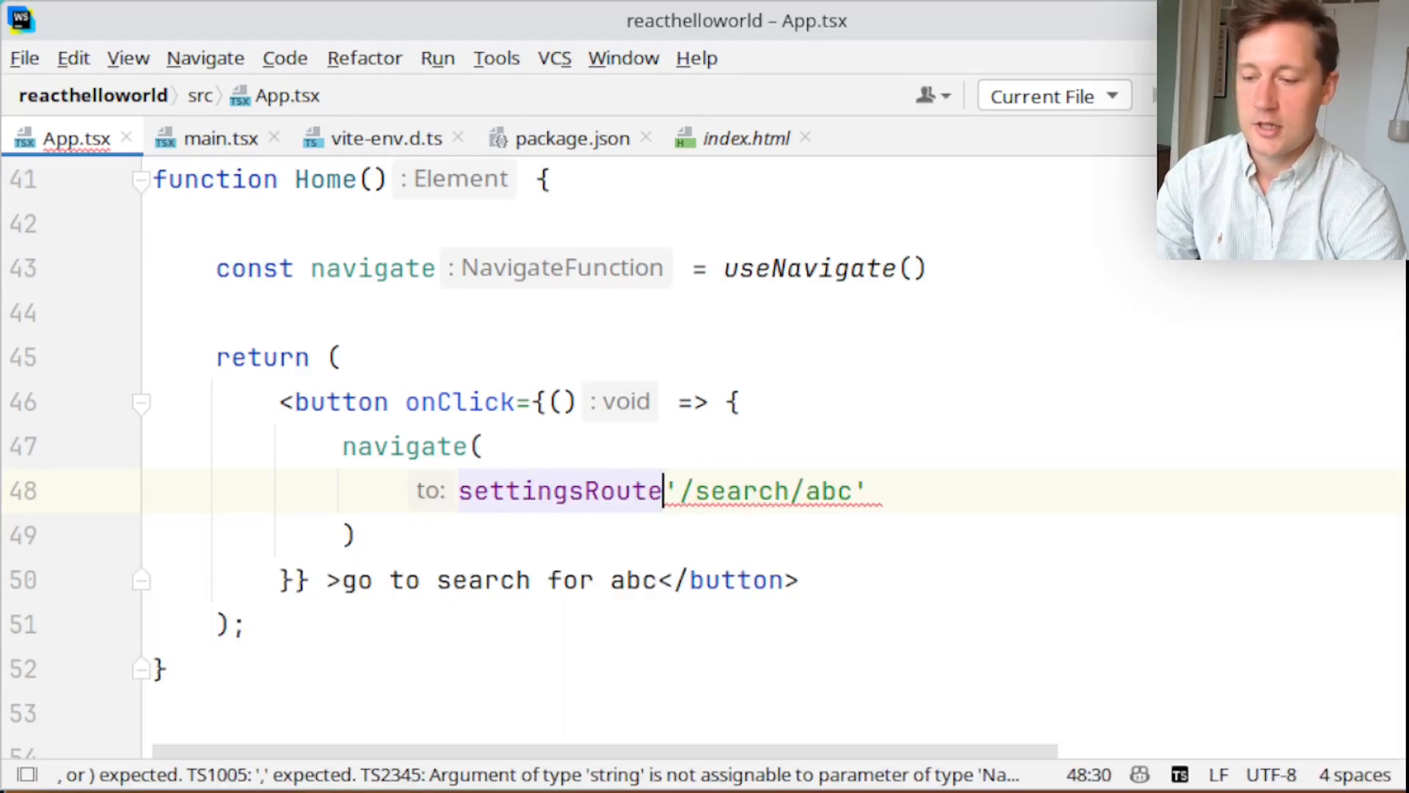
type("+")
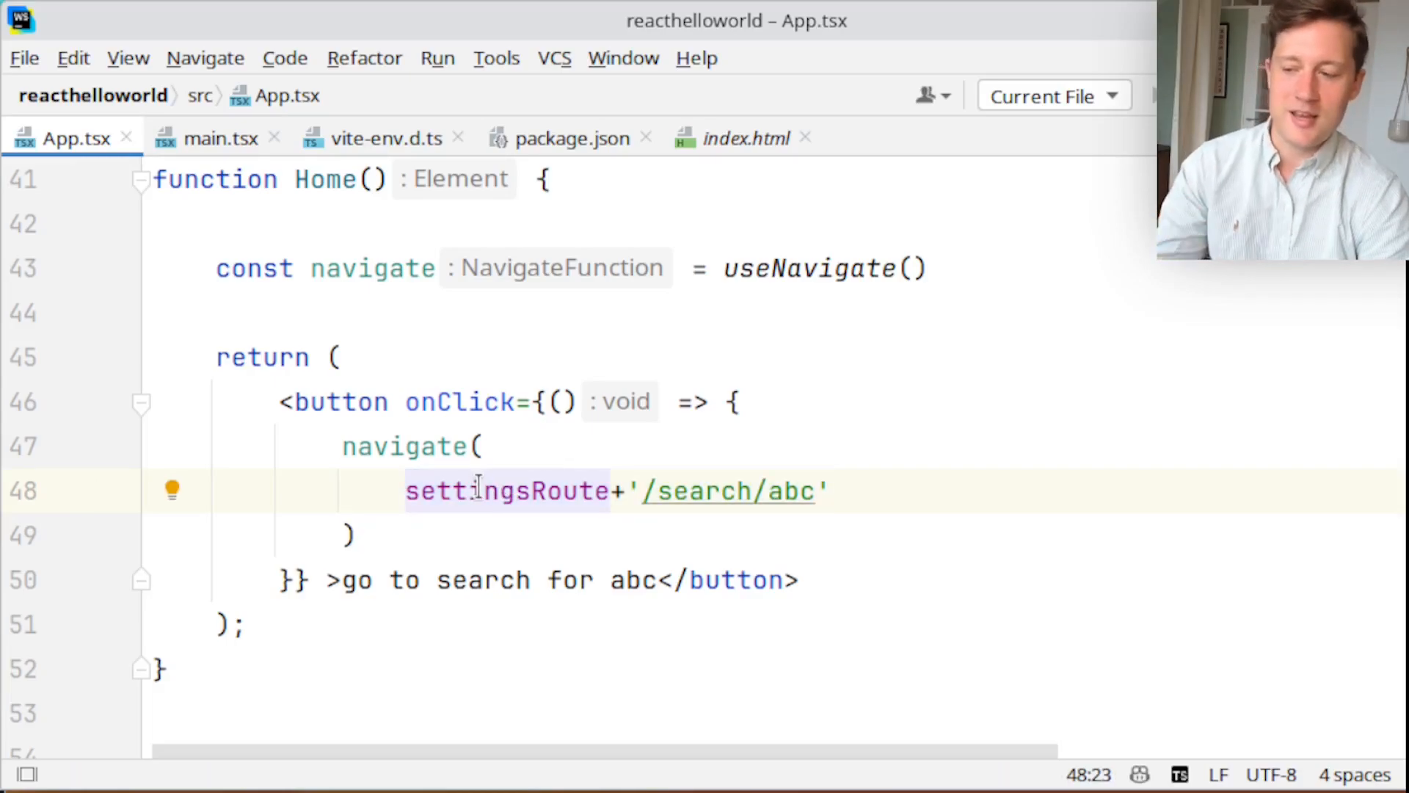
mouse_move(506, 489)
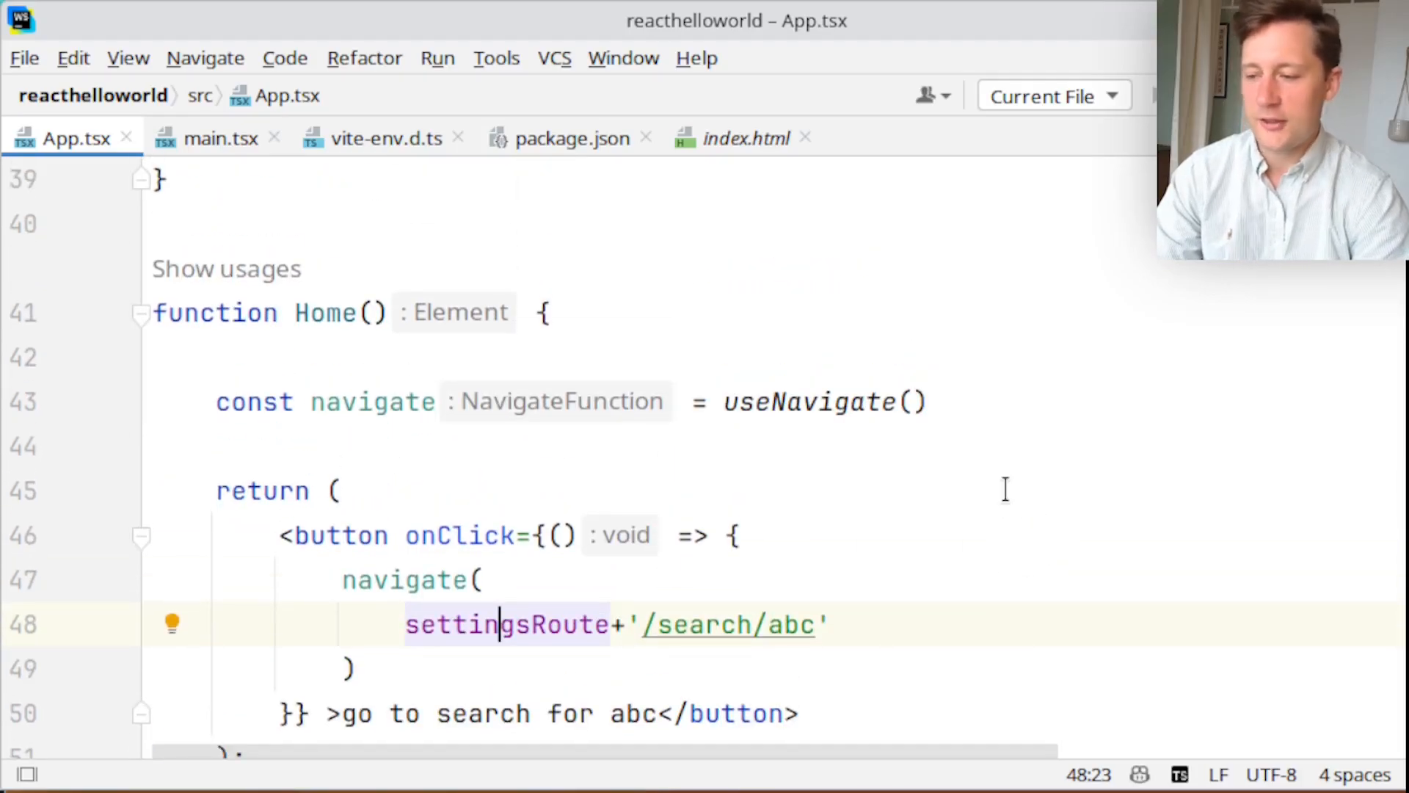
mouse_move(964, 416)
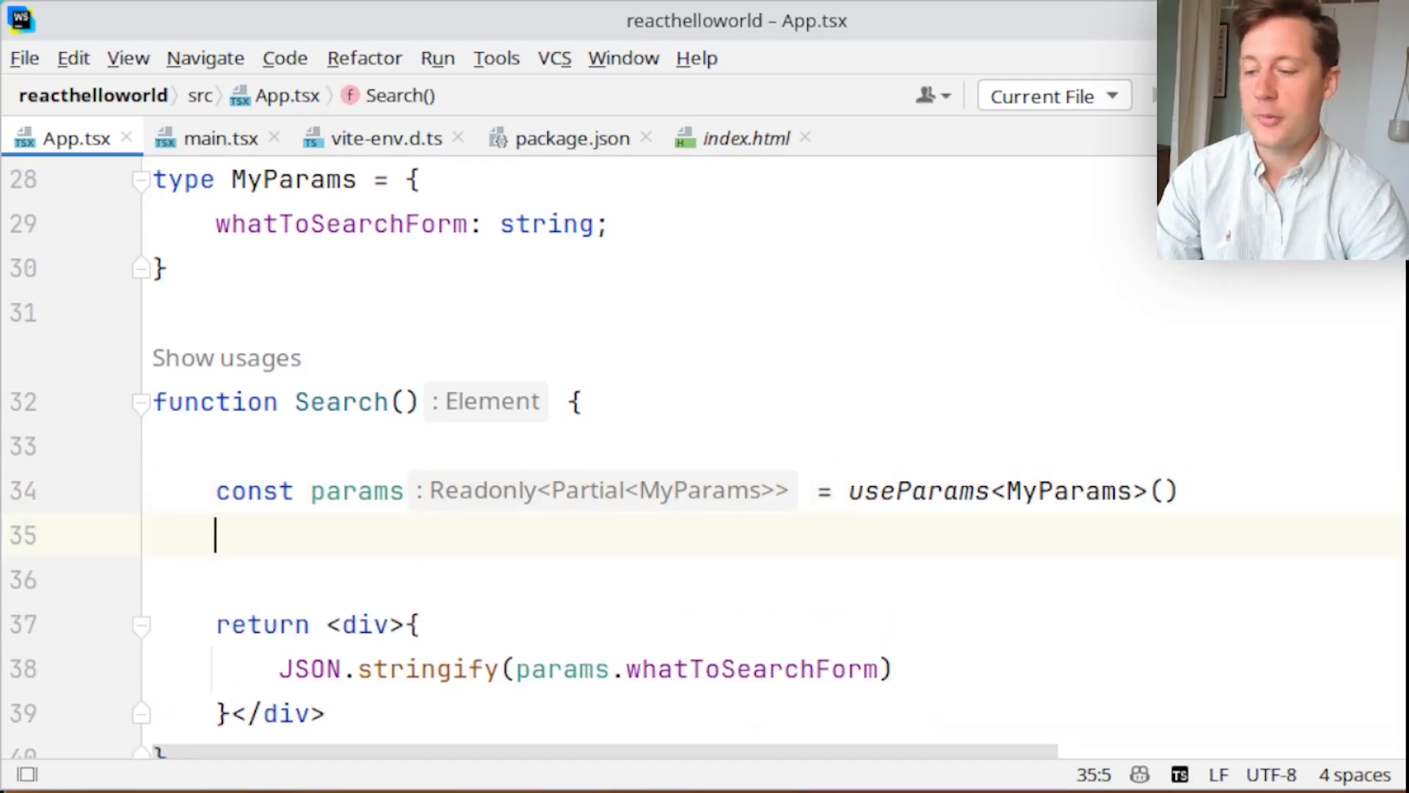
In Search, store useLocation() in location and render JSON.stringify(location) in an h1 labelled 'This is the current location:'
type("const location = useLocation();")
type("JSOn")
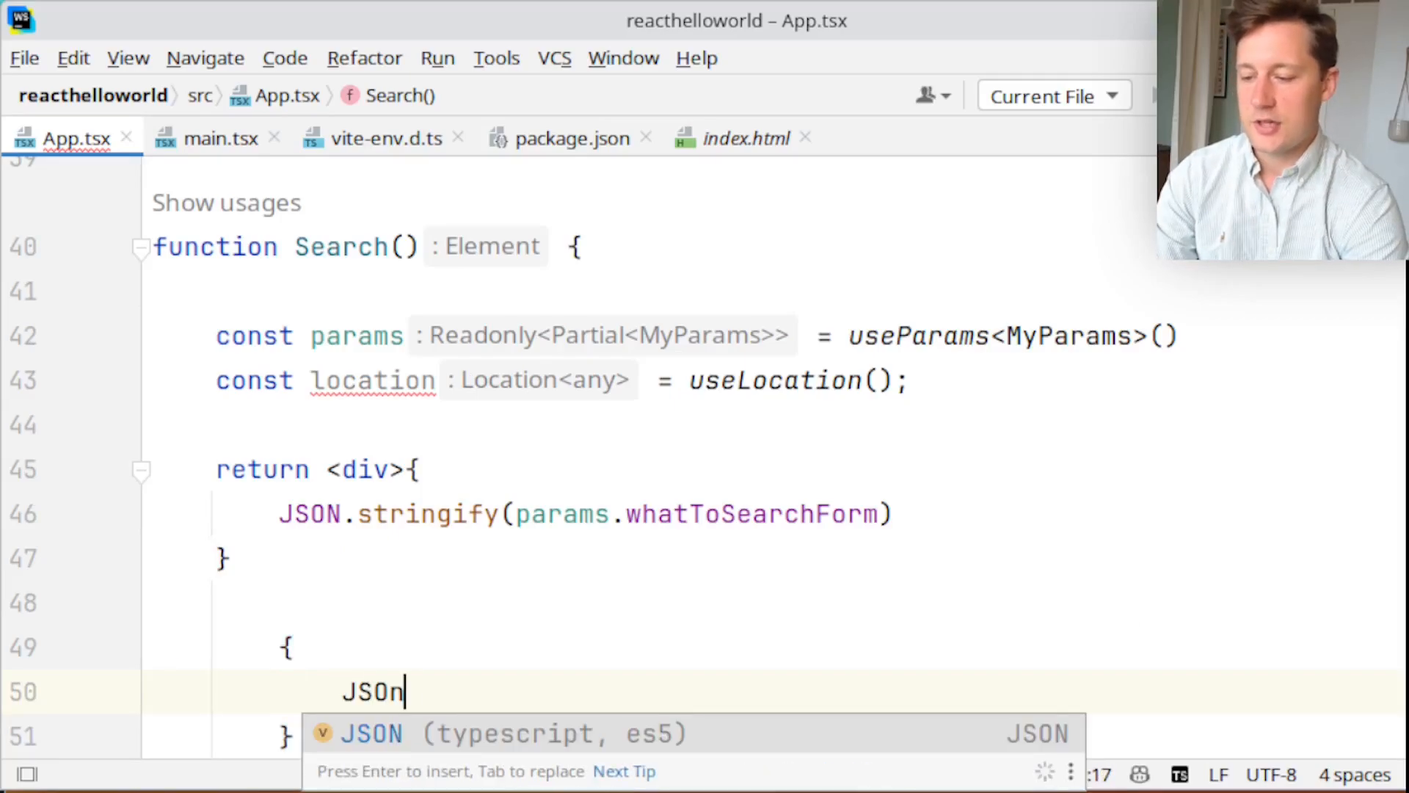
key("Enter")
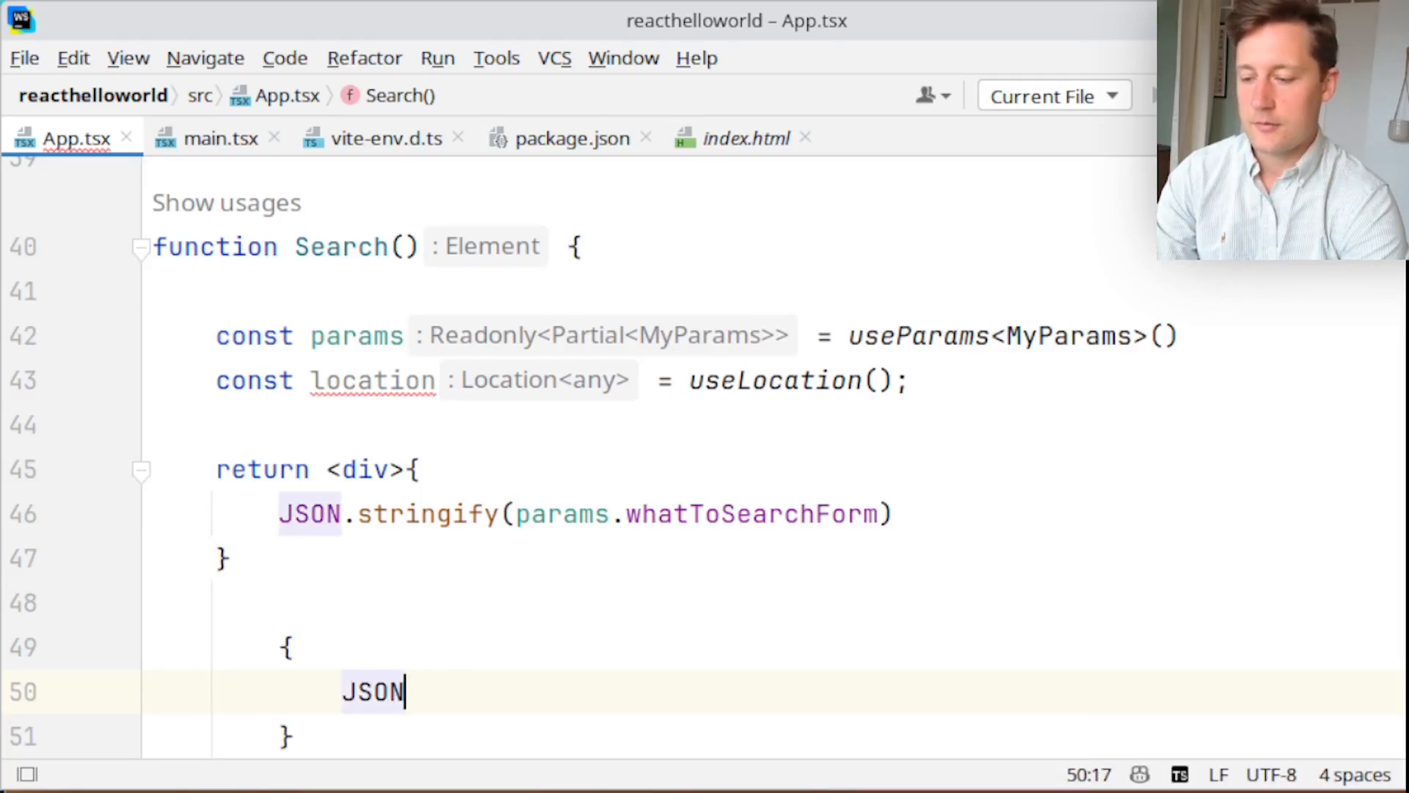
type(".stringify(location")
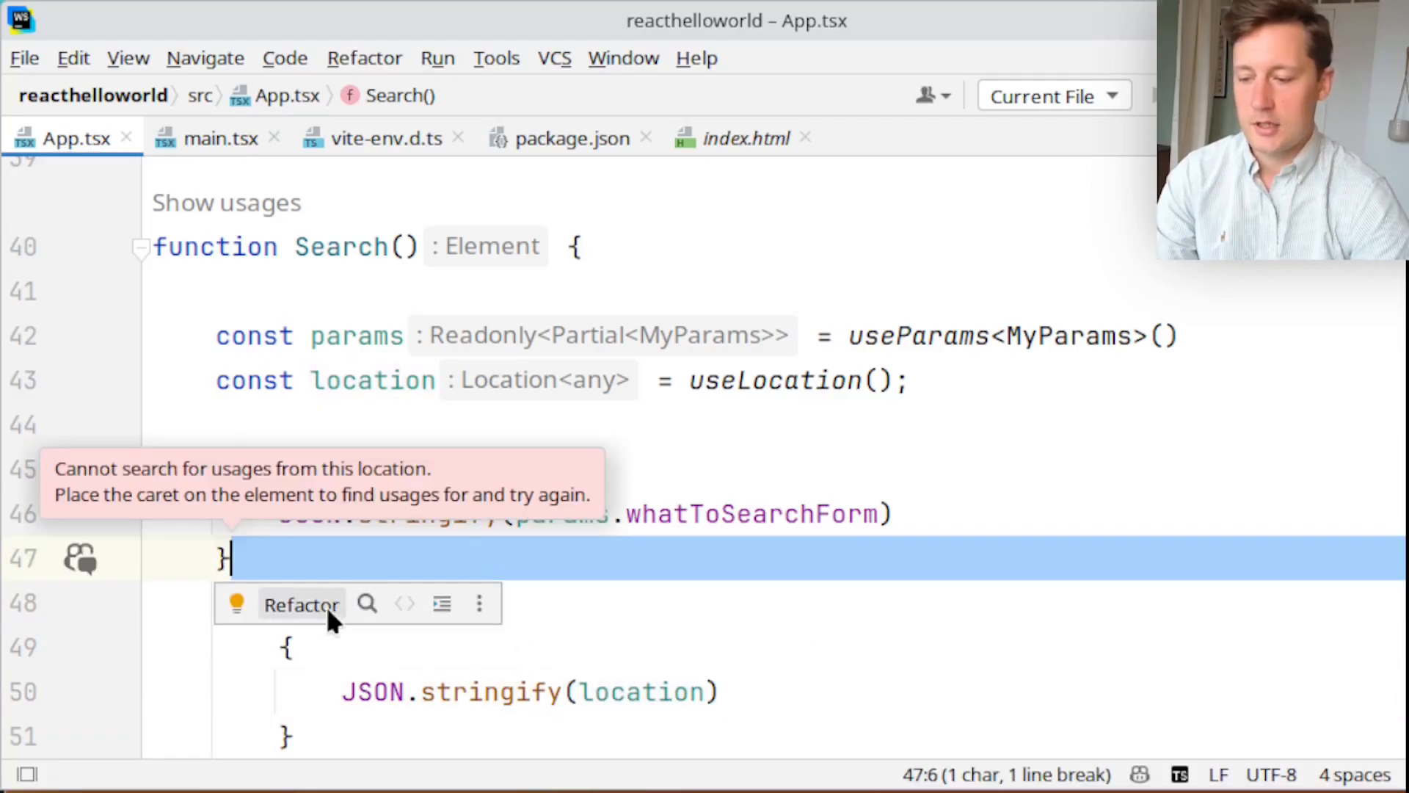
type("<h1>")
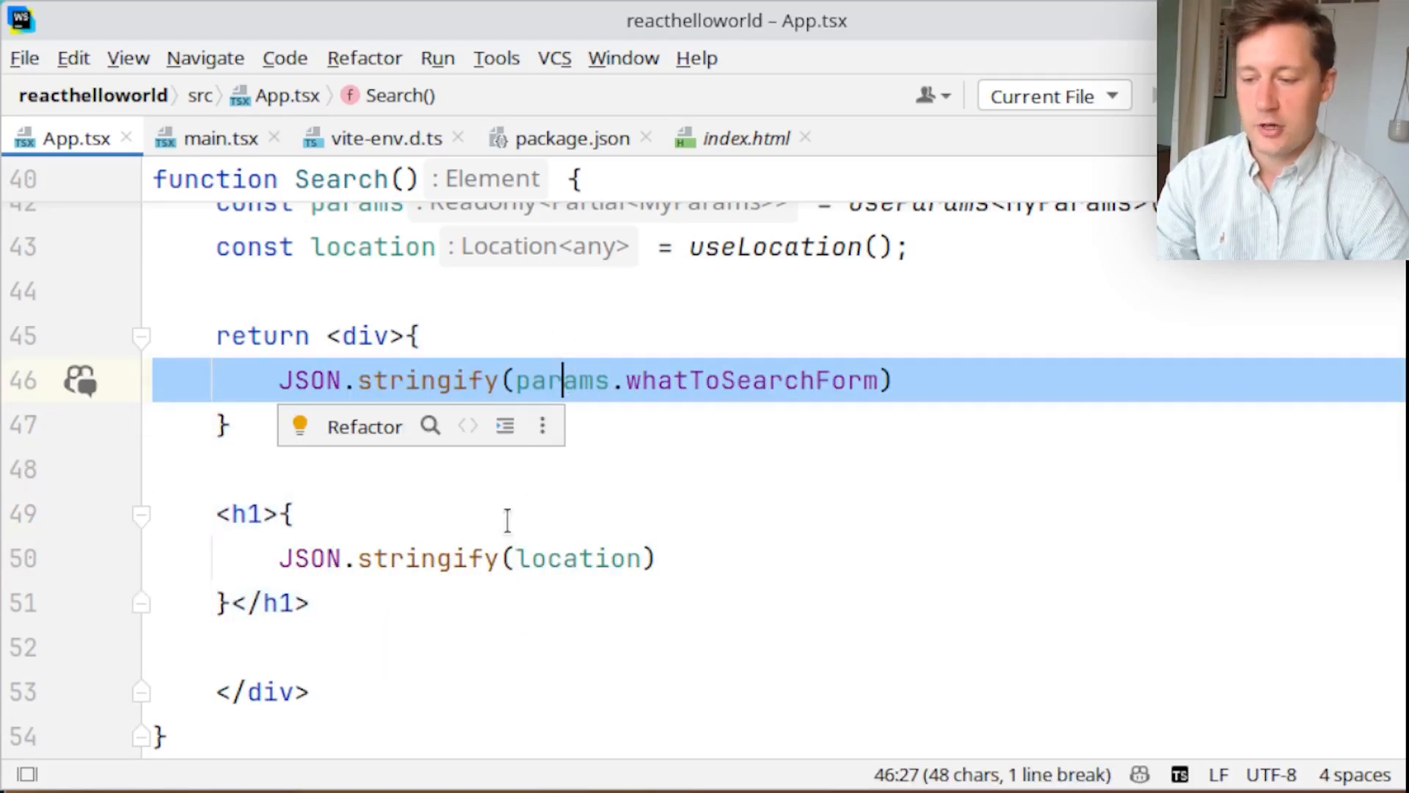
type("T")
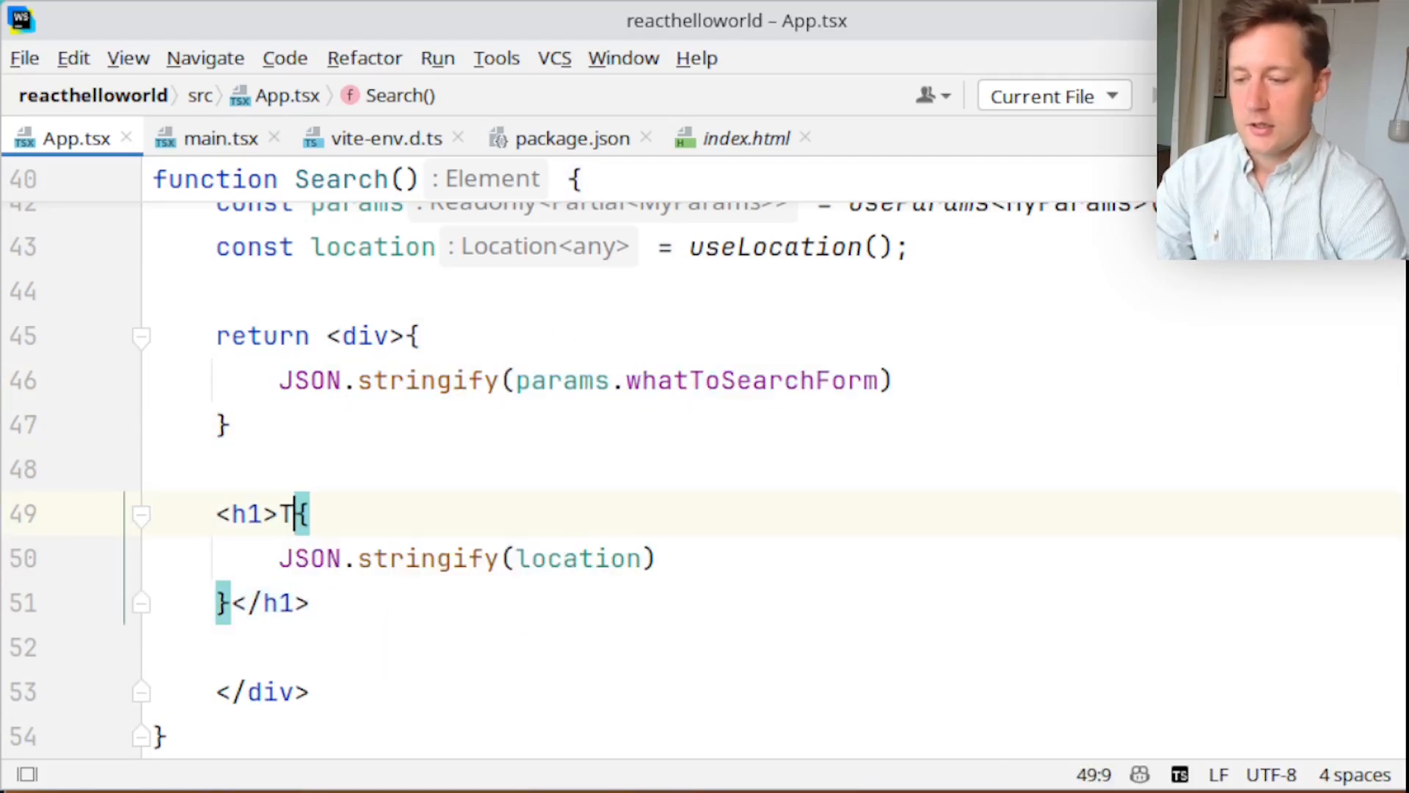
type("his is the curren")
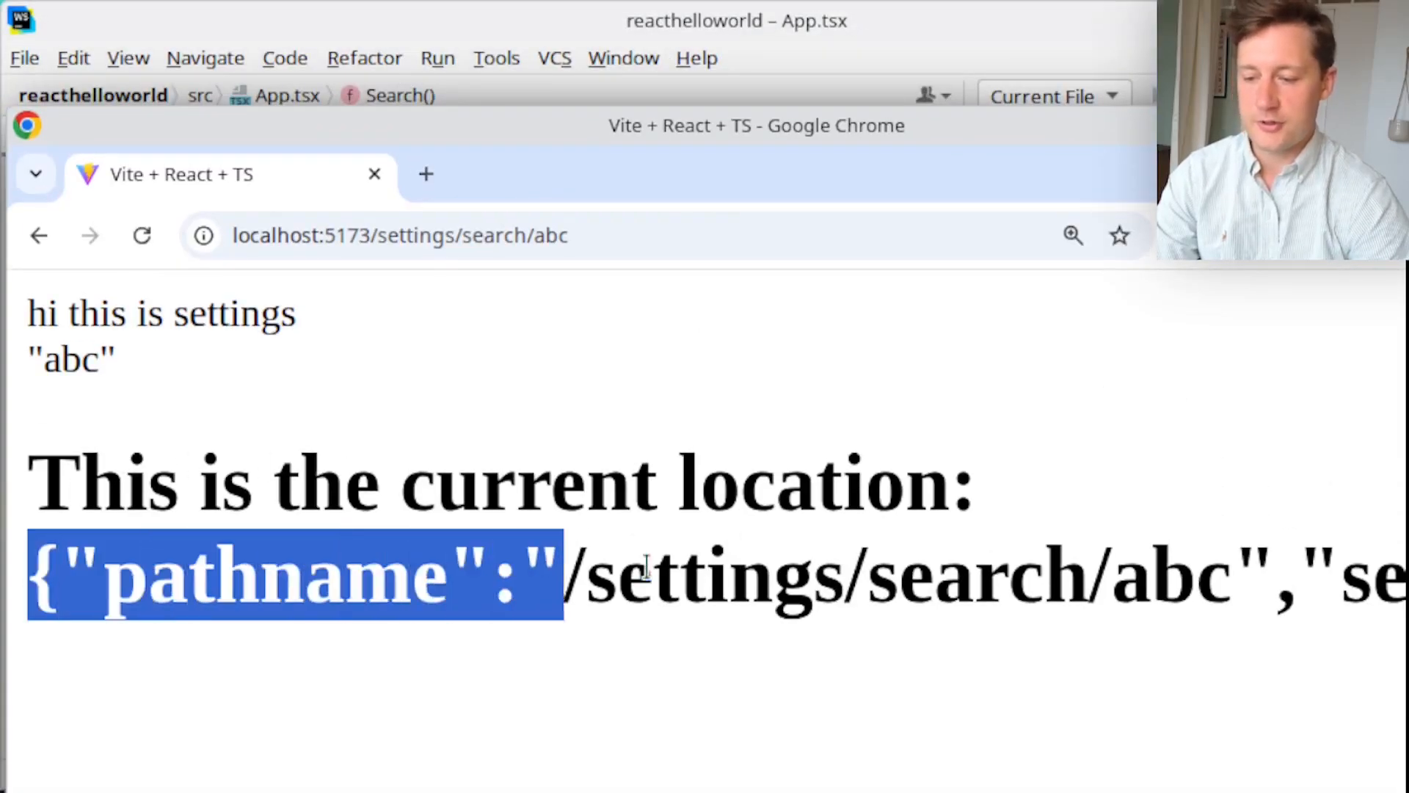
Check the location JSON with pathname /settings/search/abc in Chrome, then type a dot after location
left_click(340, 667)
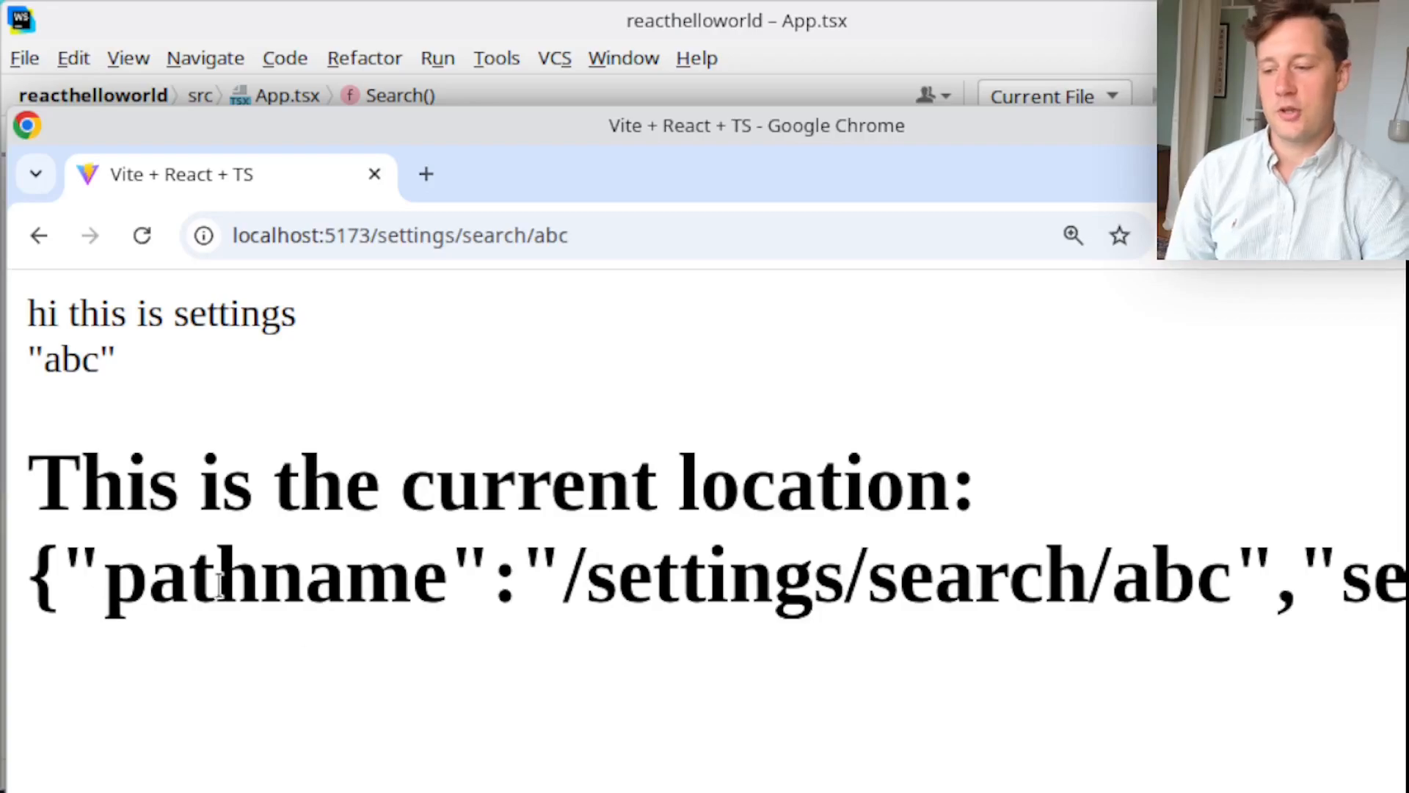
mouse_move(431, 729)
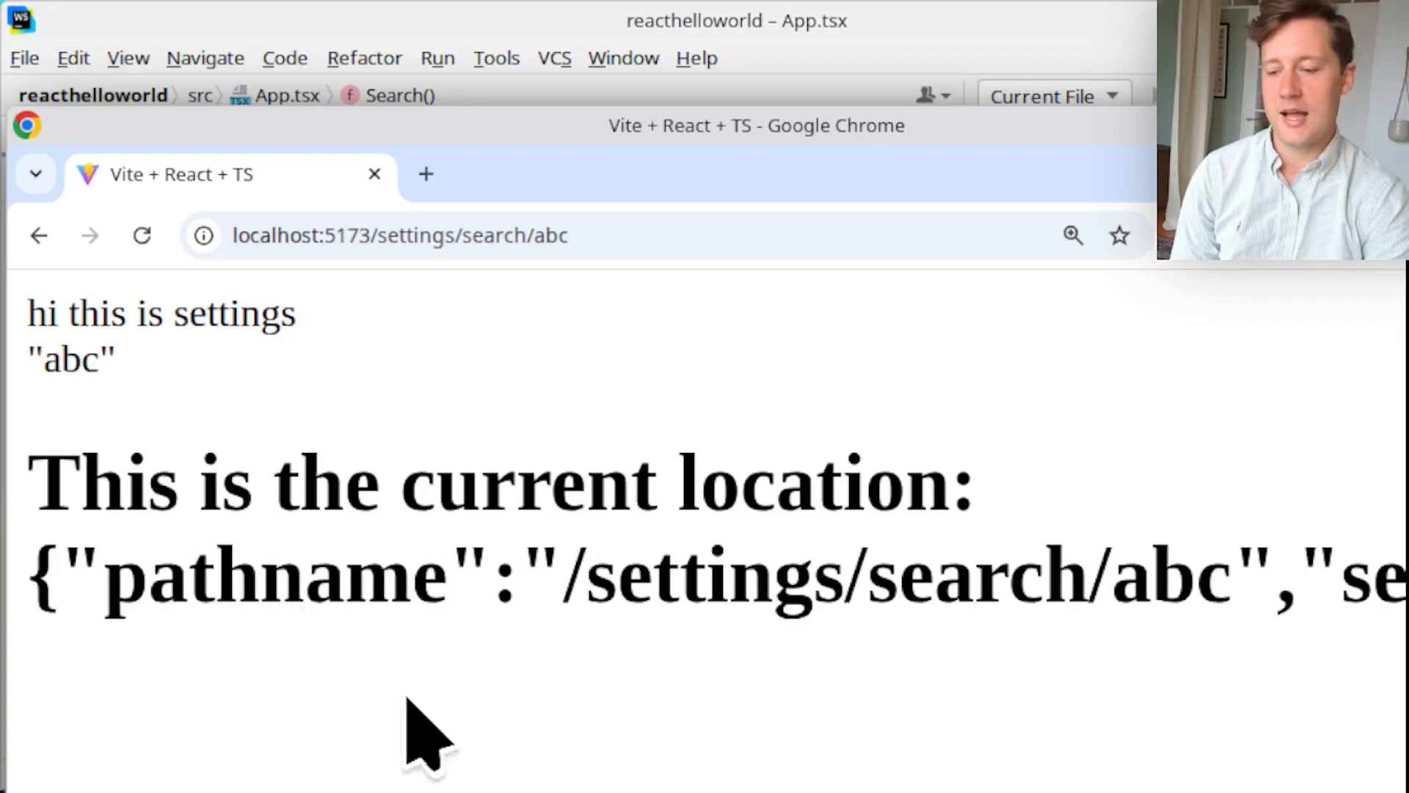
double_click(274, 576)
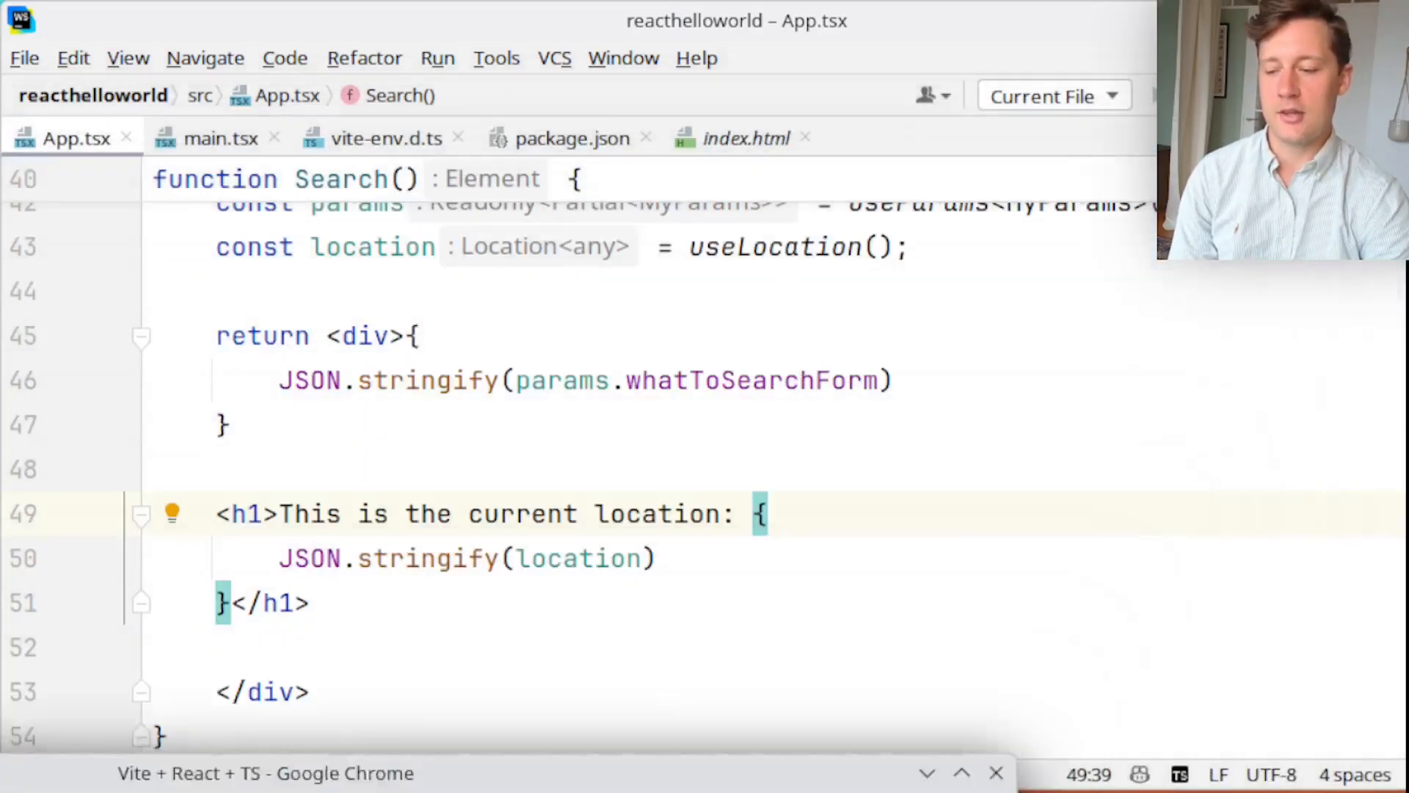
type(".")
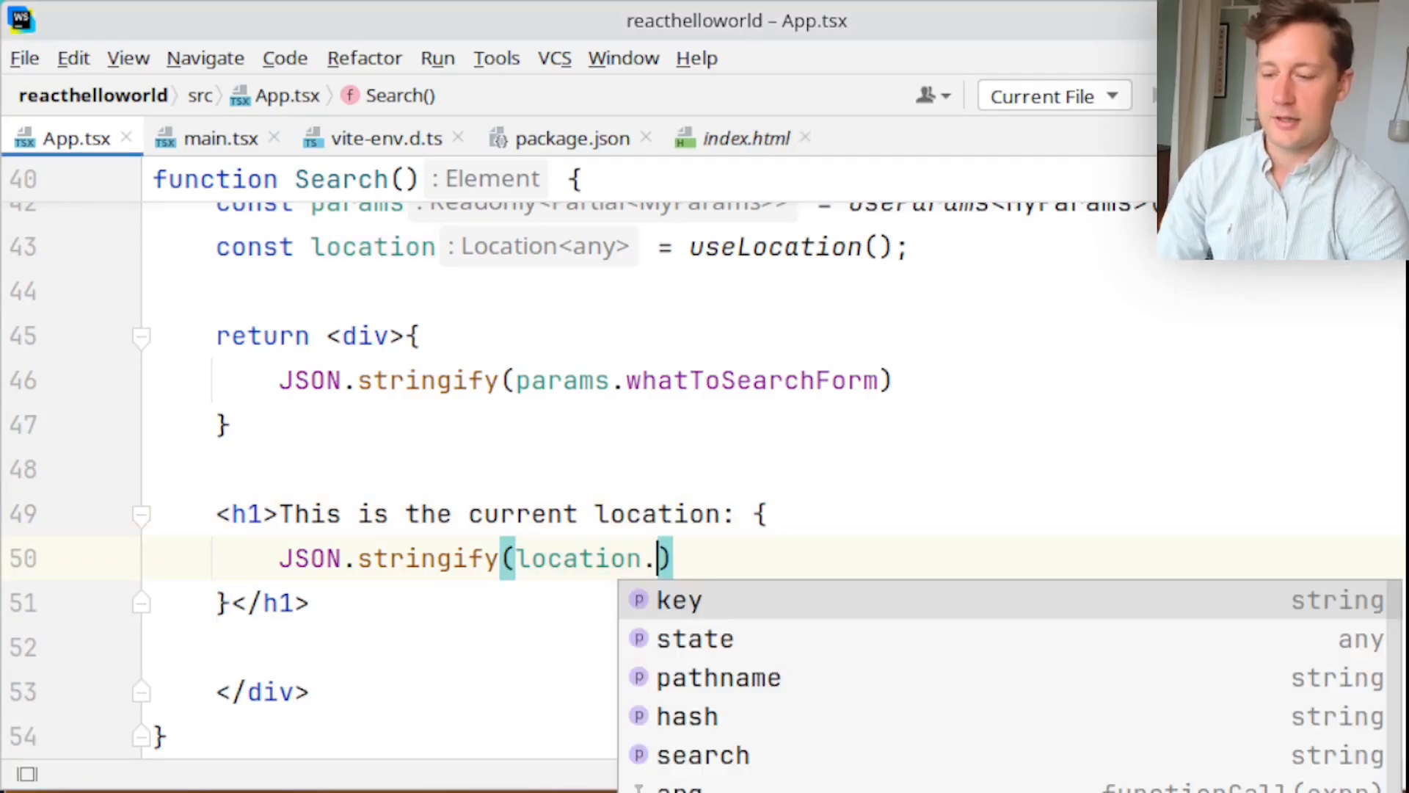